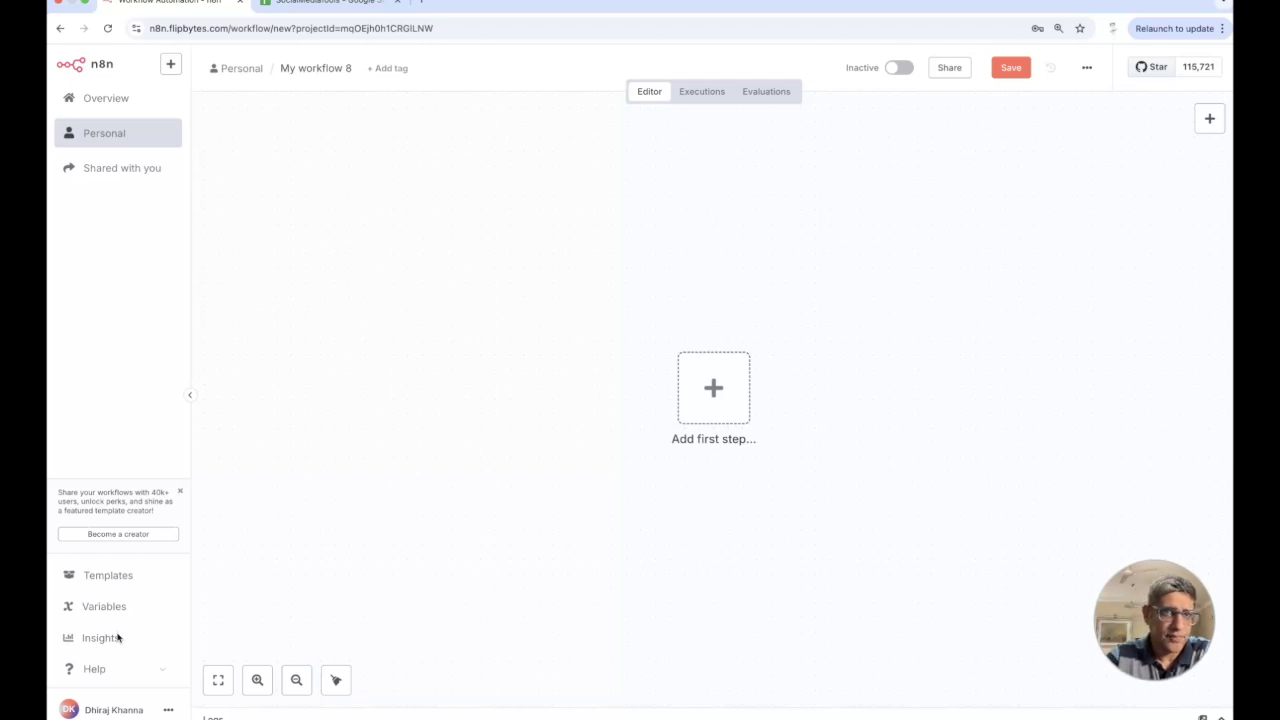
mouse_move(264, 523)
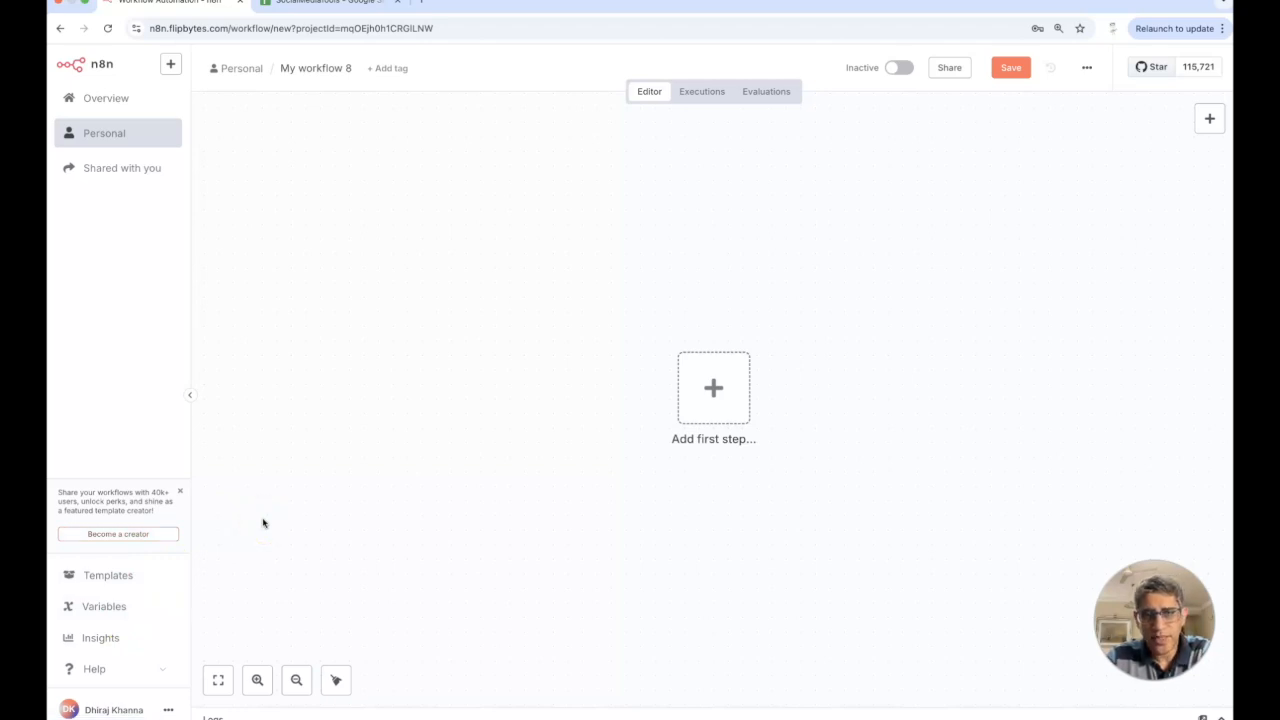
mouse_move(324, 177)
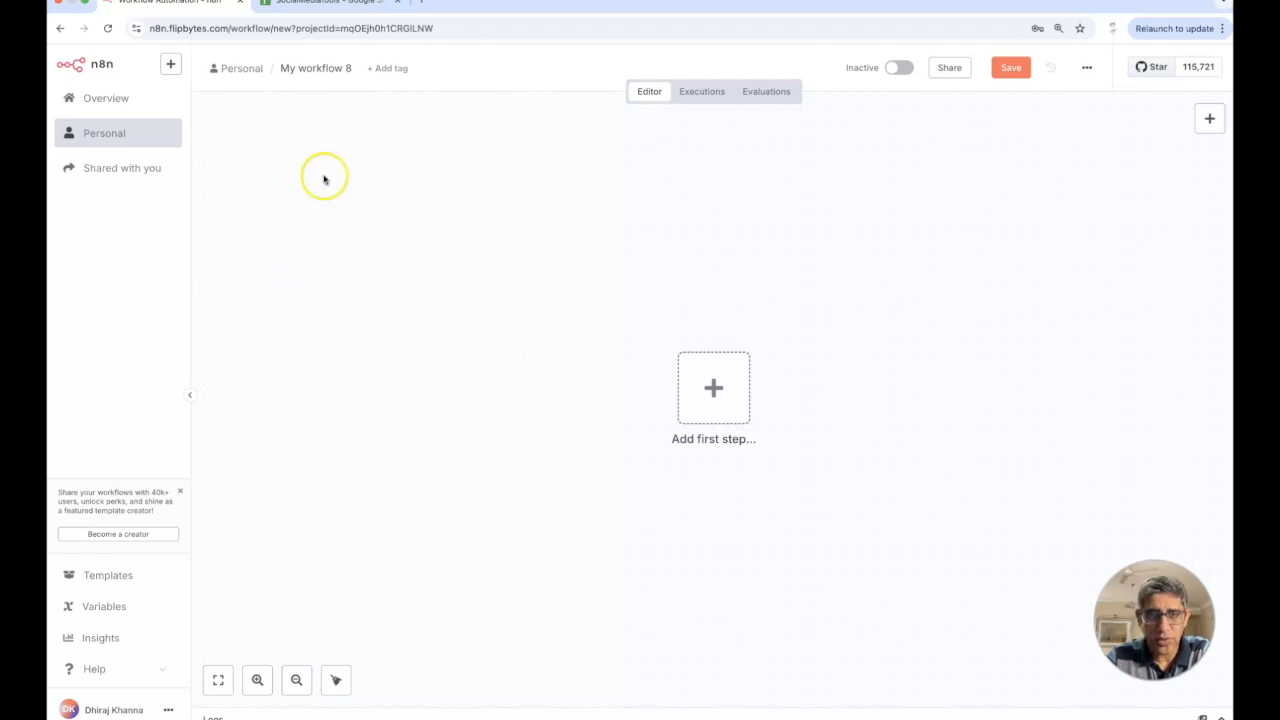
Rename the workflow ToolResearcher, add a manual trigger, and pick Google Sheets next.
click(325, 2)
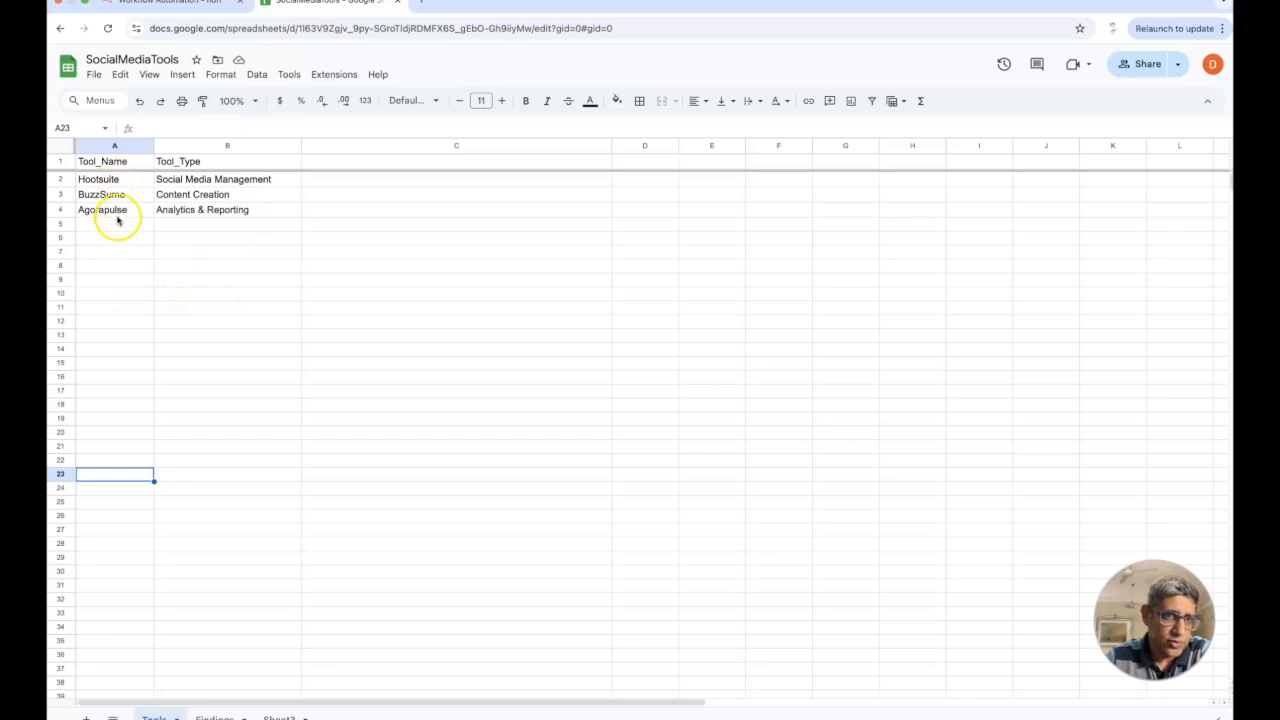
mouse_move(116, 225)
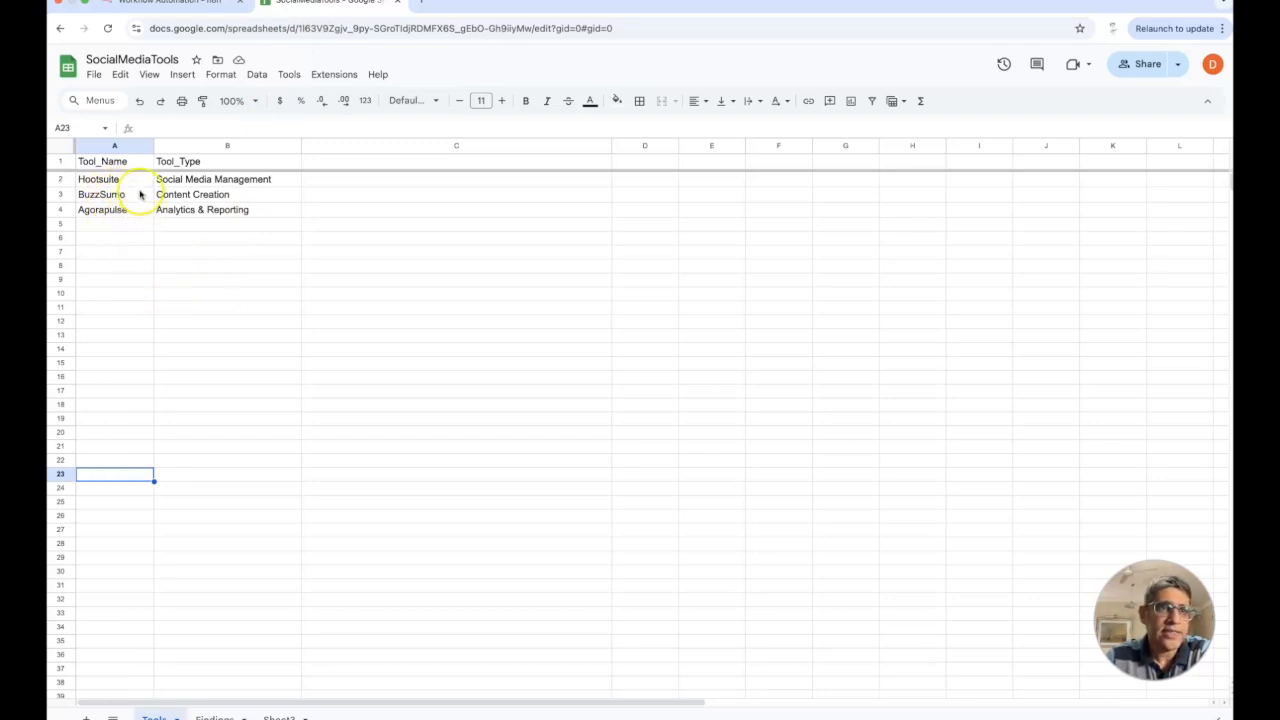
mouse_move(142, 233)
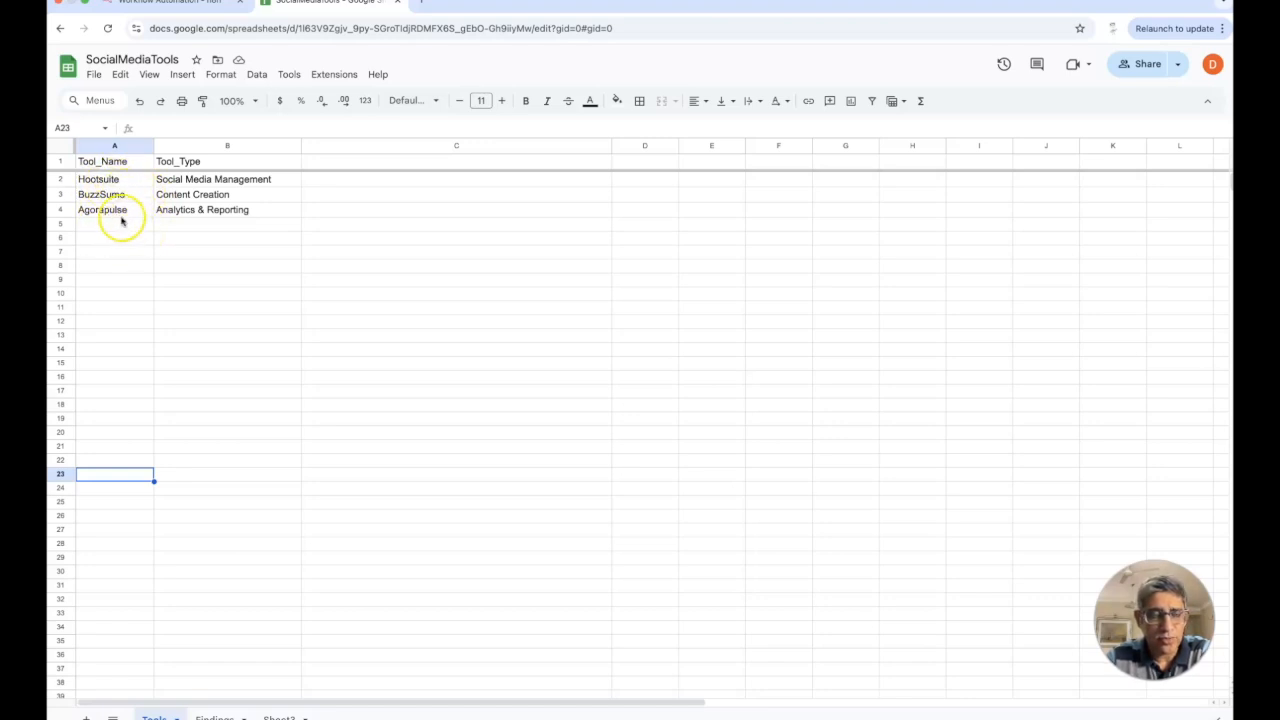
mouse_move(150, 185)
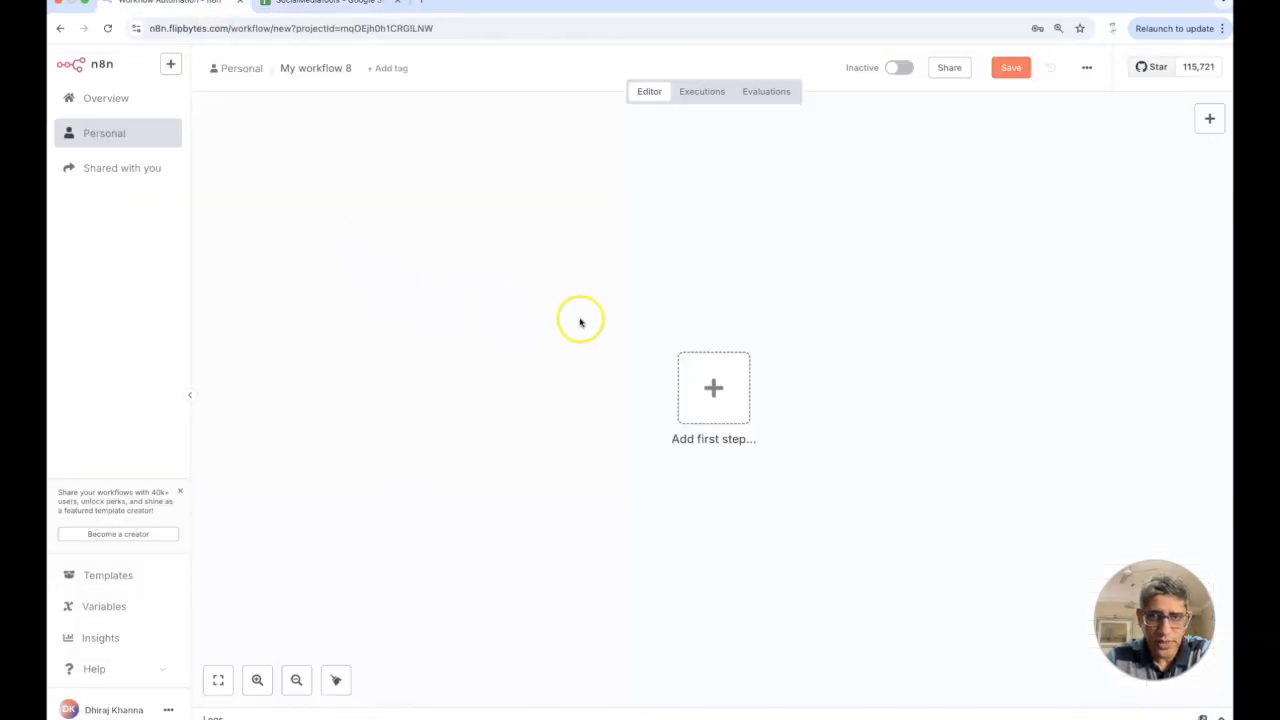
mouse_move(583, 267)
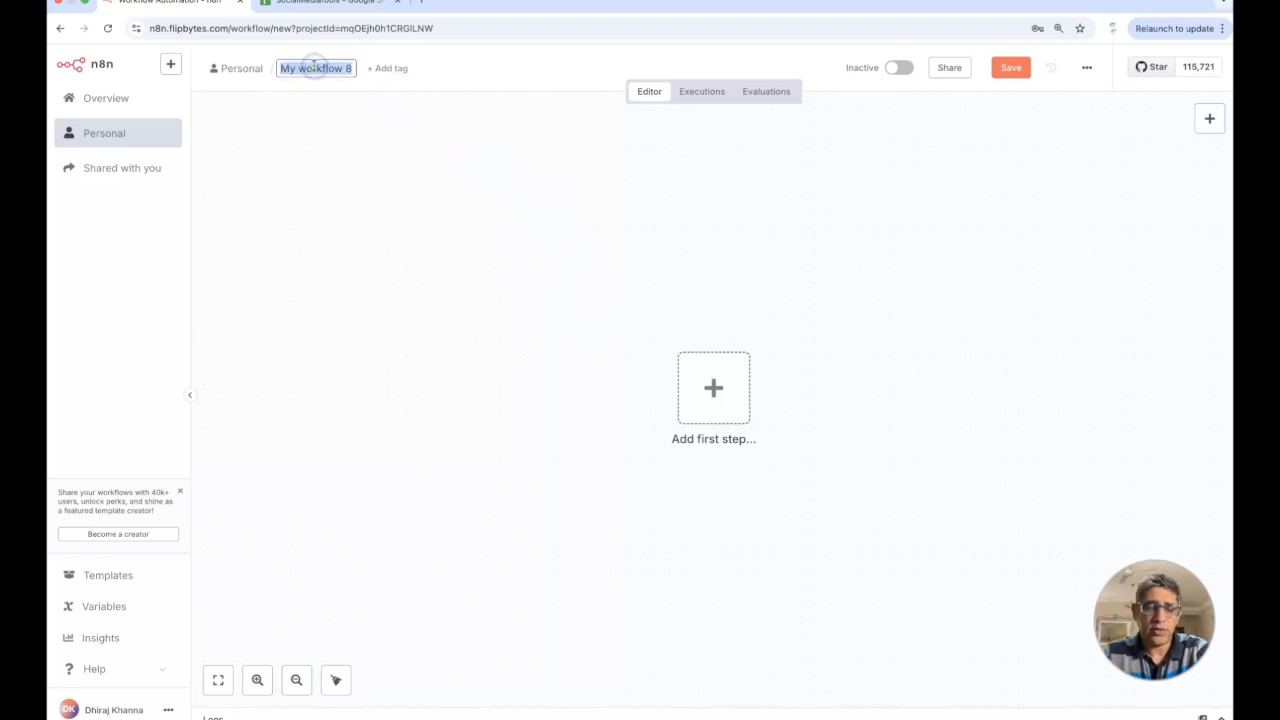
text(ToolResearcher)
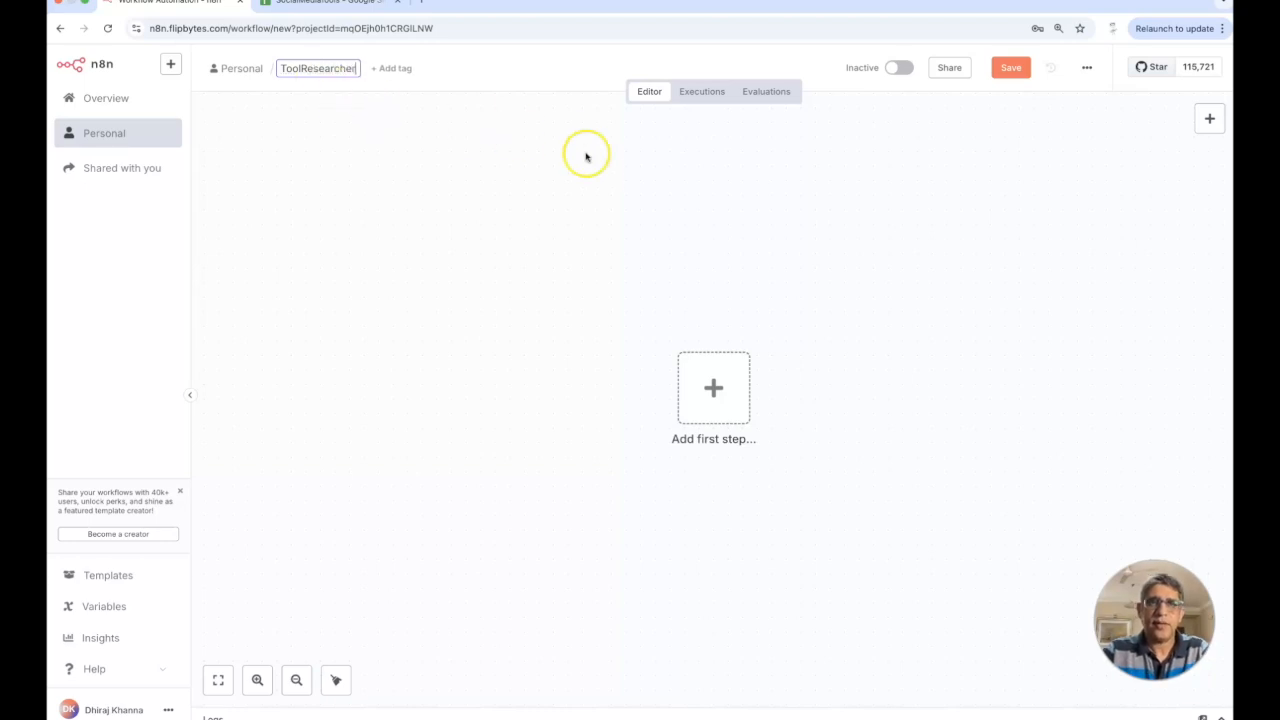
click(713, 388)
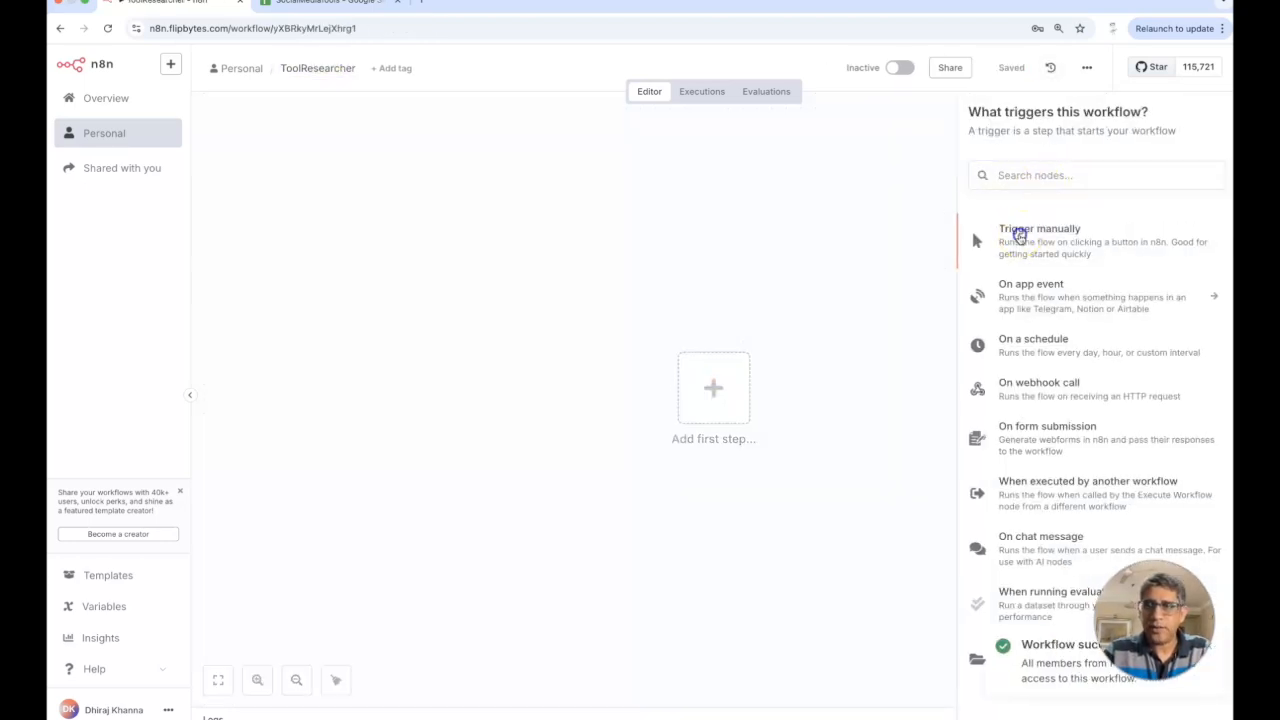
click(1039, 228)
text(she)
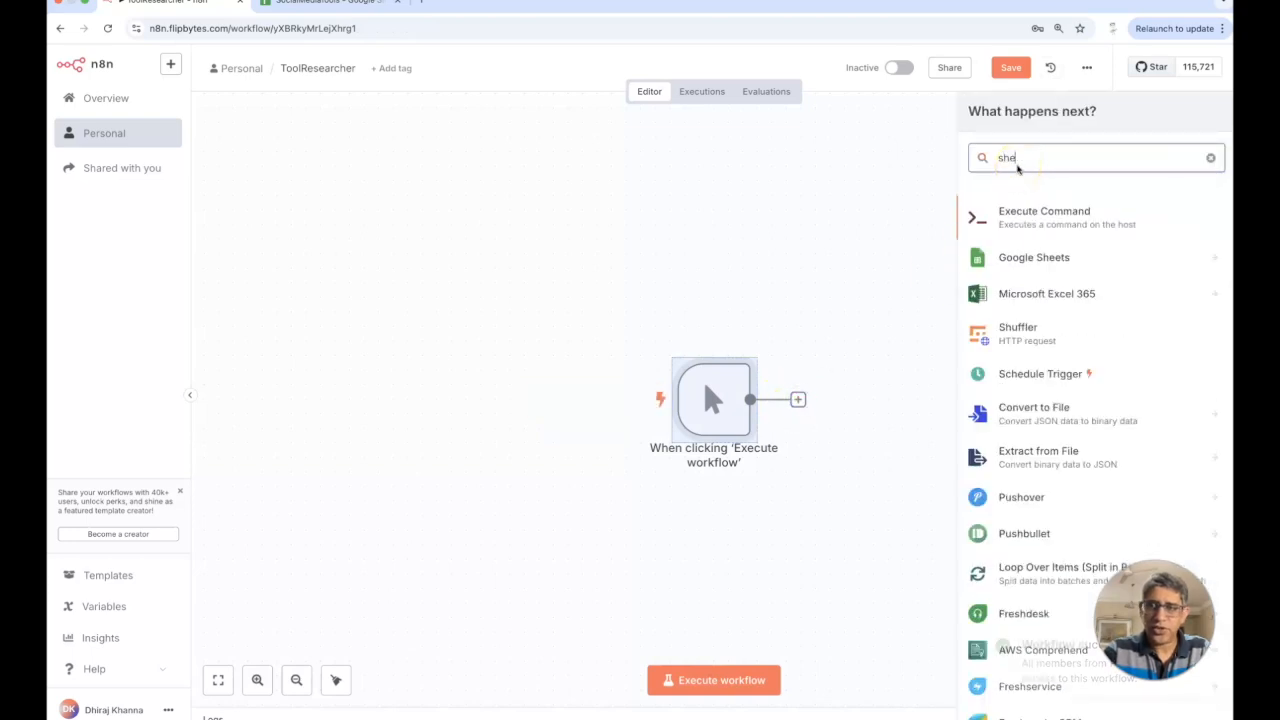
click(1034, 257)
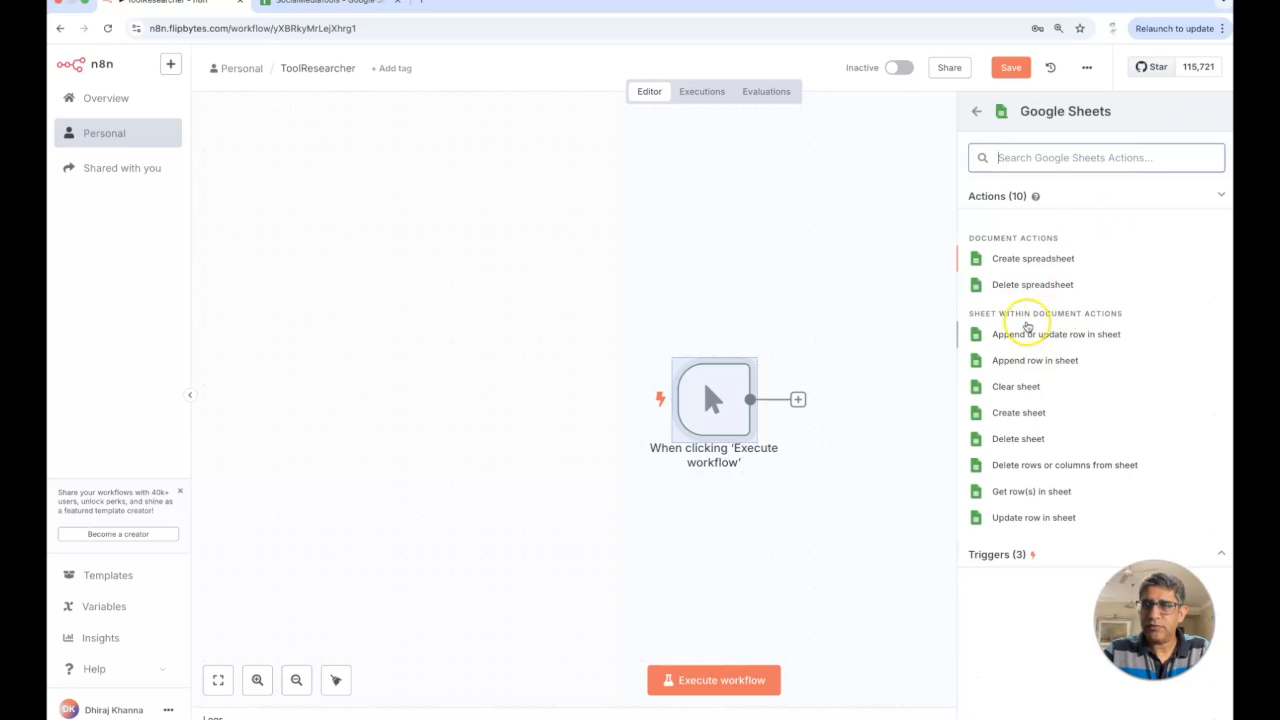
mouse_move(1024, 466)
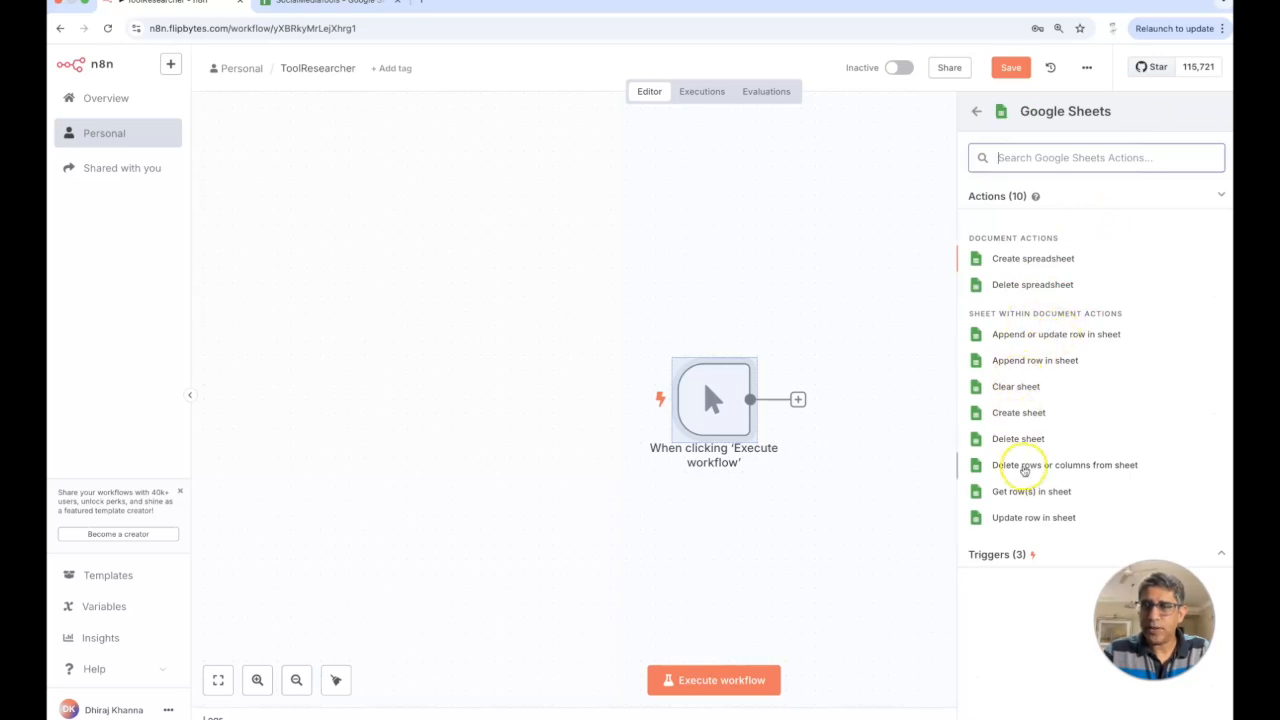
Configure Get row(s) with the Sheets - FB credential, document SocialMediaTools, sheet Tools.
click(1031, 491)
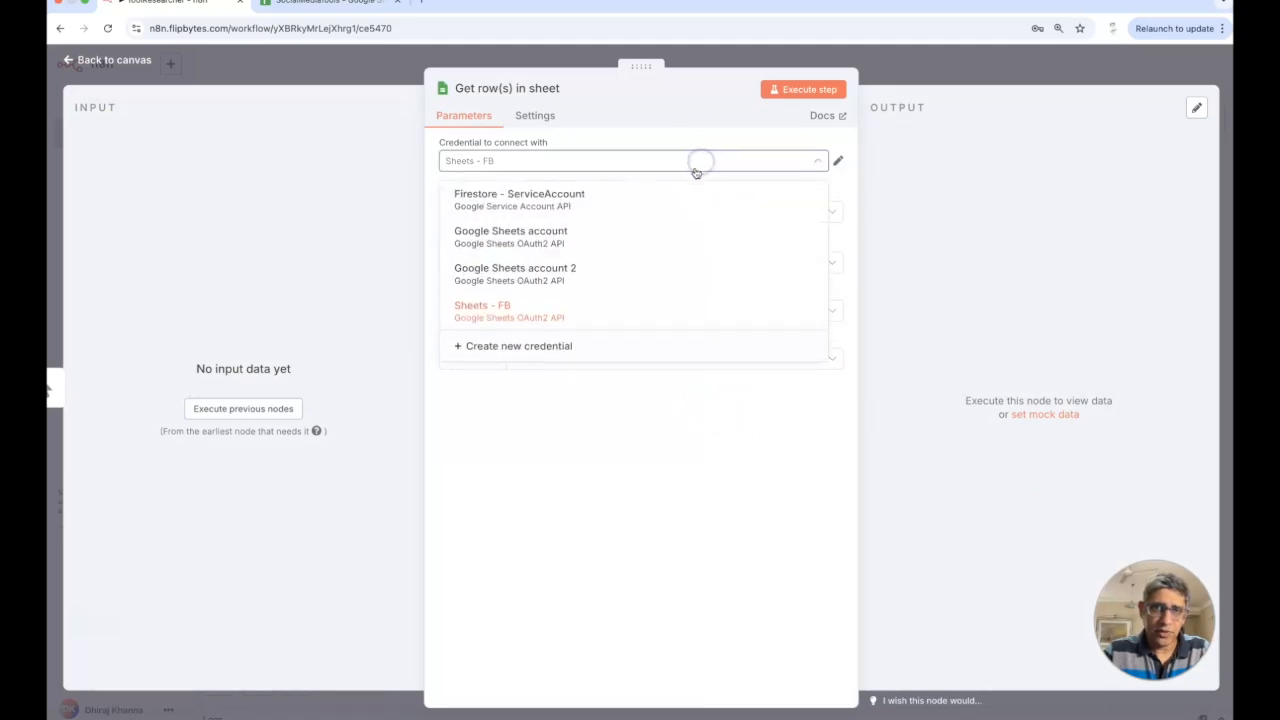
mouse_move(688, 140)
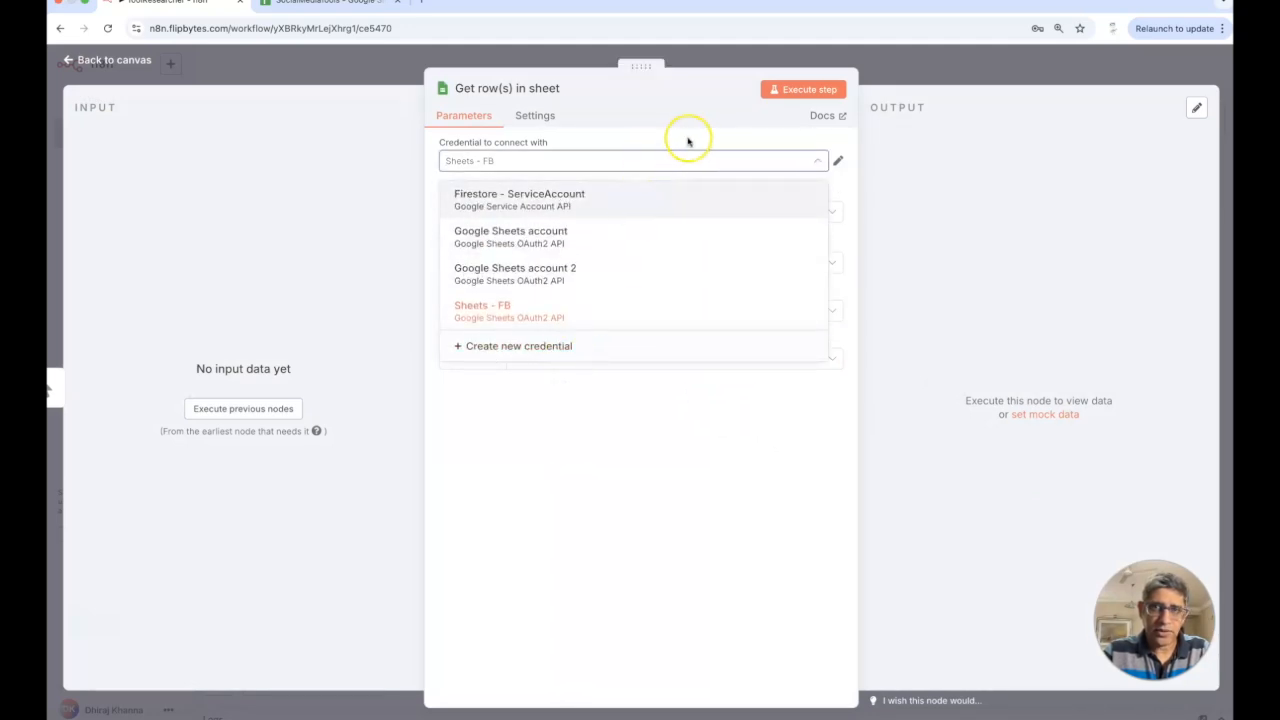
mouse_move(828, 116)
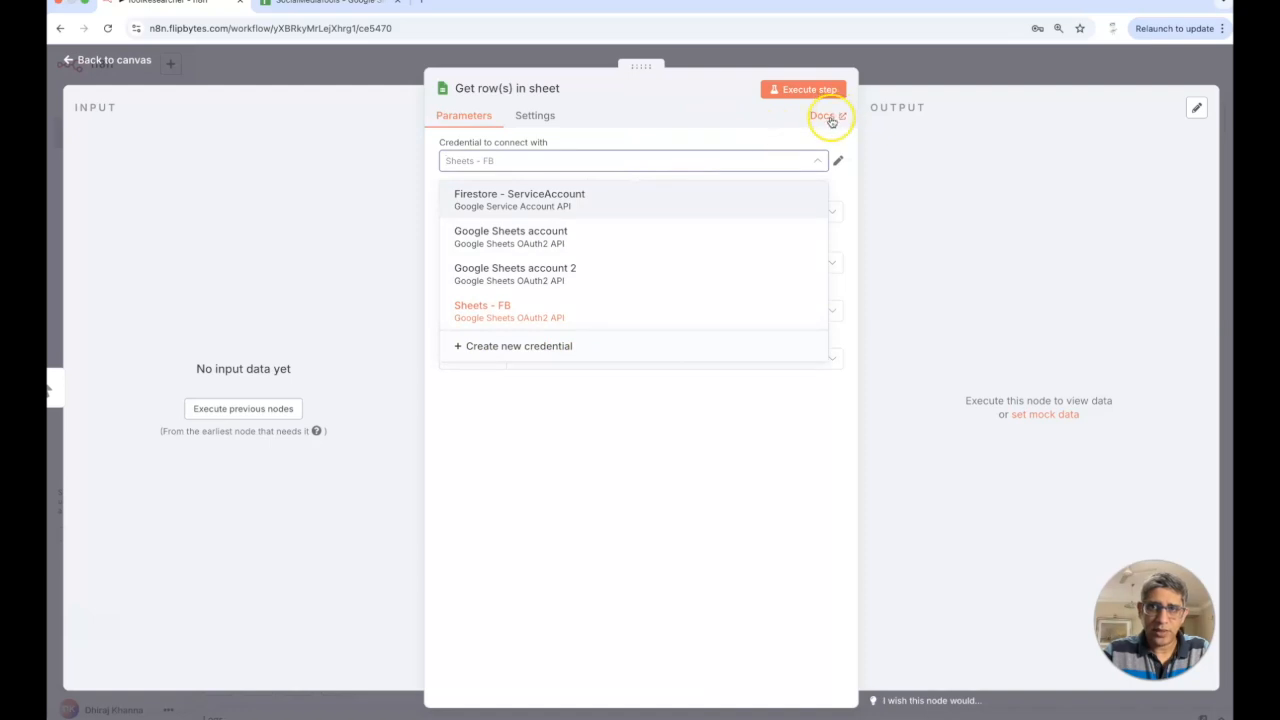
mouse_move(735, 138)
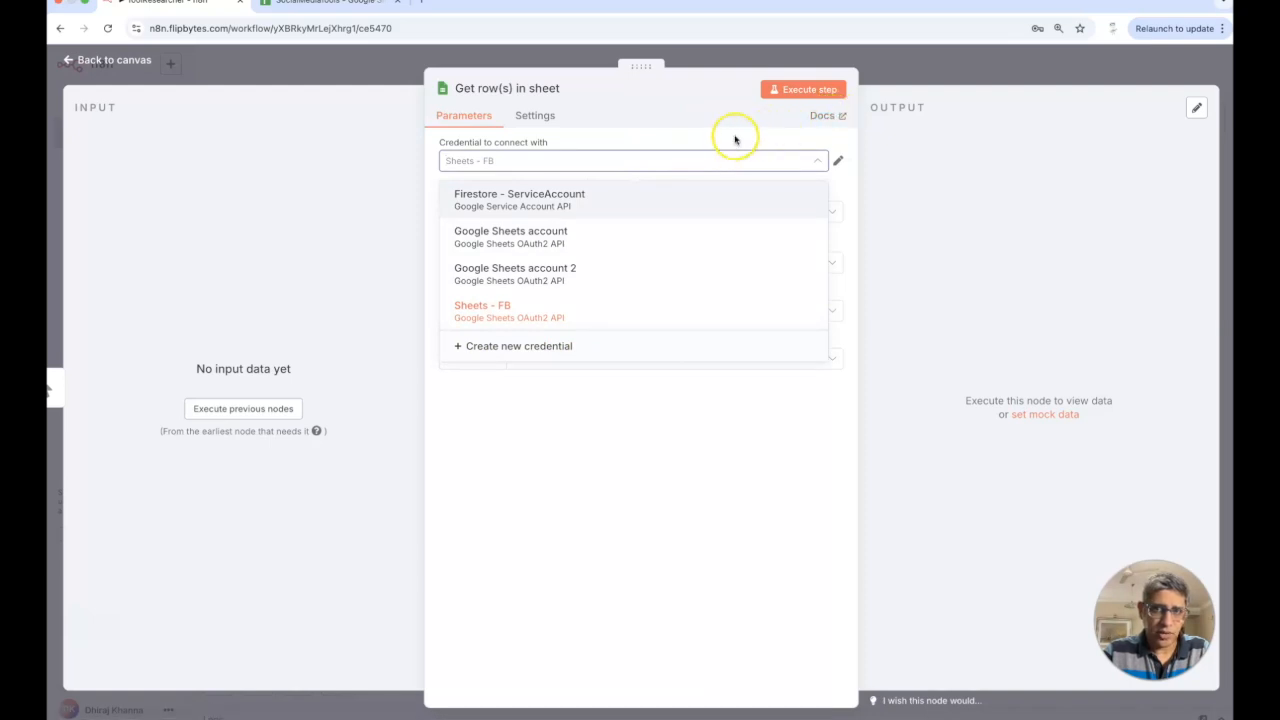
click(482, 305)
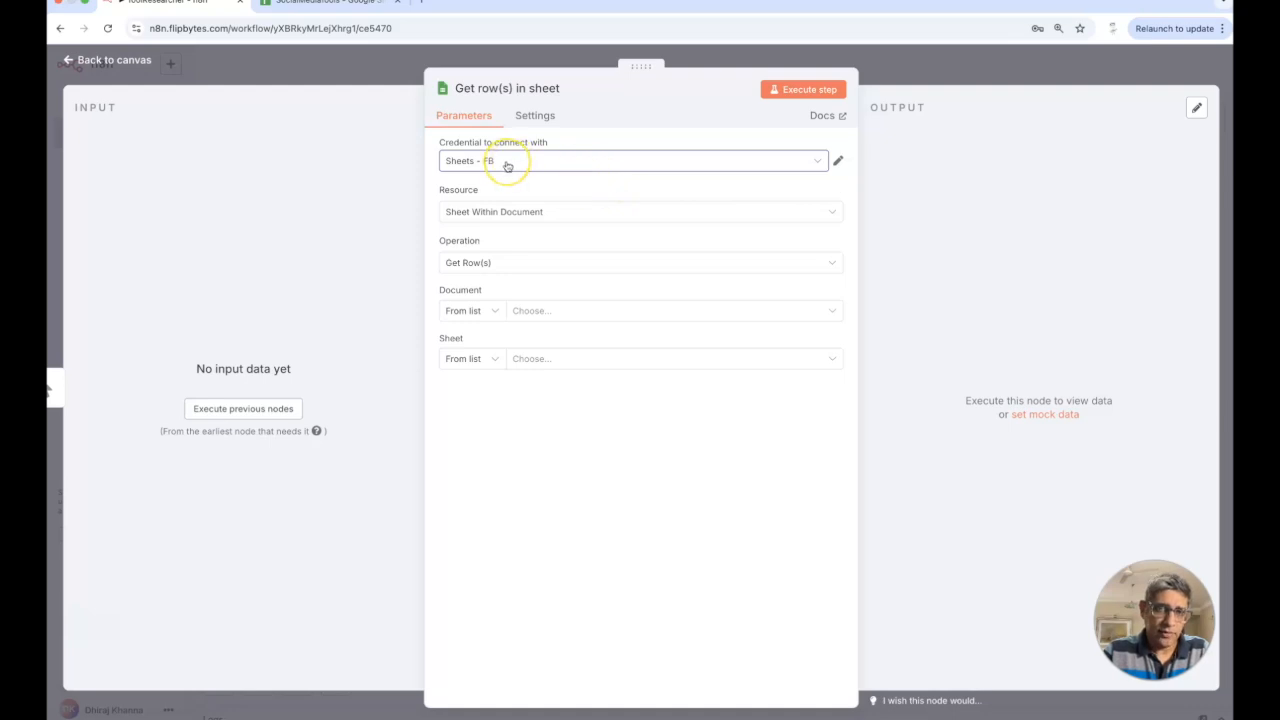
mouse_move(566, 262)
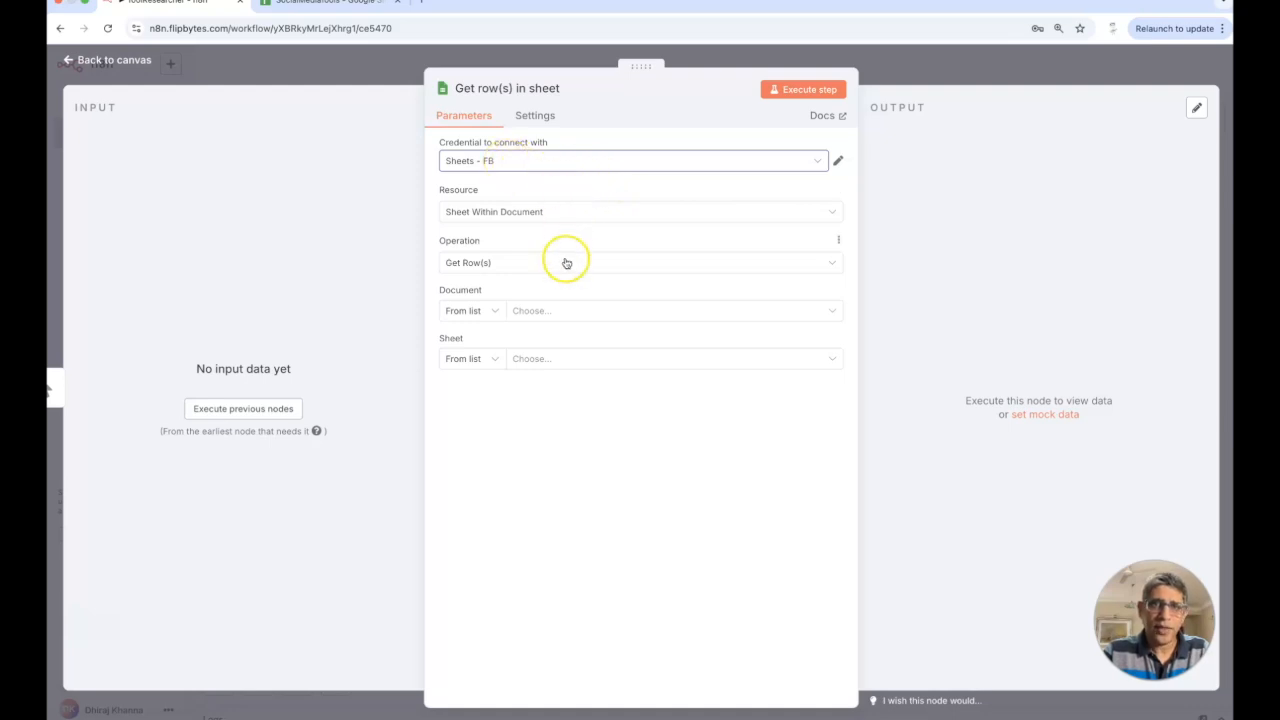
click(670, 310)
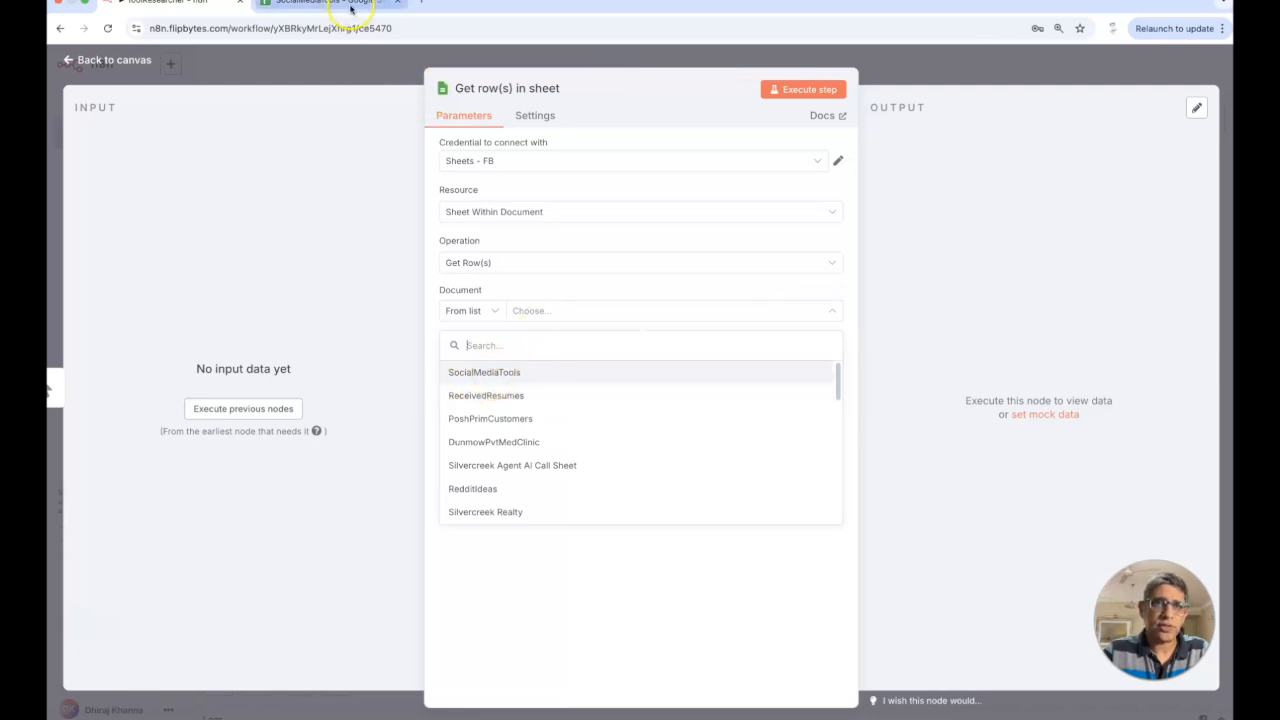
click(484, 372)
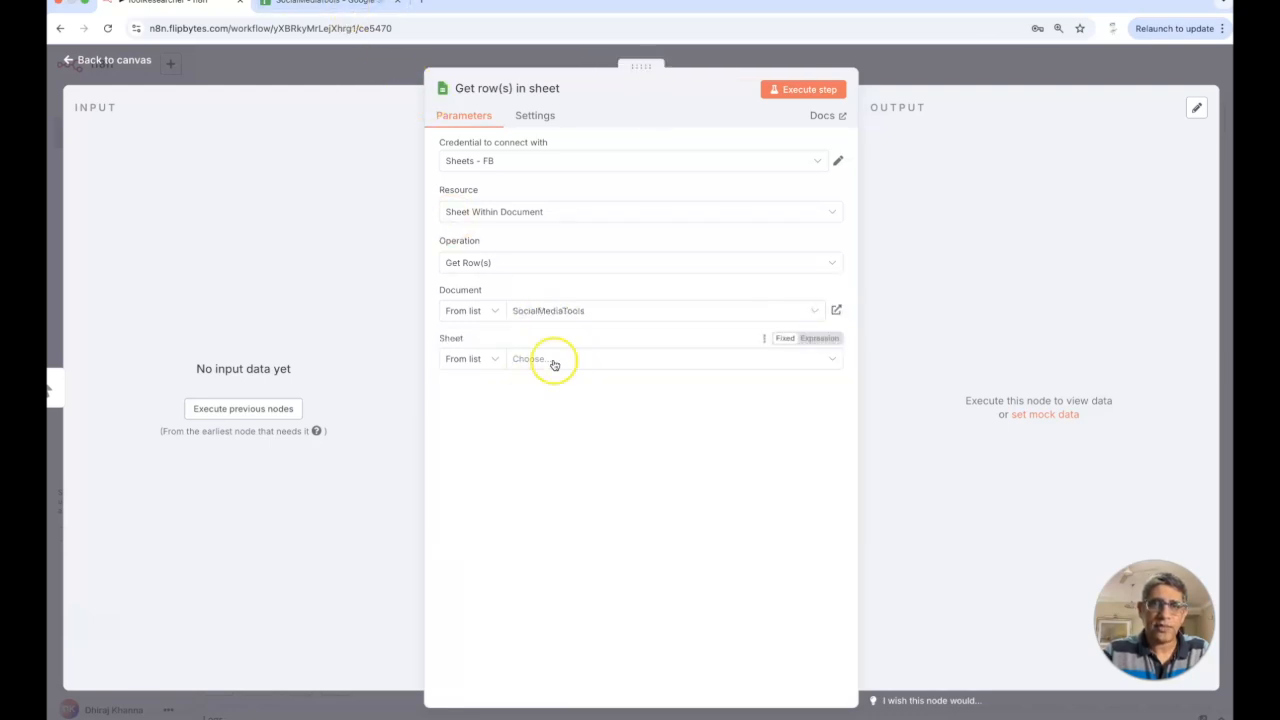
click(665, 358)
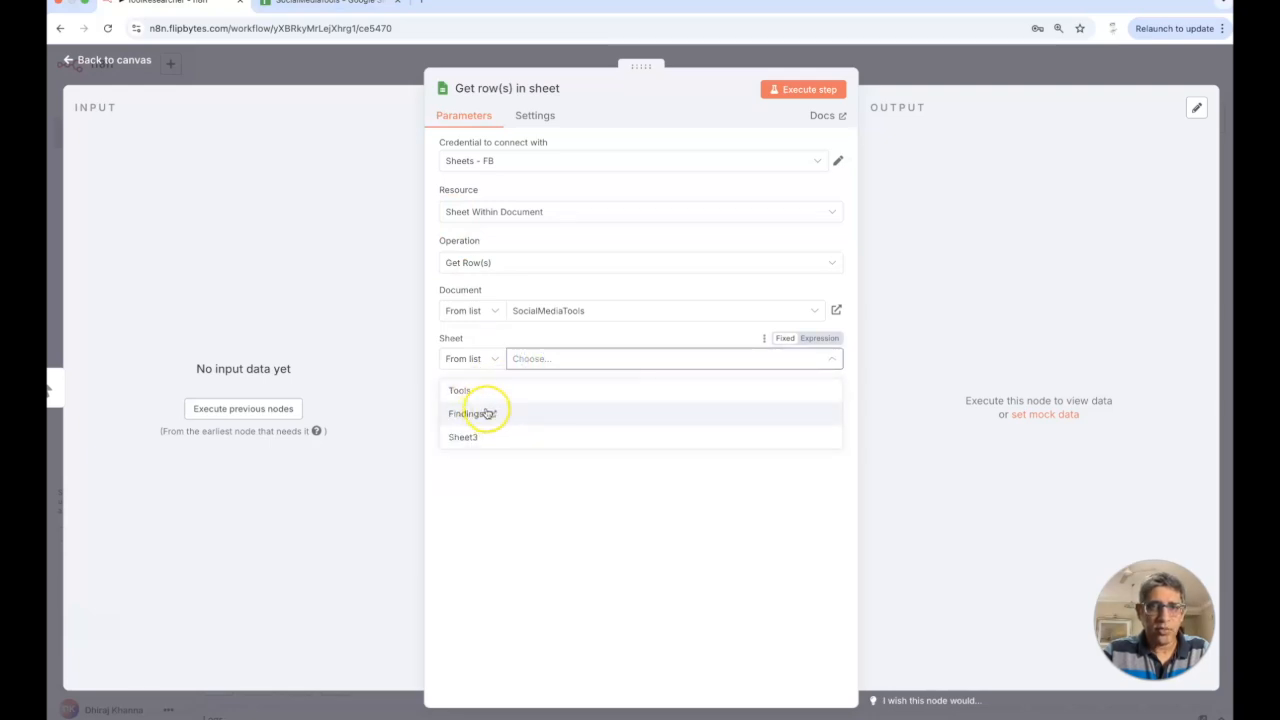
click(330, 3)
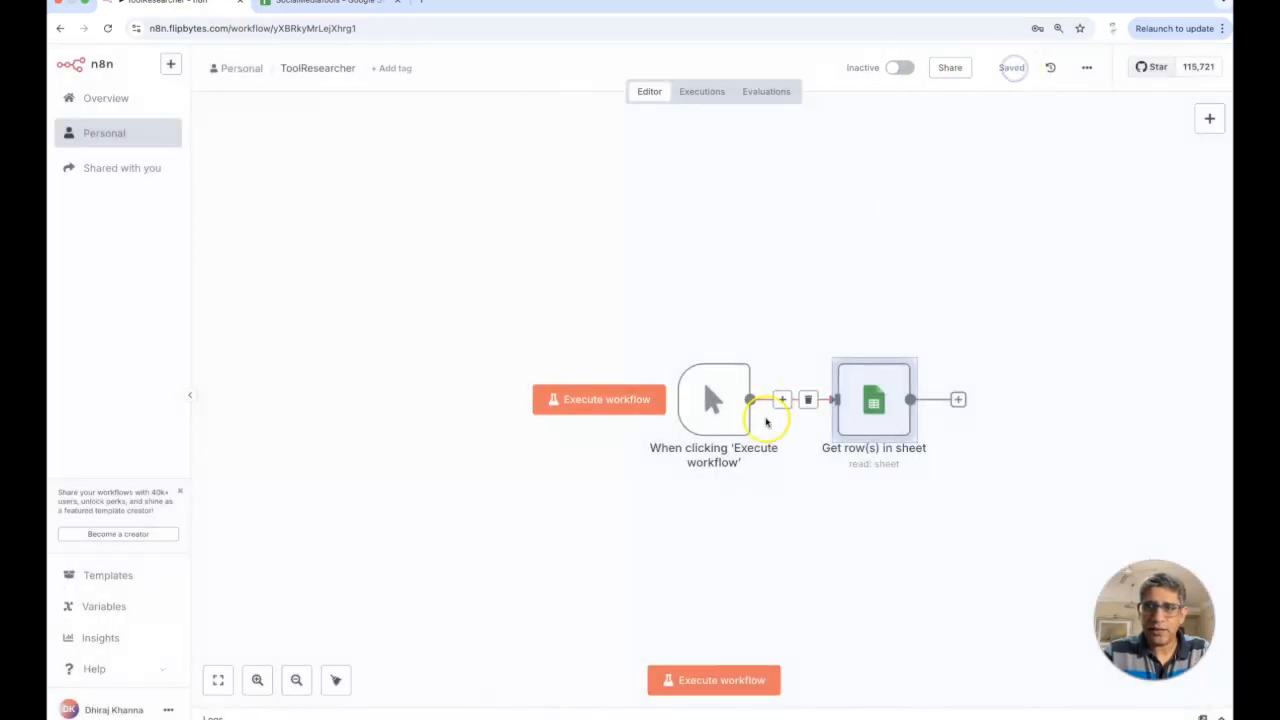
Execute the workflow and inspect the rows Hootsuite, BuzzSumo and Agorapulse.
click(713, 680)
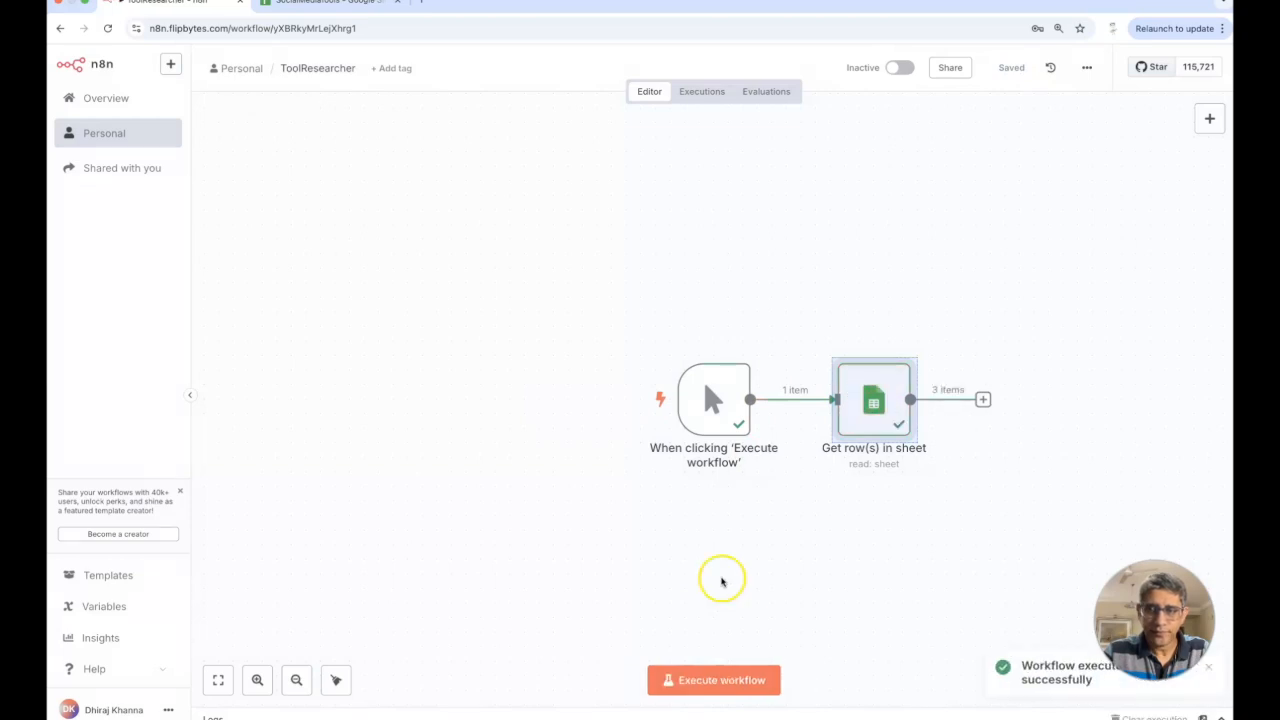
mouse_move(878, 400)
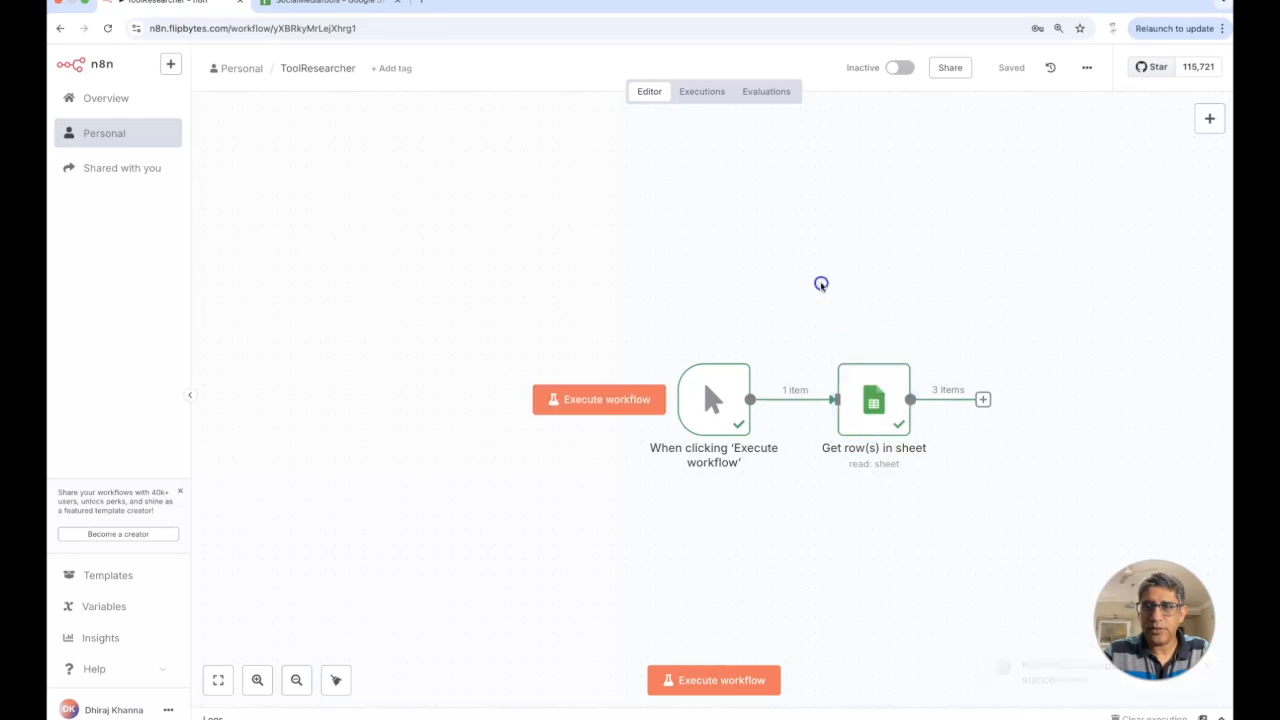
double_click(873, 399)
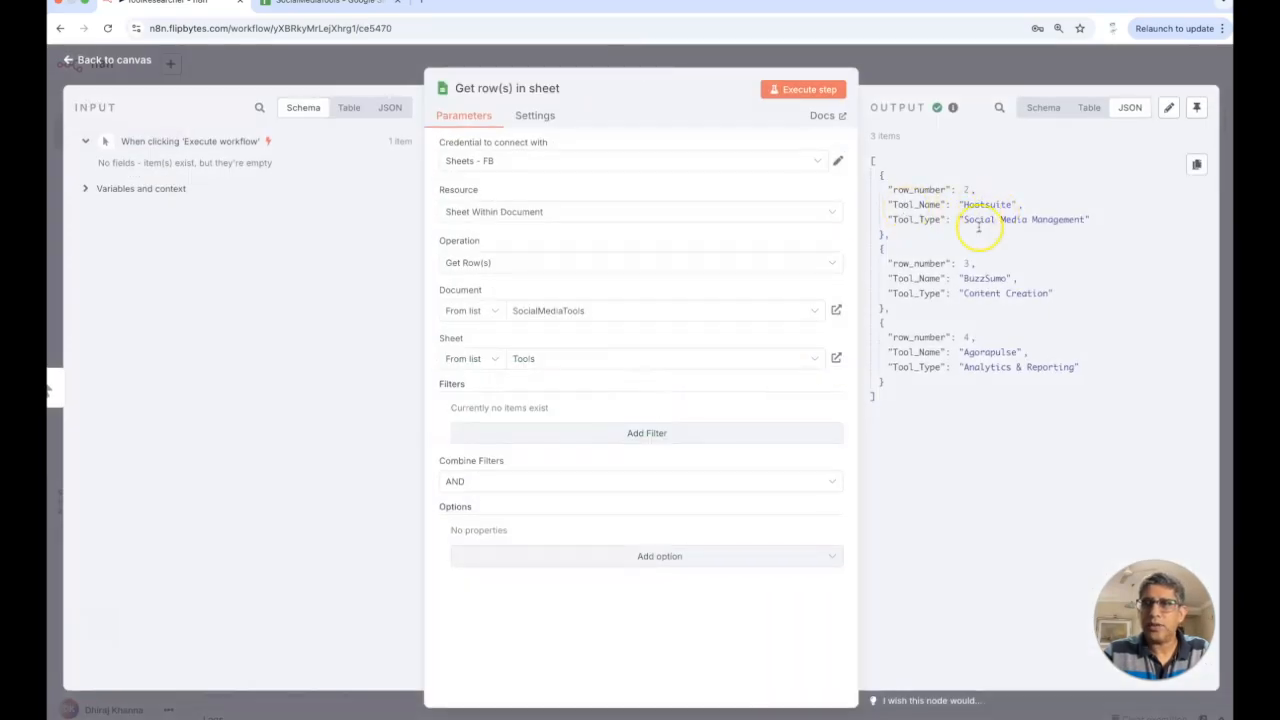
mouse_move(1048, 150)
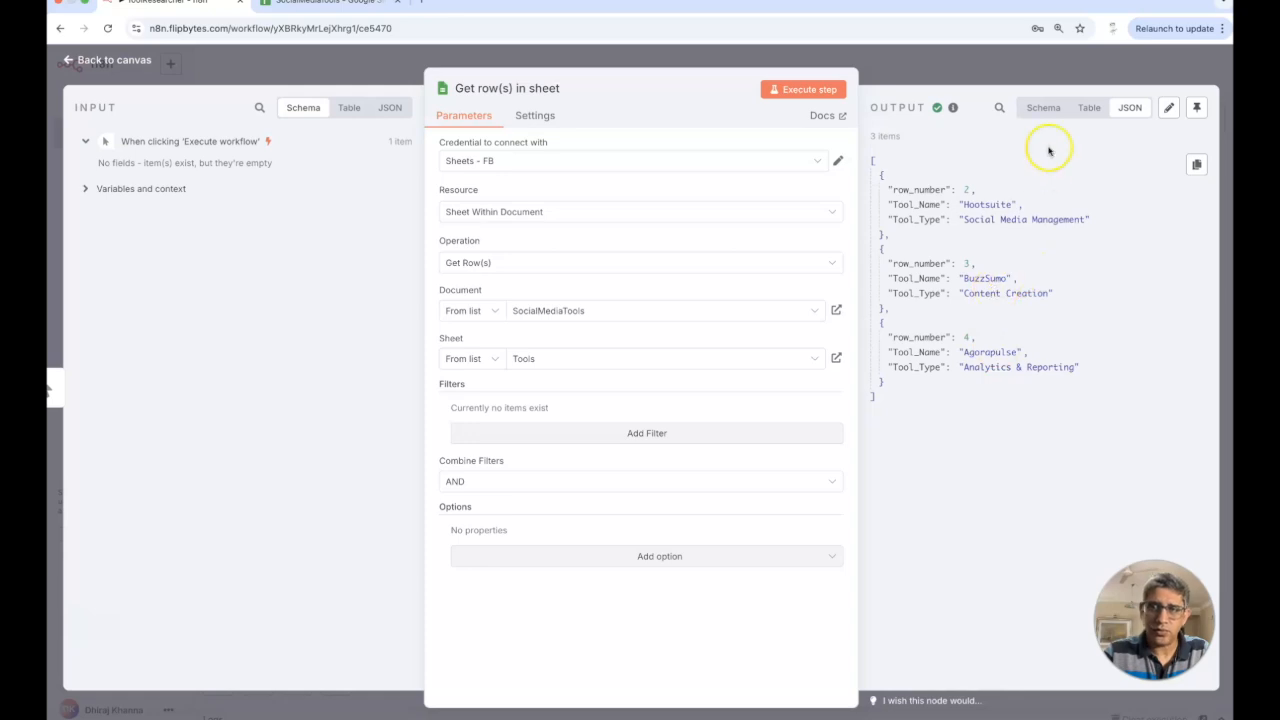
click(106, 60)
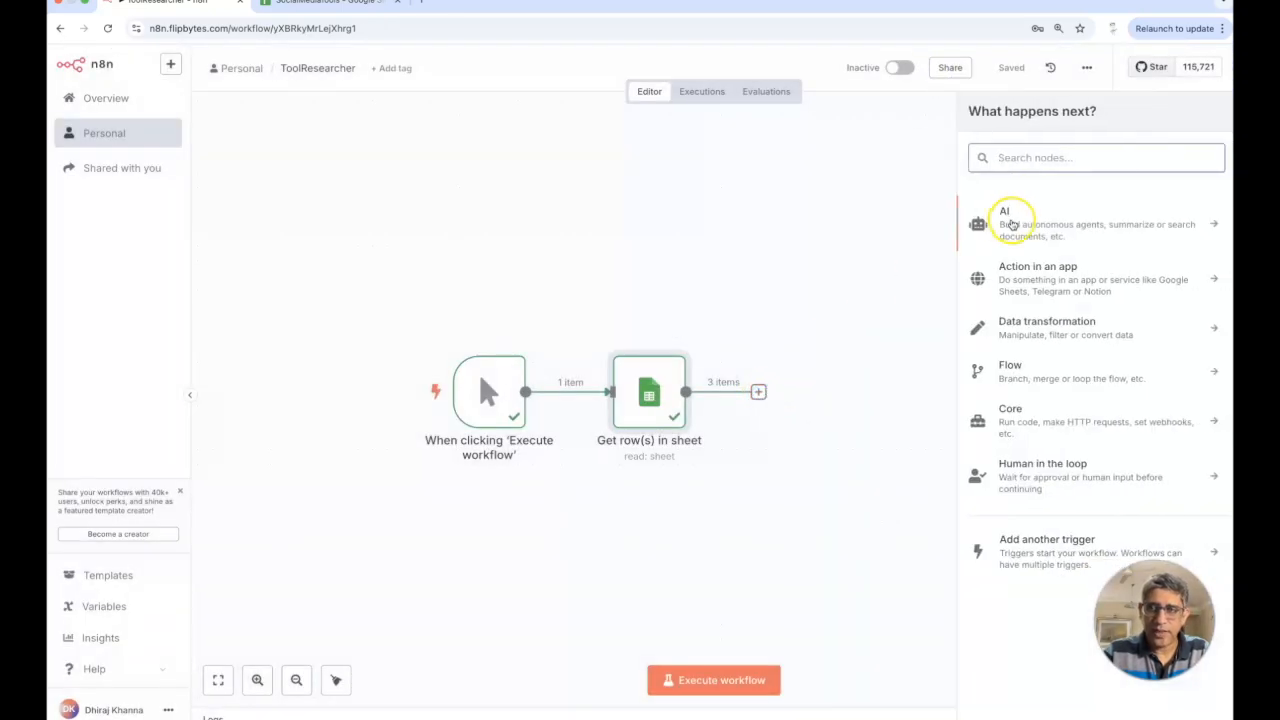
Add an AI Agent with the defined prompt 'tool_name: {{ $json.Tool_Name }}'.
click(1004, 223)
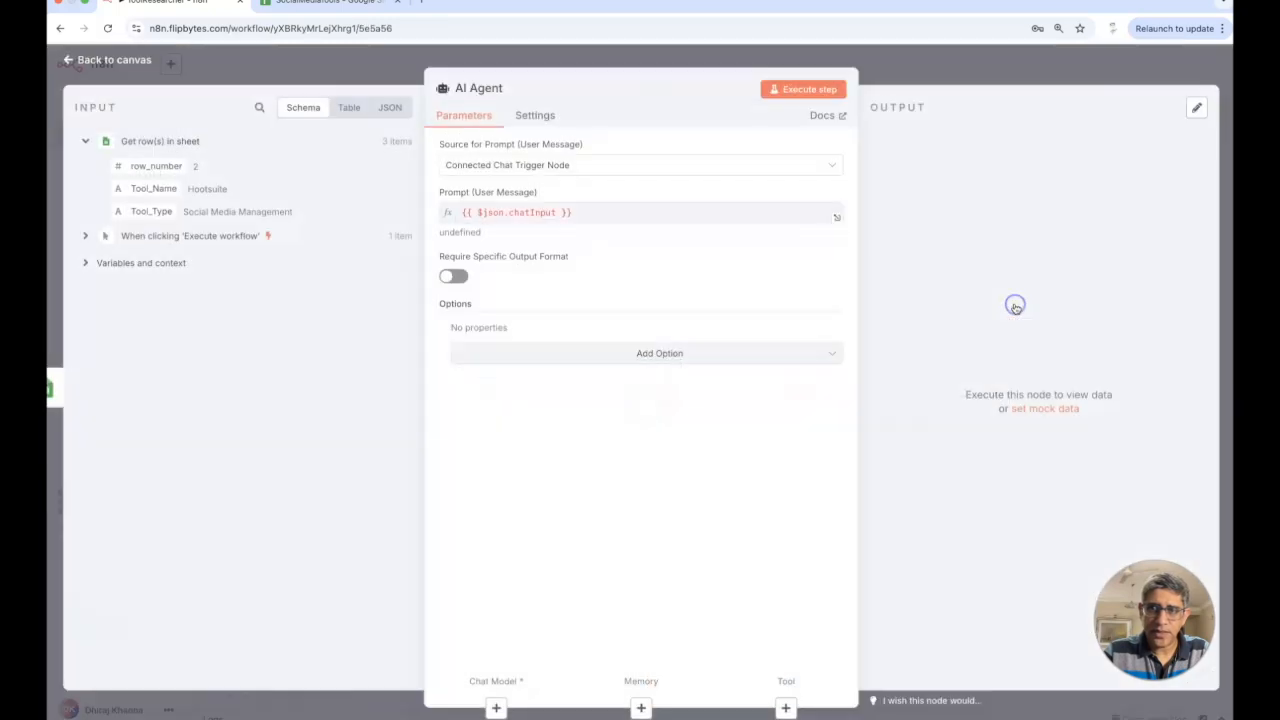
mouse_move(155, 189)
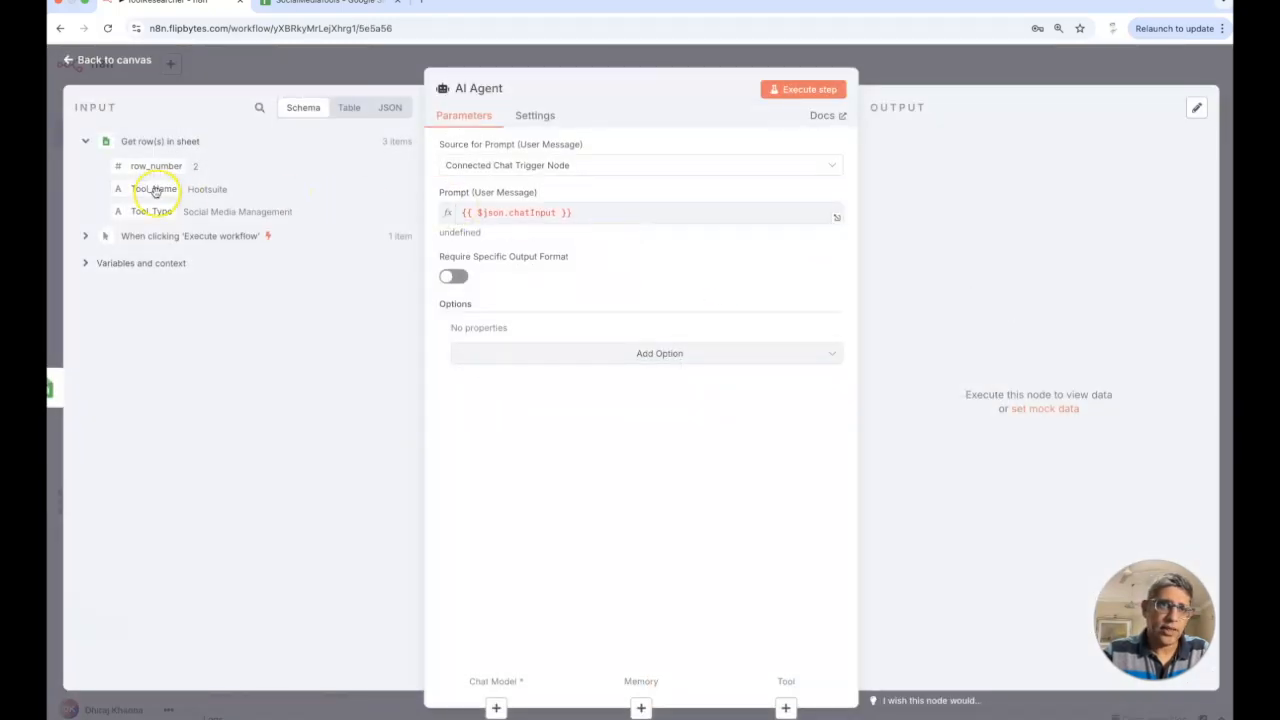
mouse_move(477, 165)
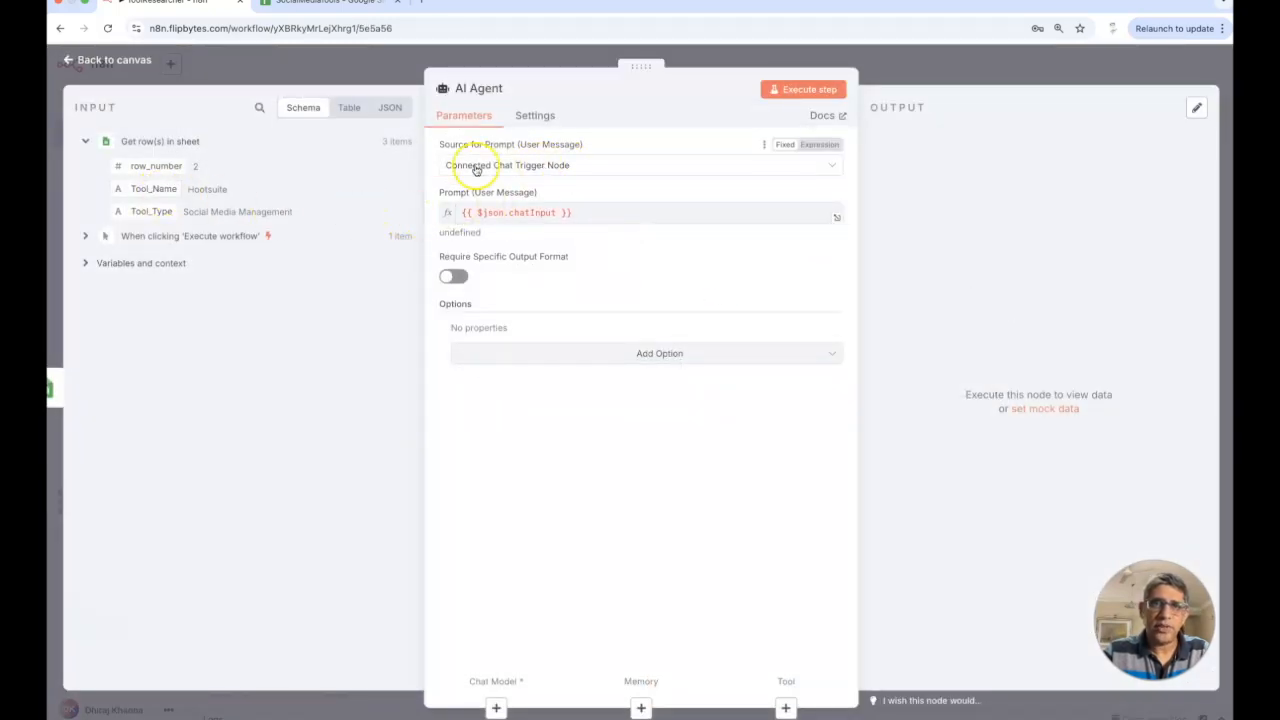
mouse_move(570, 170)
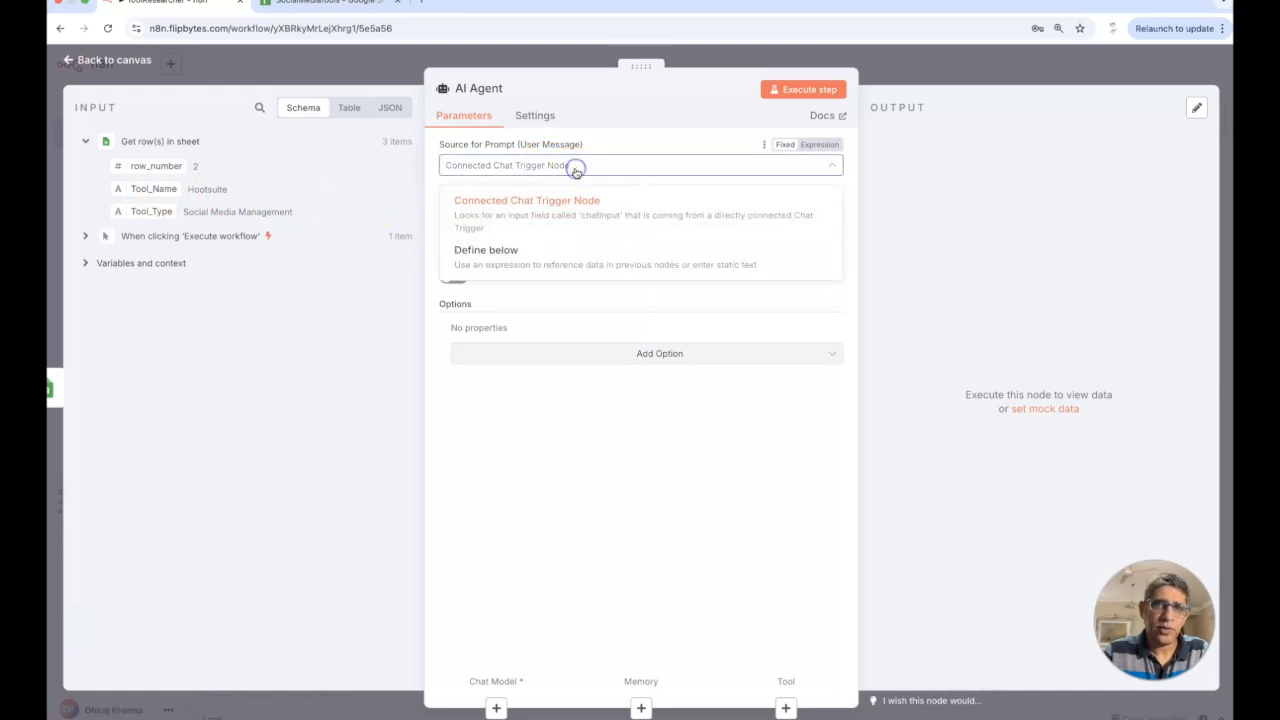
click(486, 249)
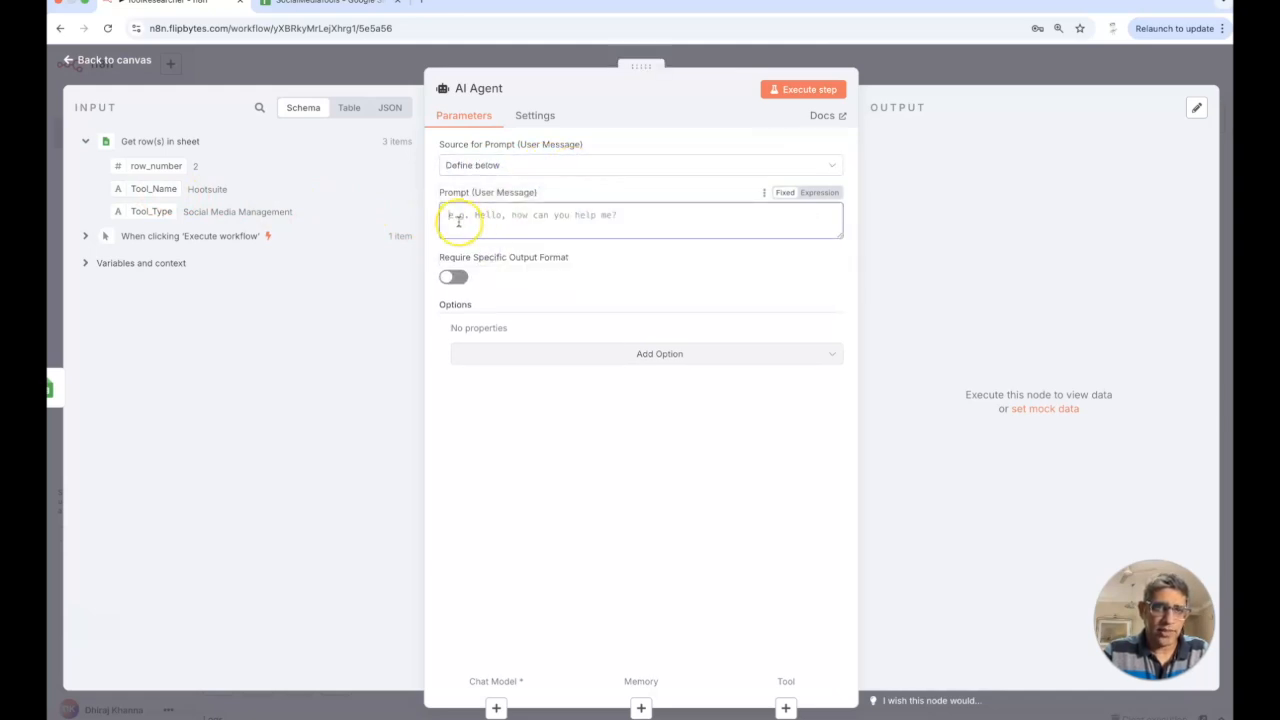
text(tap\)
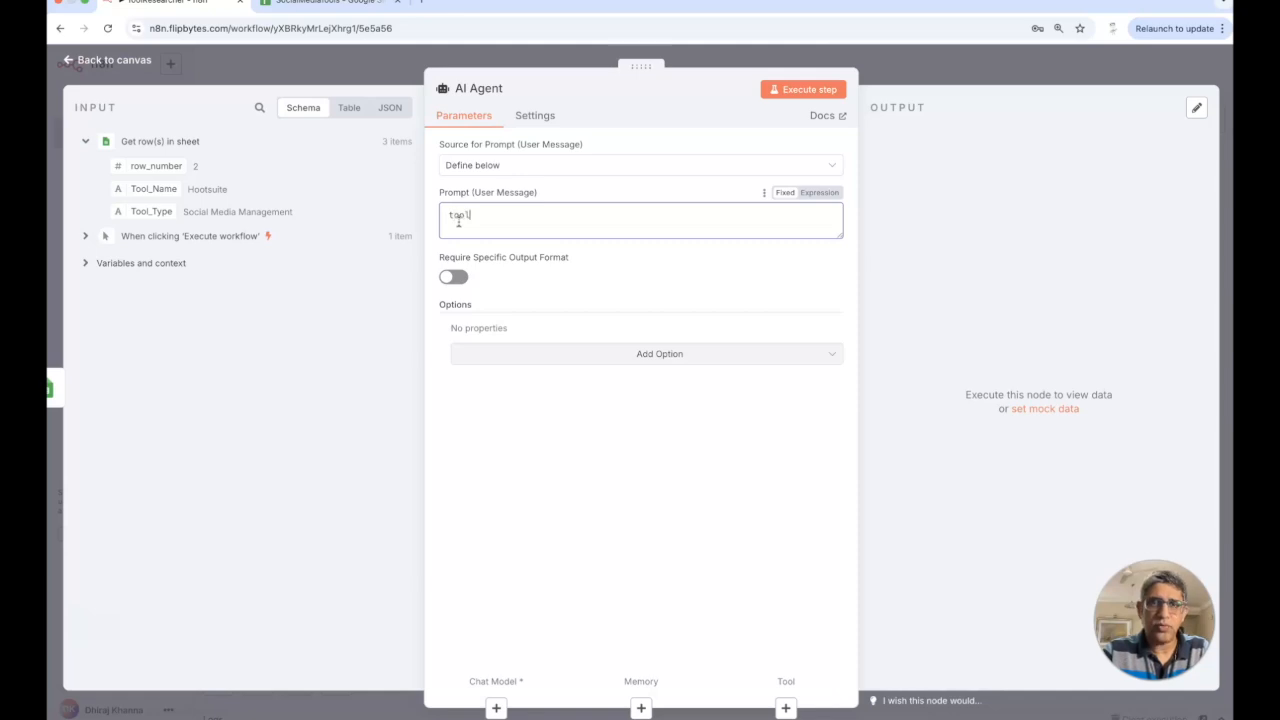
text(_name)
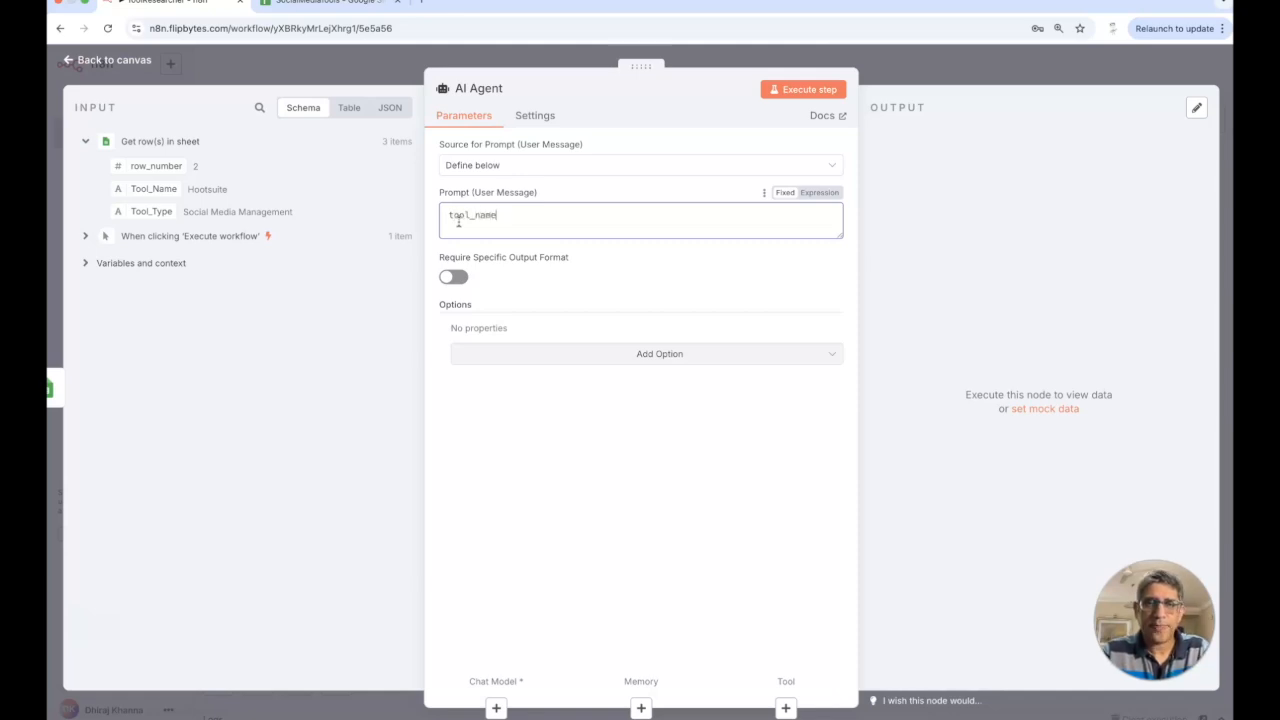
text(:)
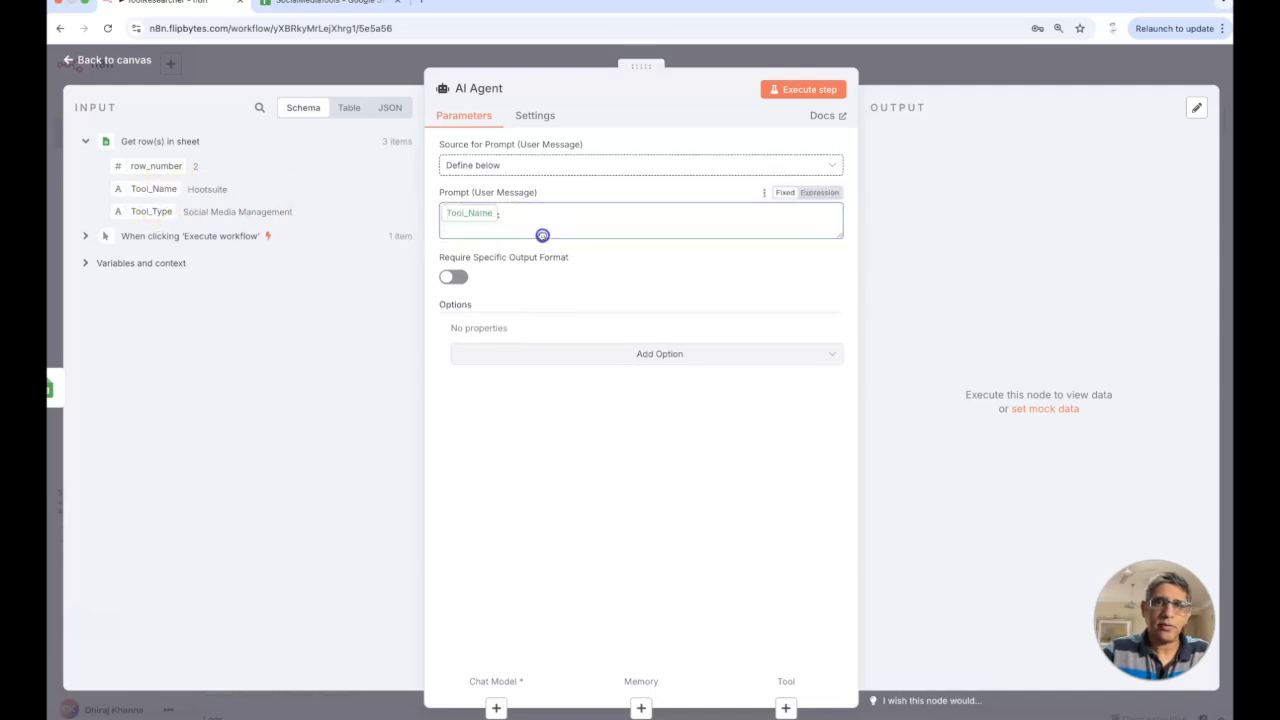
click(819, 192)
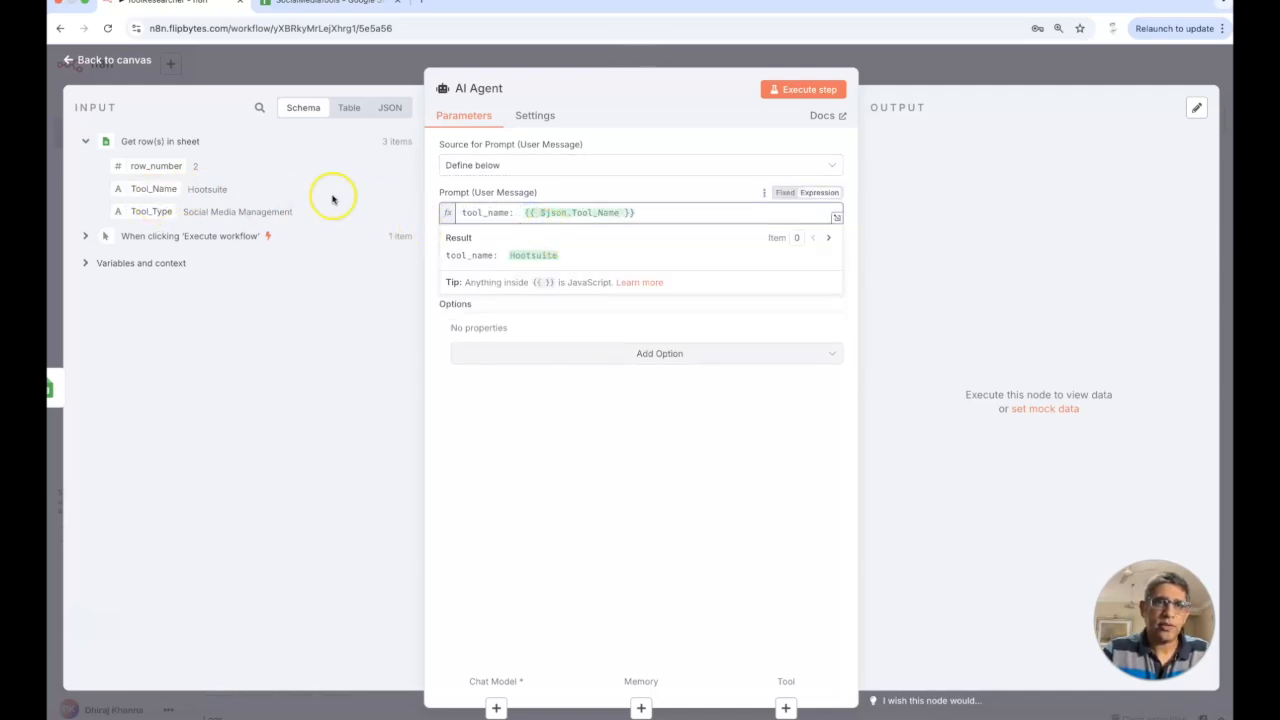
mouse_move(624, 250)
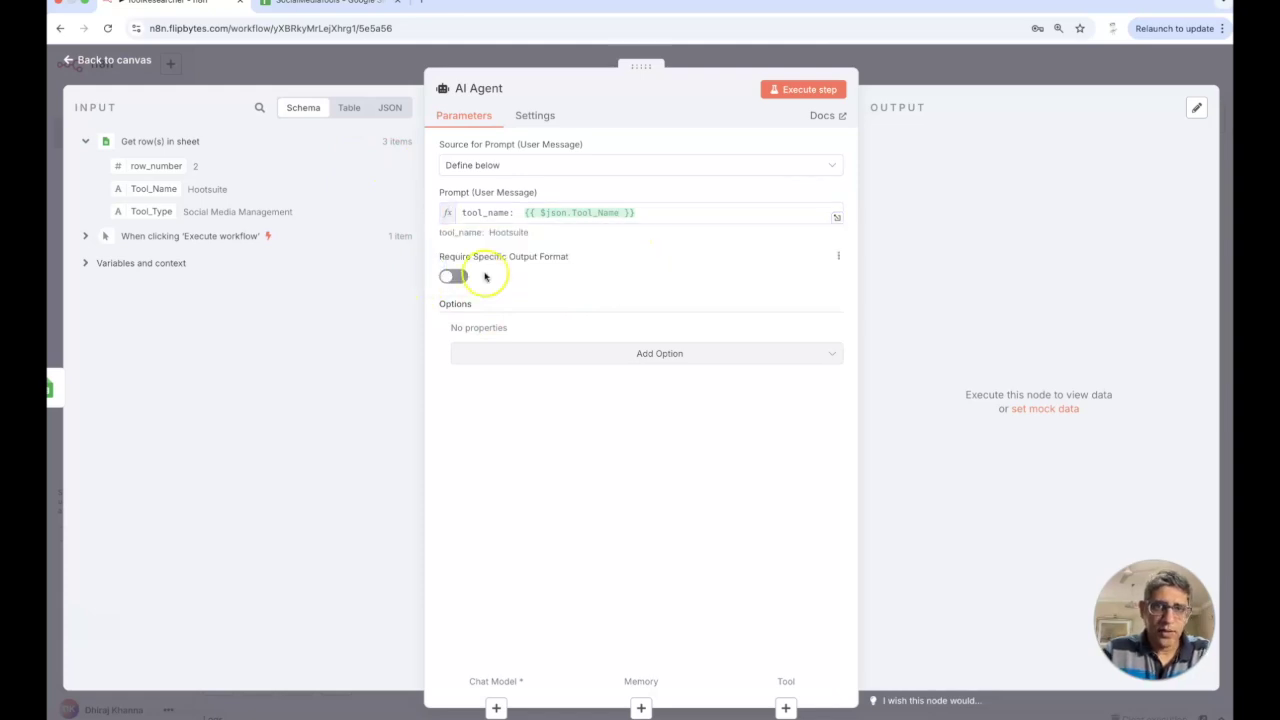
Replace the agent's default system message with a dictated research-assistant prompt.
click(659, 353)
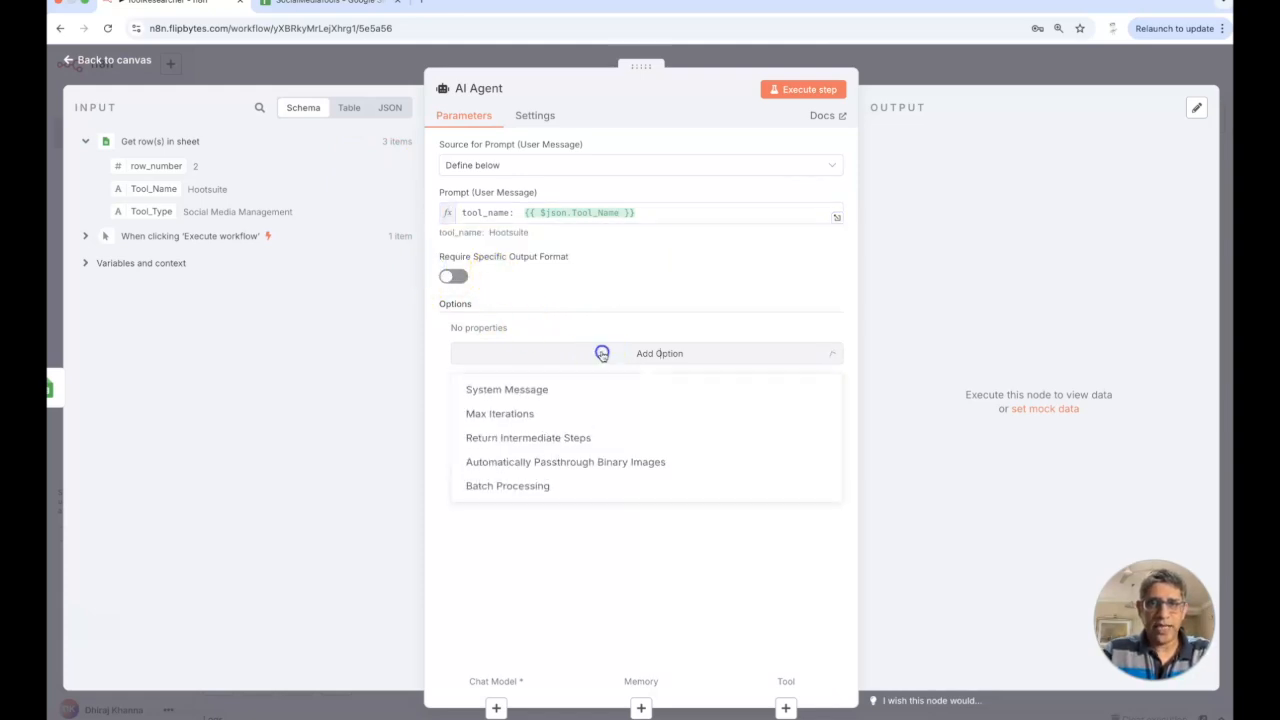
click(507, 389)
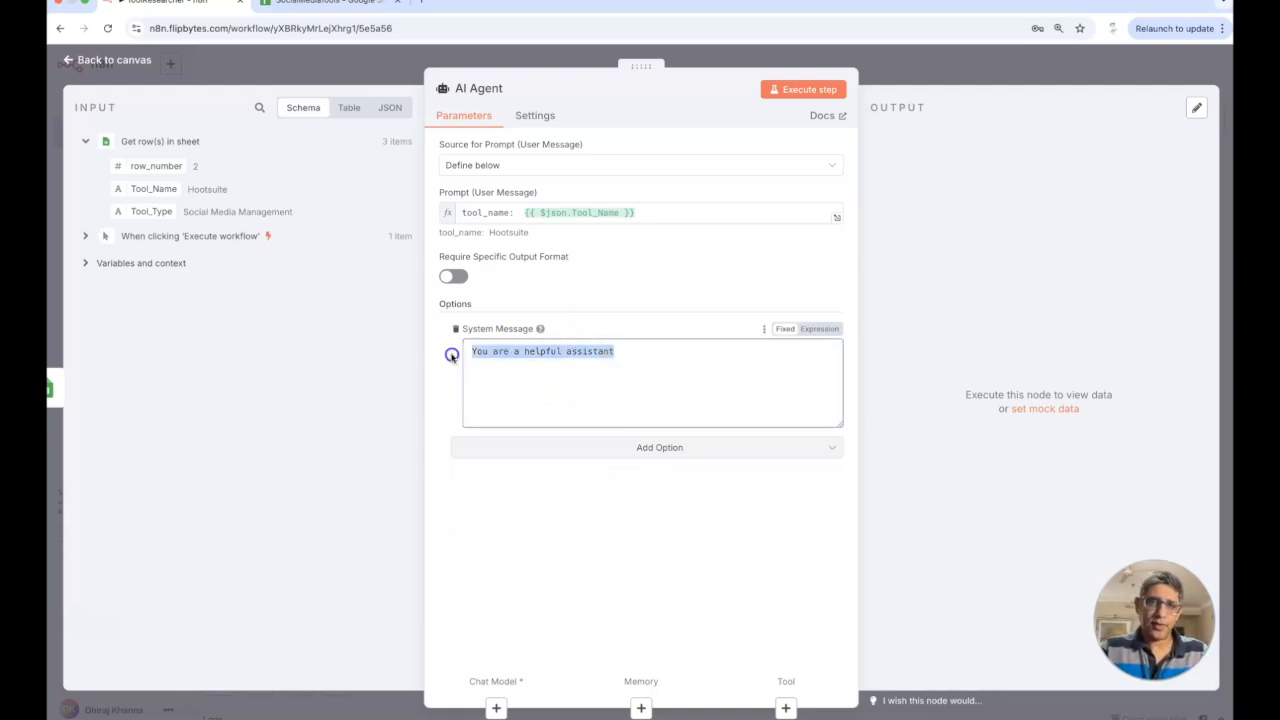
key(ctrl+a)
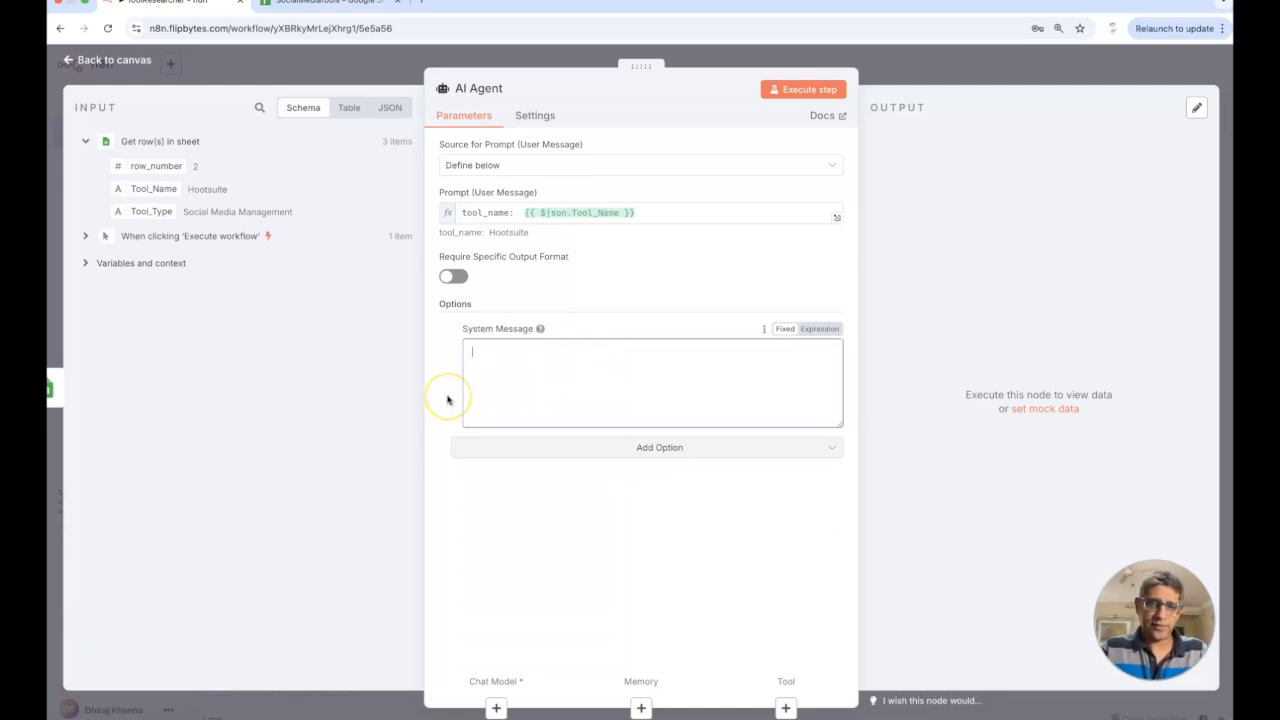
click(650, 383)
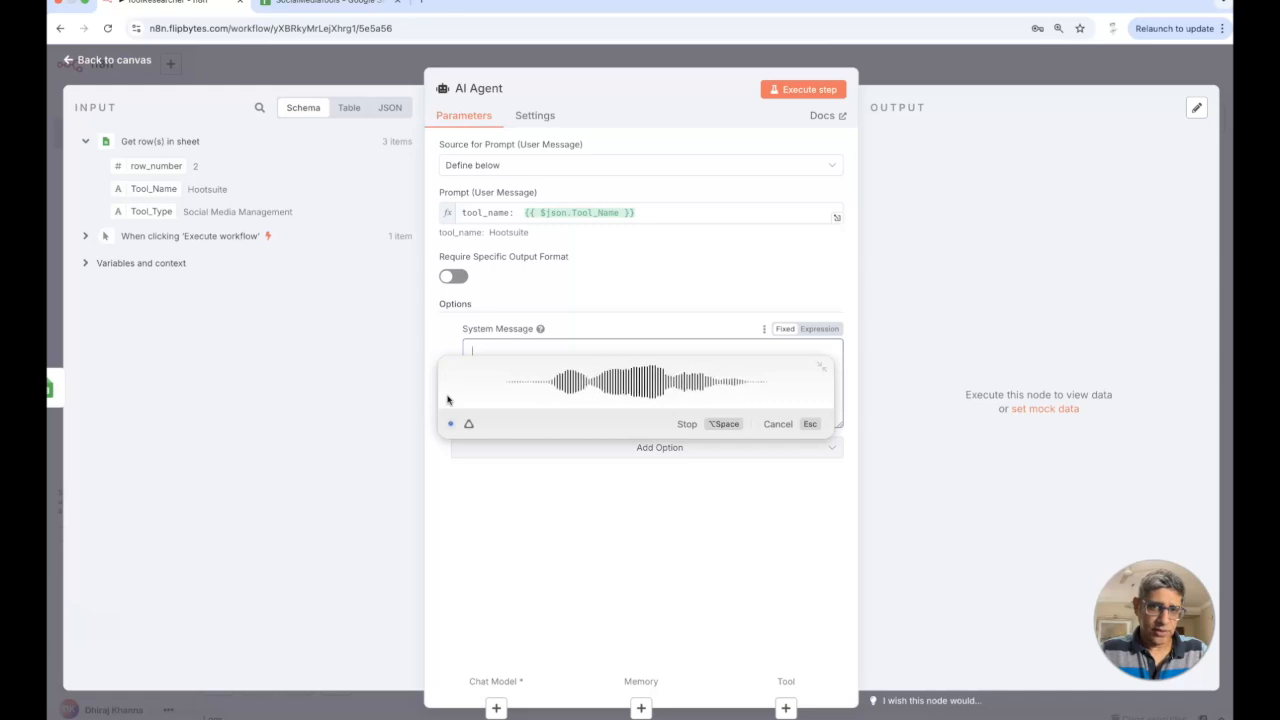
click(687, 423)
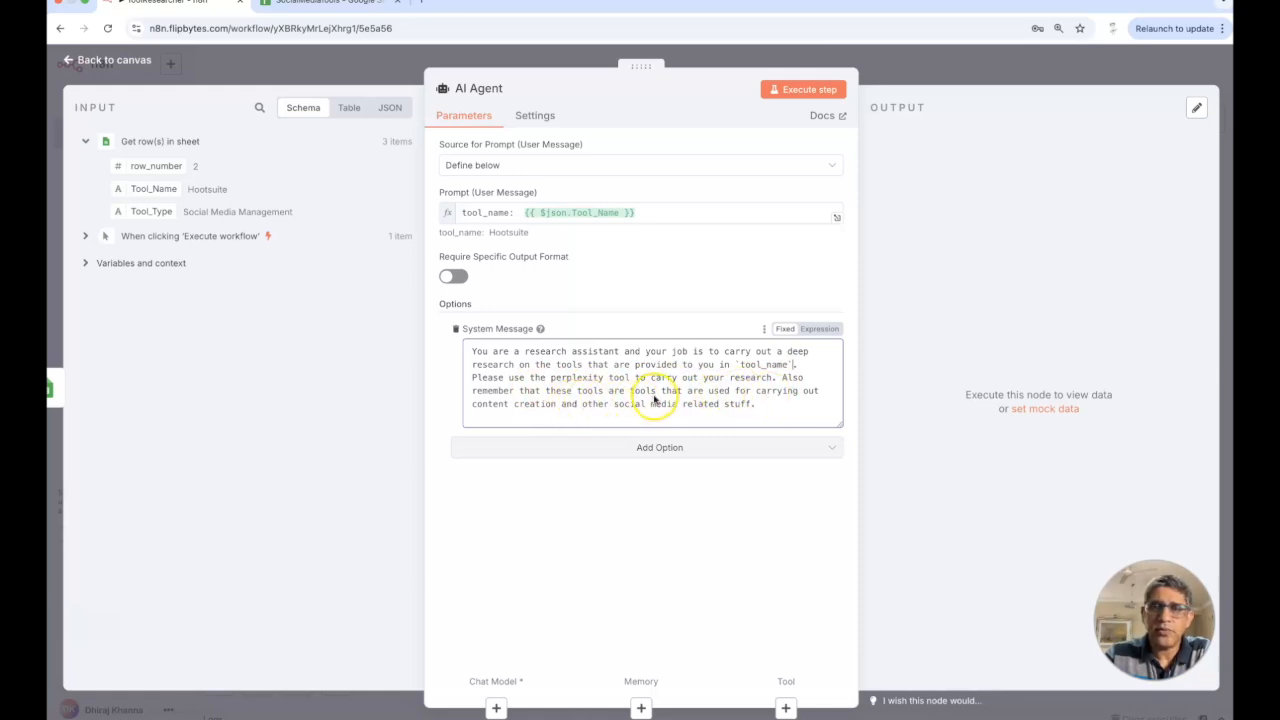
mouse_move(610, 393)
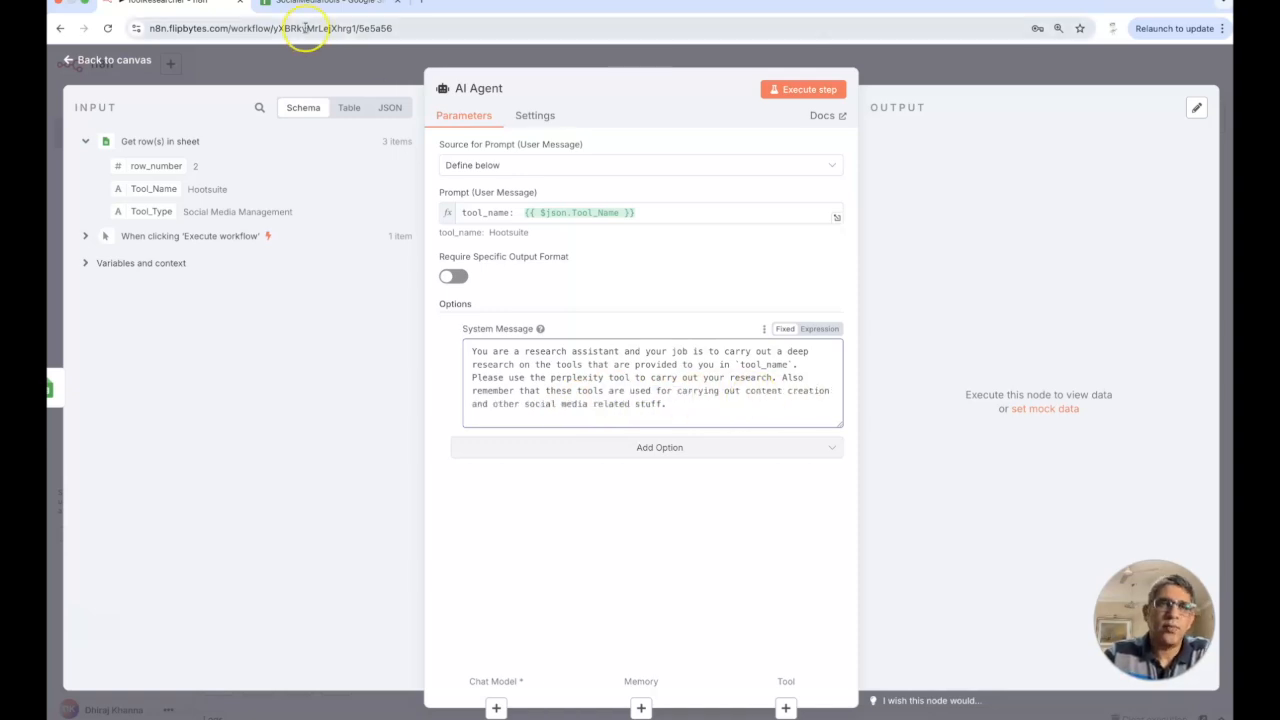
Revise the system message ending to 'social media agencies.' and close the agent settings.
click(330, 3)
text(by soci)
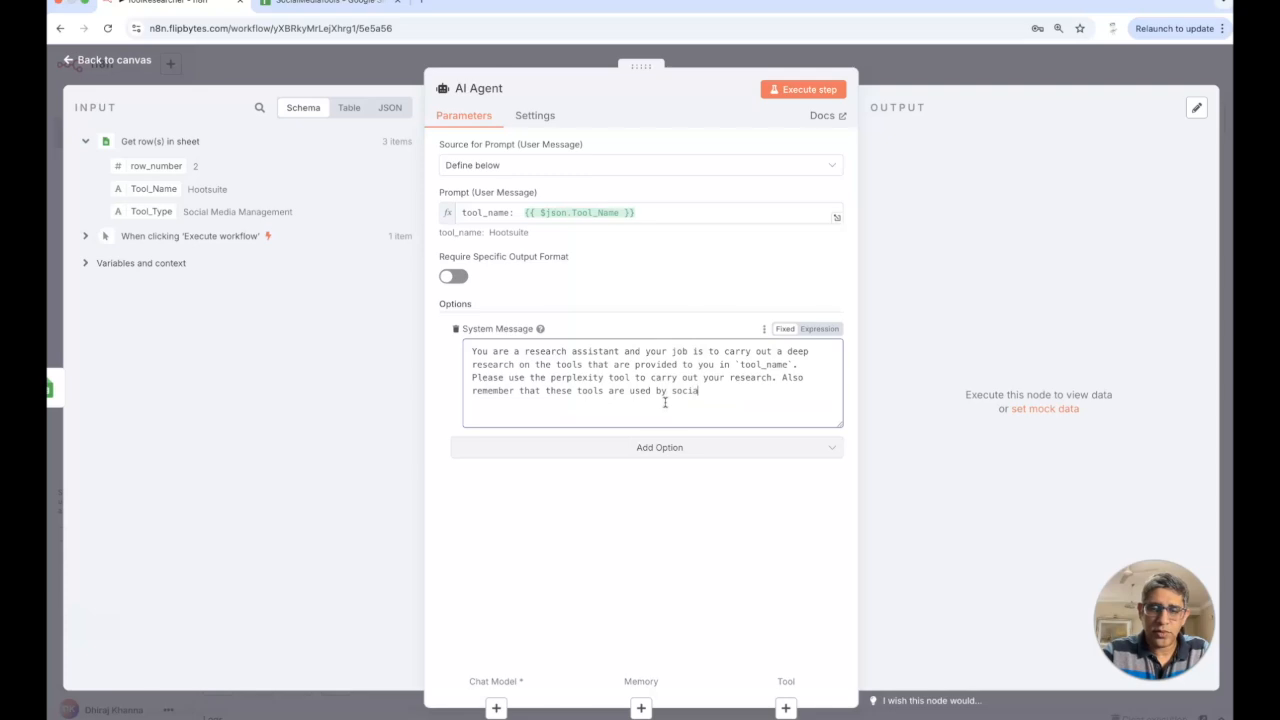
text(media)
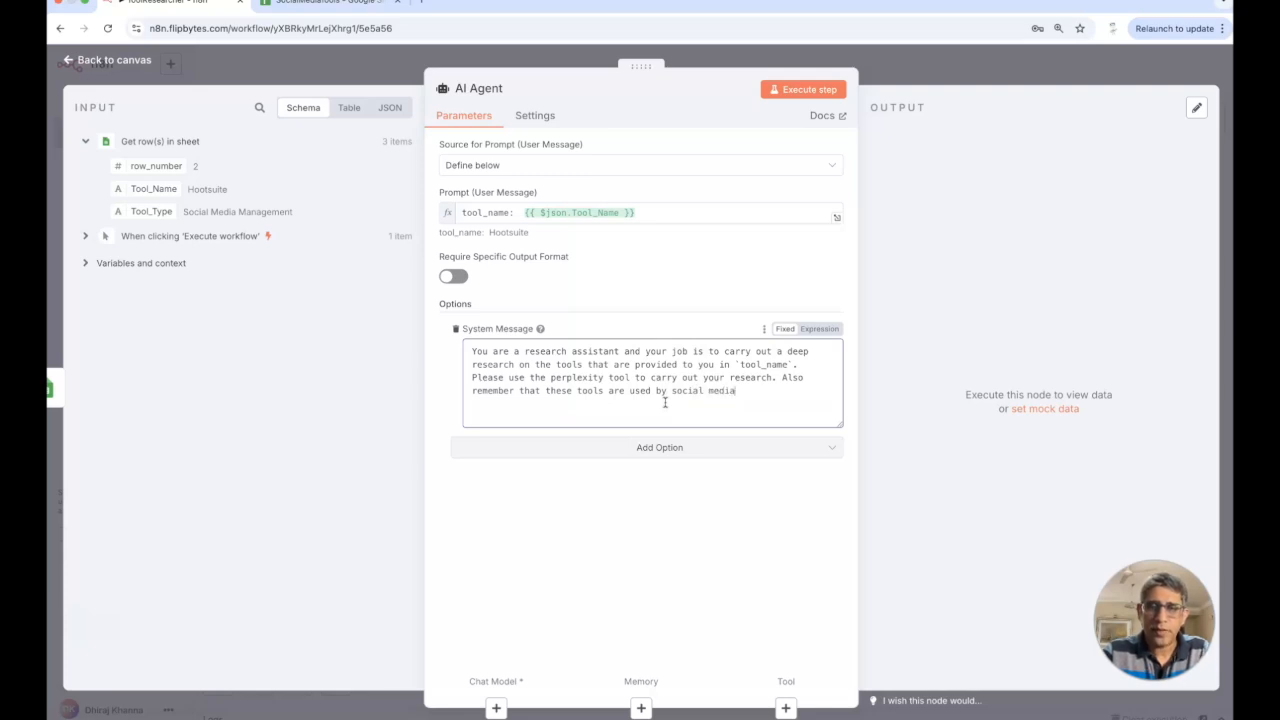
text(agent)
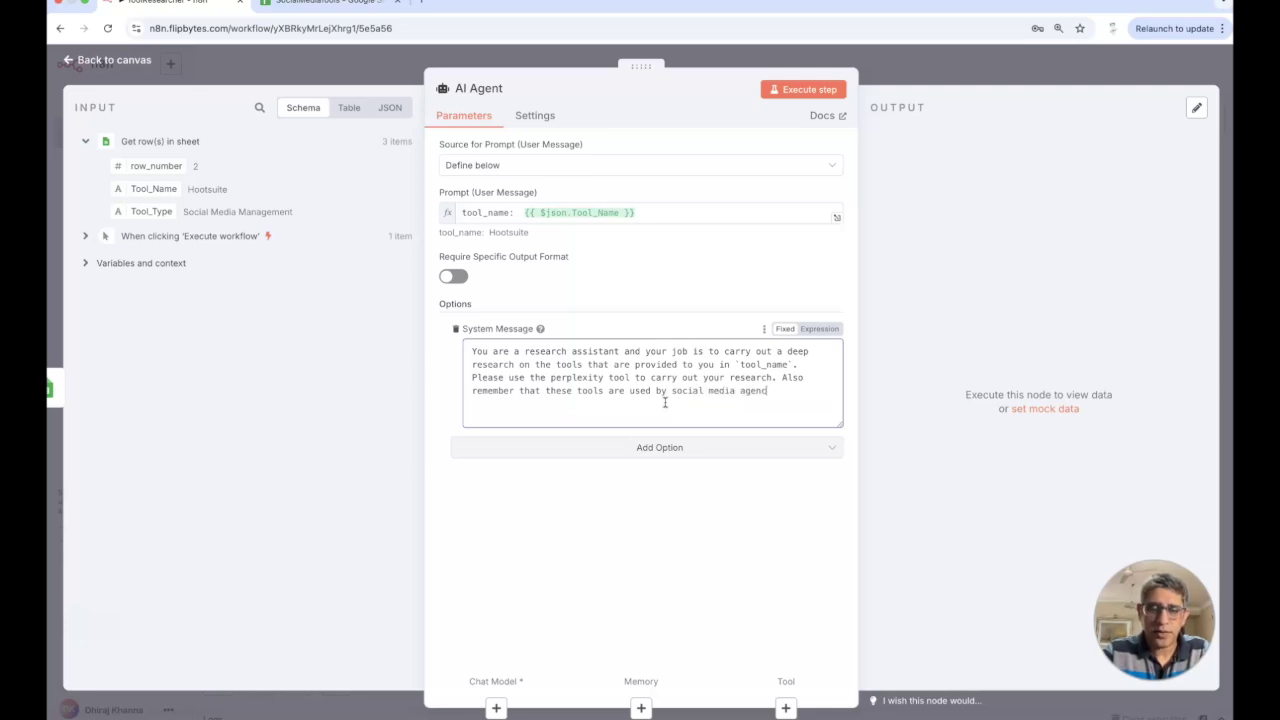
text(cies.)
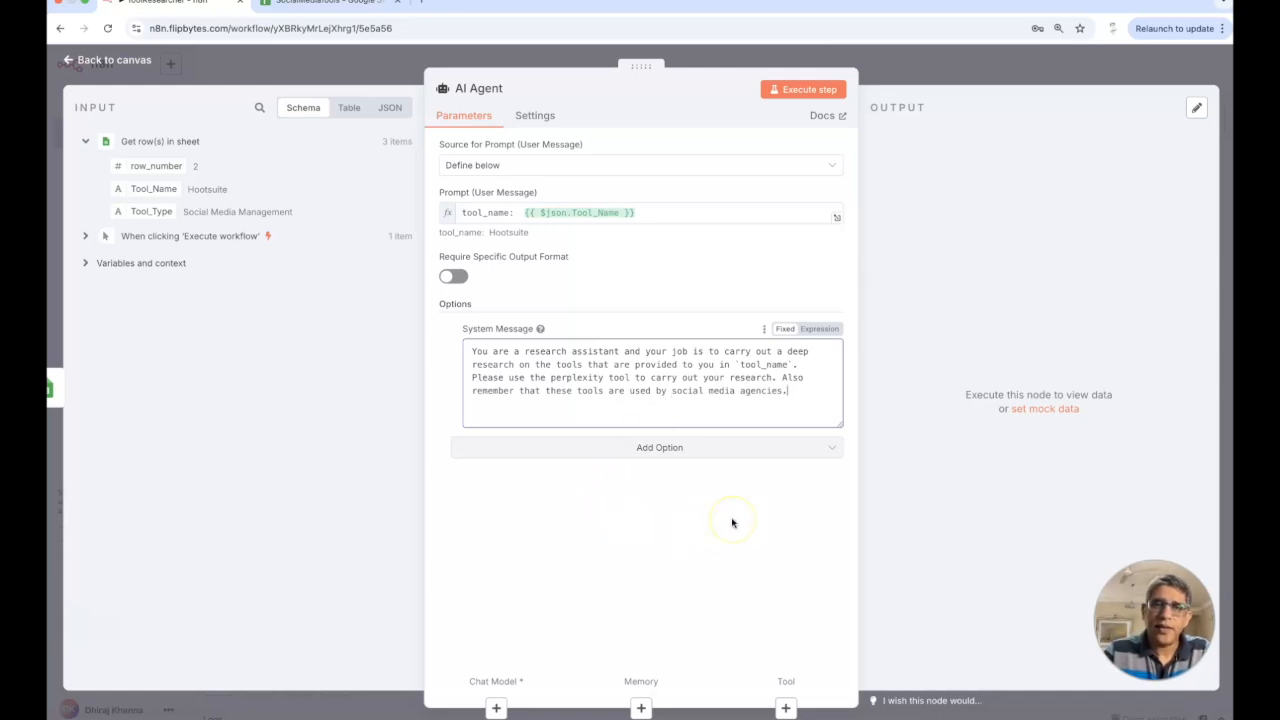
click(106, 59)
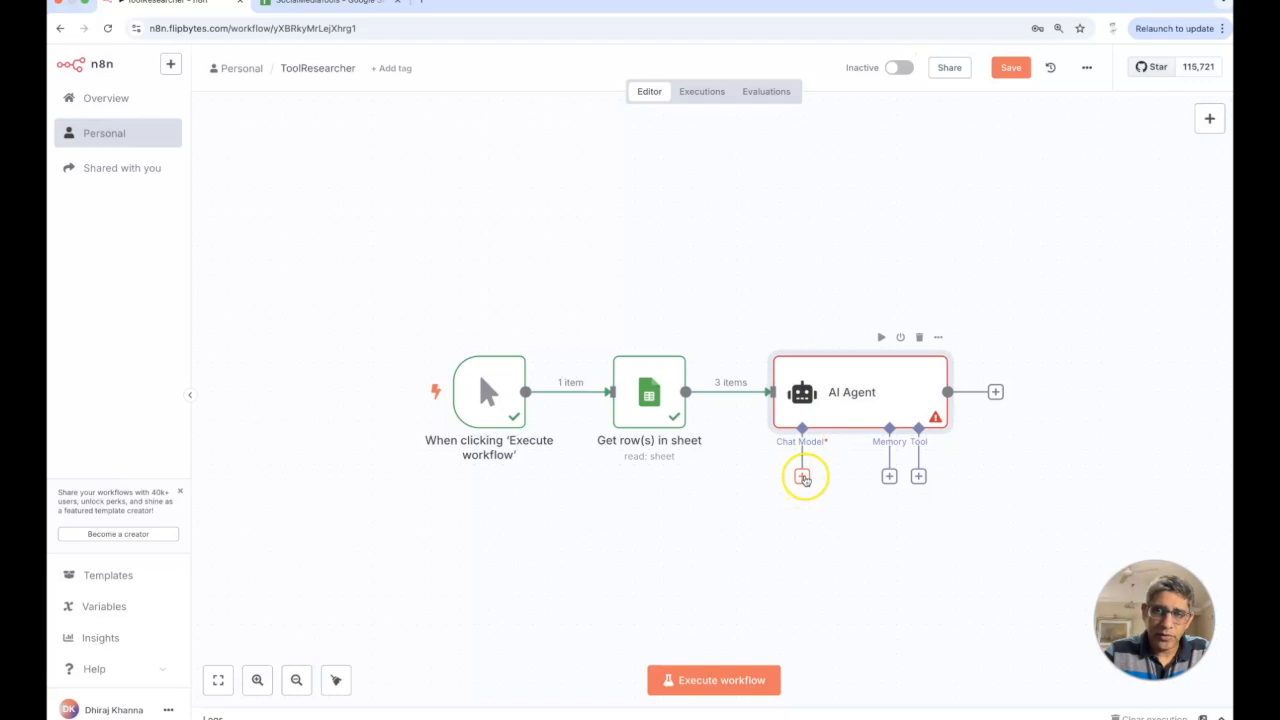
Open the Language Models list from the AI Agent's Chat Model slot.
click(801, 476)
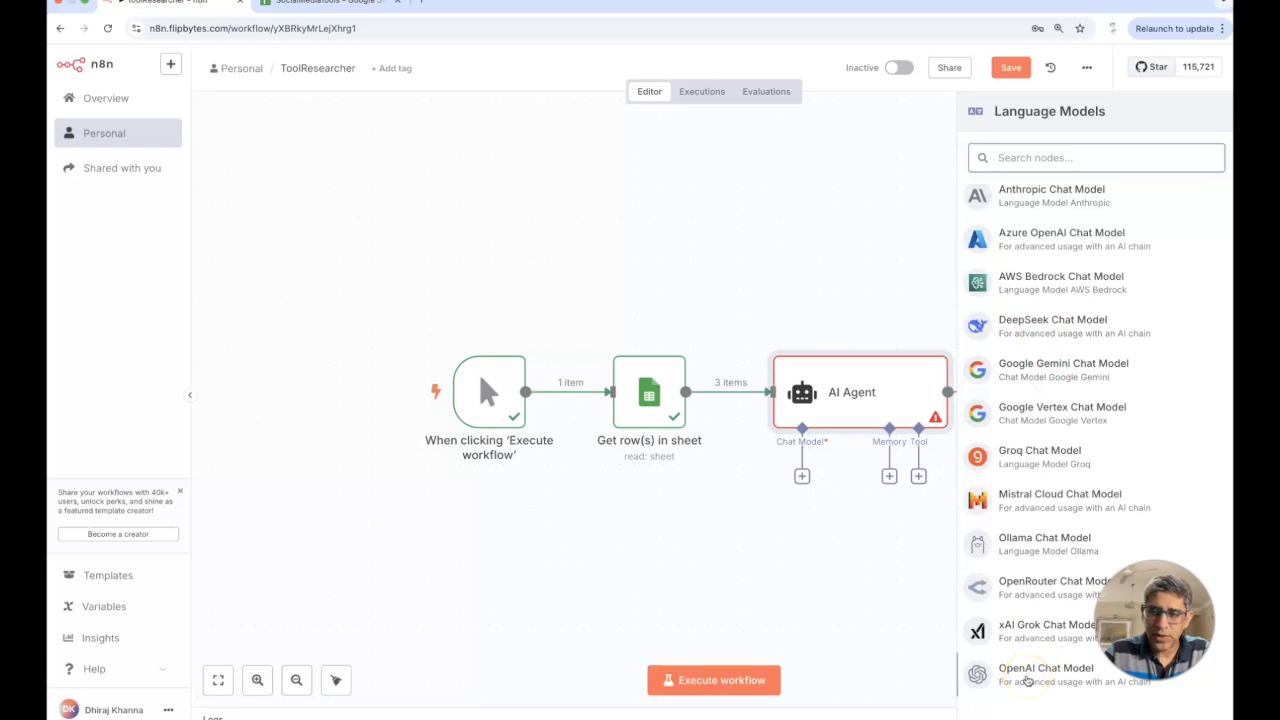
mouse_move(1038, 307)
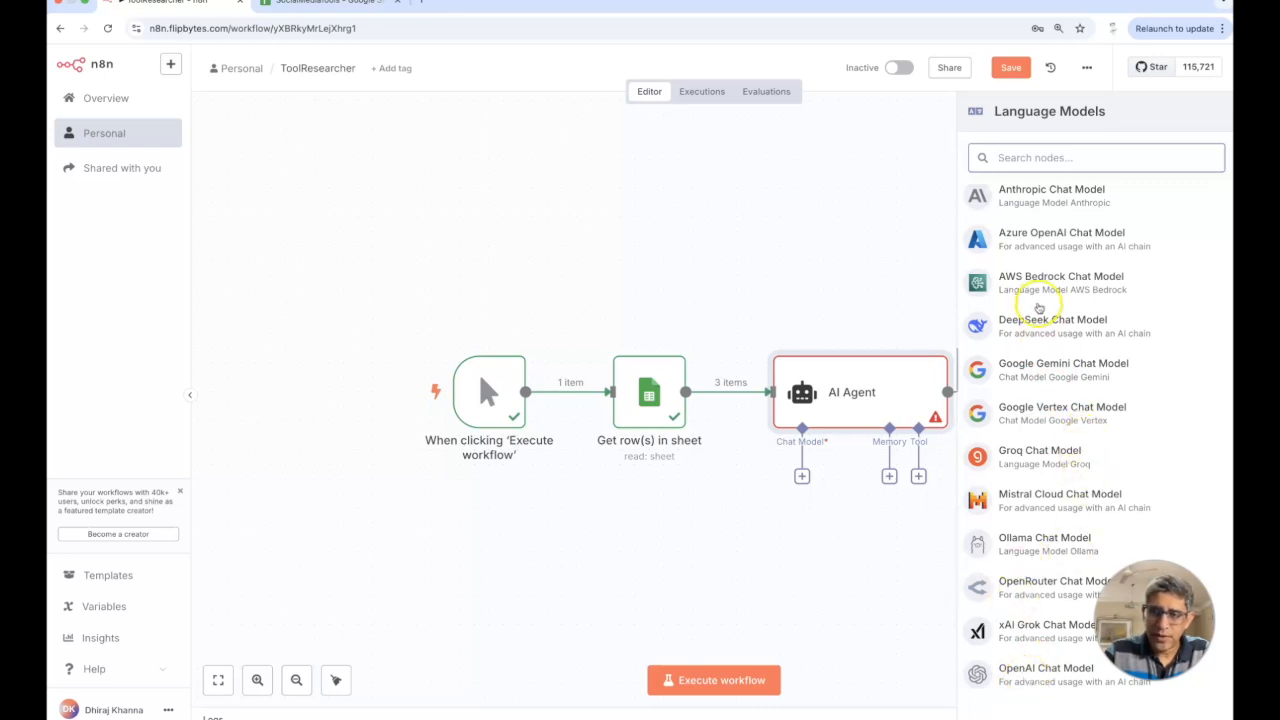
mouse_move(1038, 593)
text(open)
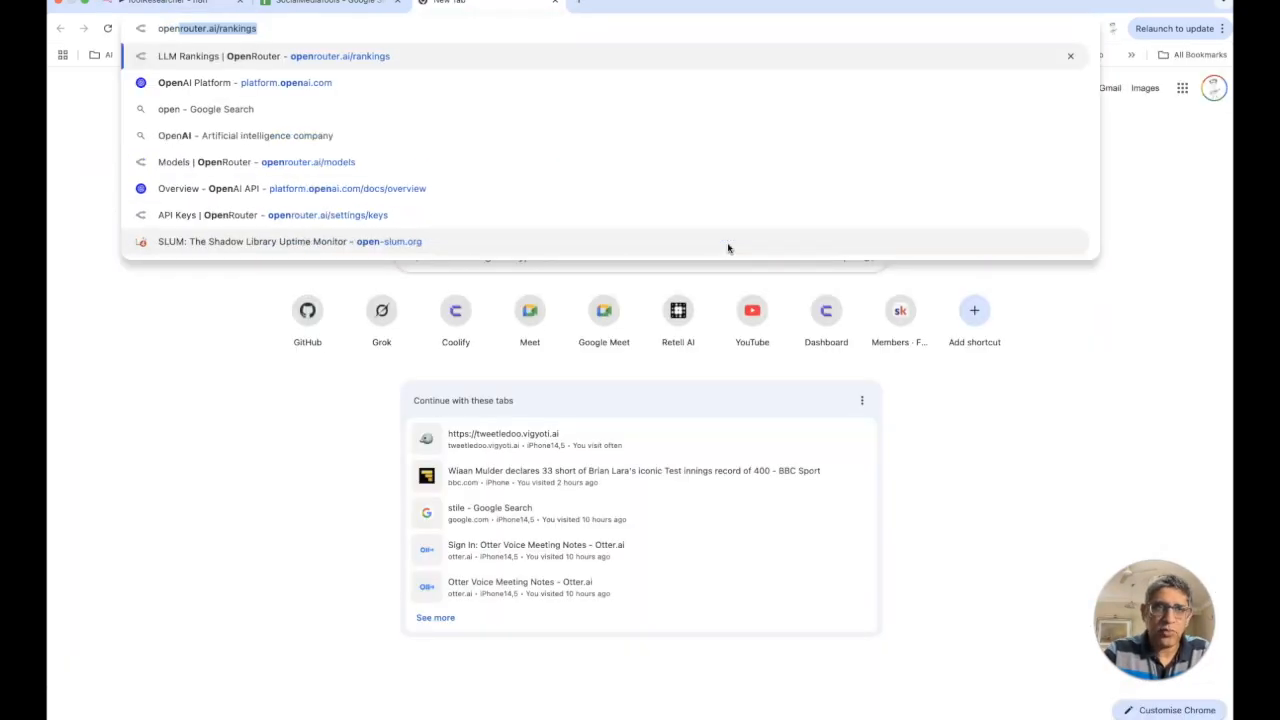
Browse the model catalogue on openrouter.ai, then switch back to the n8n tab.
click(272, 56)
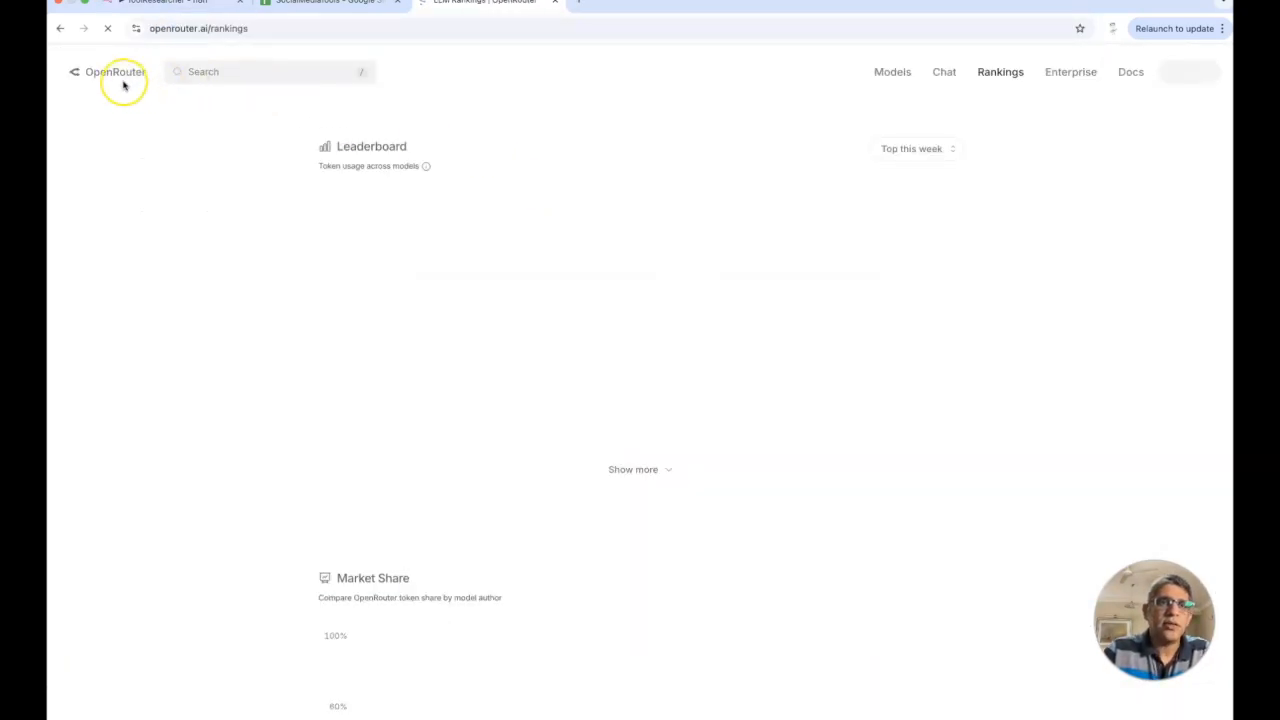
click(107, 71)
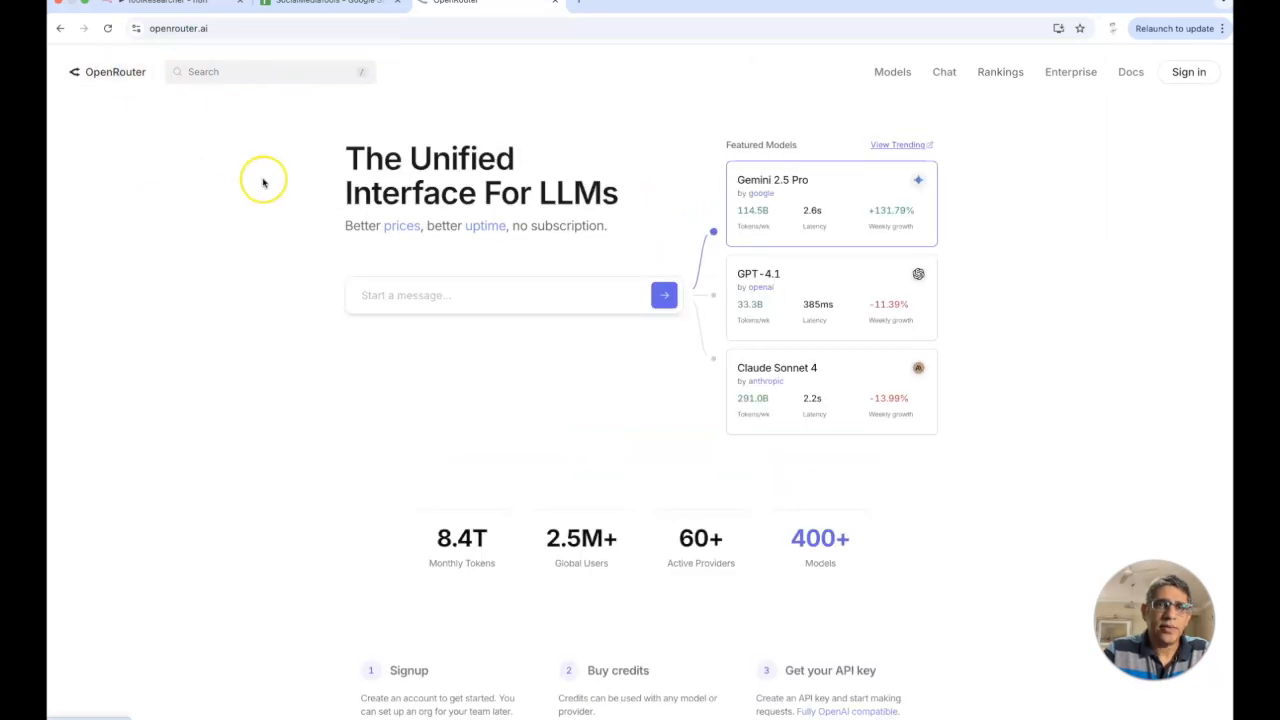
mouse_move(575, 192)
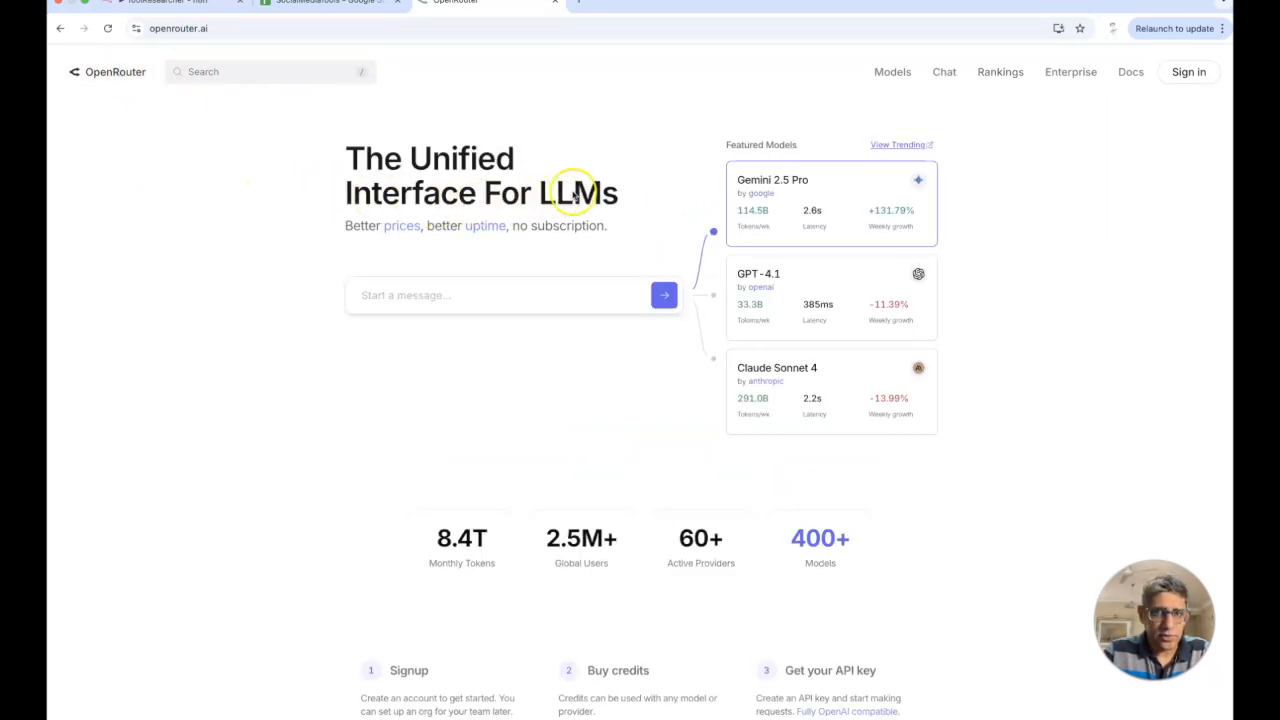
mouse_move(680, 214)
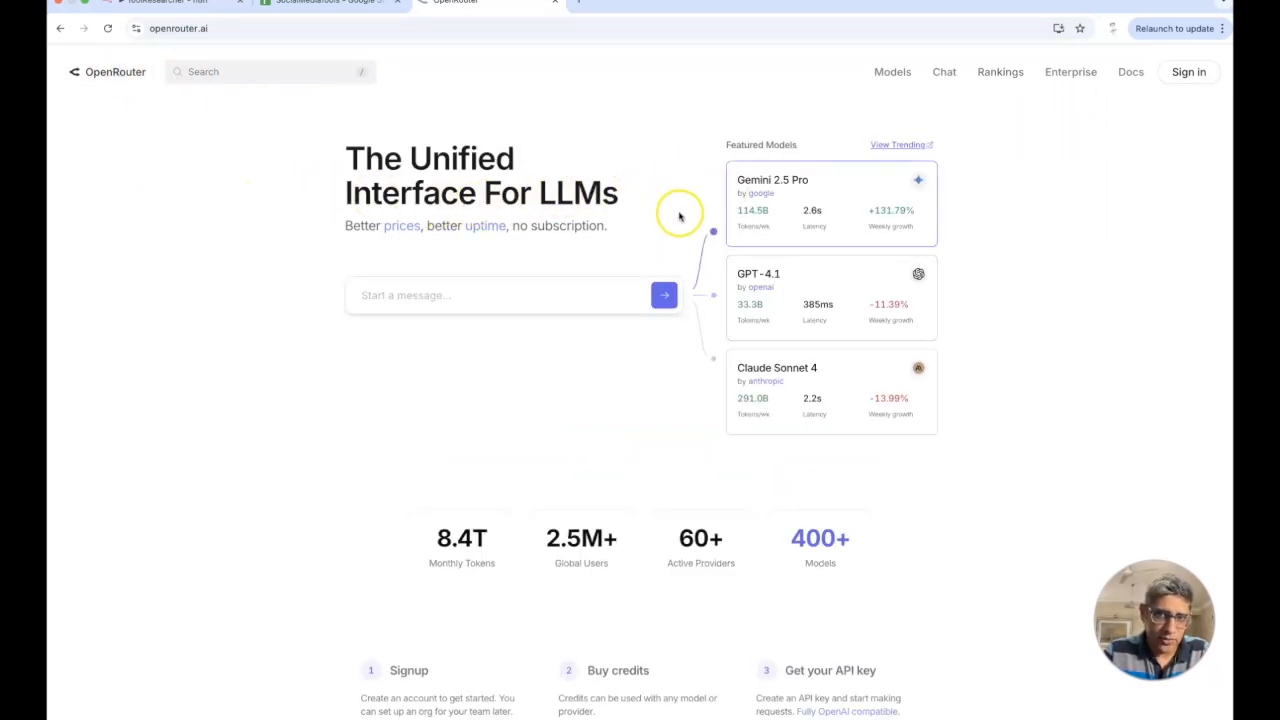
click(890, 71)
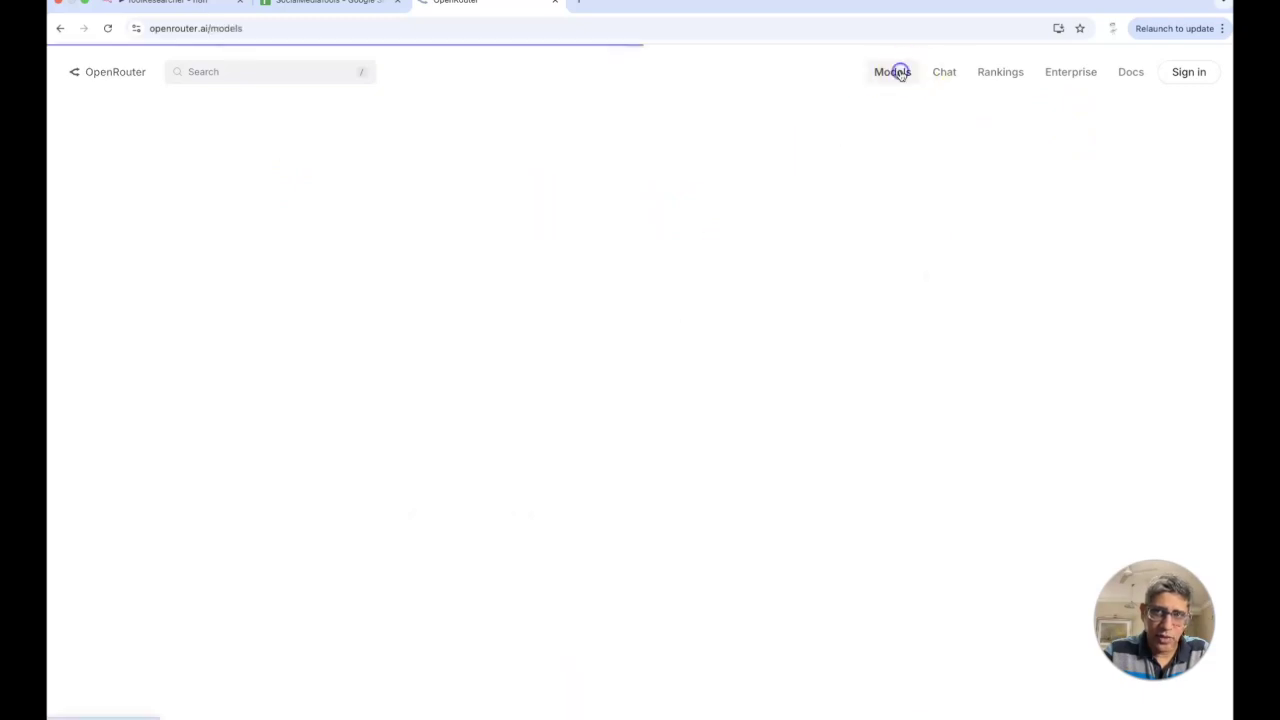
click(891, 71)
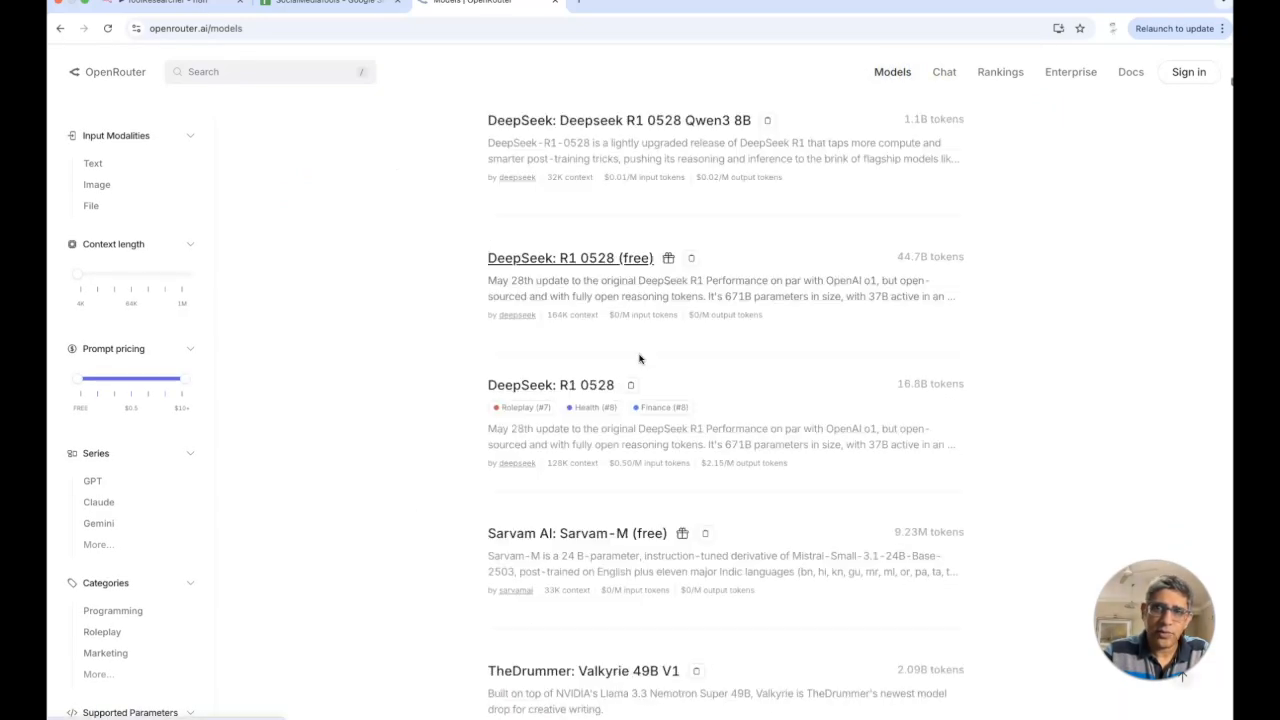
scroll(up, 3)
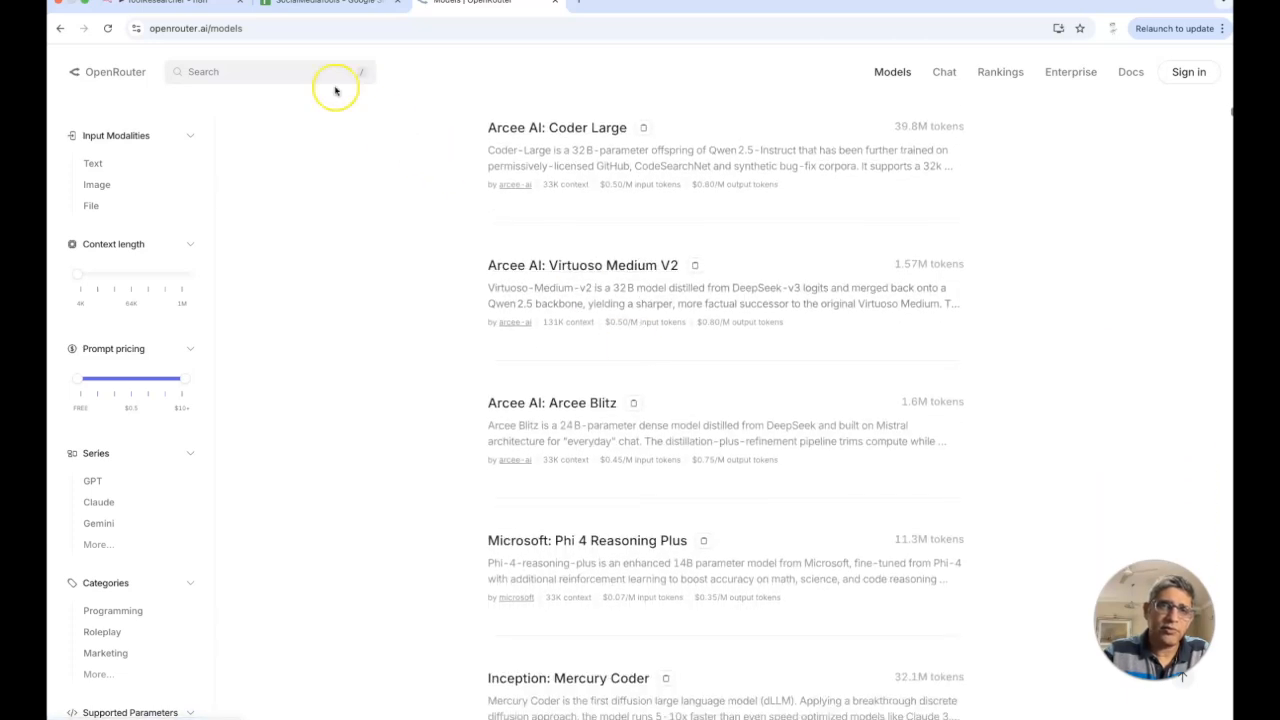
click(175, 3)
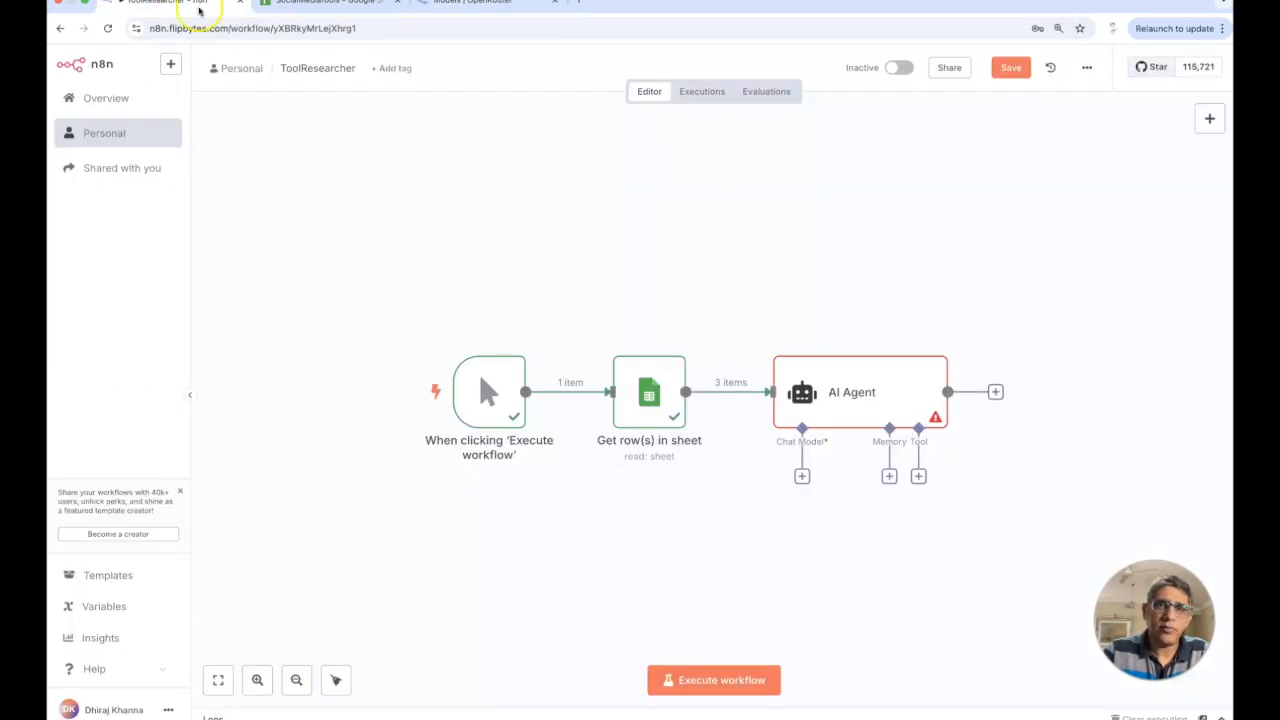
click(801, 476)
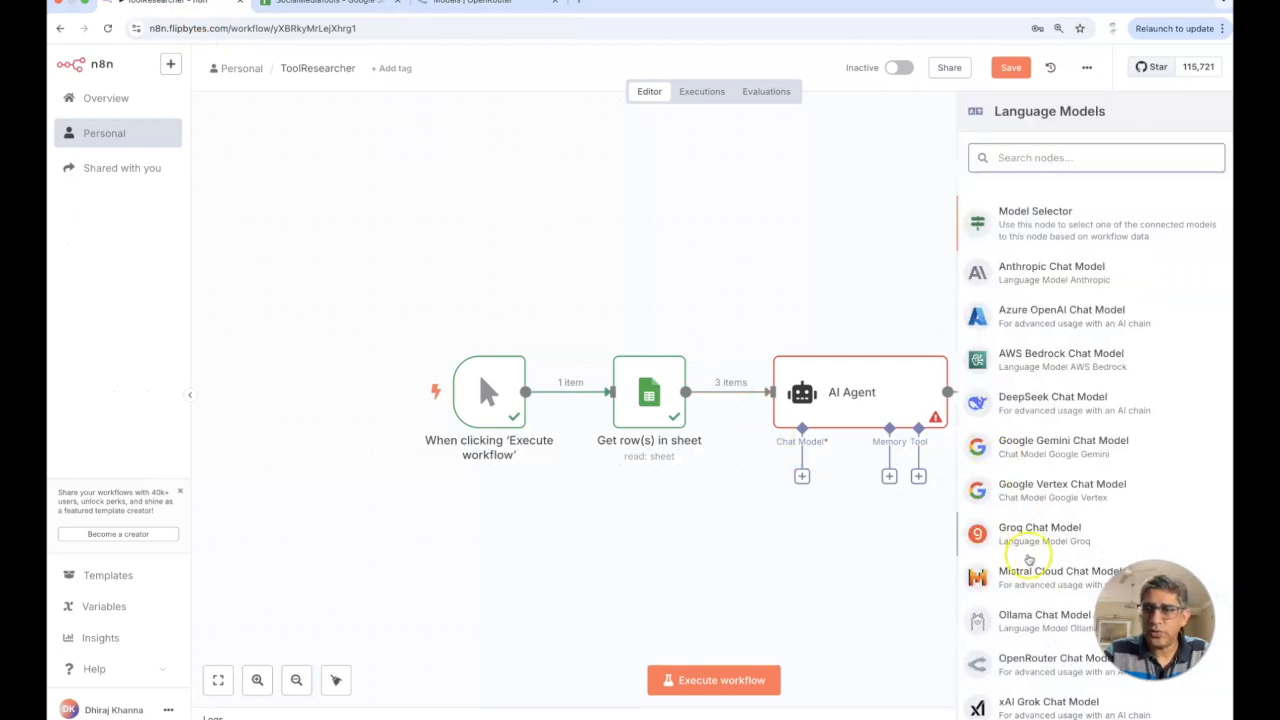
click(1055, 658)
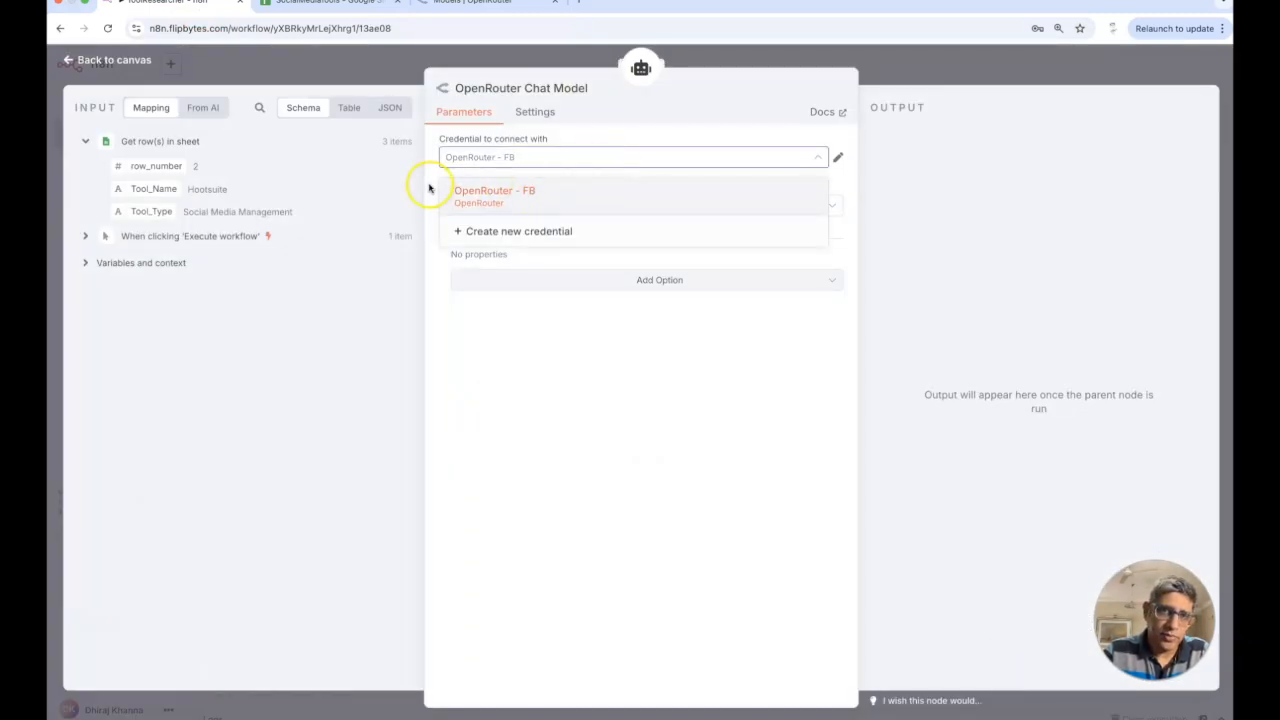
click(494, 196)
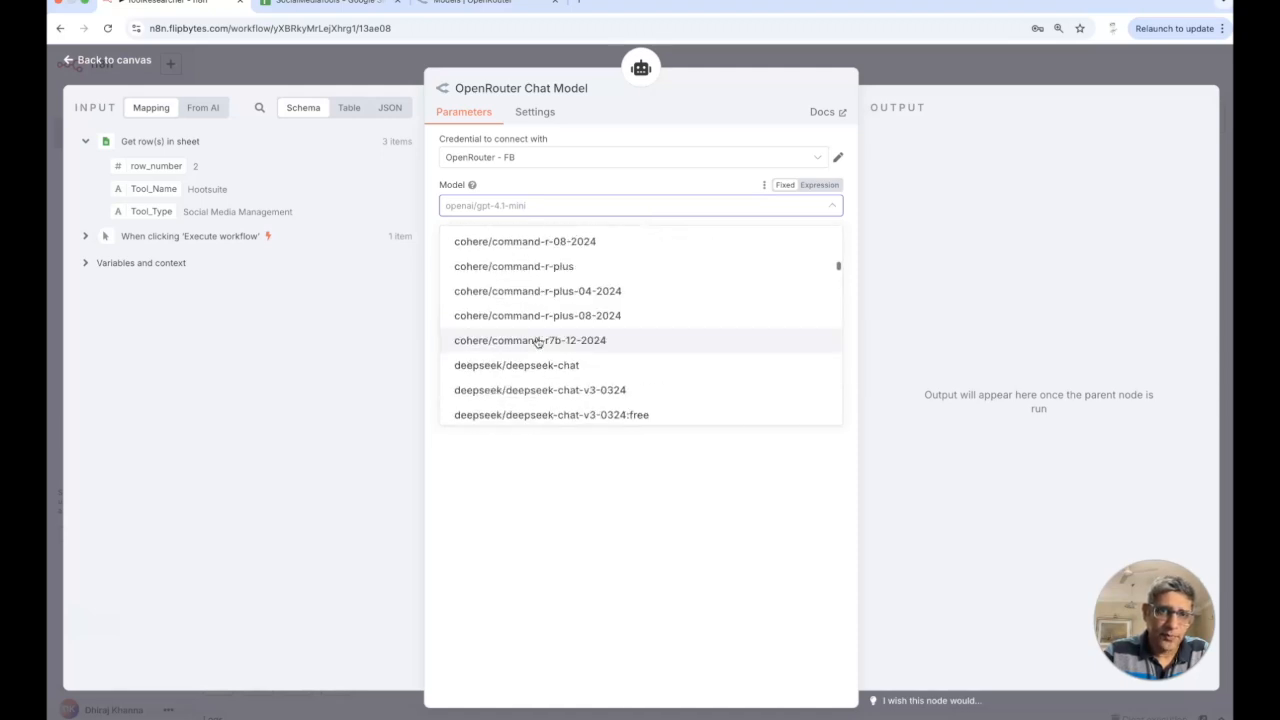
scroll(down, 3)
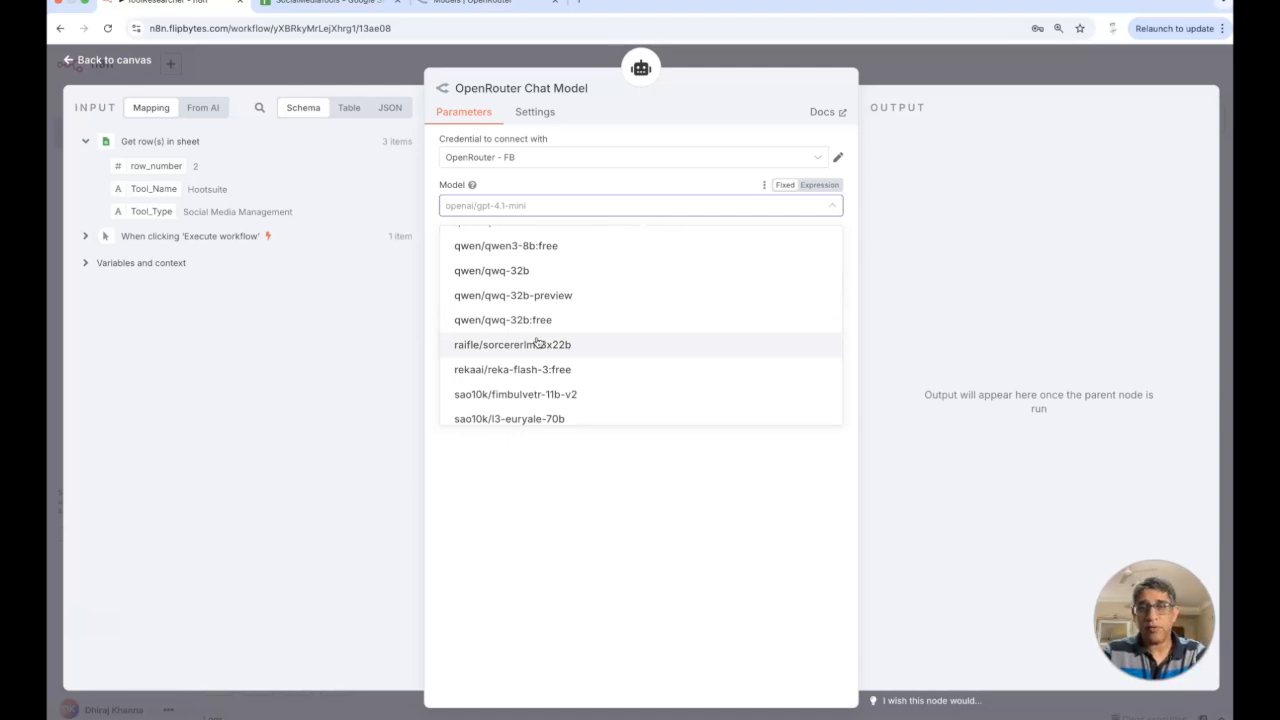
mouse_move(575, 405)
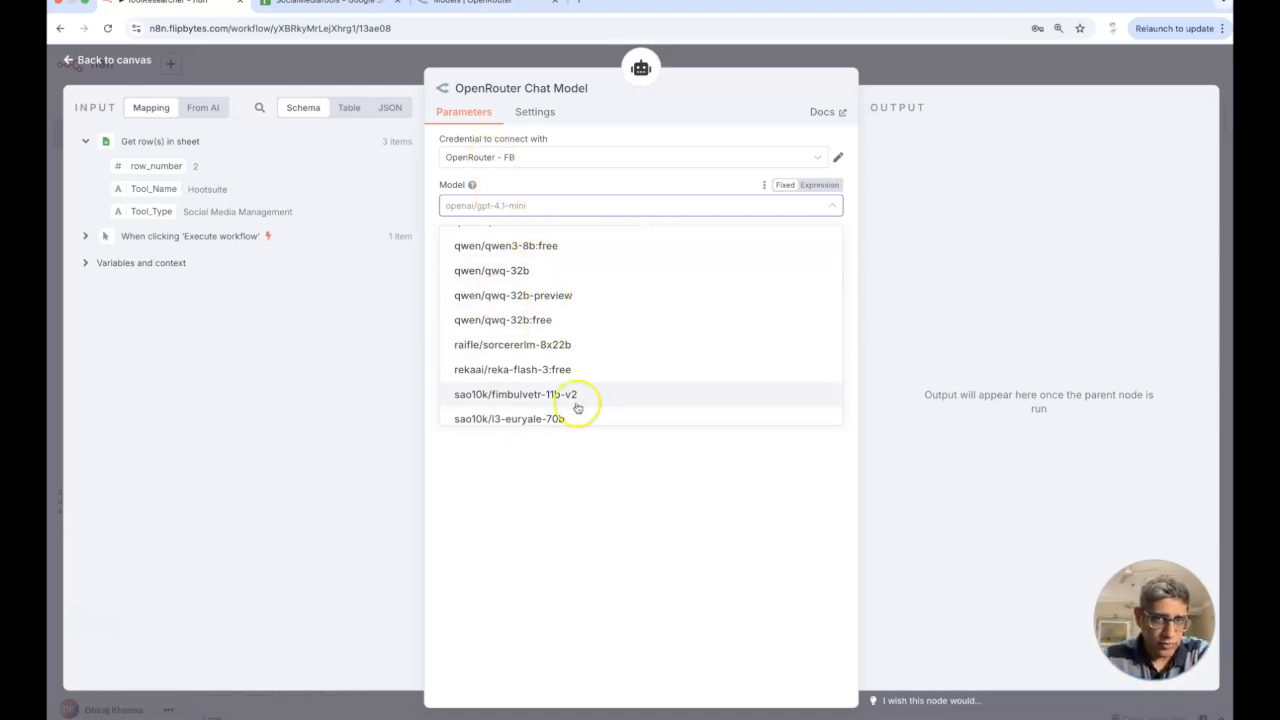
scroll(down, 3)
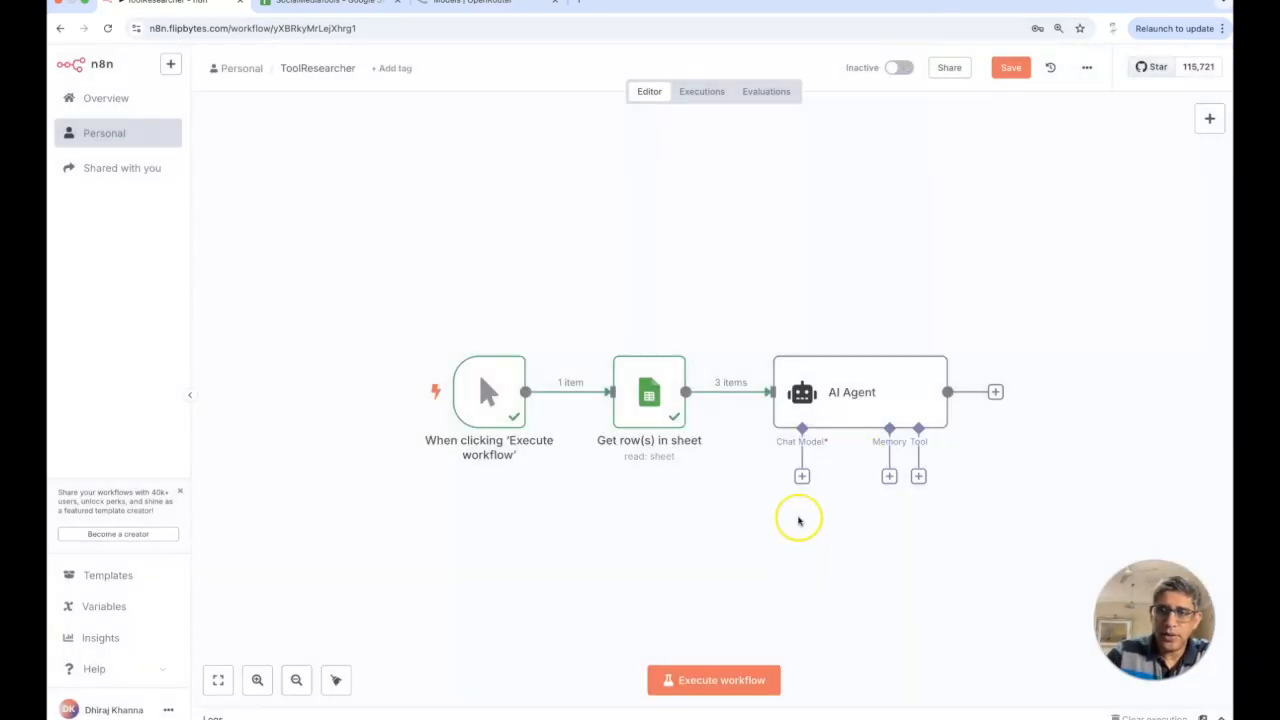
Attach an OpenAI Chat Model using the OpenAI -FB credential and gpt-4.1-mini.
click(801, 476)
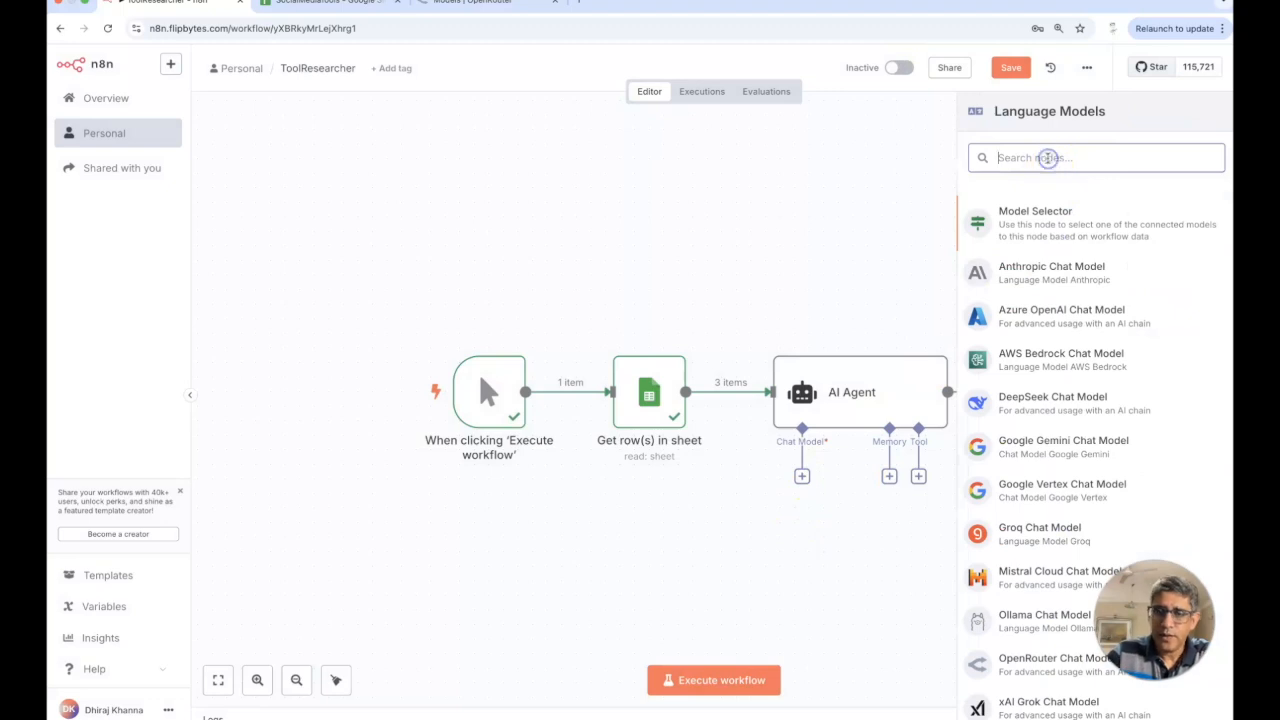
text(ope)
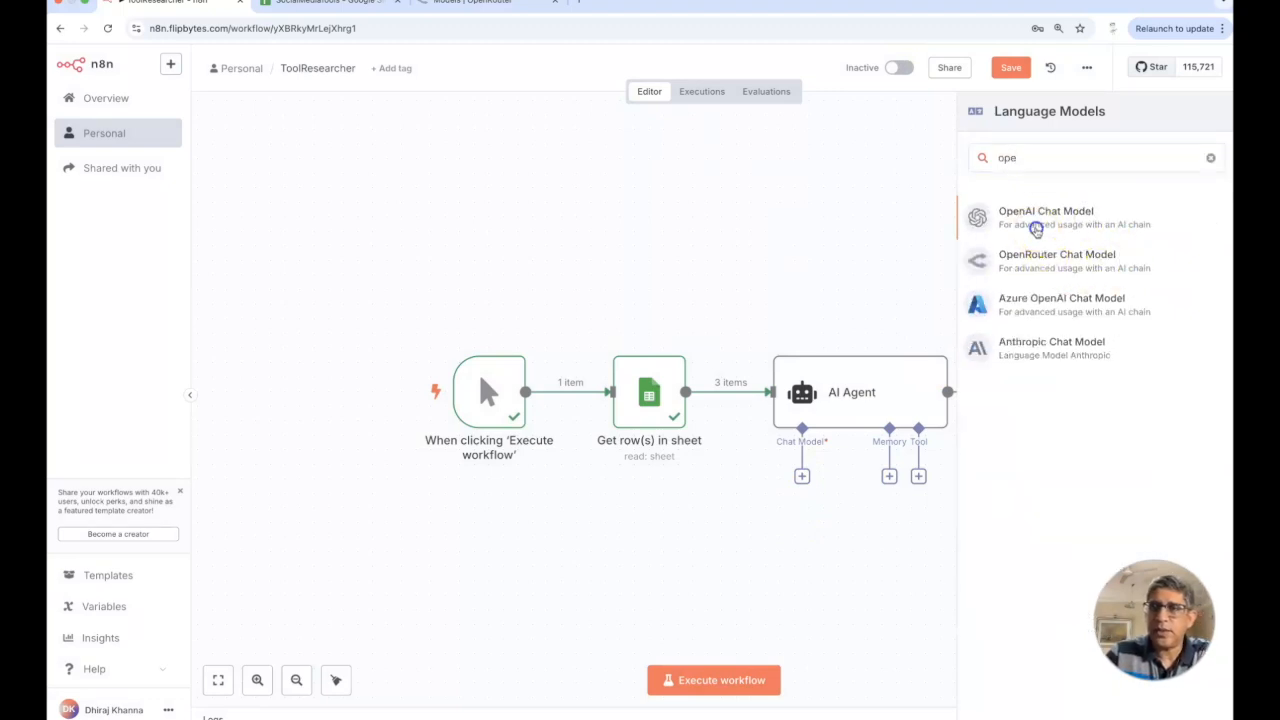
click(1045, 217)
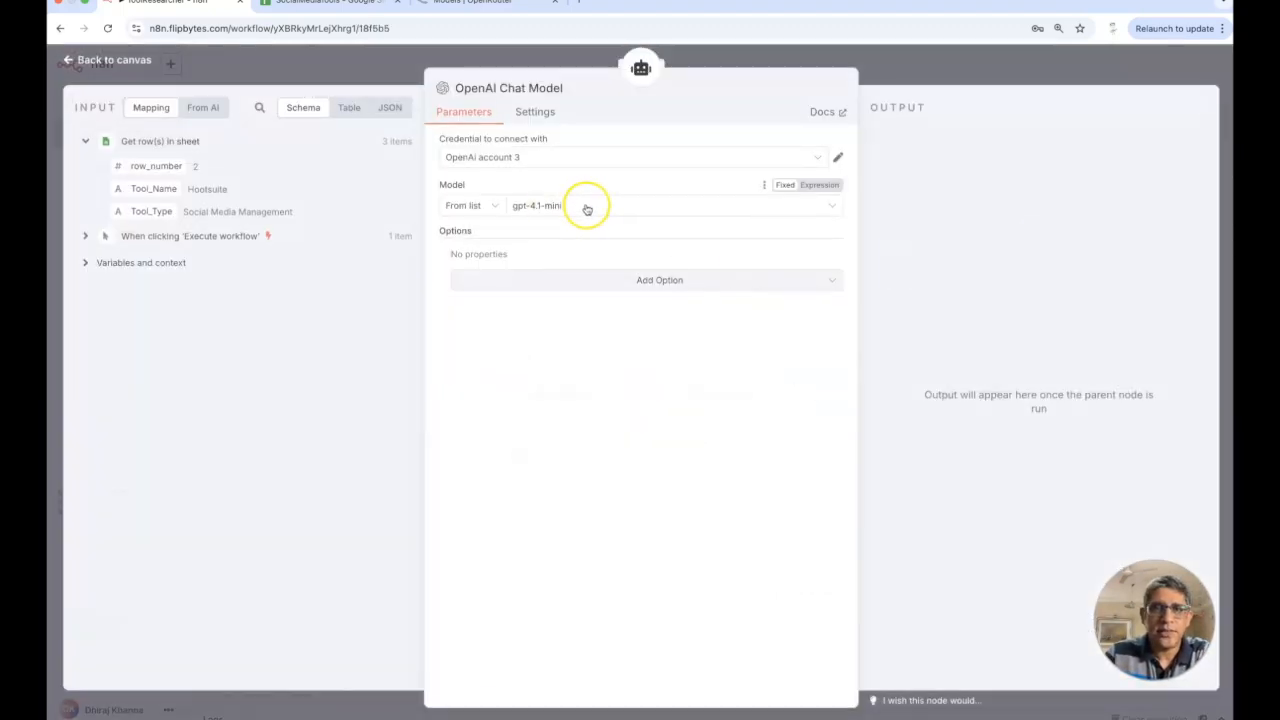
mouse_move(580, 180)
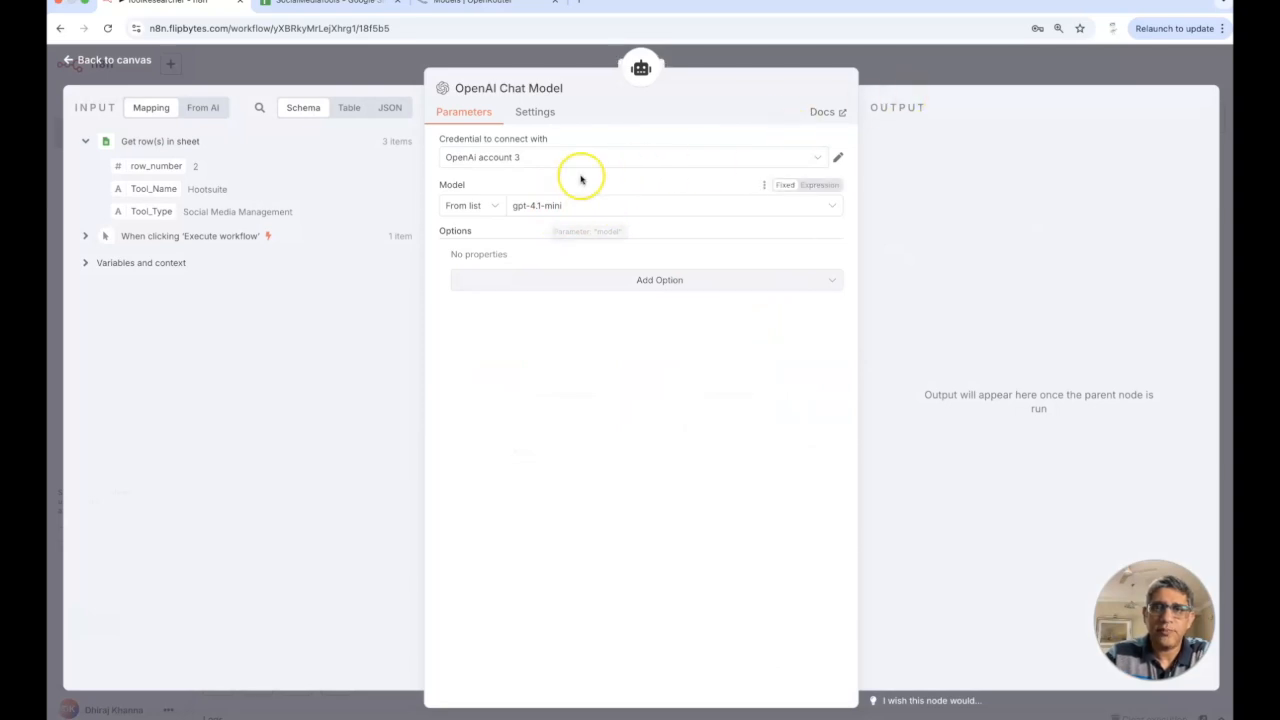
click(632, 157)
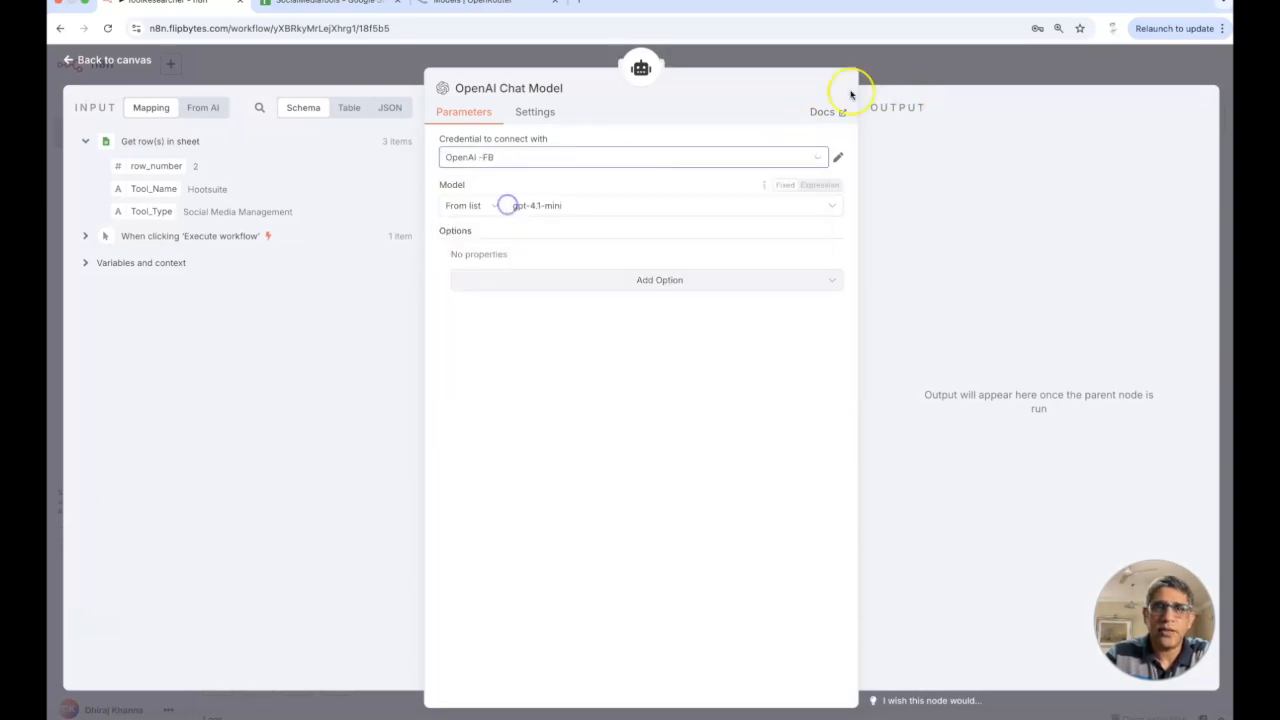
click(105, 59)
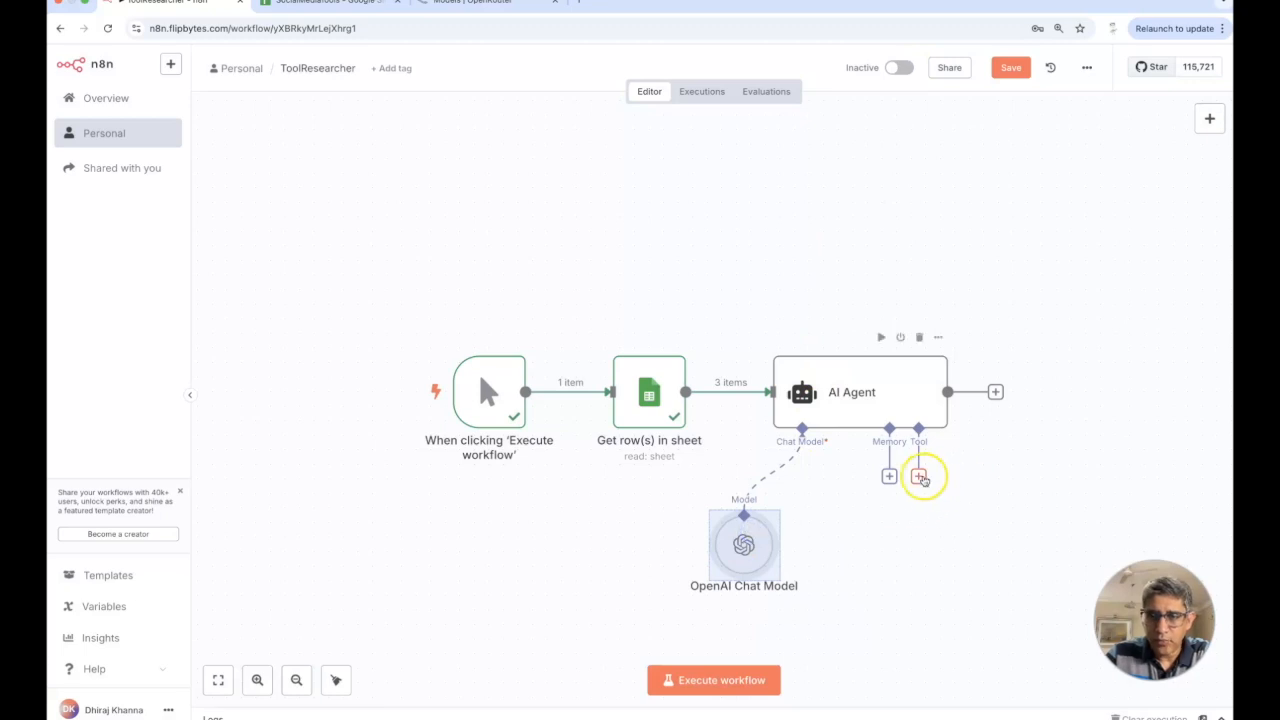
Attach the Perplexity Tool 'Message a model' and check its Perplexity-FB credential.
click(919, 475)
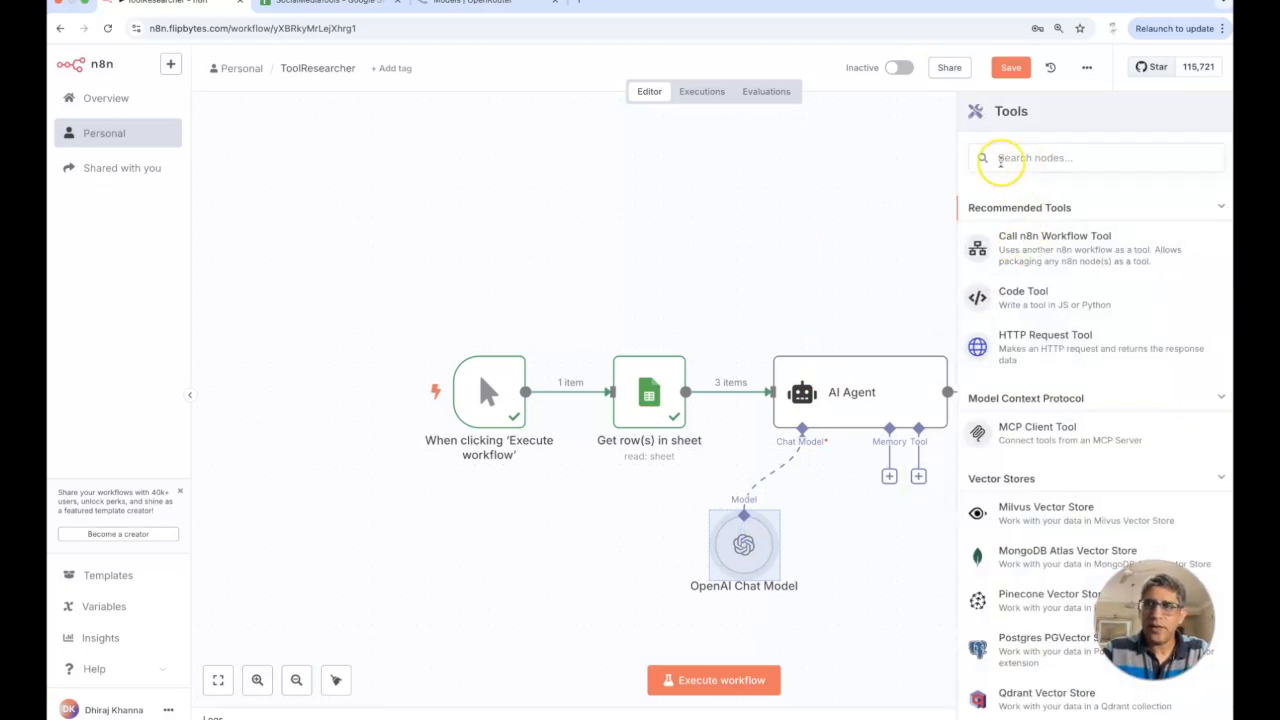
text(pe)
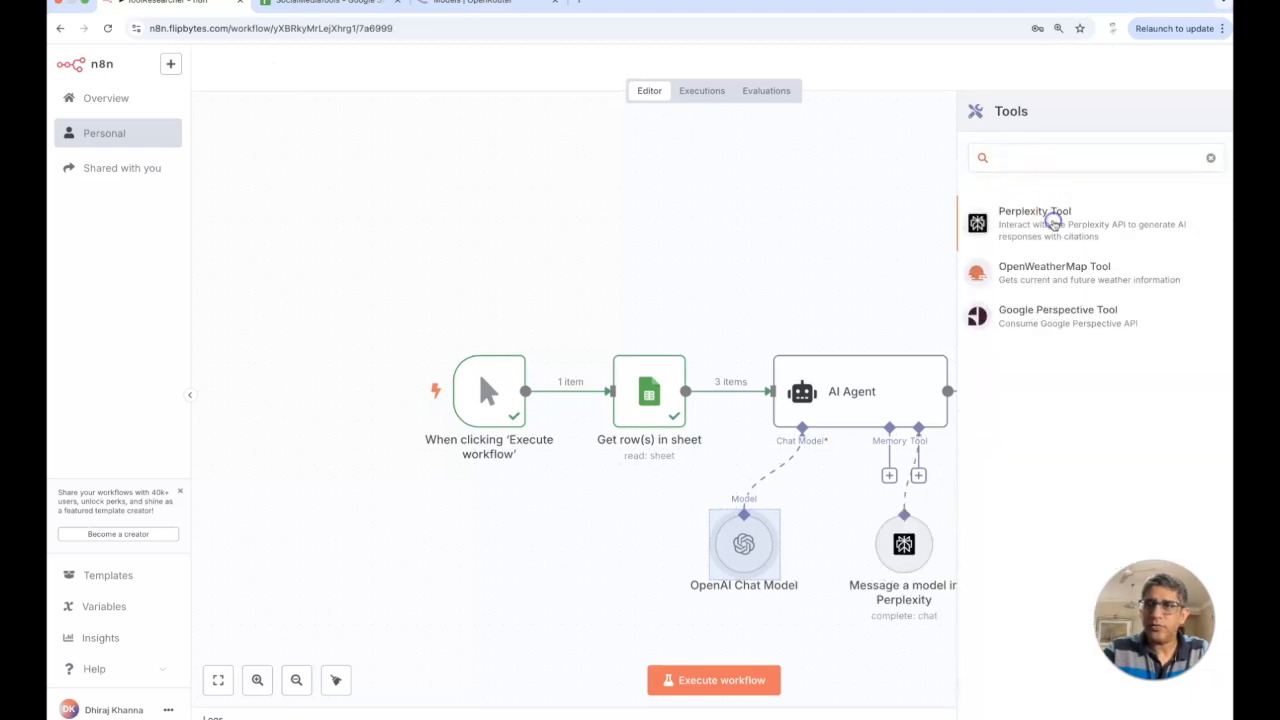
double_click(903, 545)
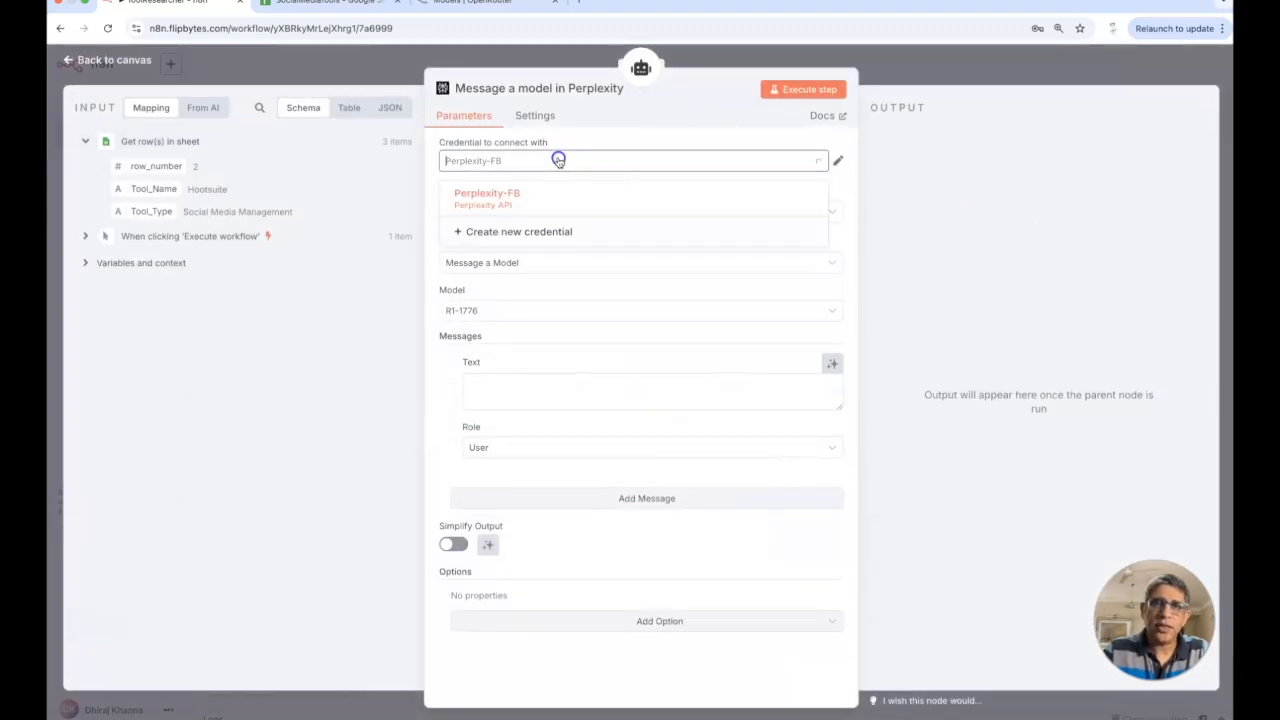
click(487, 193)
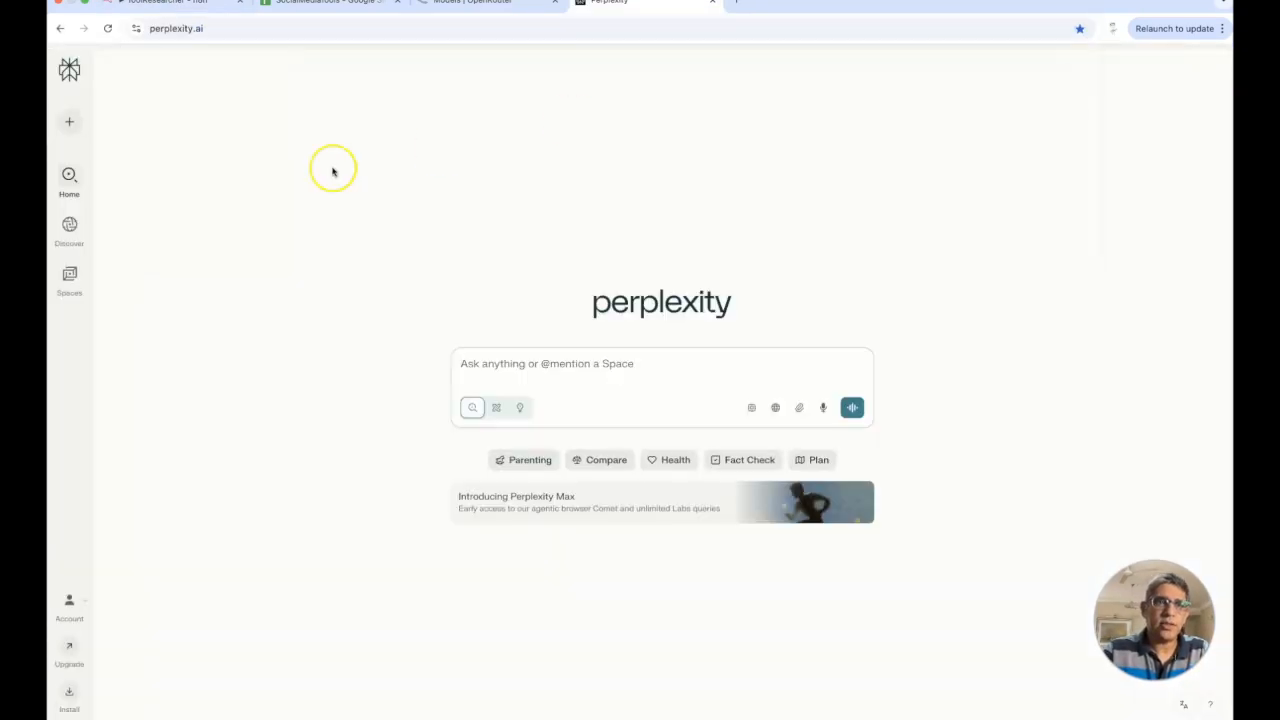
Open Perplexity account settings to the API keys page listing two keys.
click(69, 600)
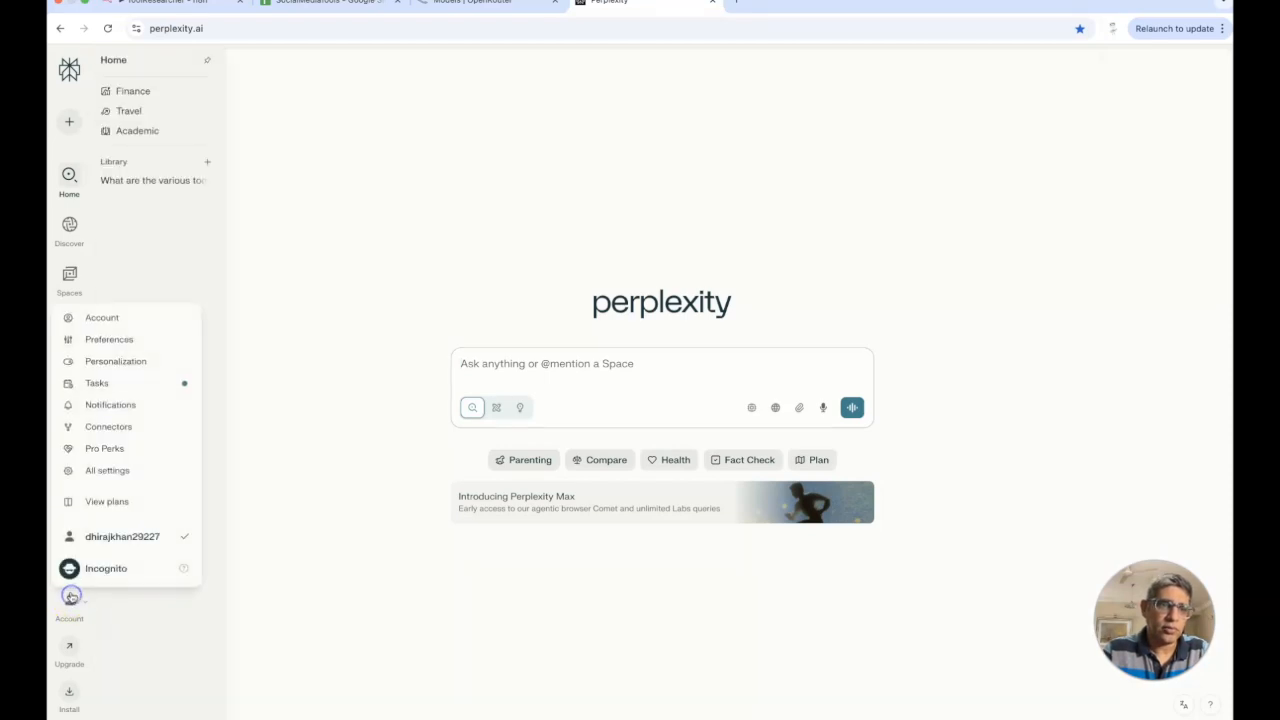
mouse_move(133, 514)
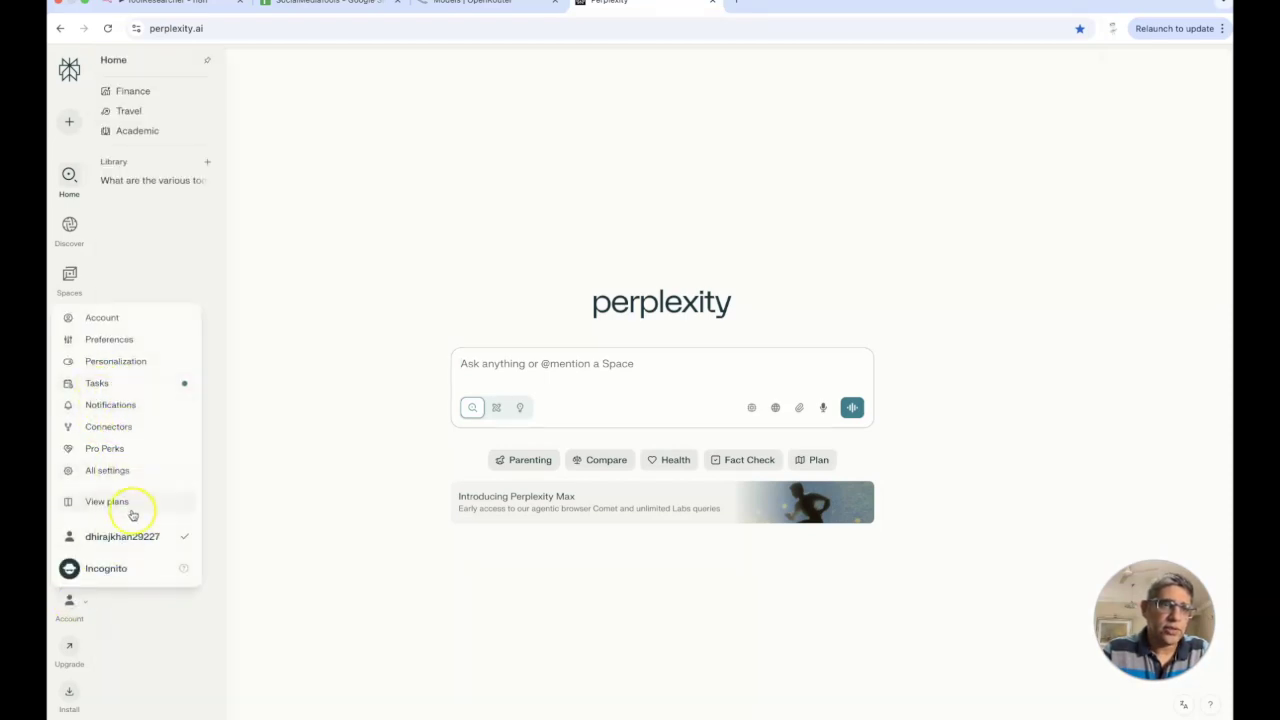
click(101, 317)
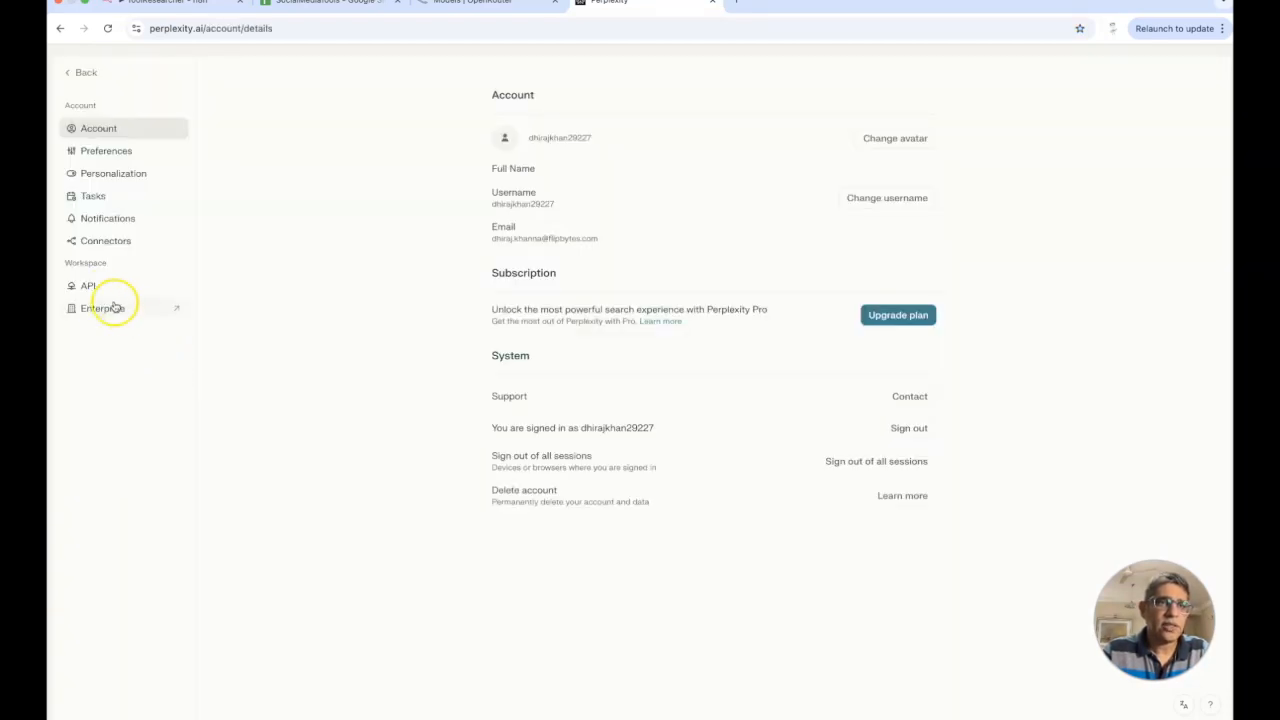
click(88, 285)
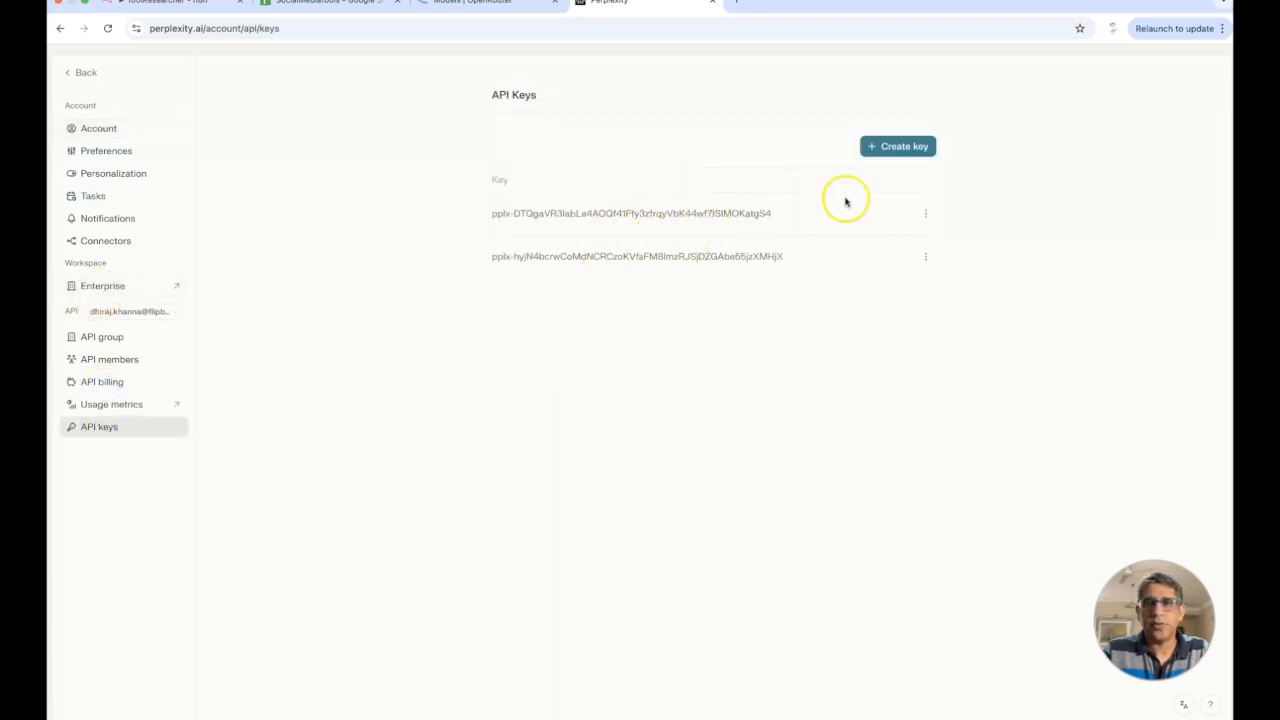
mouse_move(560, 203)
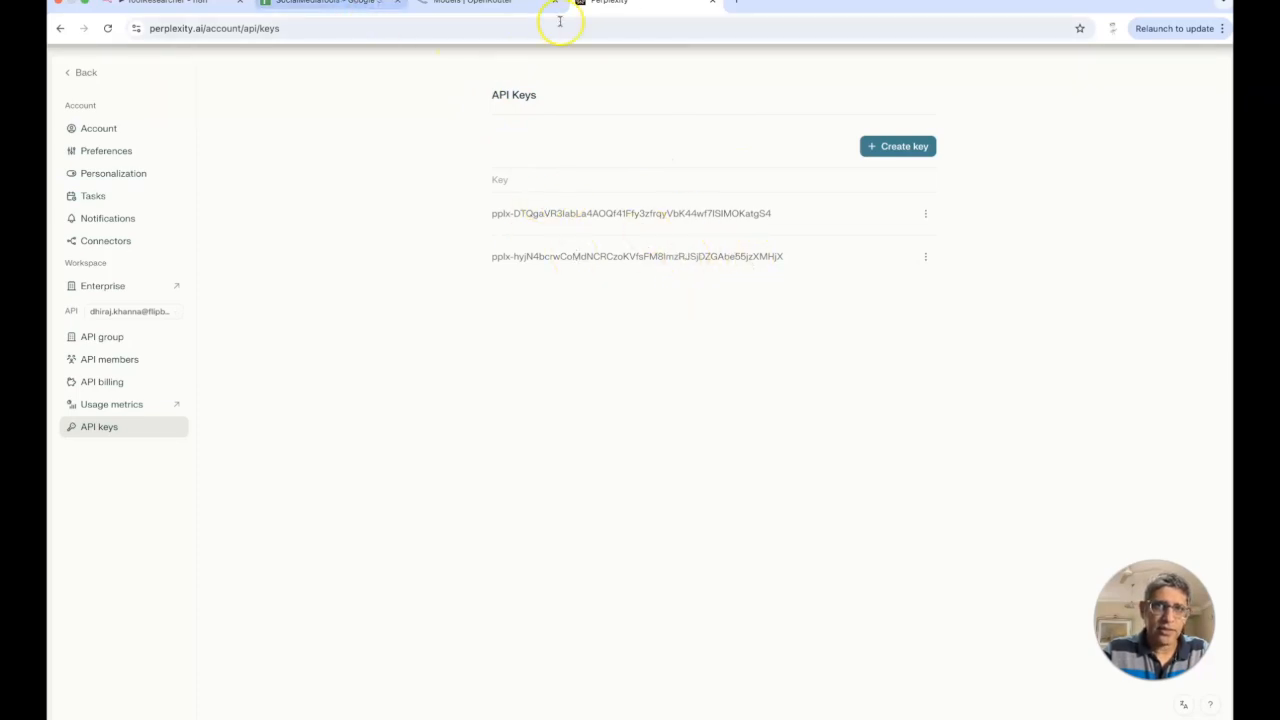
mouse_move(205, 180)
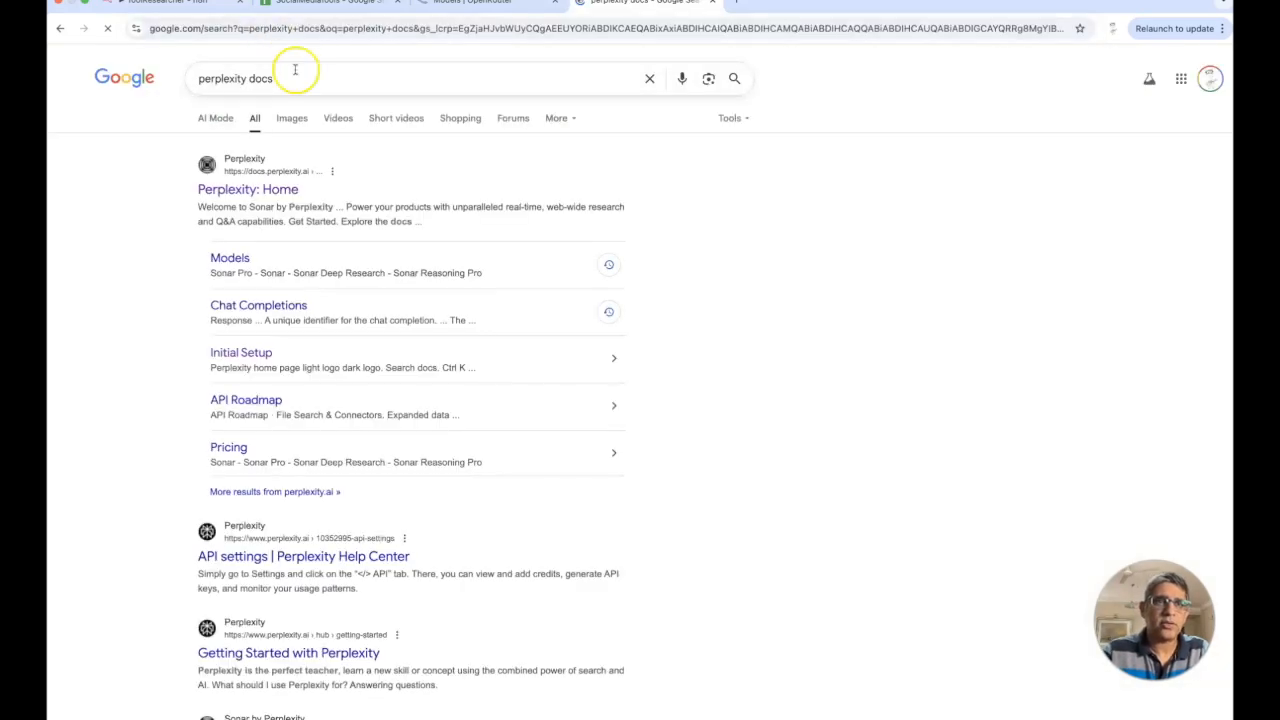
mouse_move(278, 392)
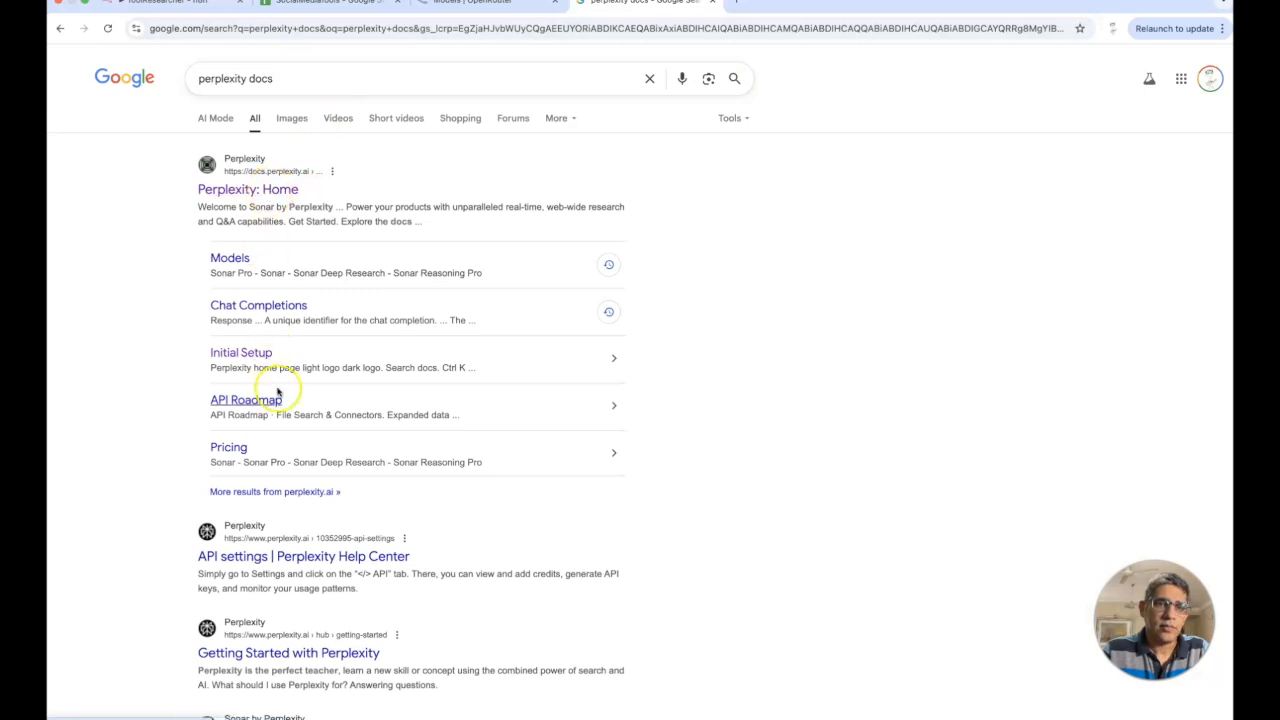
mouse_move(248, 189)
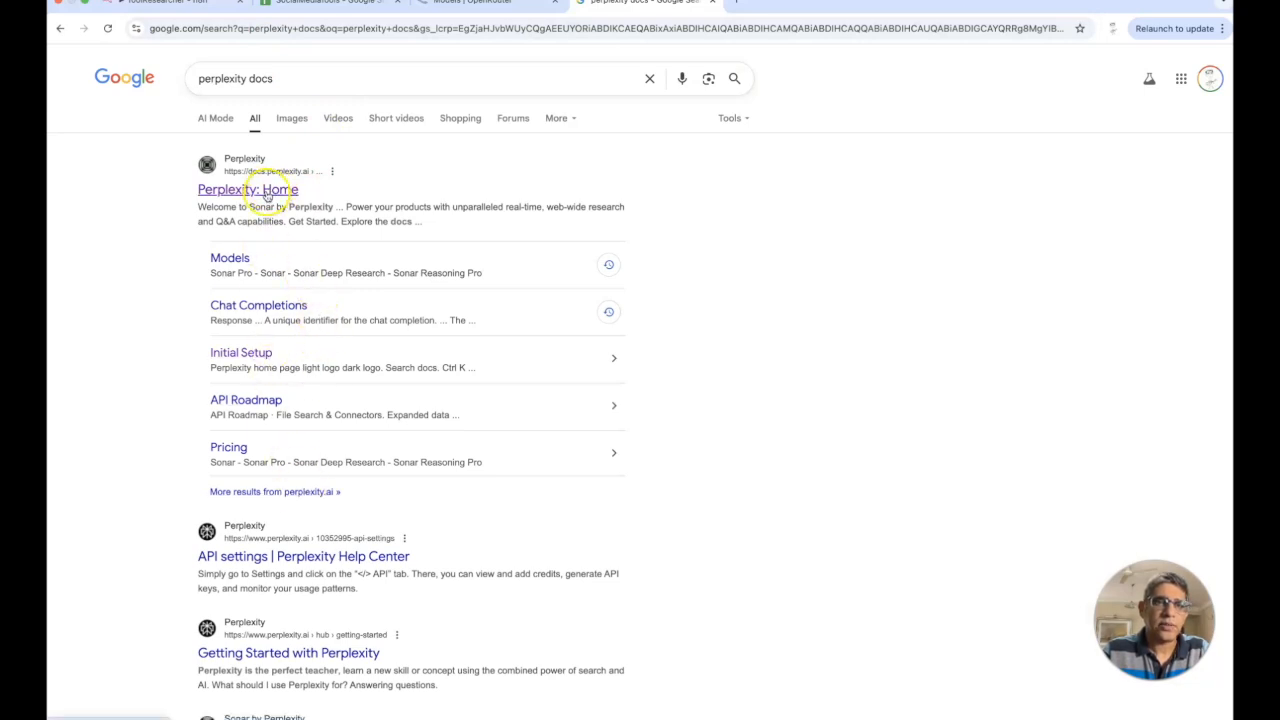
Browse Perplexity's Sonar models overview down to the sonar-deep-research research model card.
click(247, 189)
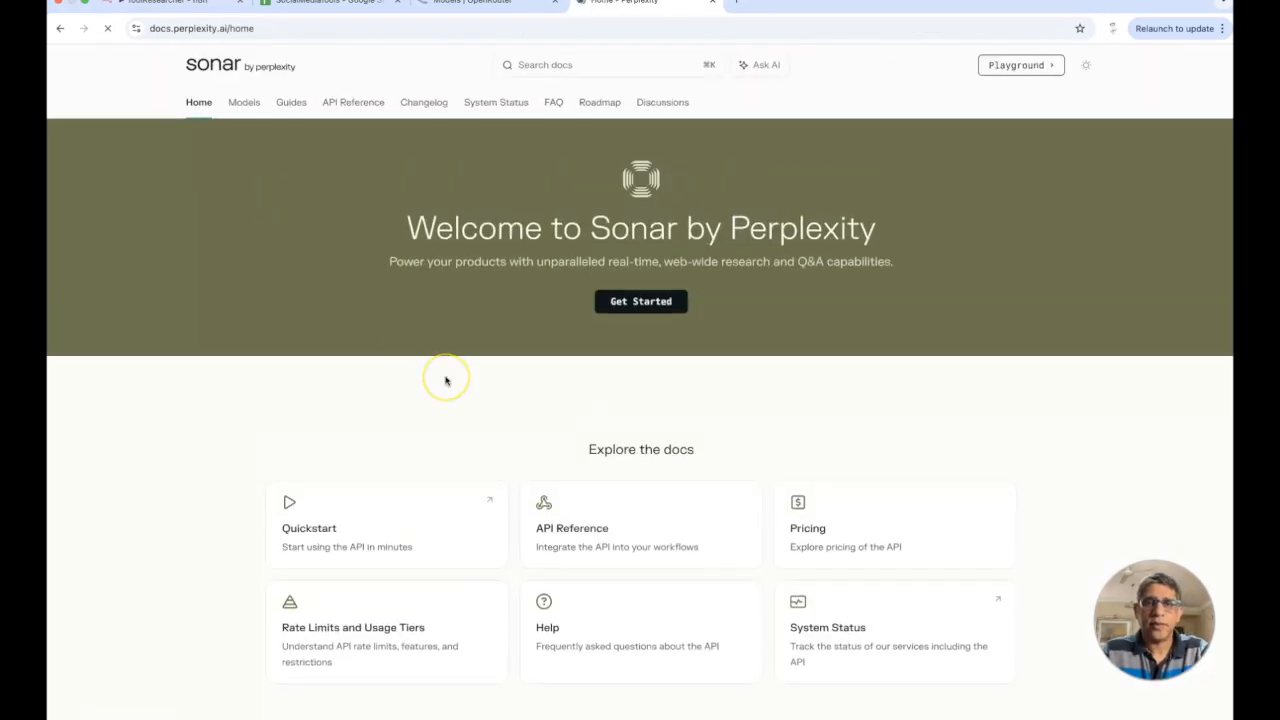
mouse_move(419, 415)
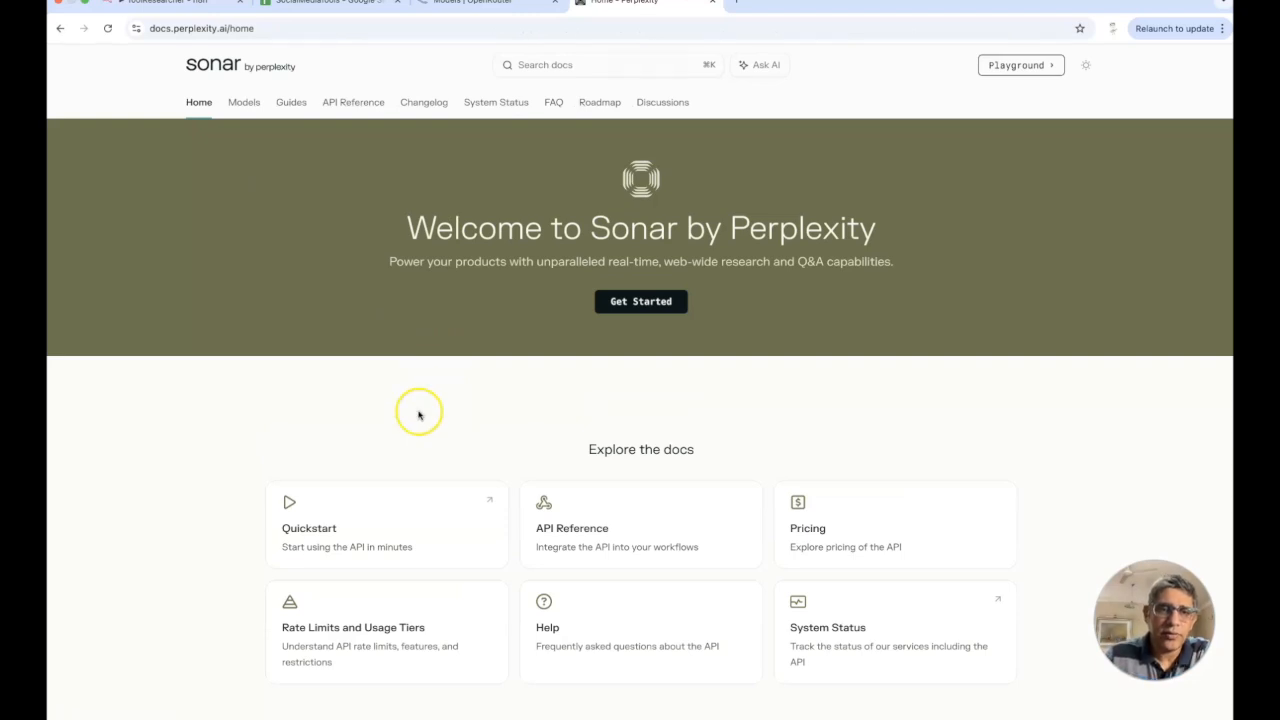
mouse_move(427, 372)
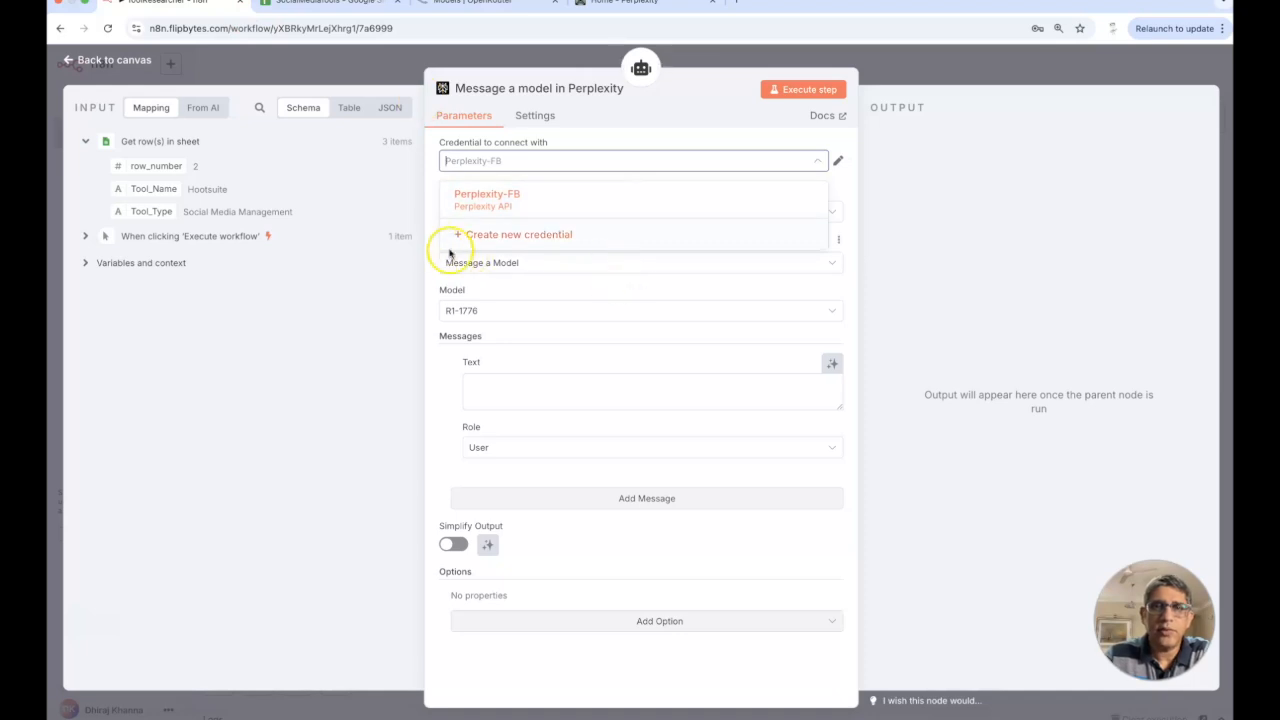
click(487, 199)
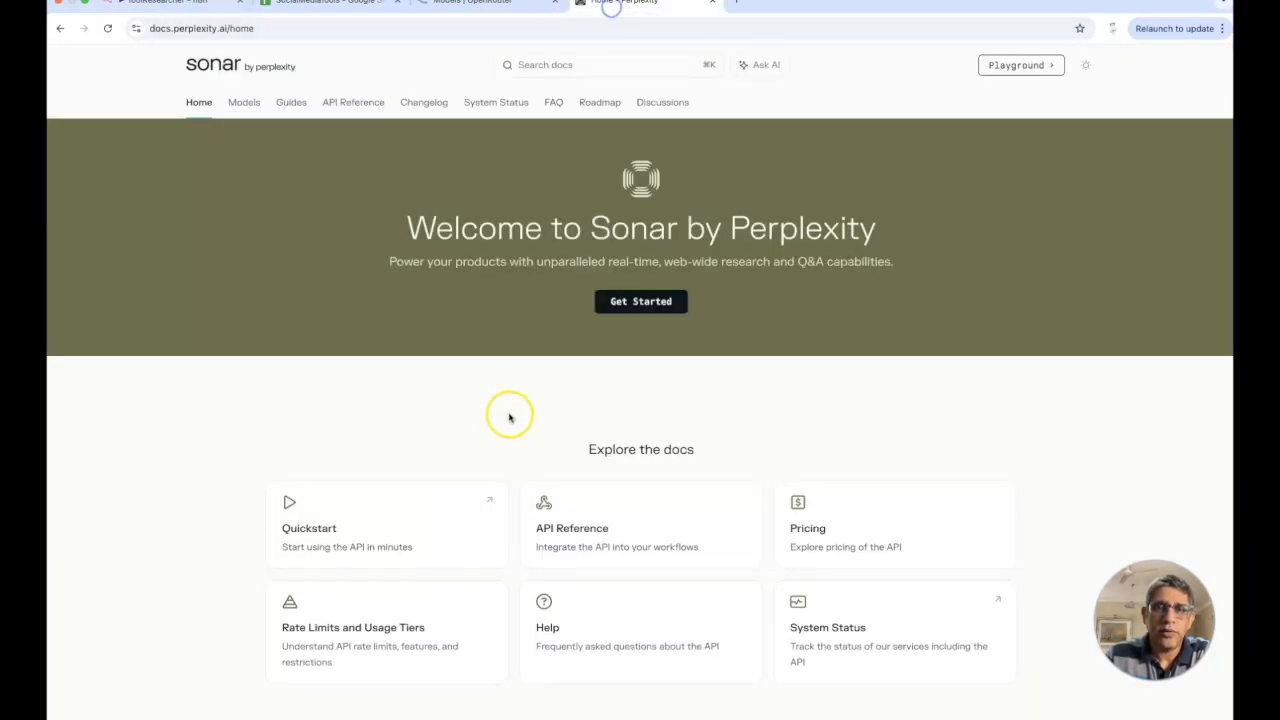
click(244, 102)
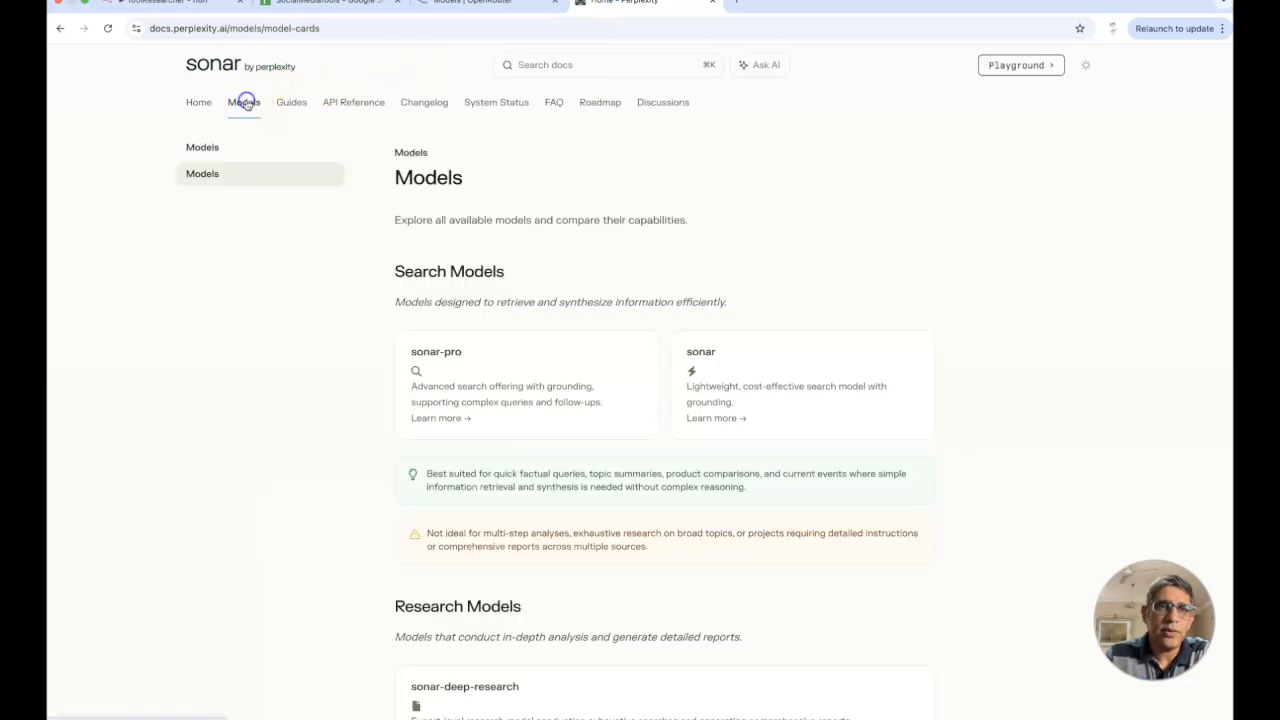
scroll(down, 3)
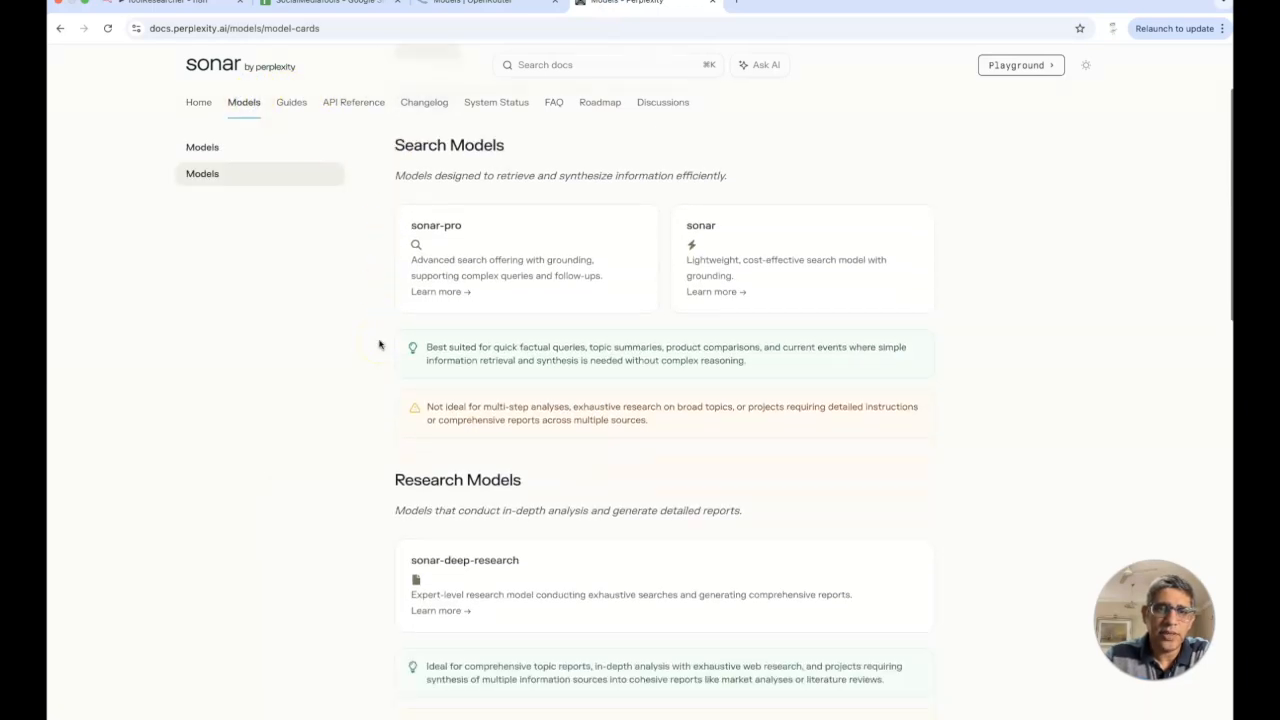
scroll(down, 3)
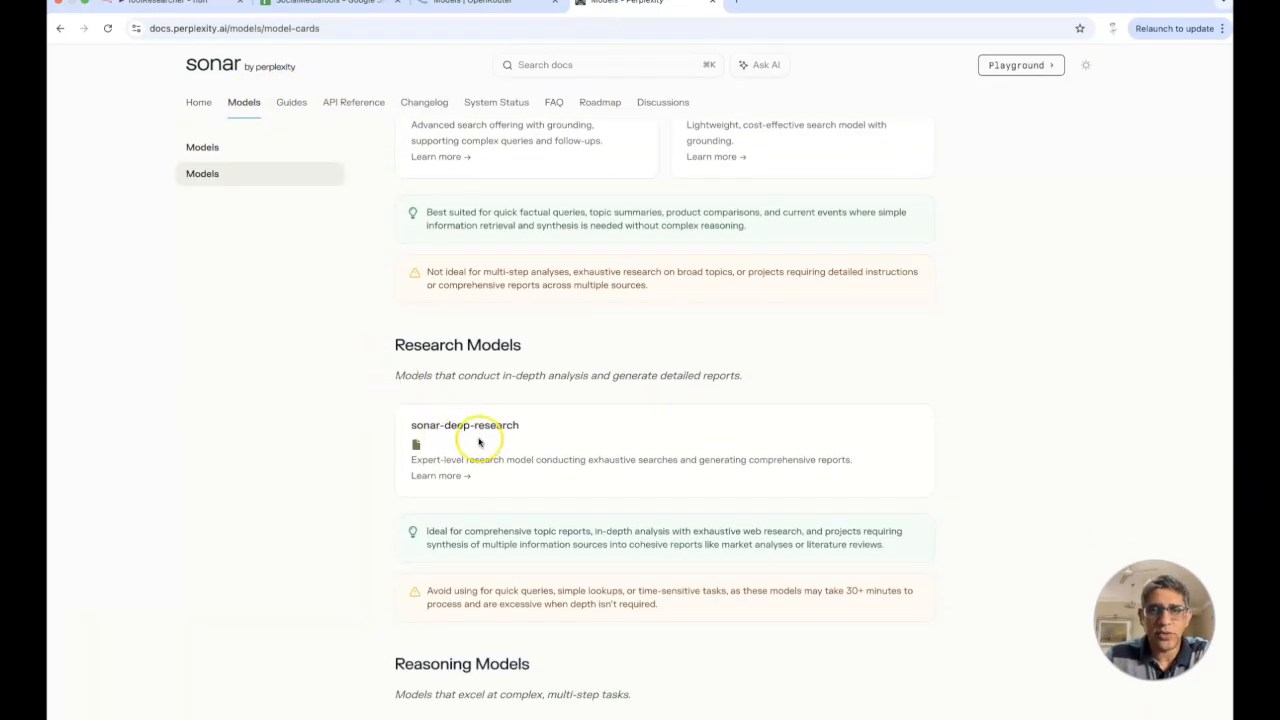
scroll(down, 3)
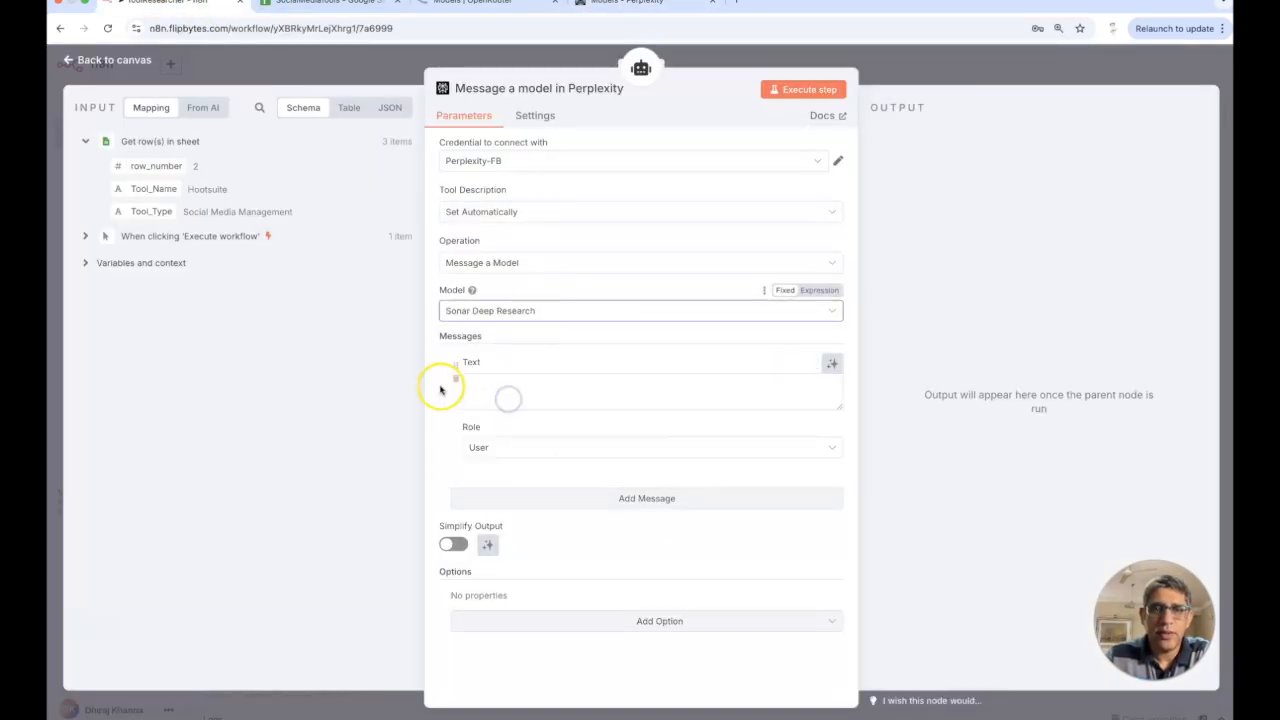
Let the model define the Perplexity message Text and view the Add Option choices.
click(650, 391)
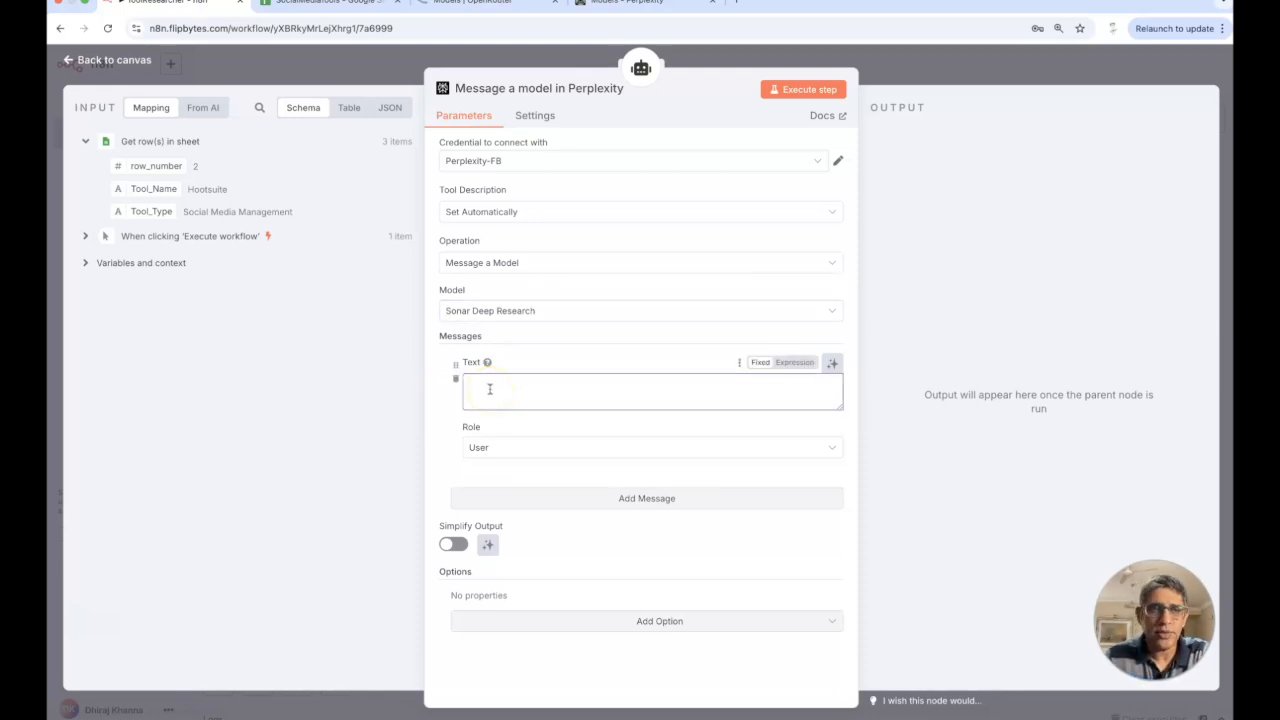
mouse_move(832, 362)
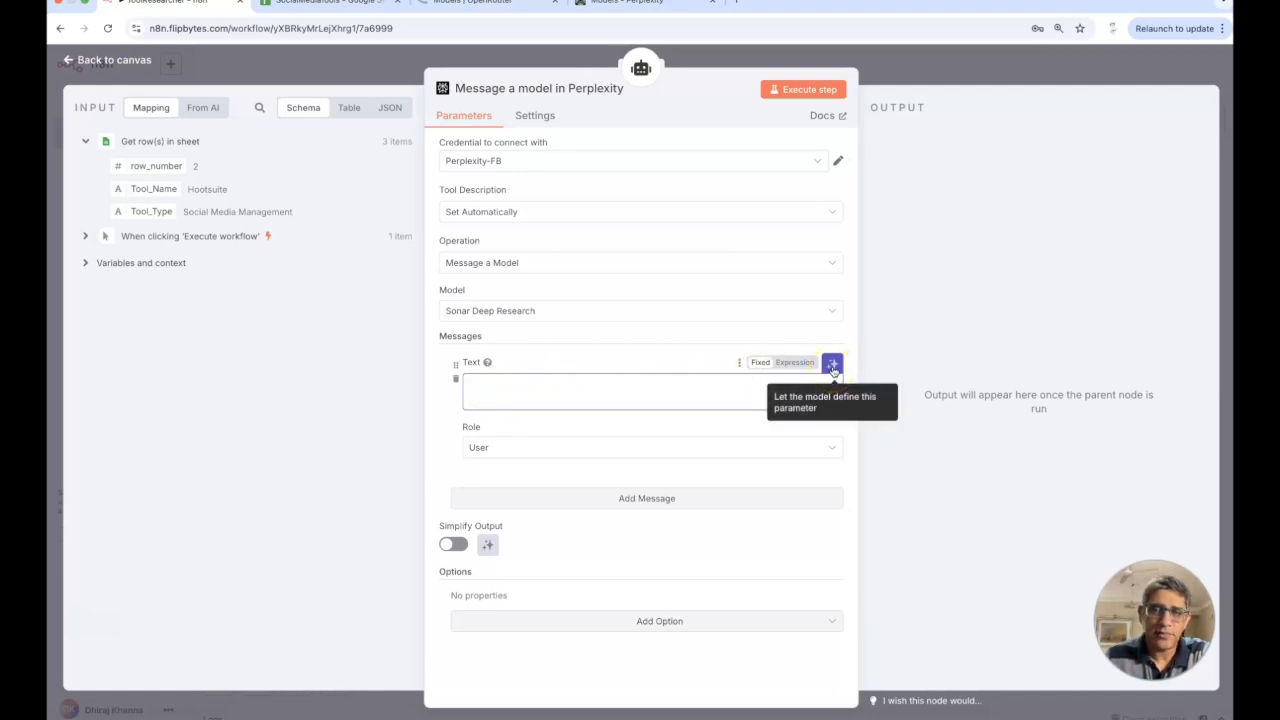
click(832, 362)
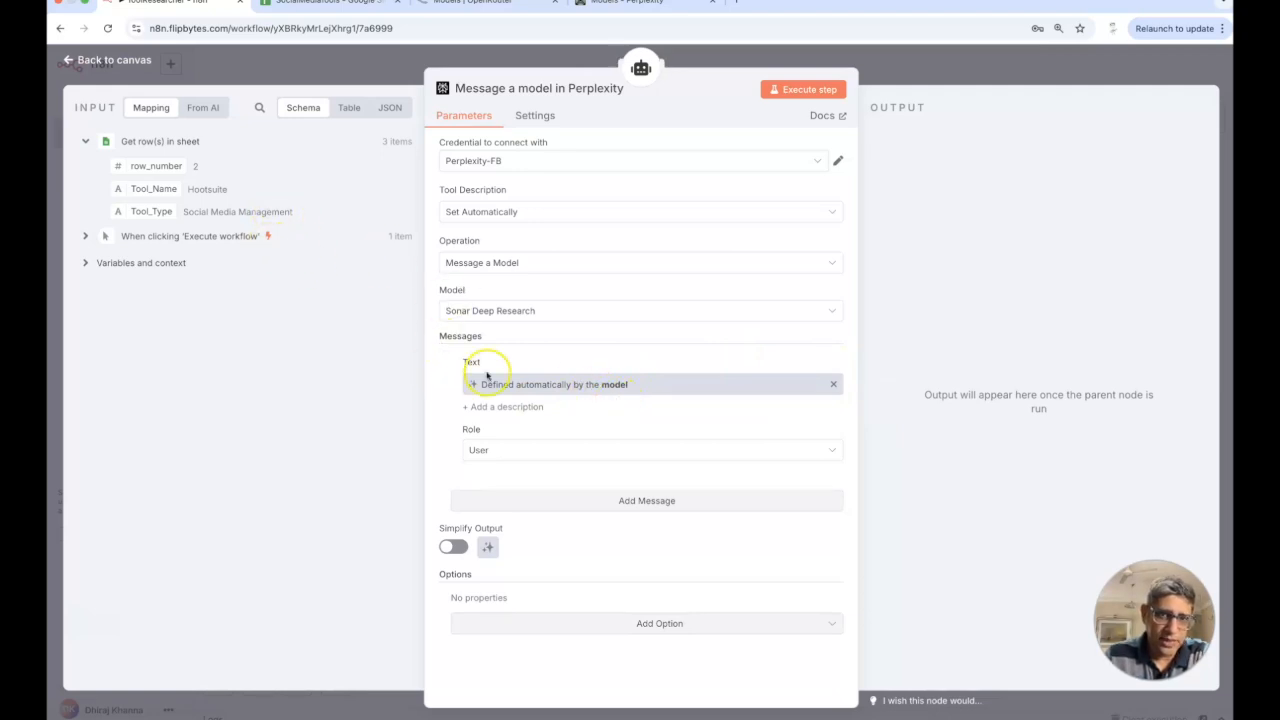
mouse_move(630, 580)
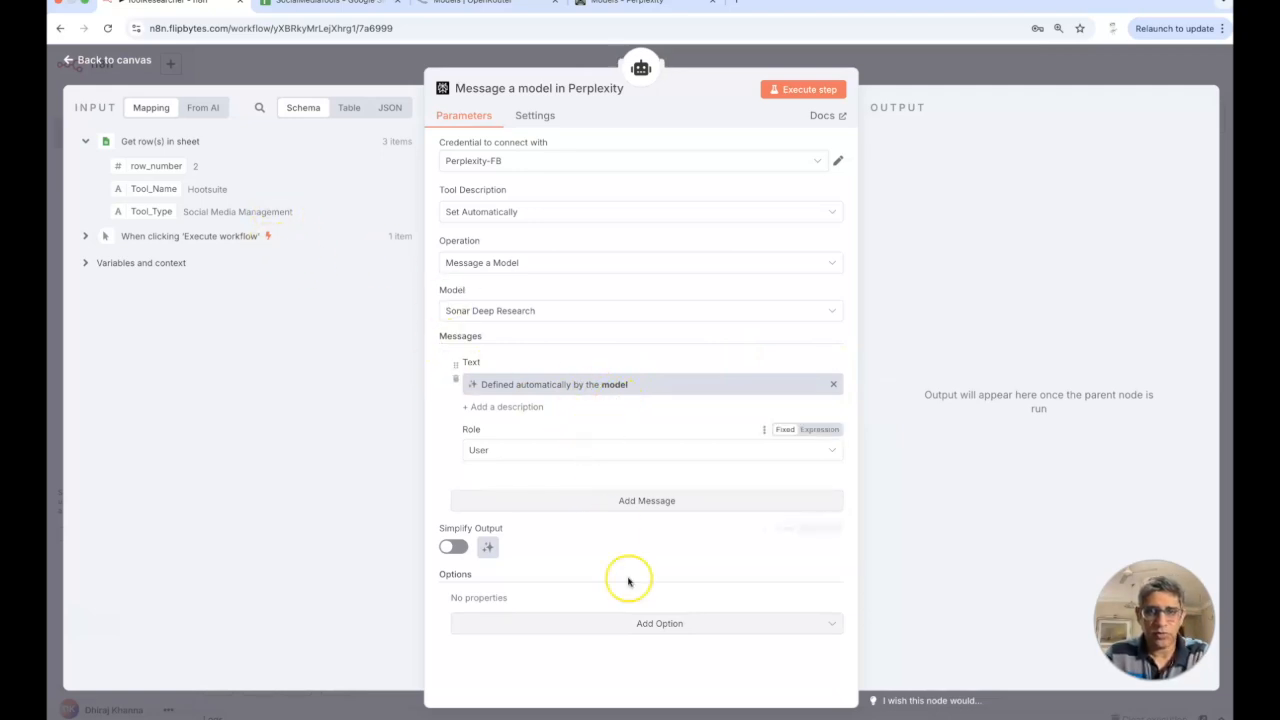
click(659, 623)
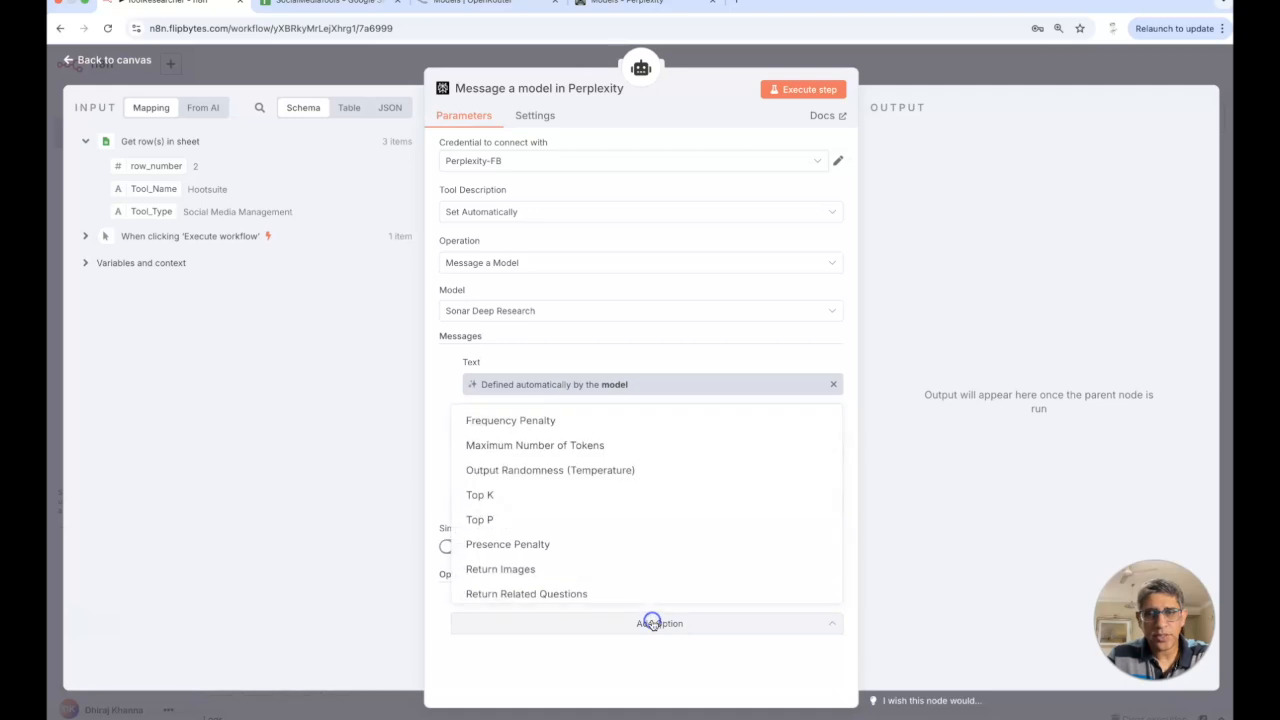
mouse_move(497, 524)
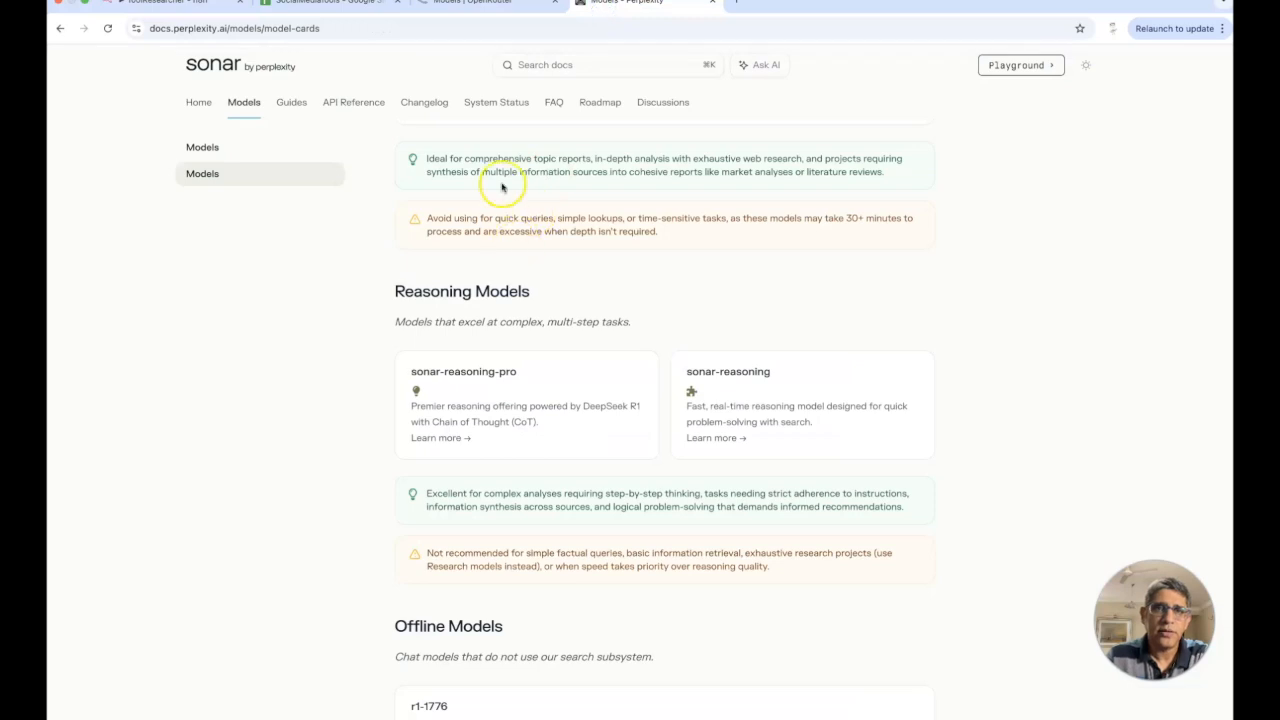
Read the Chat Completions API body parameters such as max_tokens, temperature and top_p.
click(353, 102)
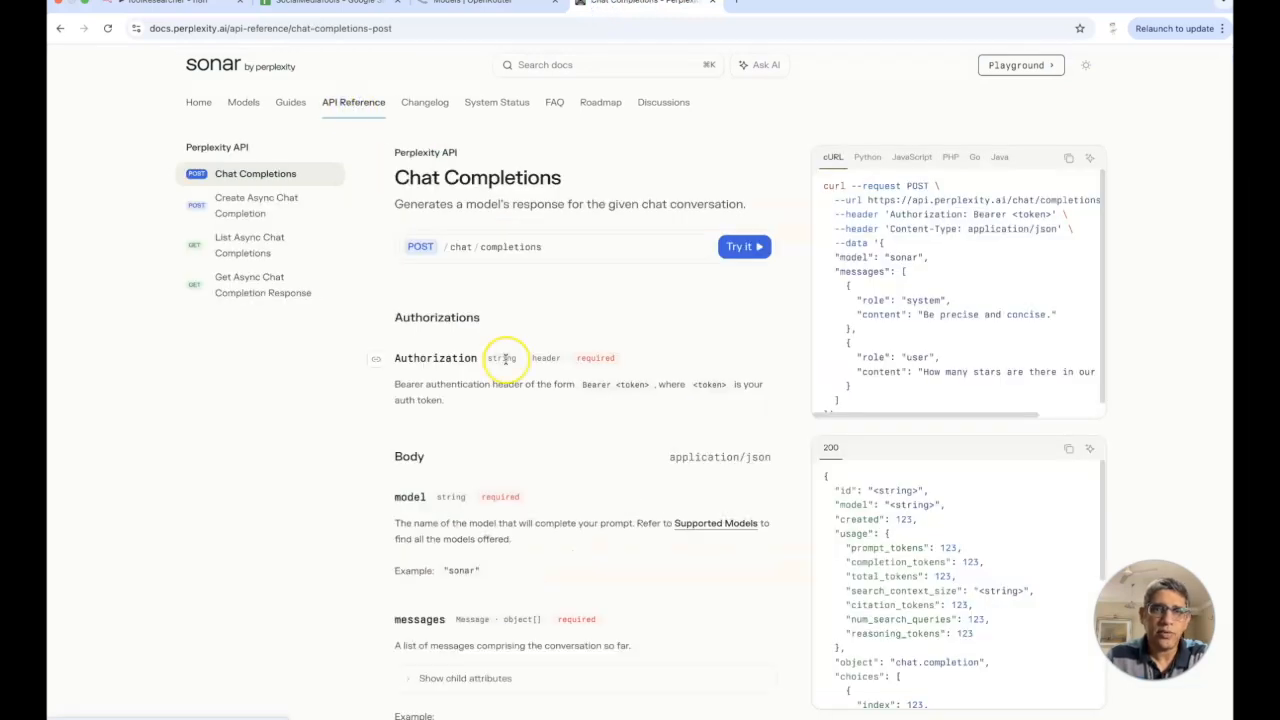
scroll(down, 3)
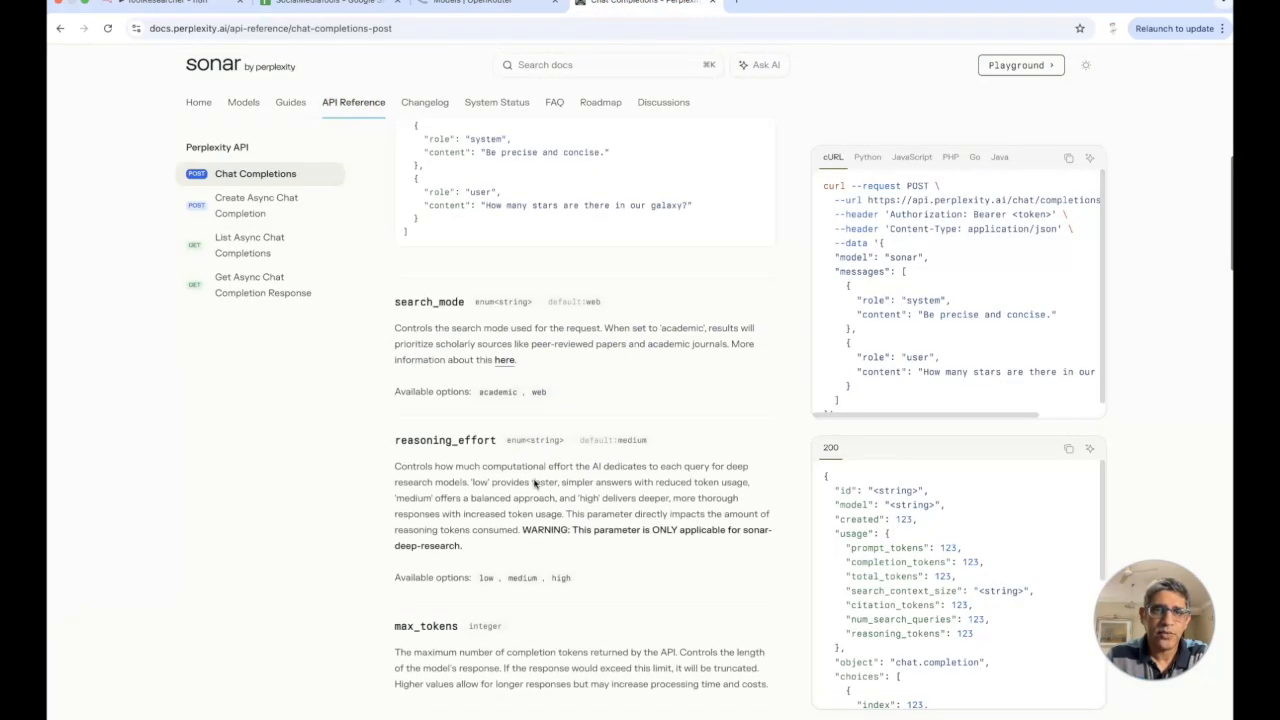
scroll(down, 3)
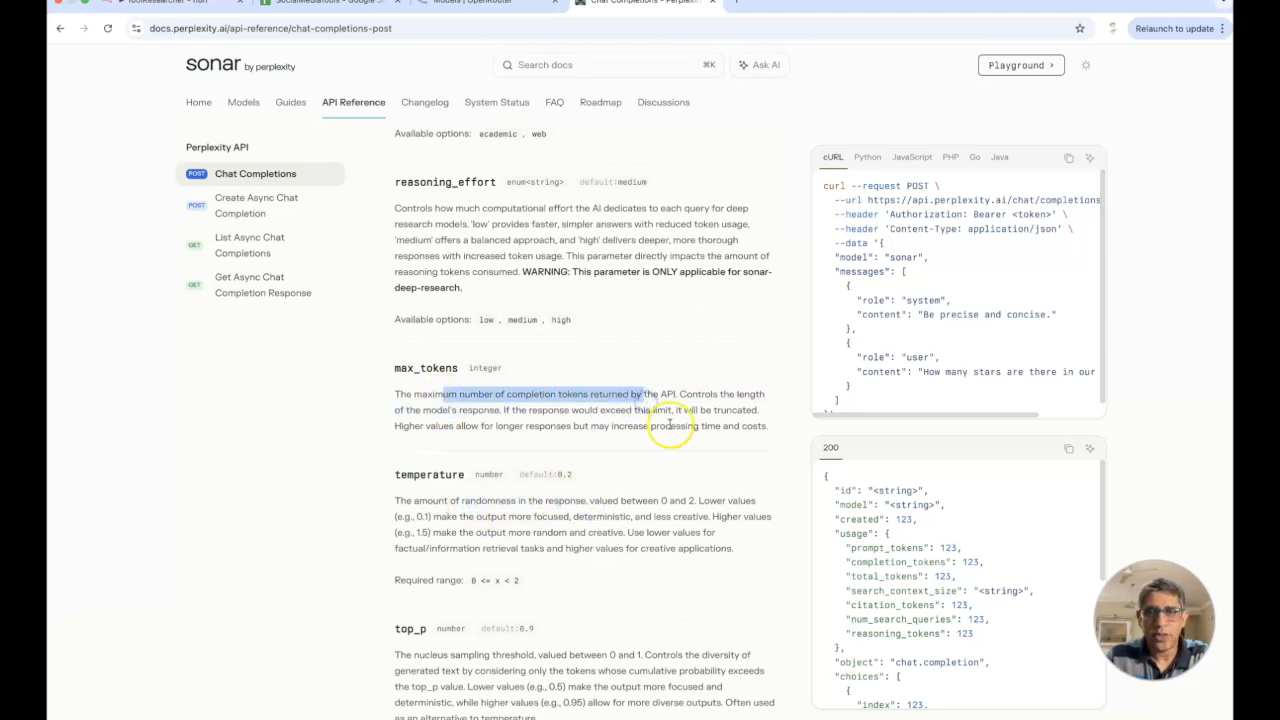
scroll(down, 3)
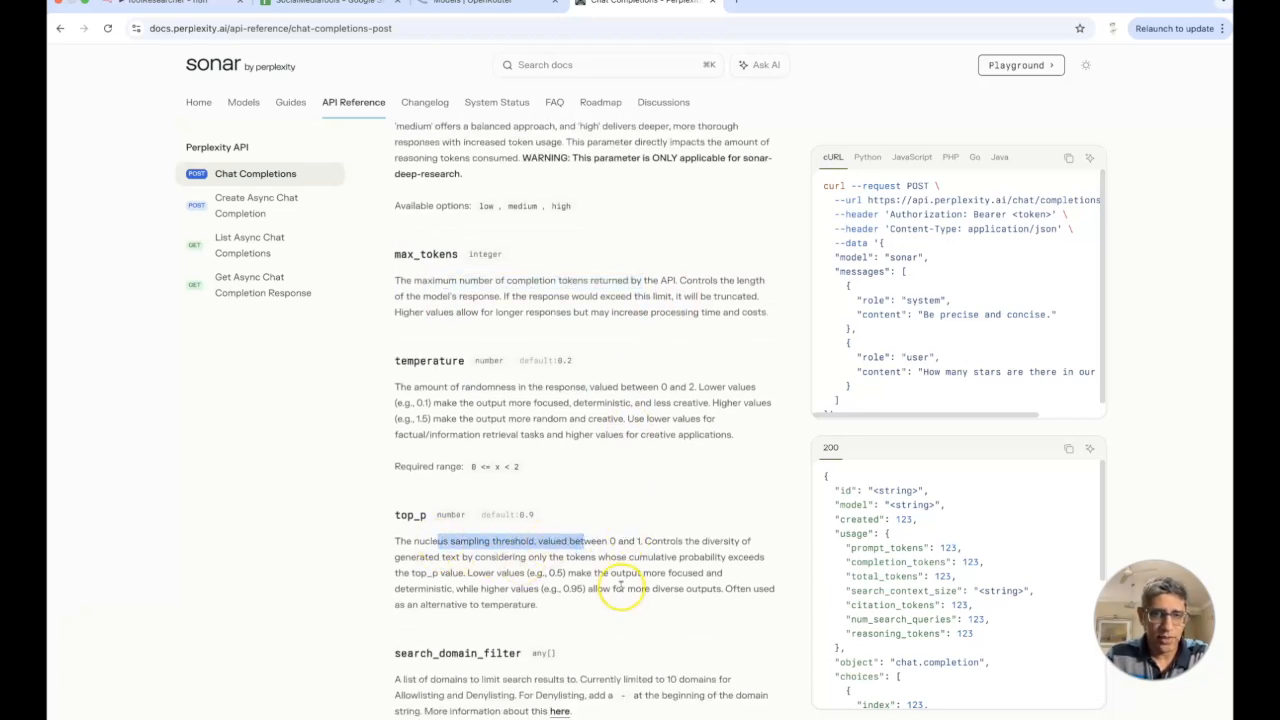
scroll(down, 3)
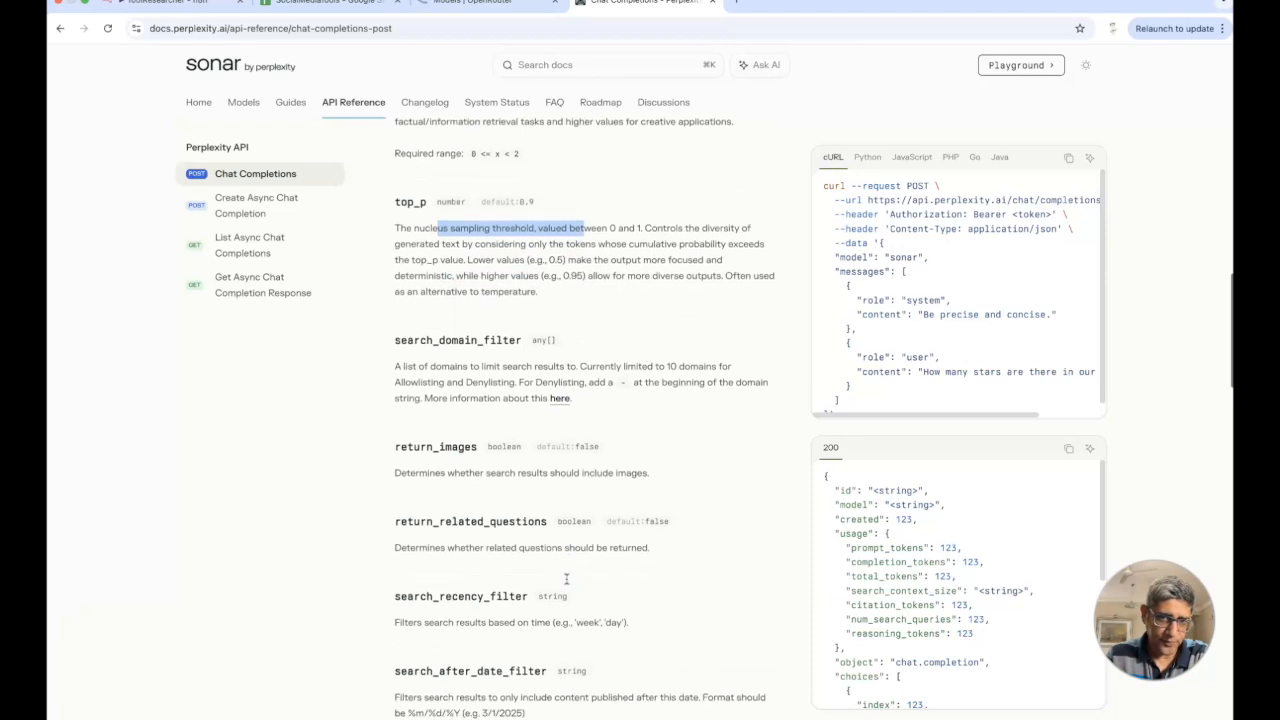
click(160, 4)
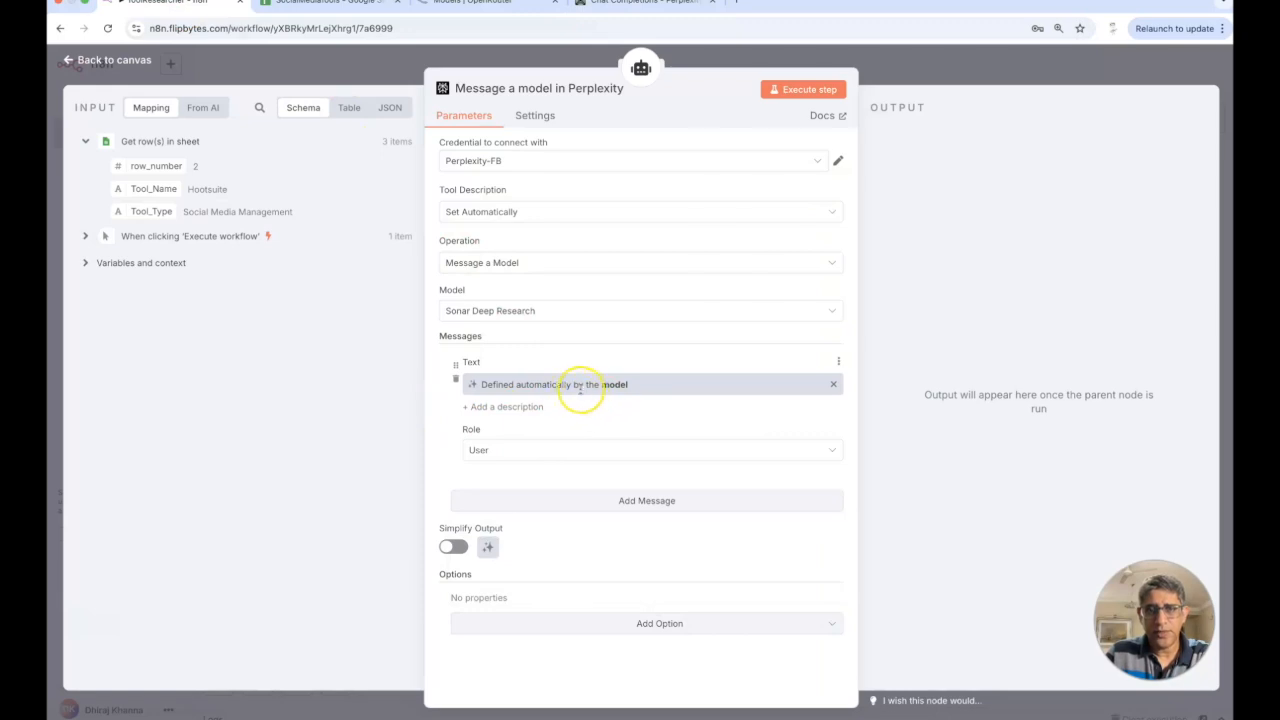
mouse_move(614, 390)
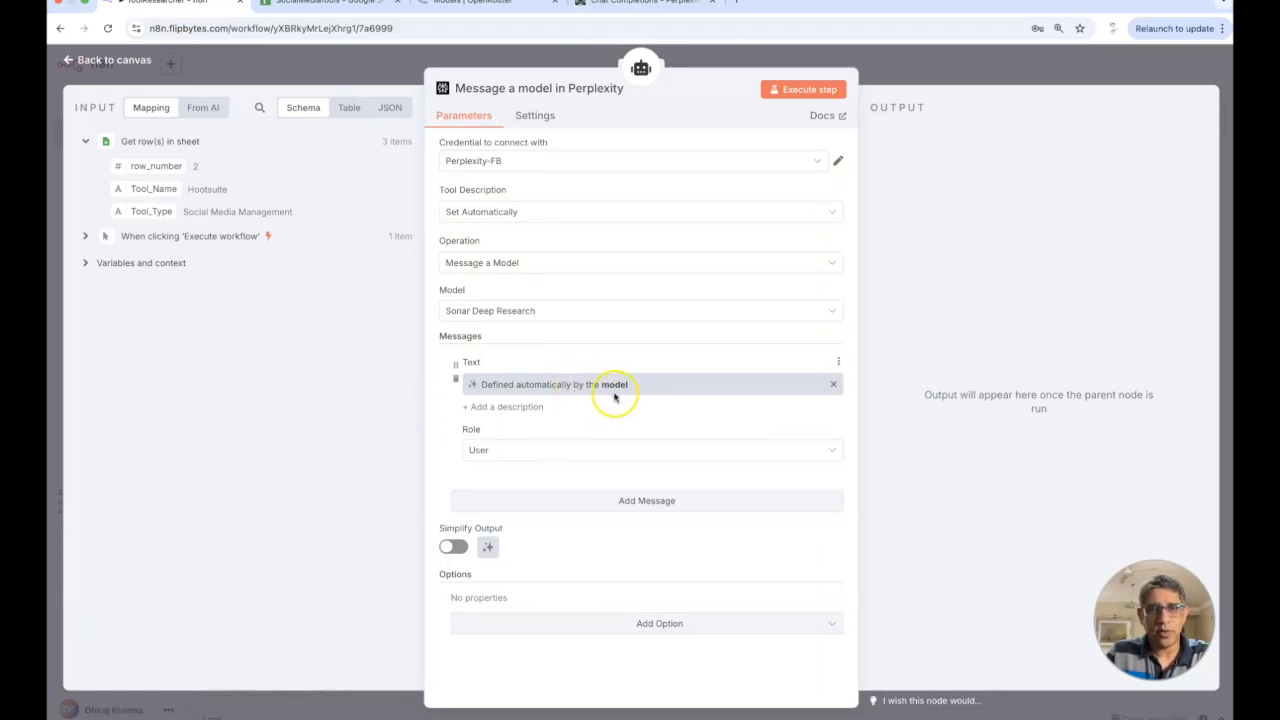
mouse_move(917, 51)
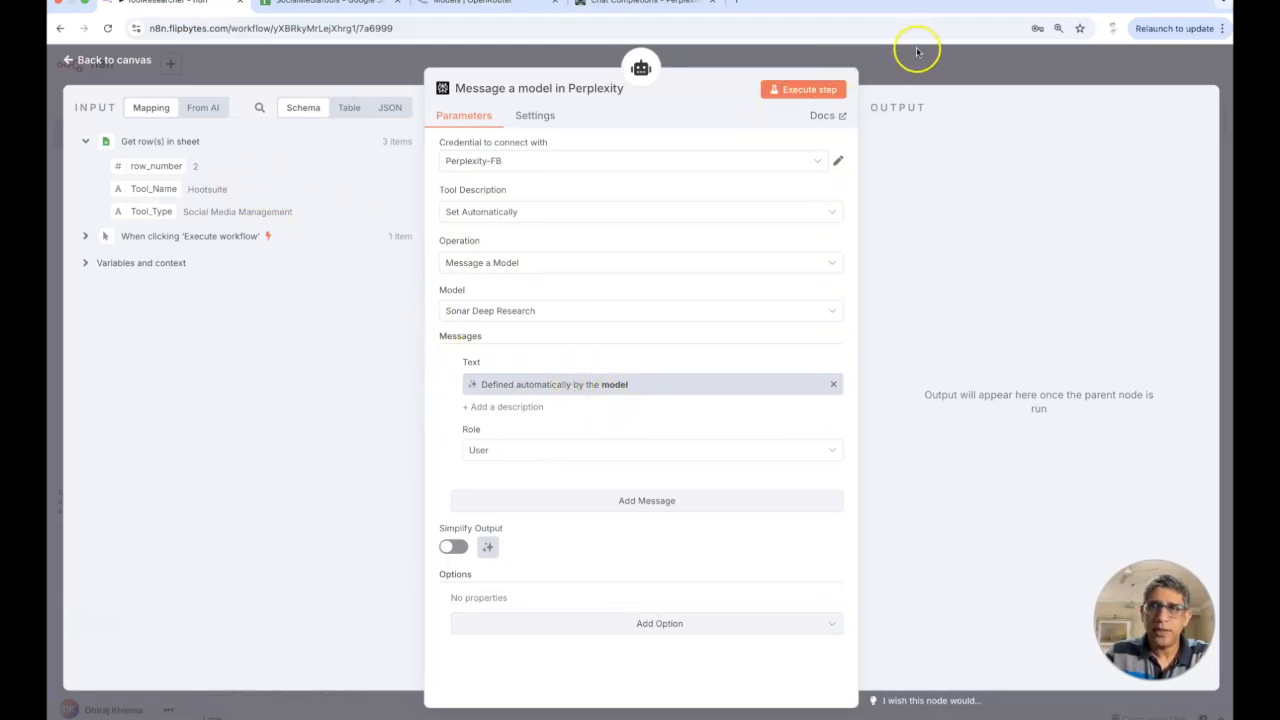
Close the Perplexity node and briefly review the AI Agent node's settings.
click(106, 60)
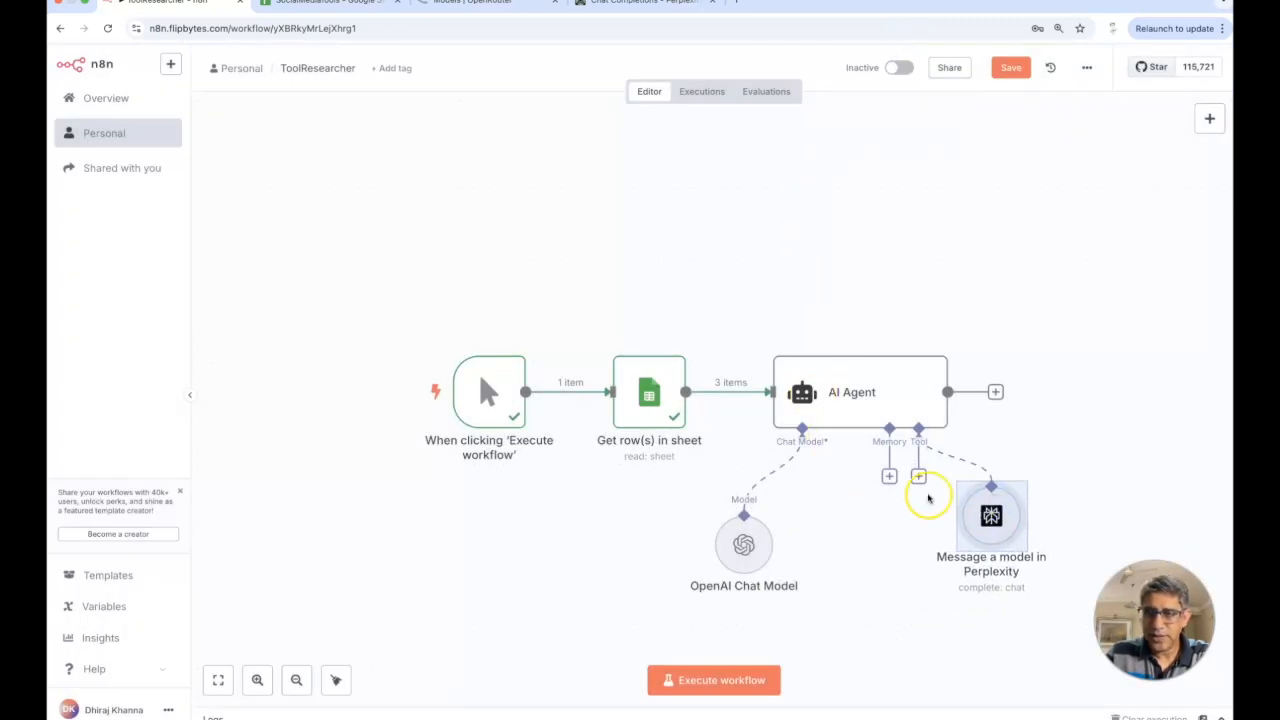
double_click(851, 391)
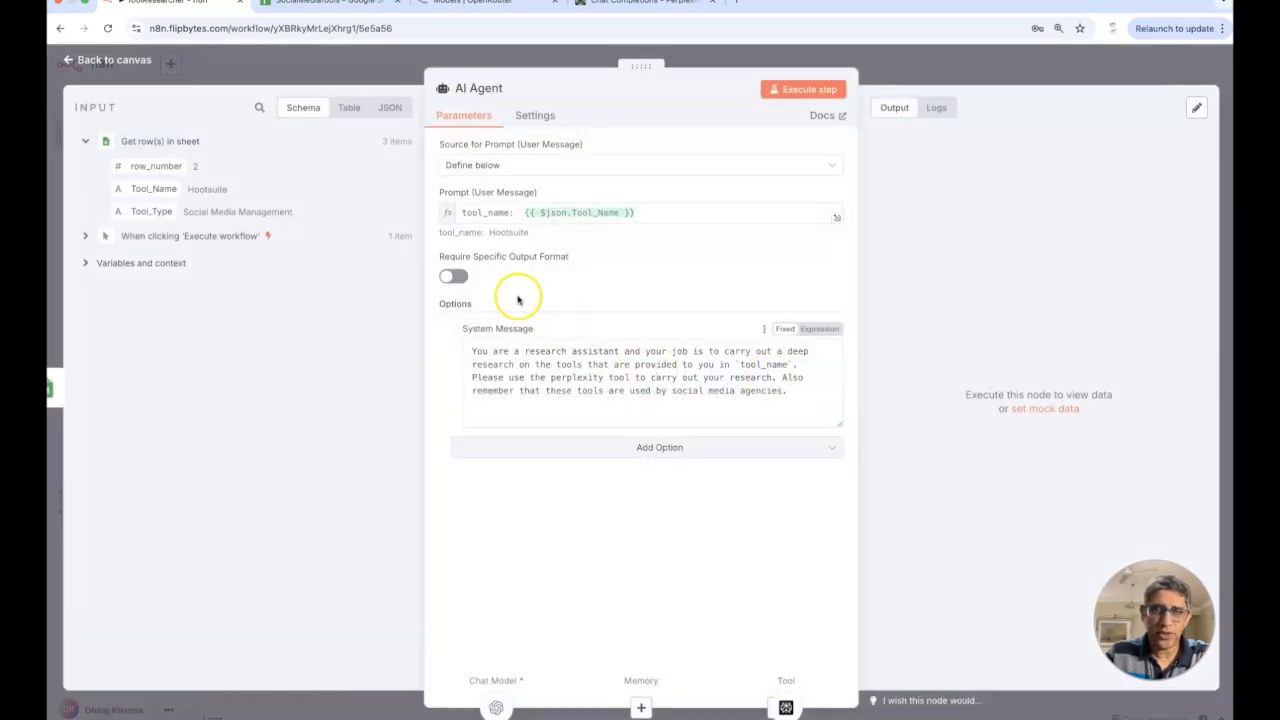
click(452, 276)
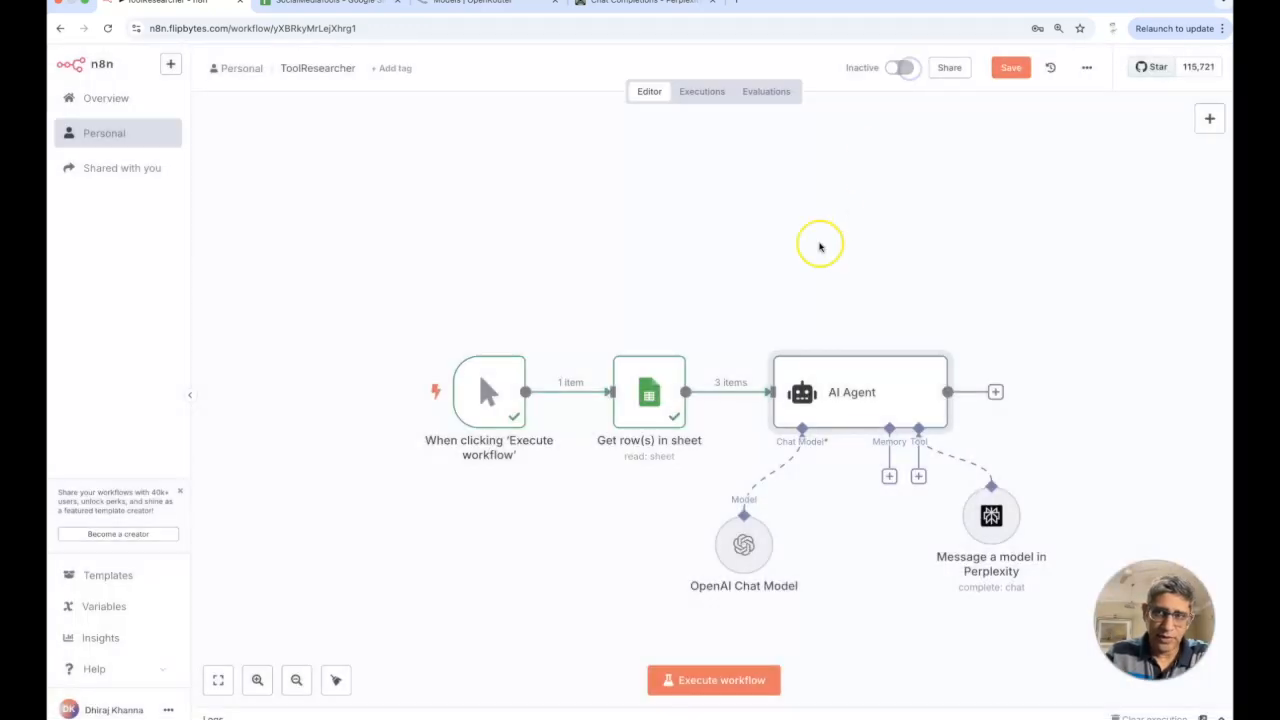
mouse_move(935, 385)
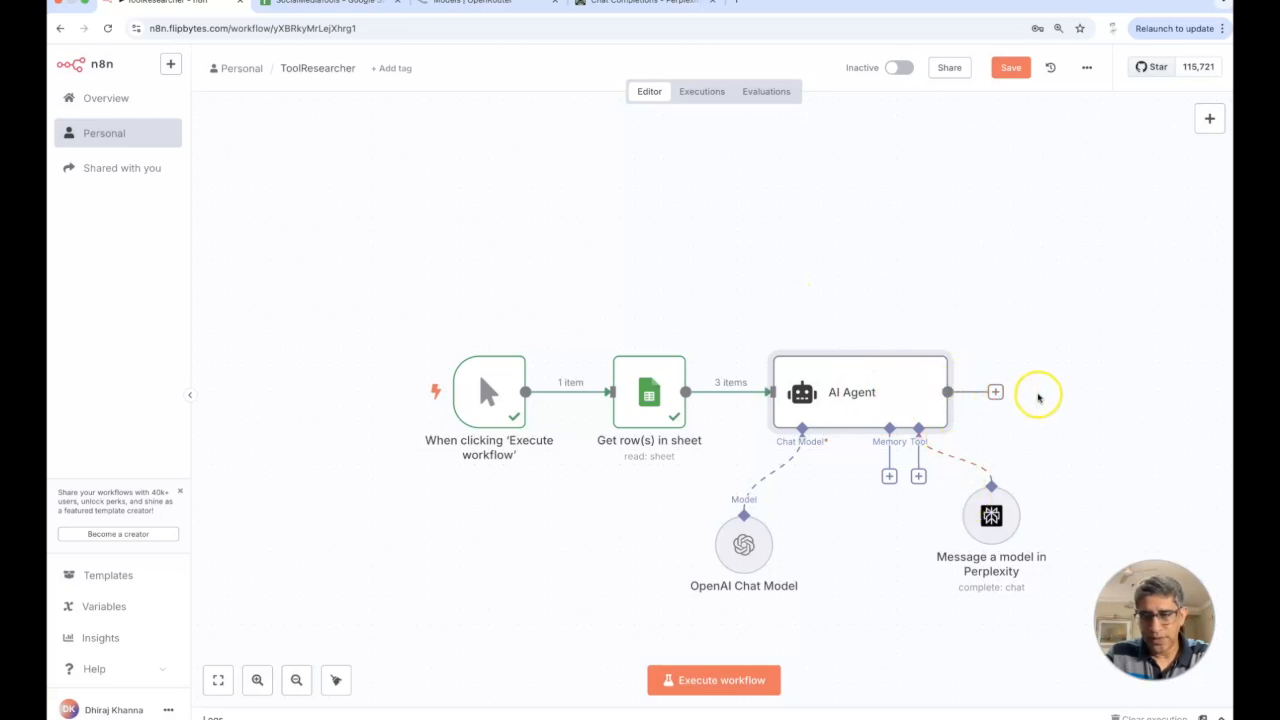
mouse_move(1048, 356)
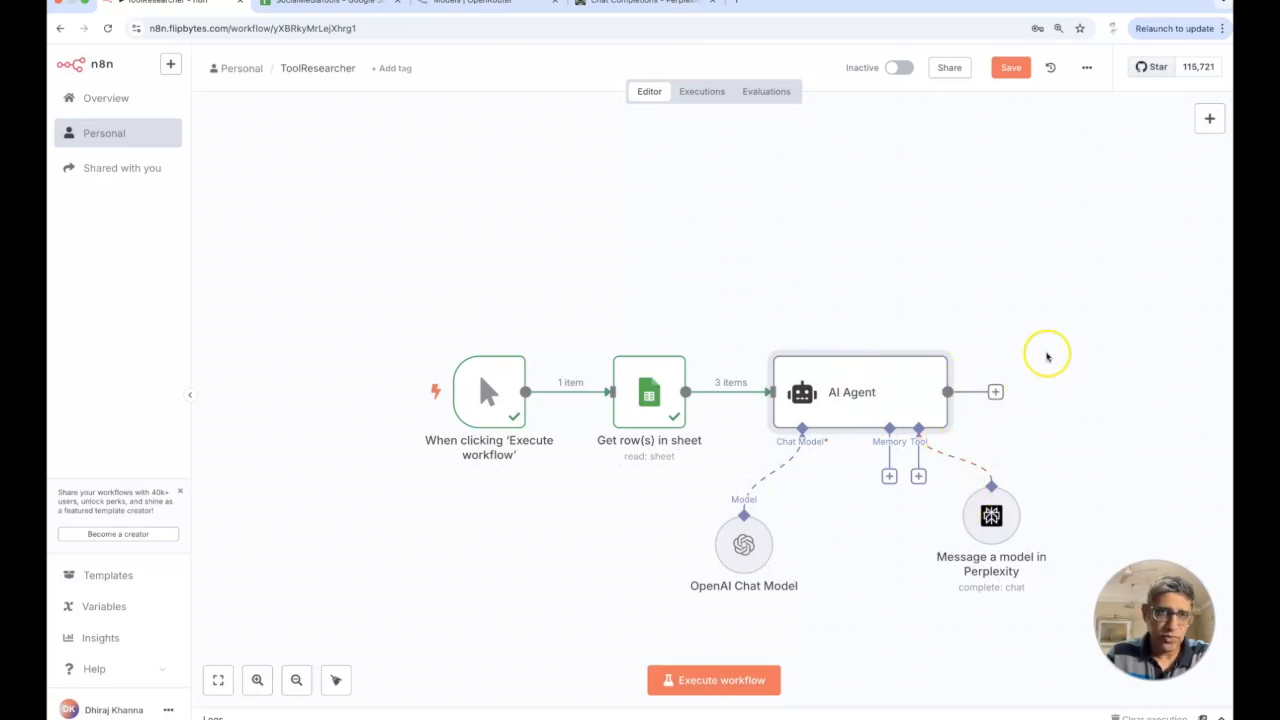
Check the empty Findings sheet in SocialMediaTools, then return to the ToolResearcher workflow.
click(325, 2)
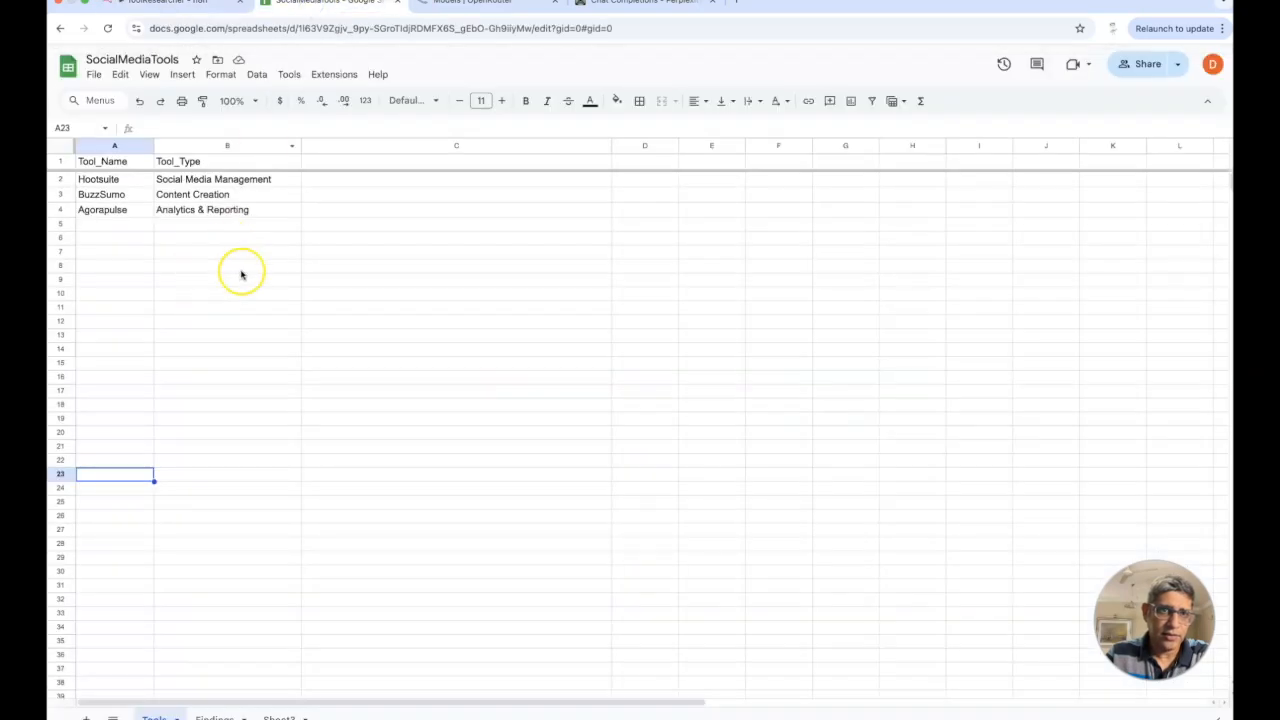
click(214, 717)
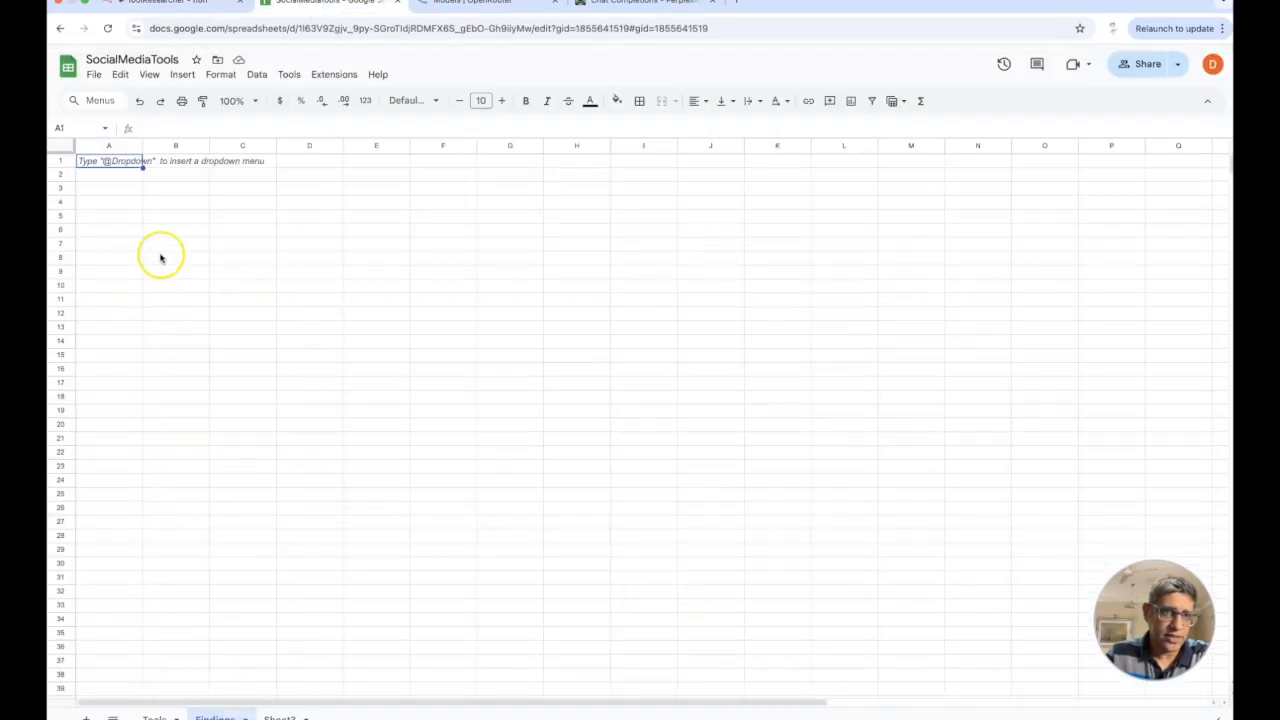
click(154, 717)
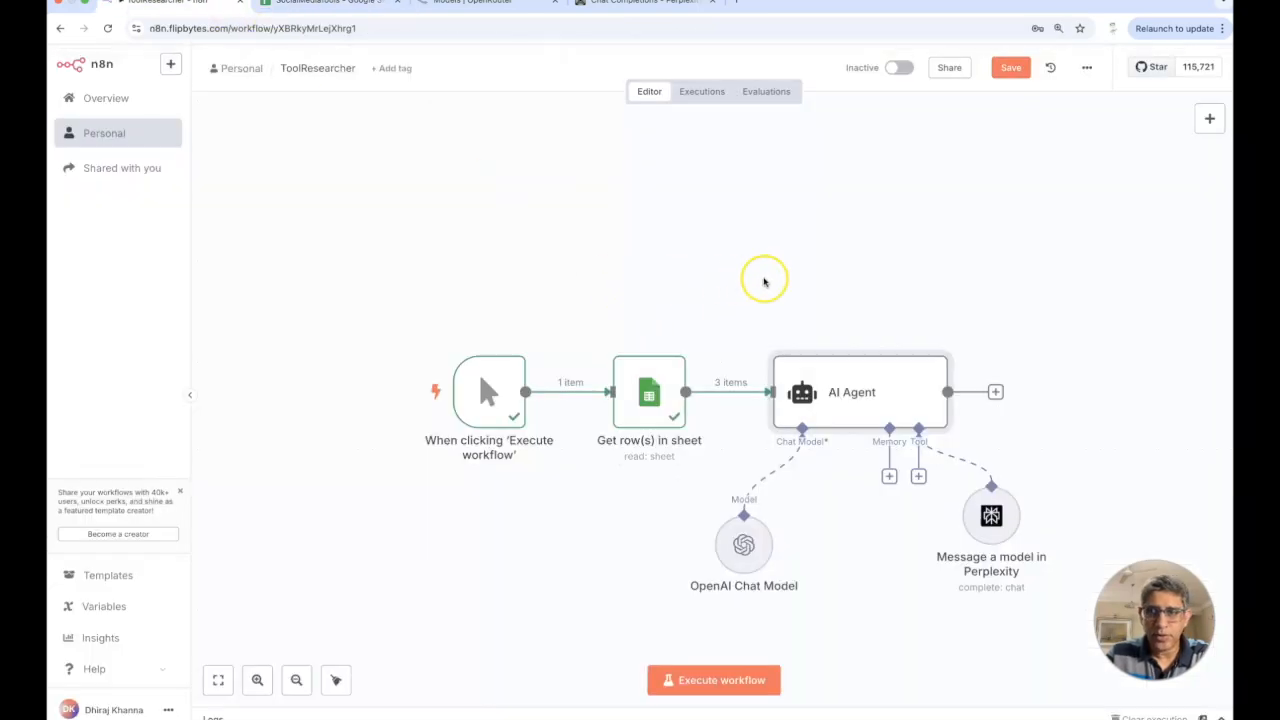
click(1010, 67)
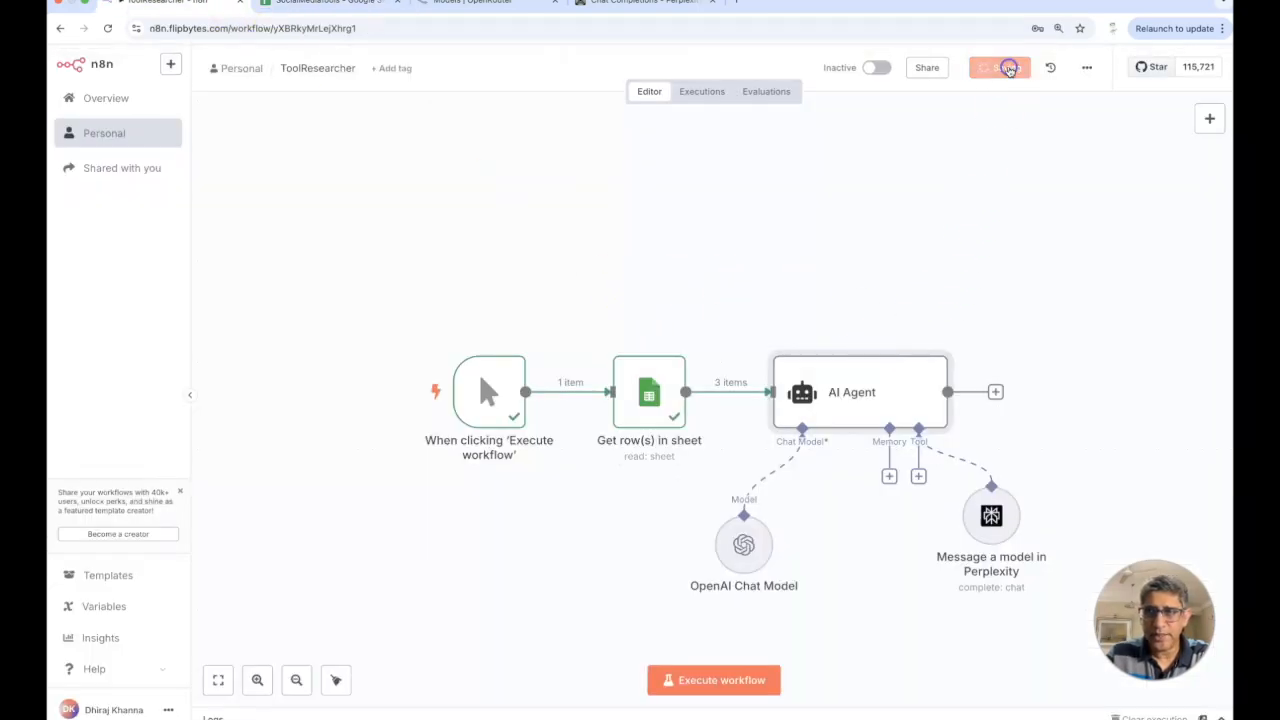
click(714, 680)
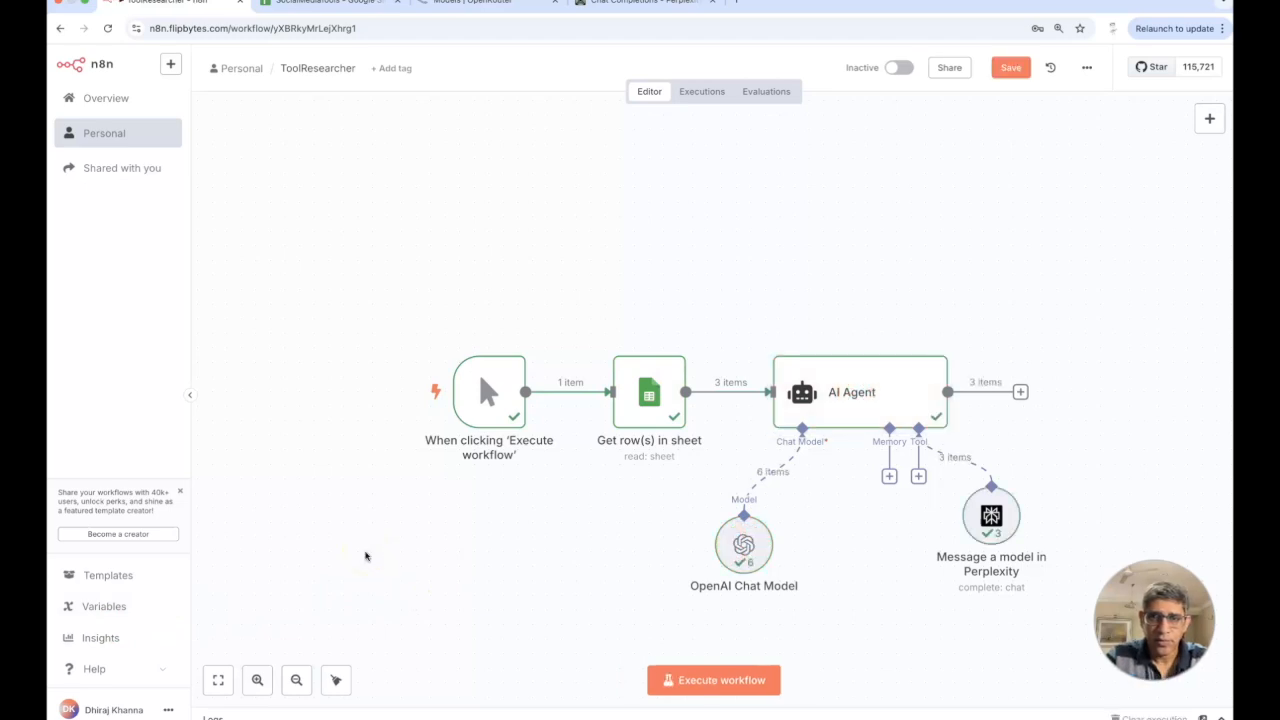
mouse_move(918, 516)
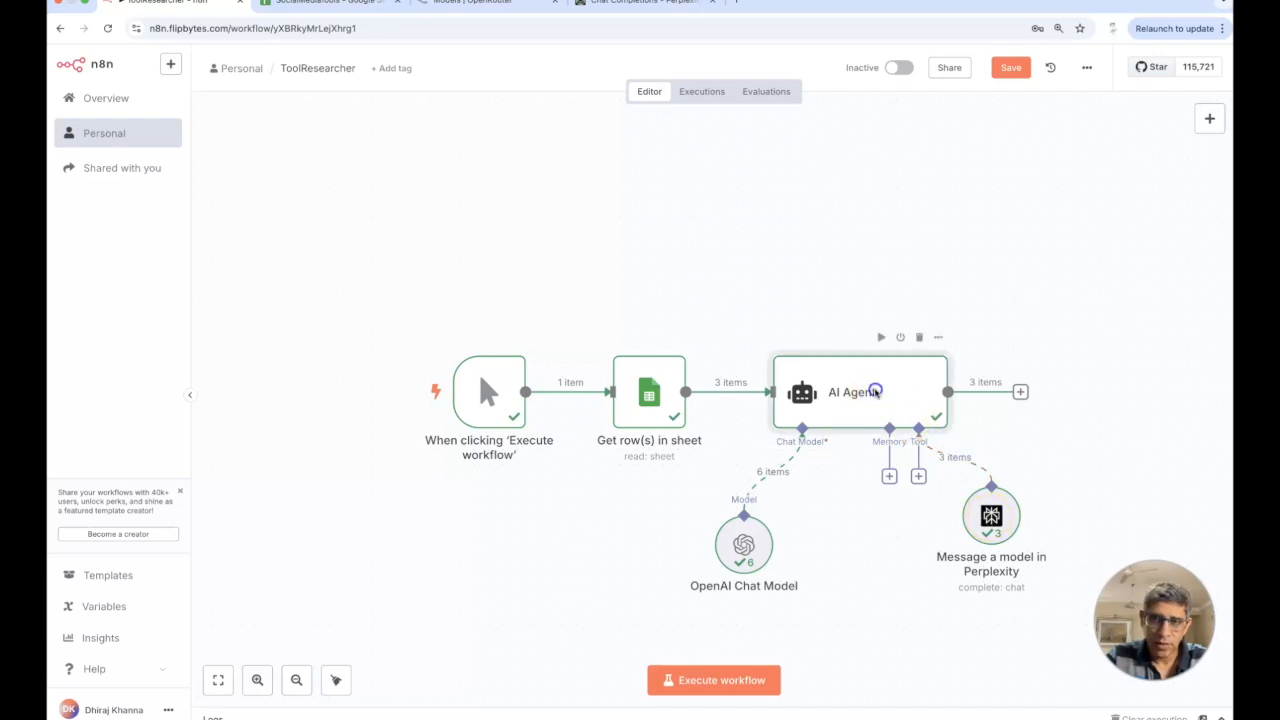
double_click(855, 391)
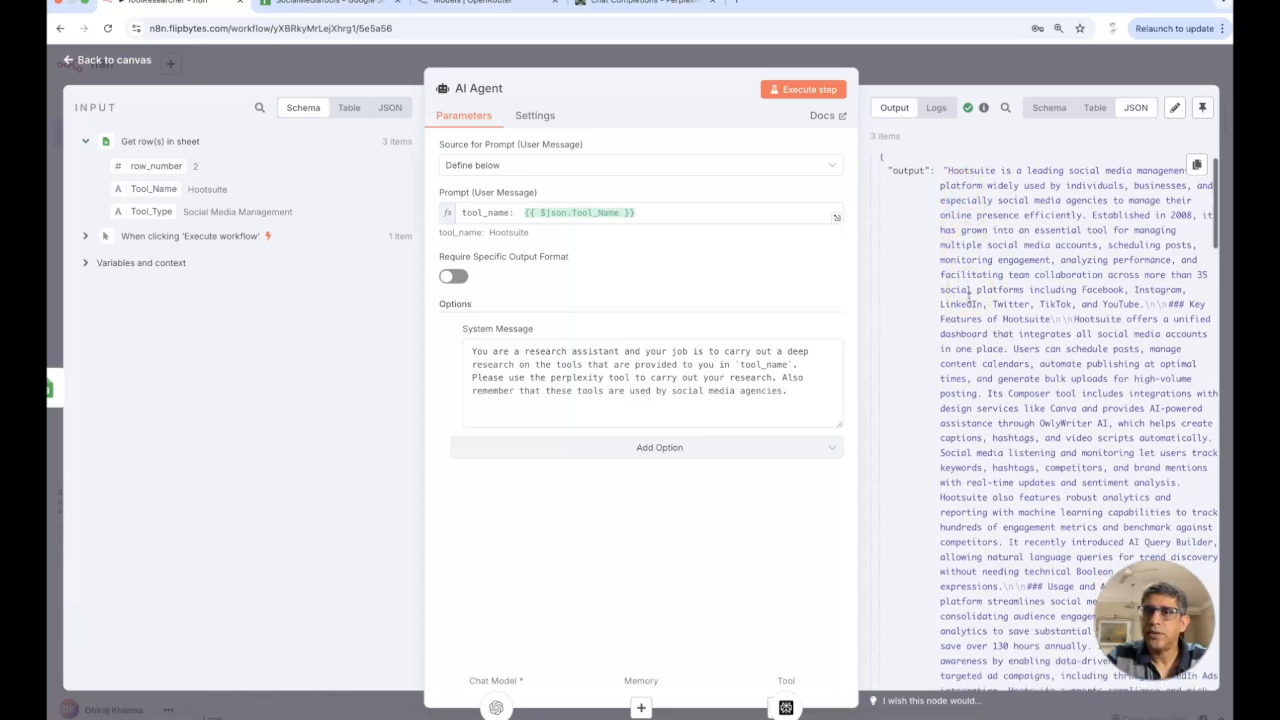
scroll(down, 3)
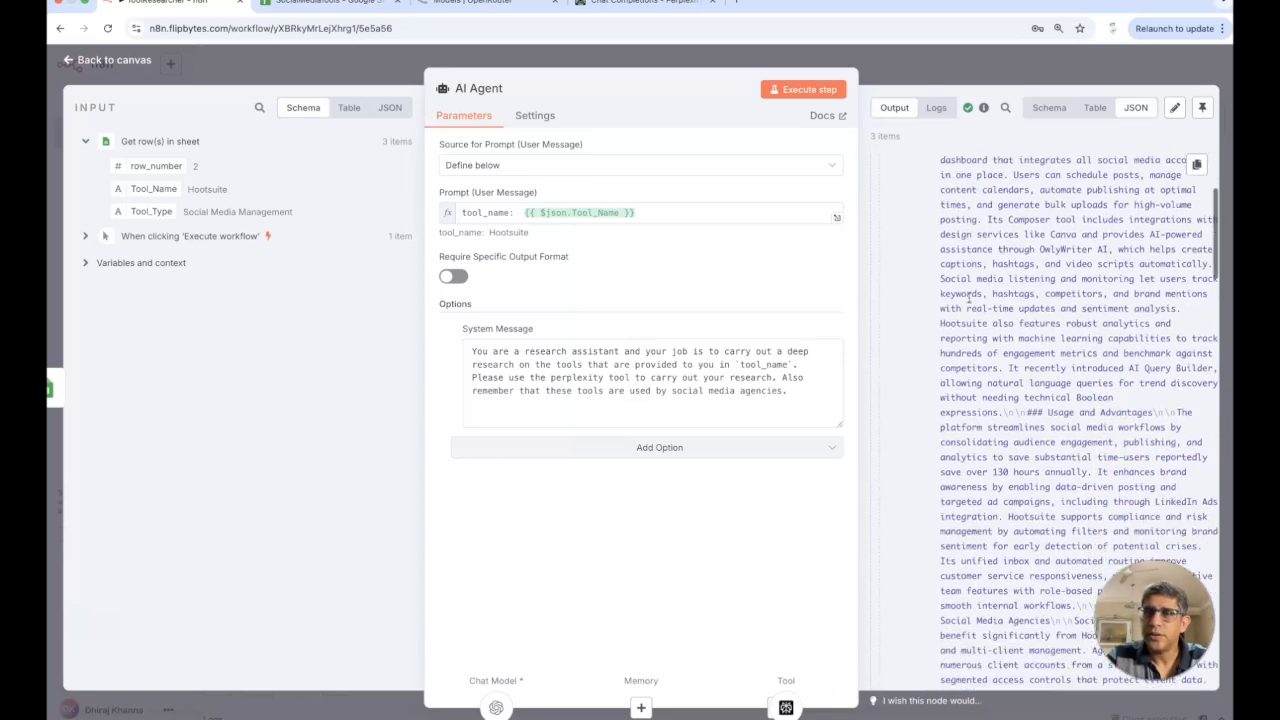
click(1049, 107)
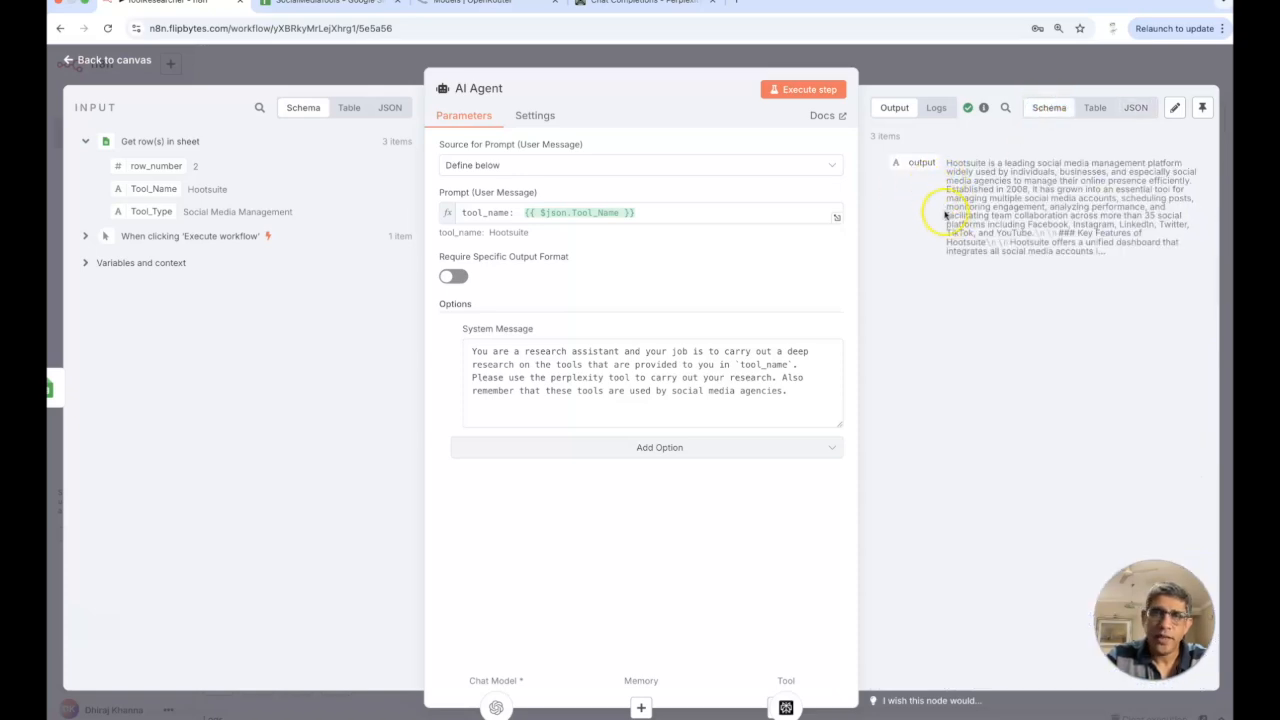
click(105, 60)
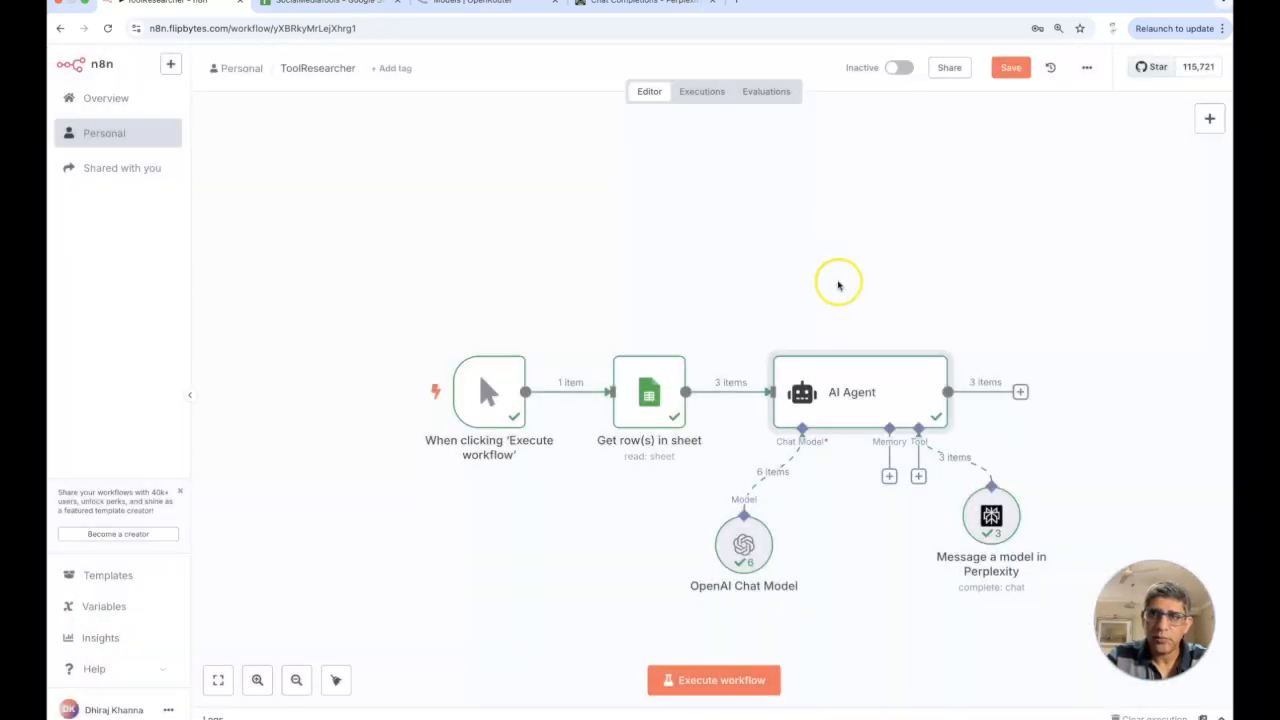
double_click(851, 391)
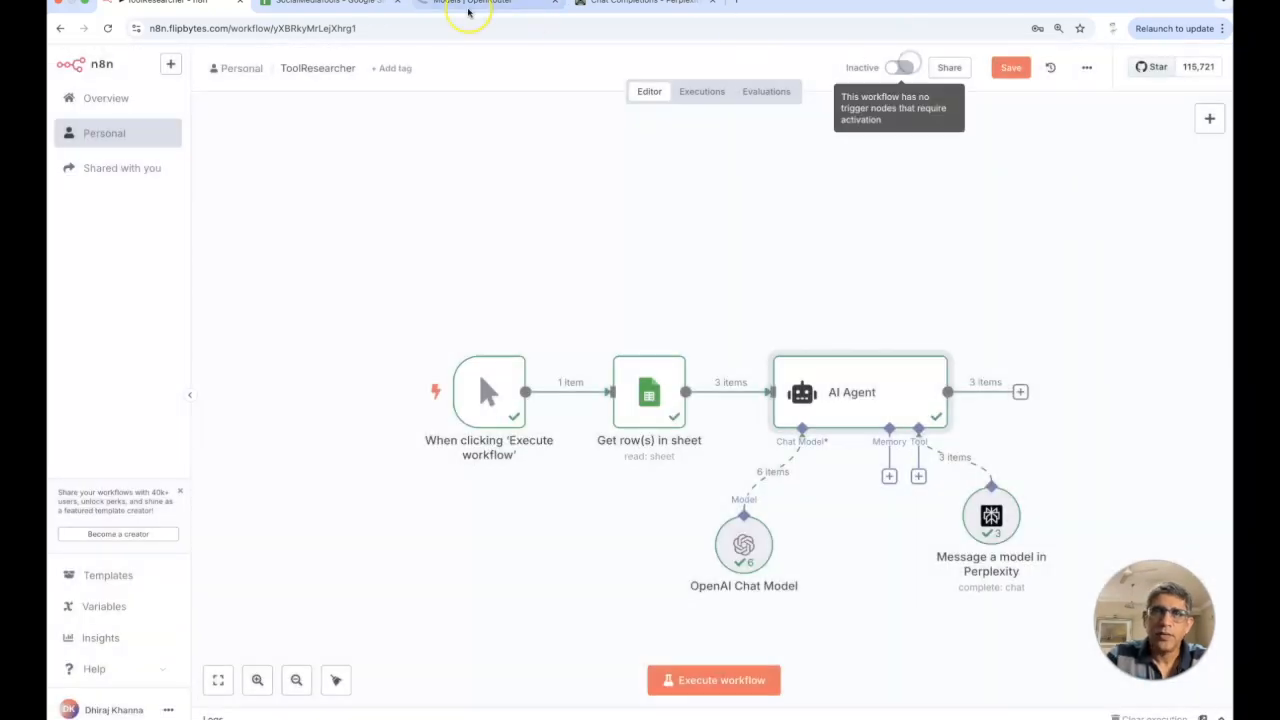
Enter the heading 'Features' in the Tools sheet's third column, then return to n8n.
click(330, 2)
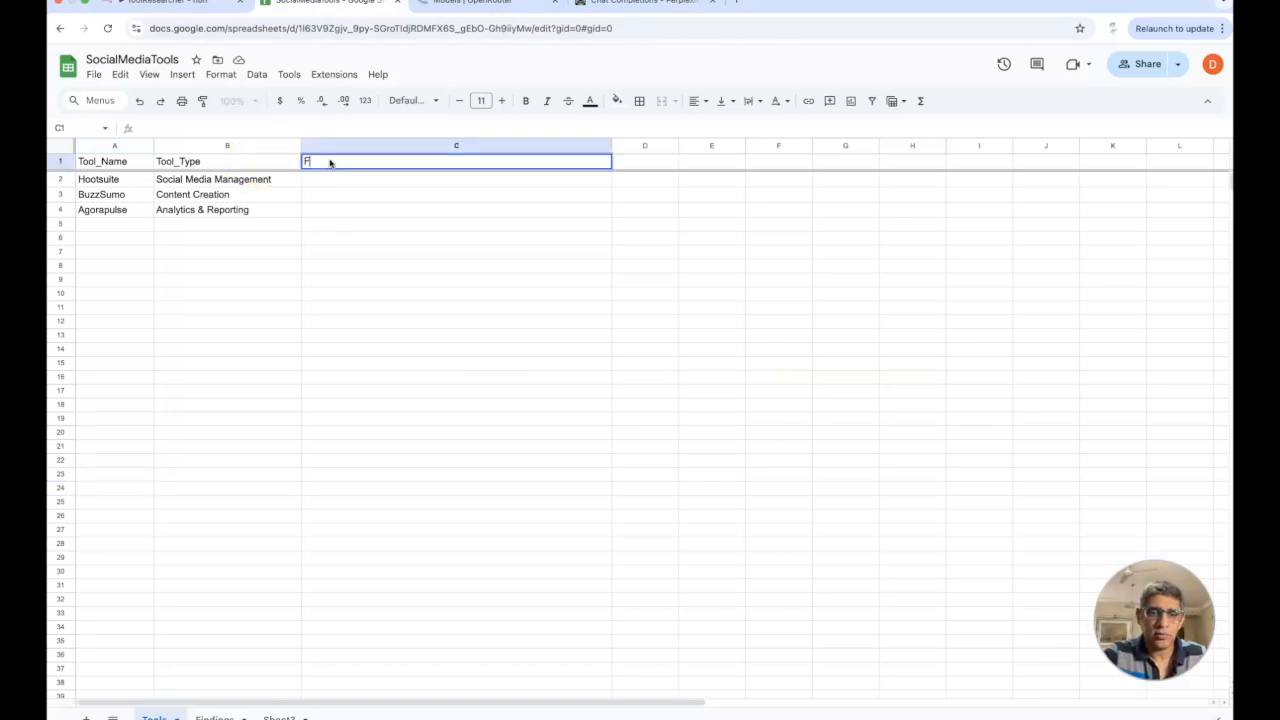
text(Features)
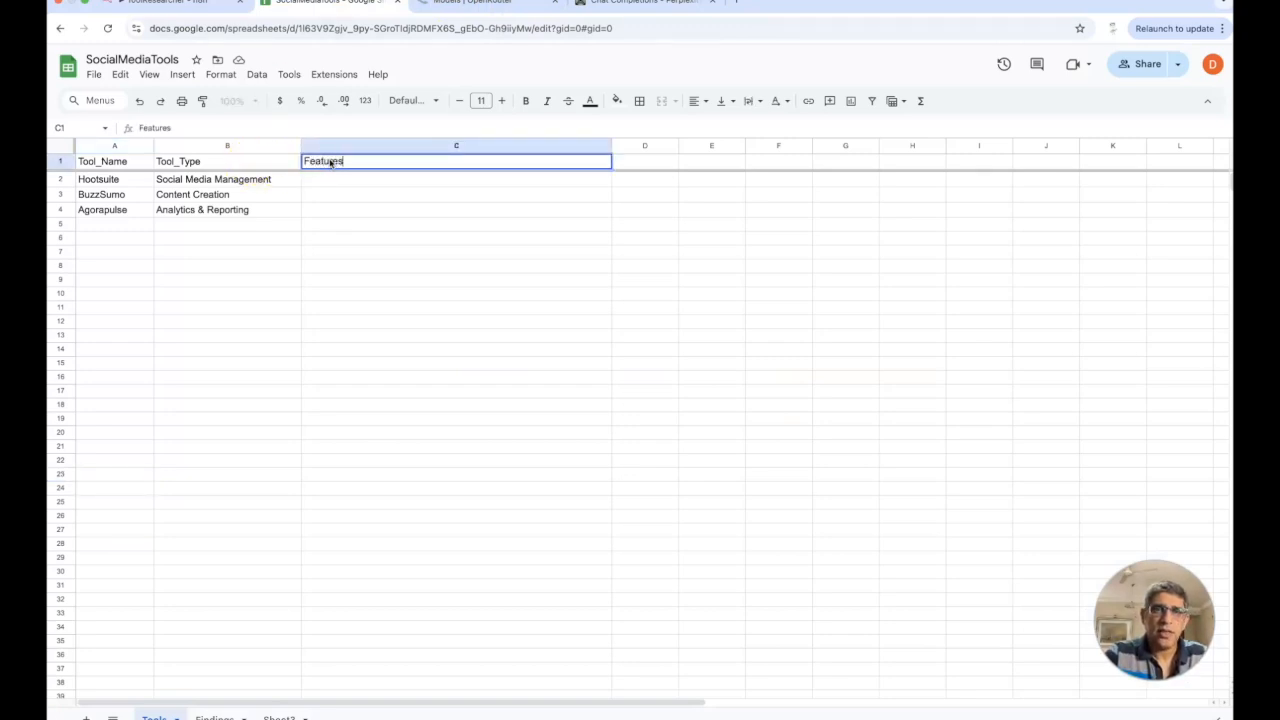
key(enter)
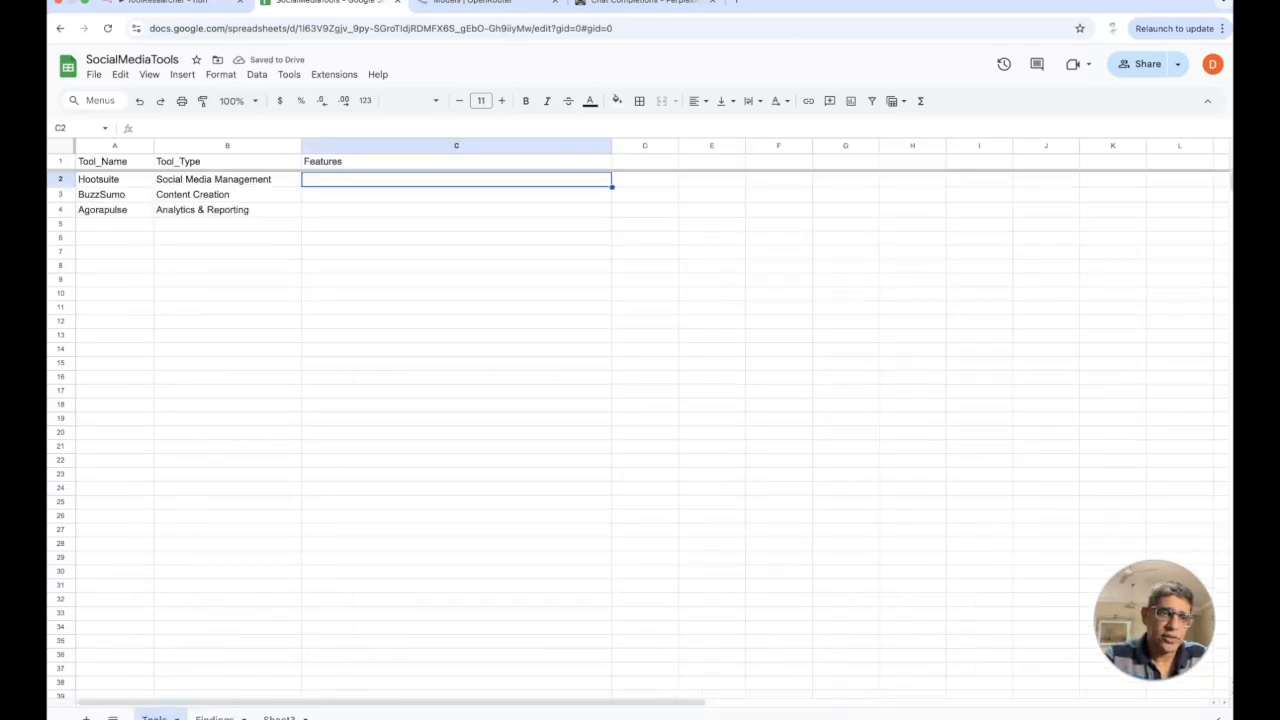
click(165, 3)
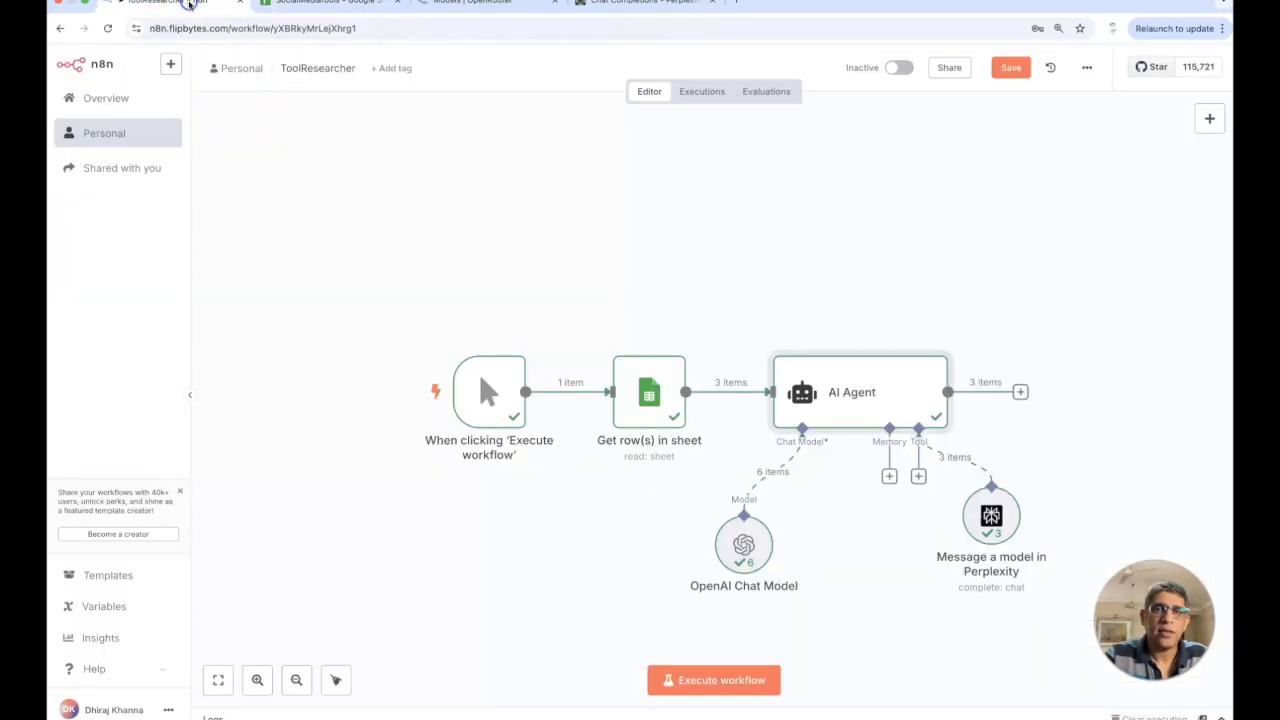
Add a Google Sheets 'Append or update row' step targeting SocialMediaTools > Tools.
click(1209, 118)
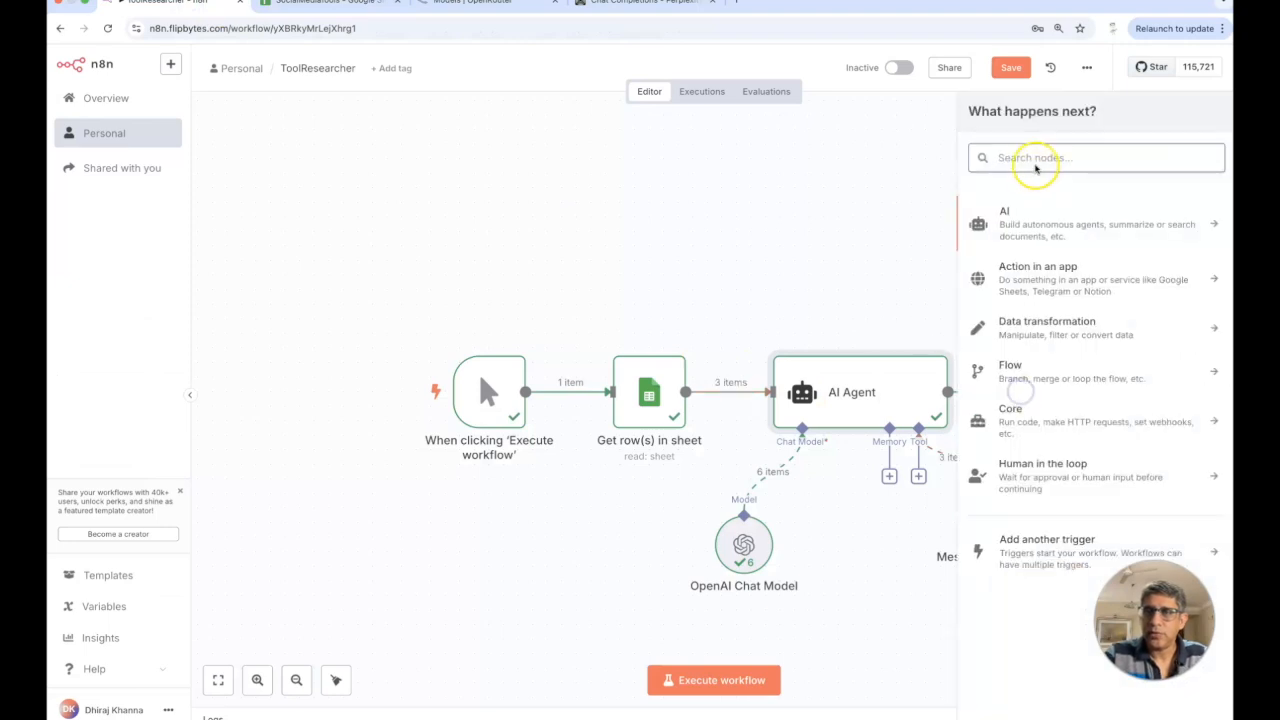
text(She)
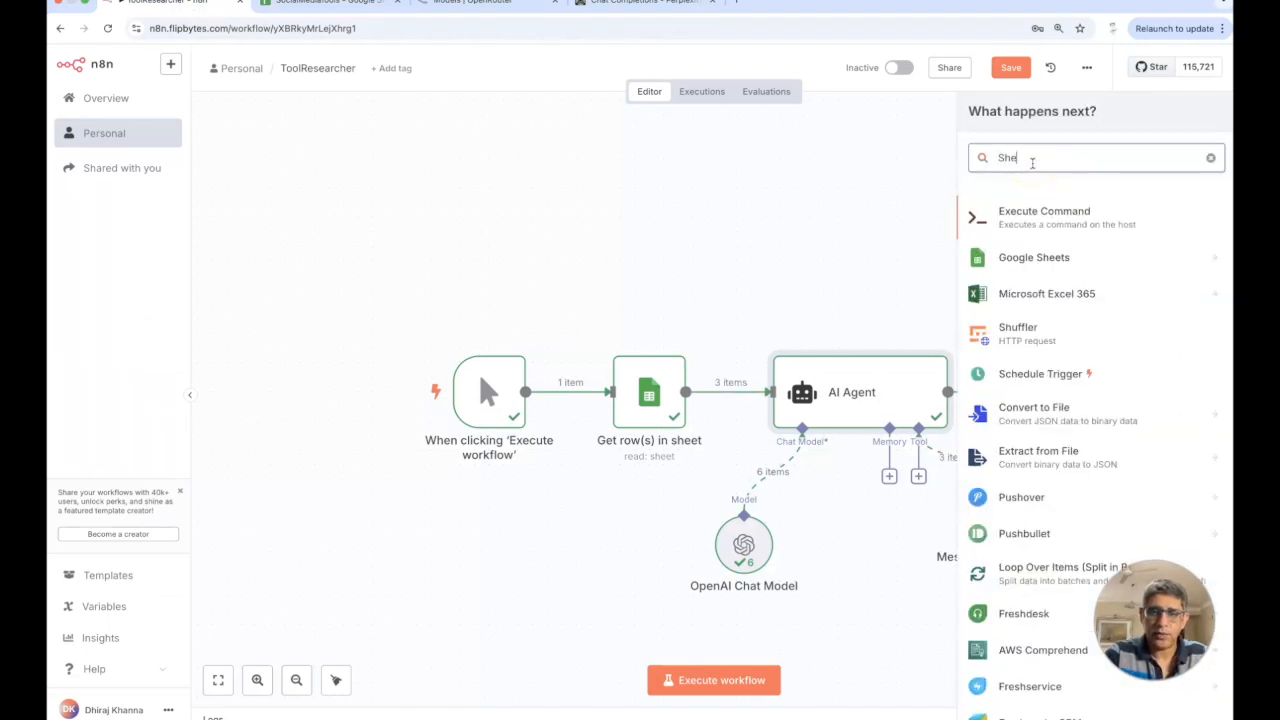
click(1033, 257)
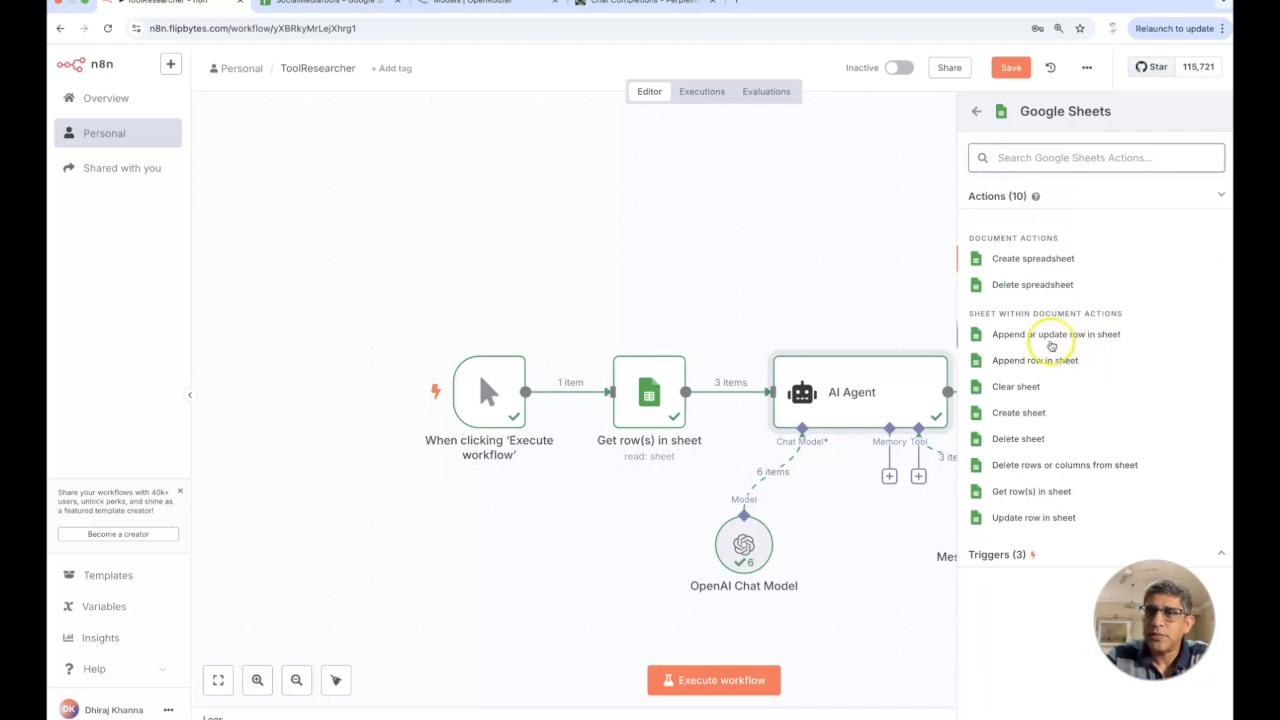
mouse_move(1056, 334)
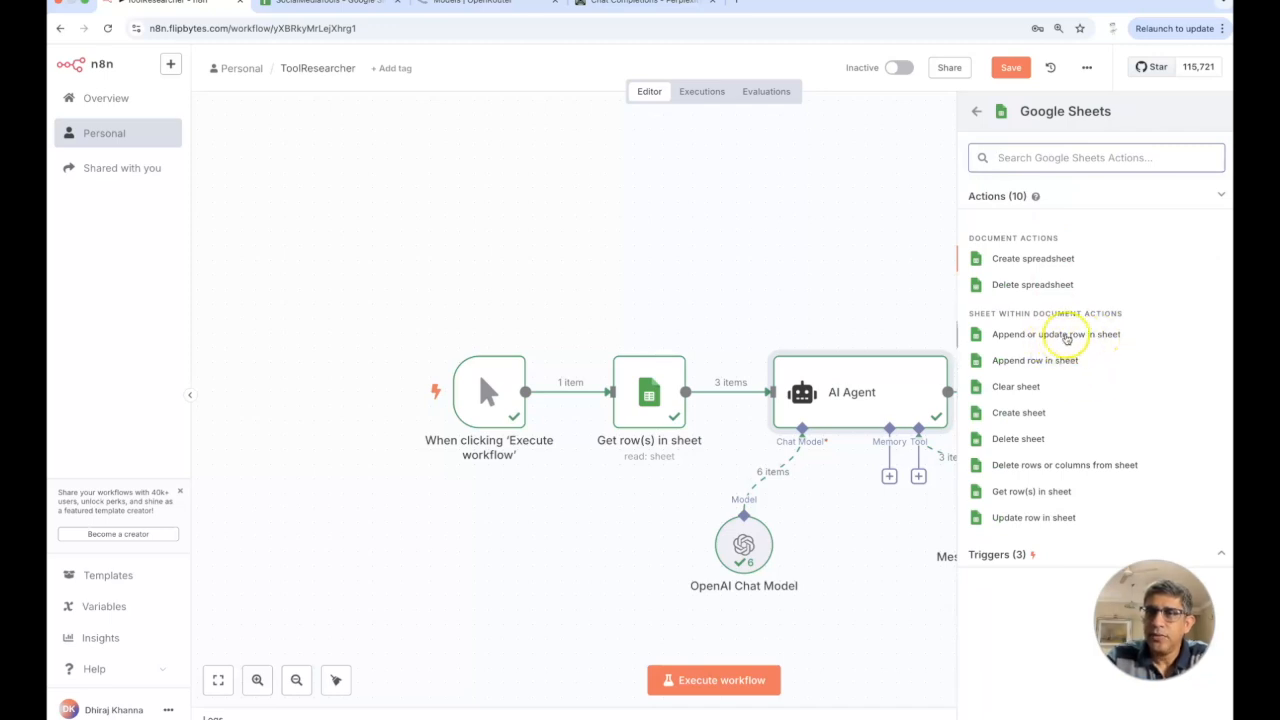
click(1055, 334)
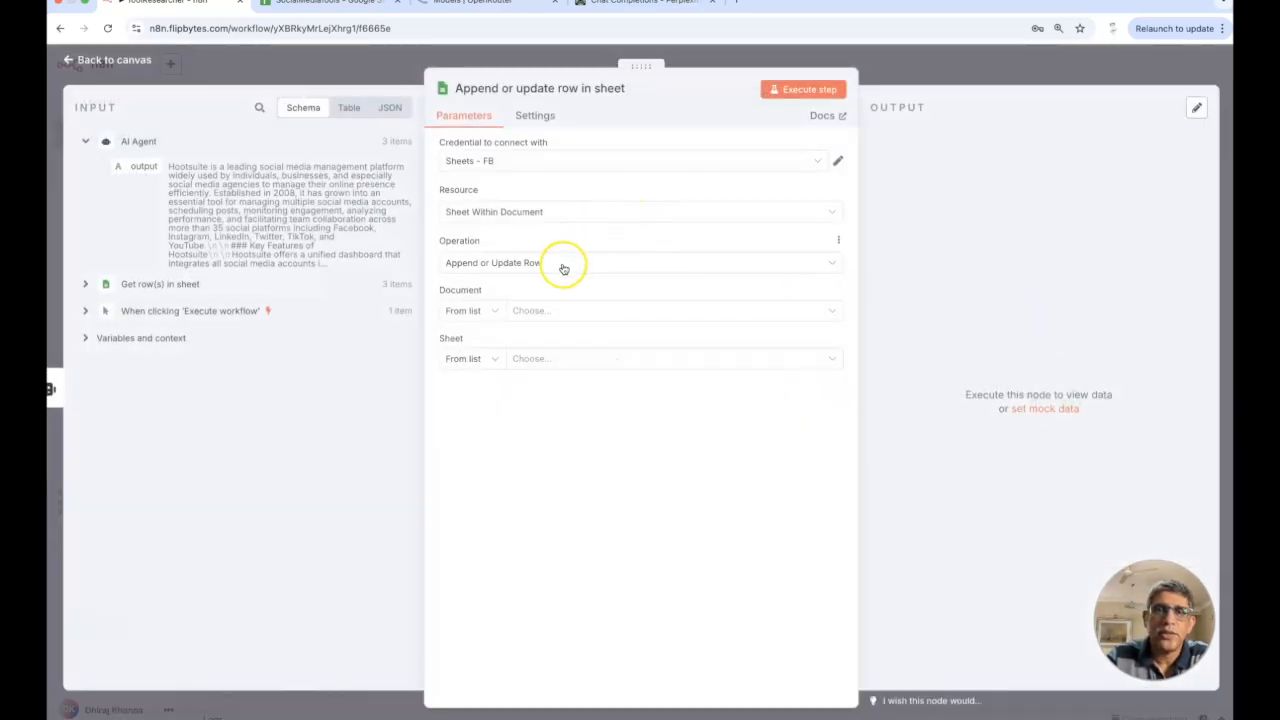
click(670, 310)
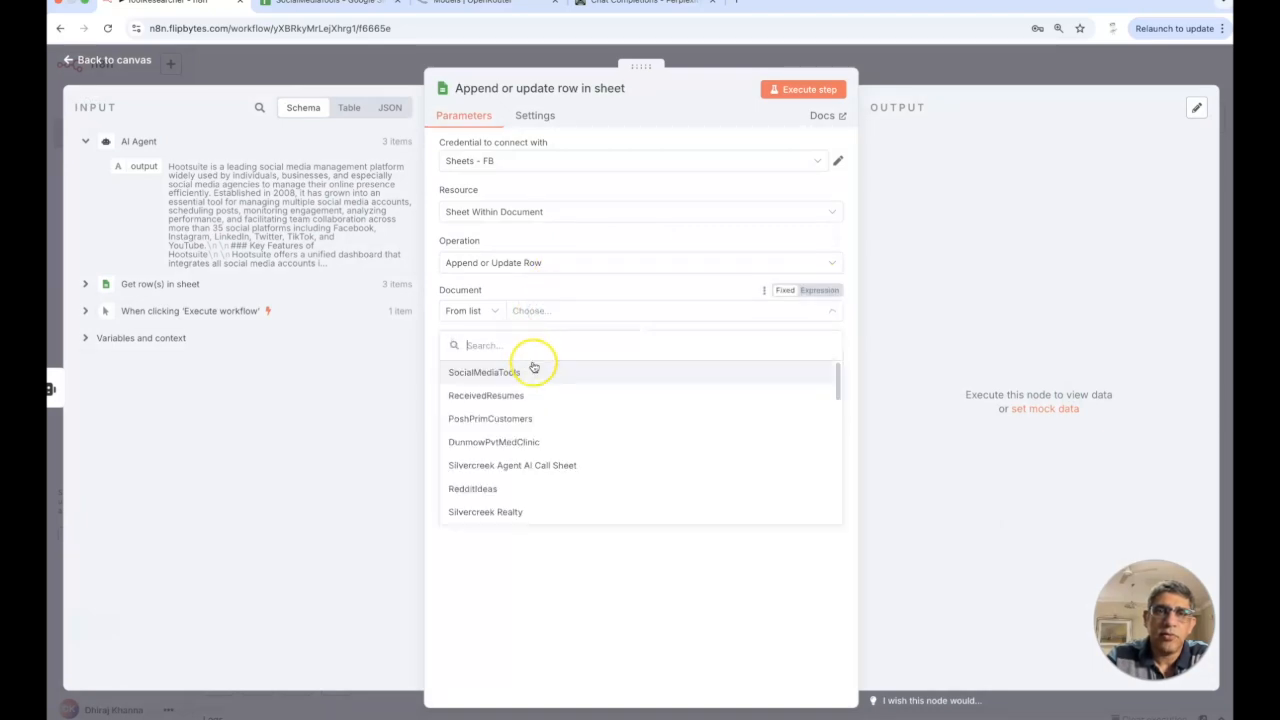
click(484, 372)
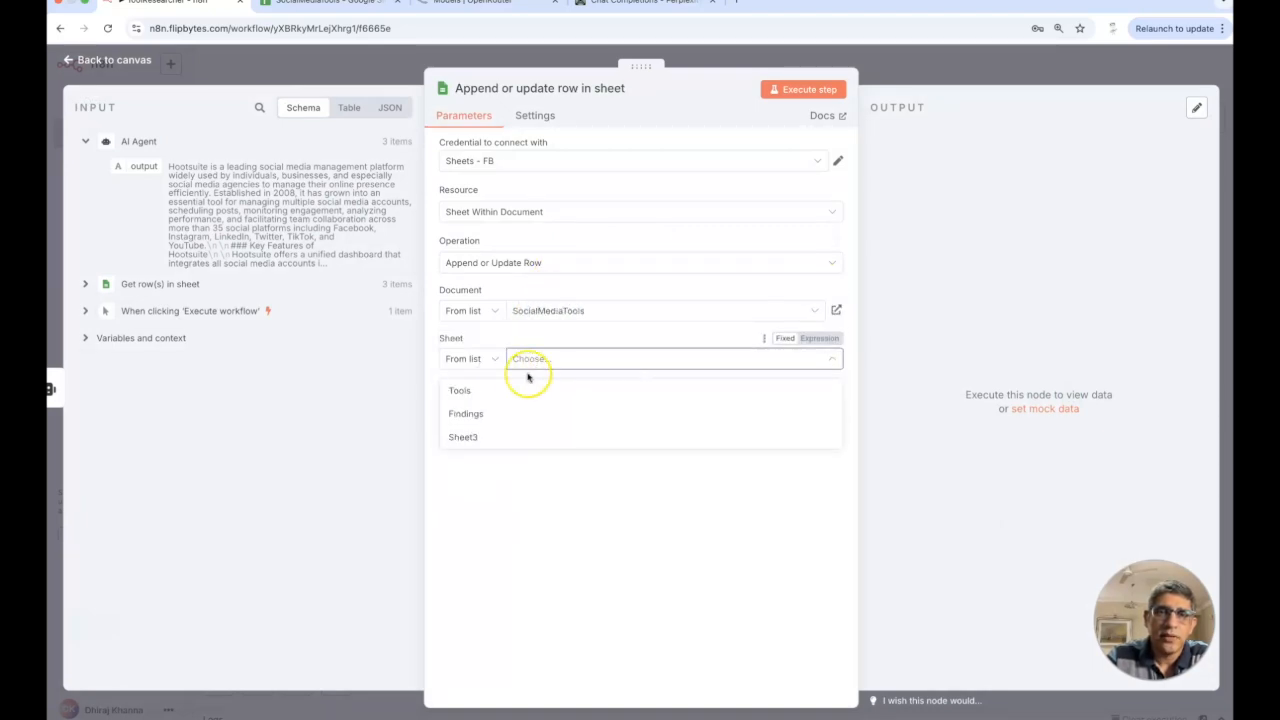
click(459, 390)
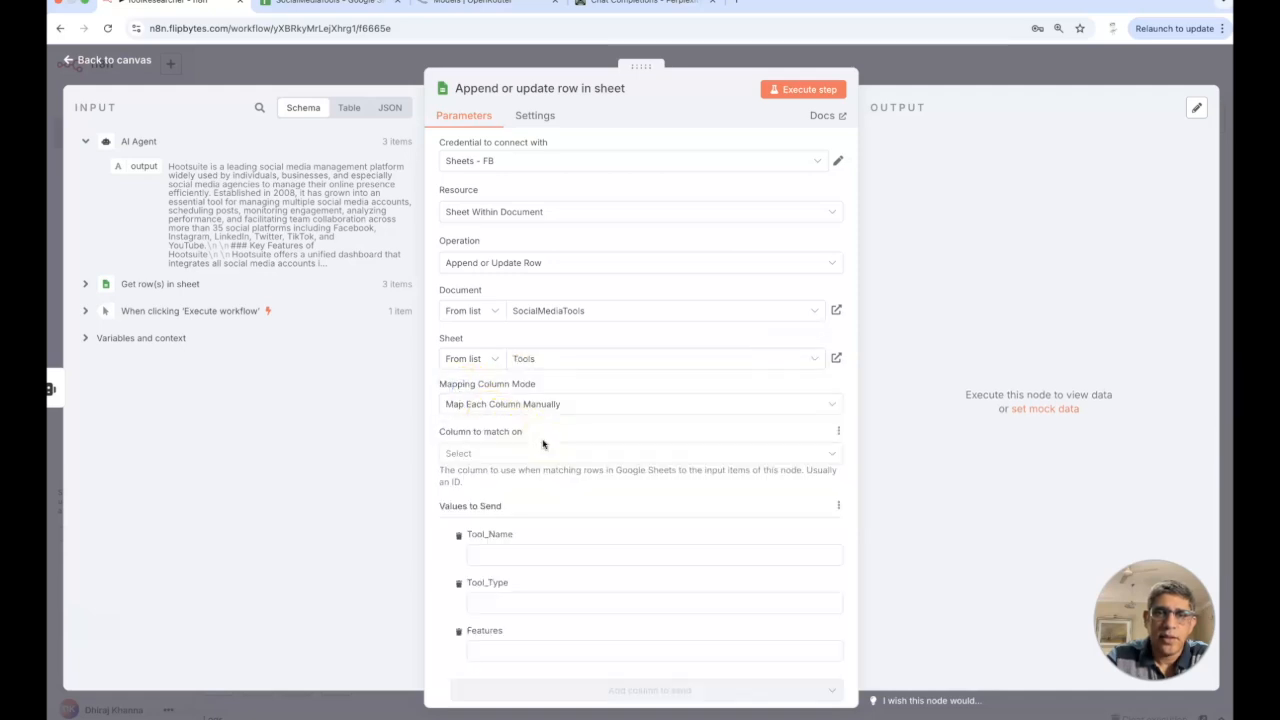
scroll(down, 3)
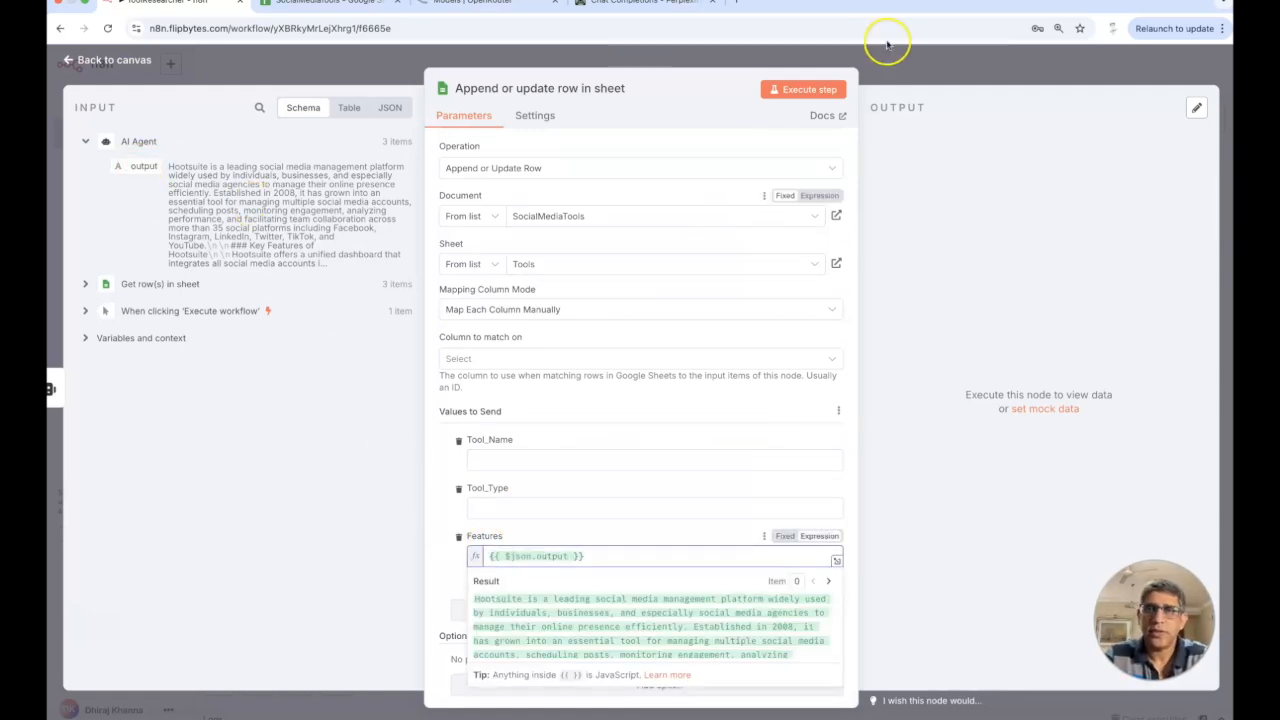
Match rows on Tool_Name and re-run the step successfully.
click(803, 89)
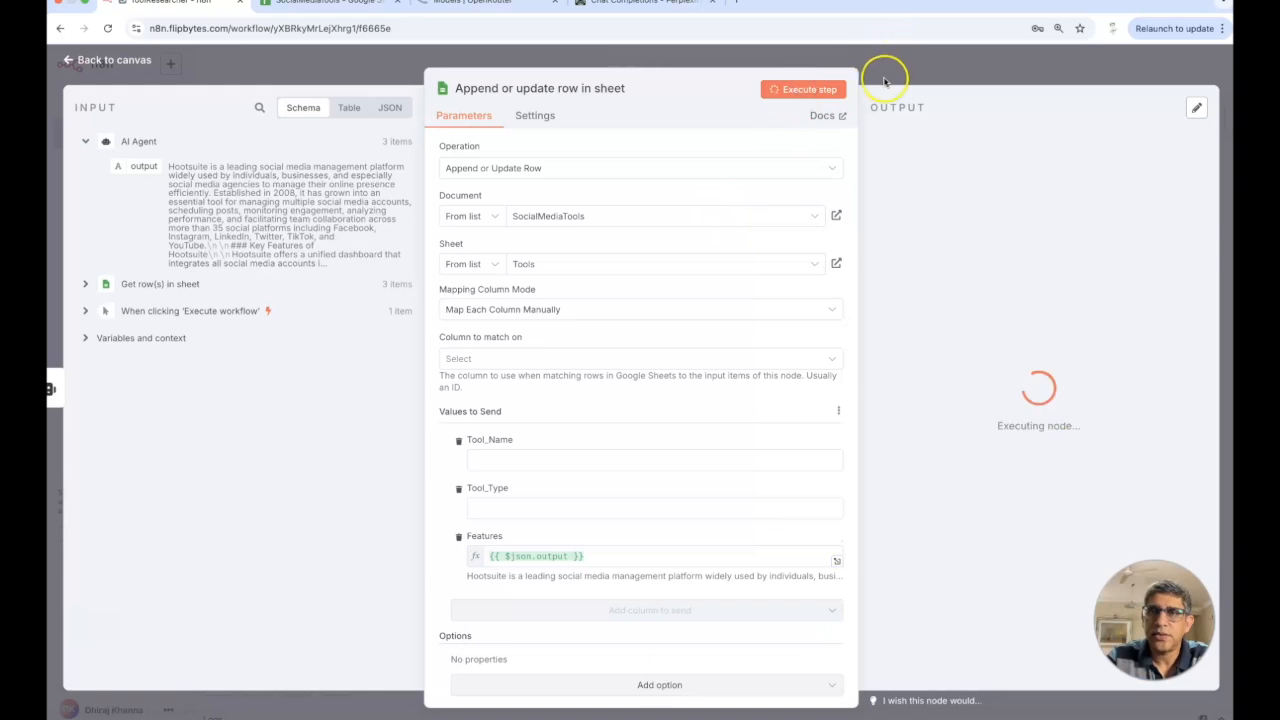
click(803, 89)
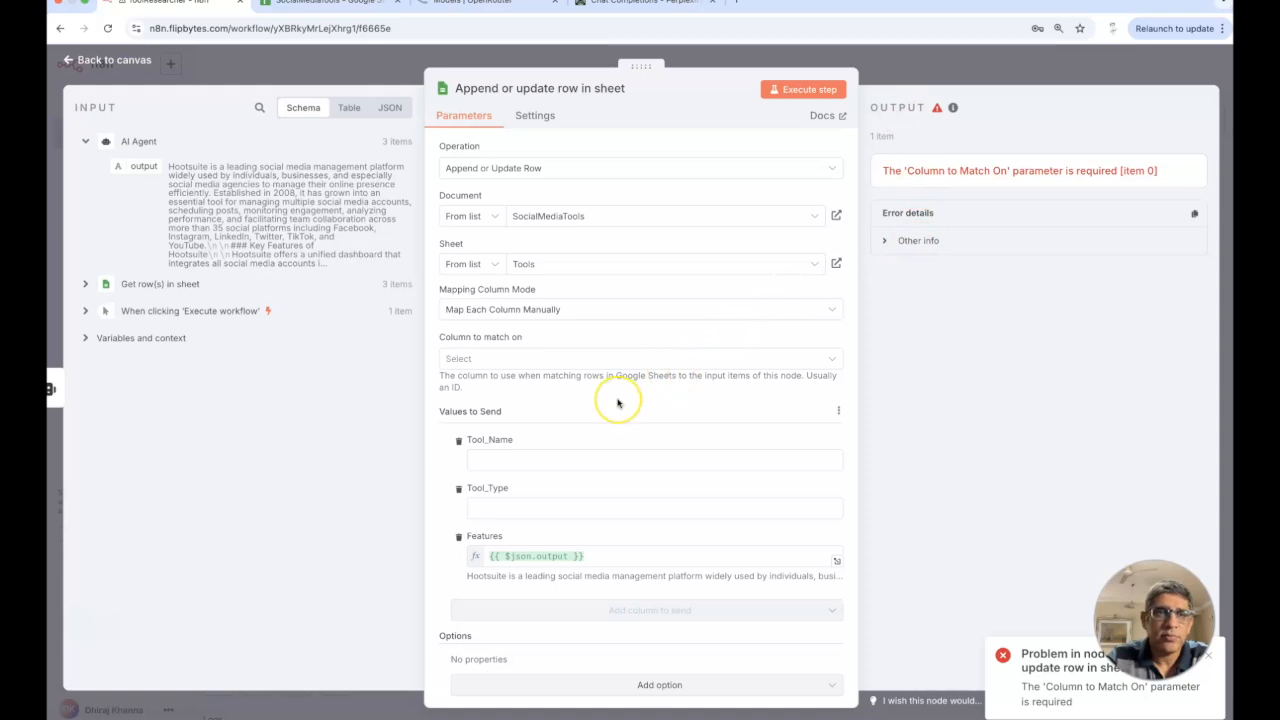
mouse_move(88, 305)
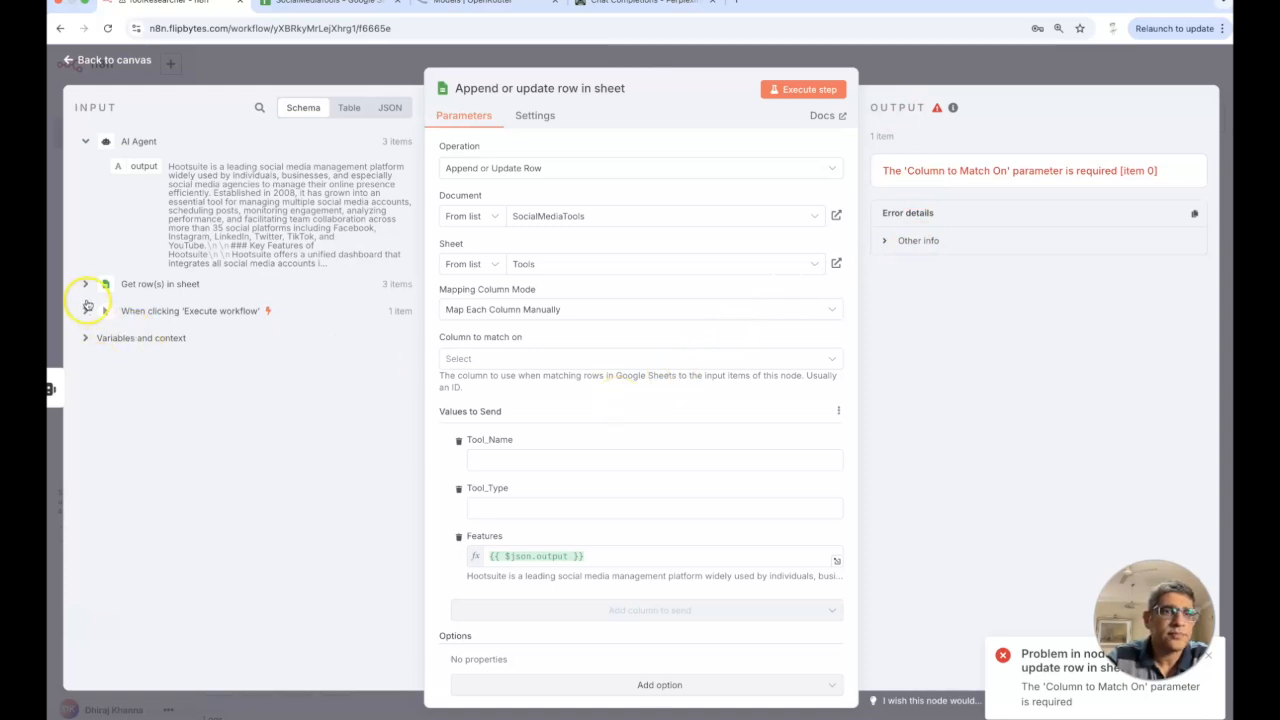
click(85, 284)
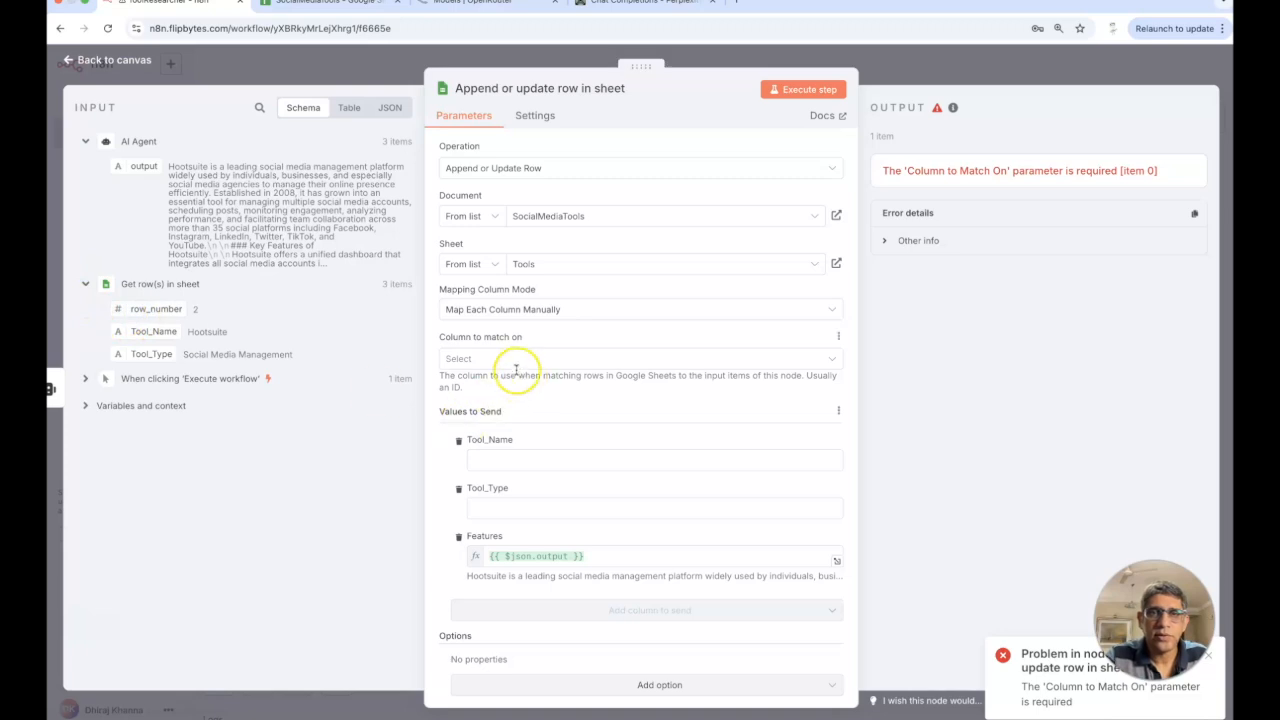
click(640, 358)
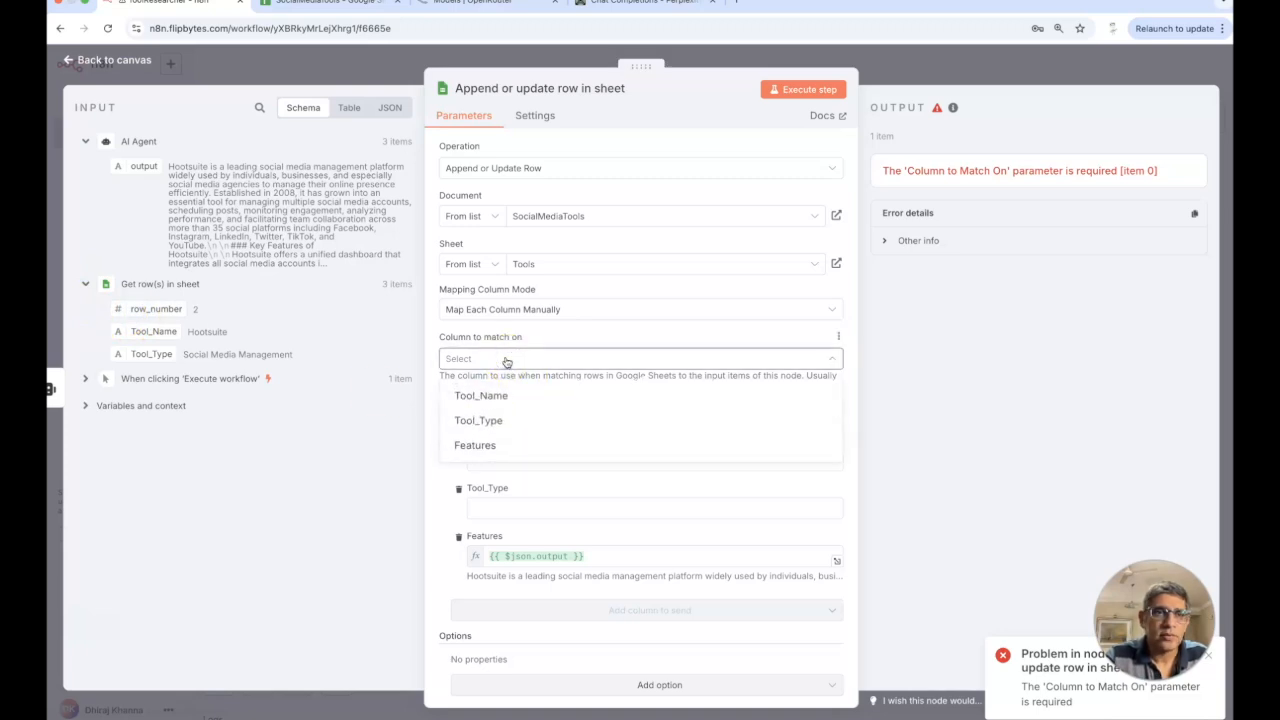
click(481, 395)
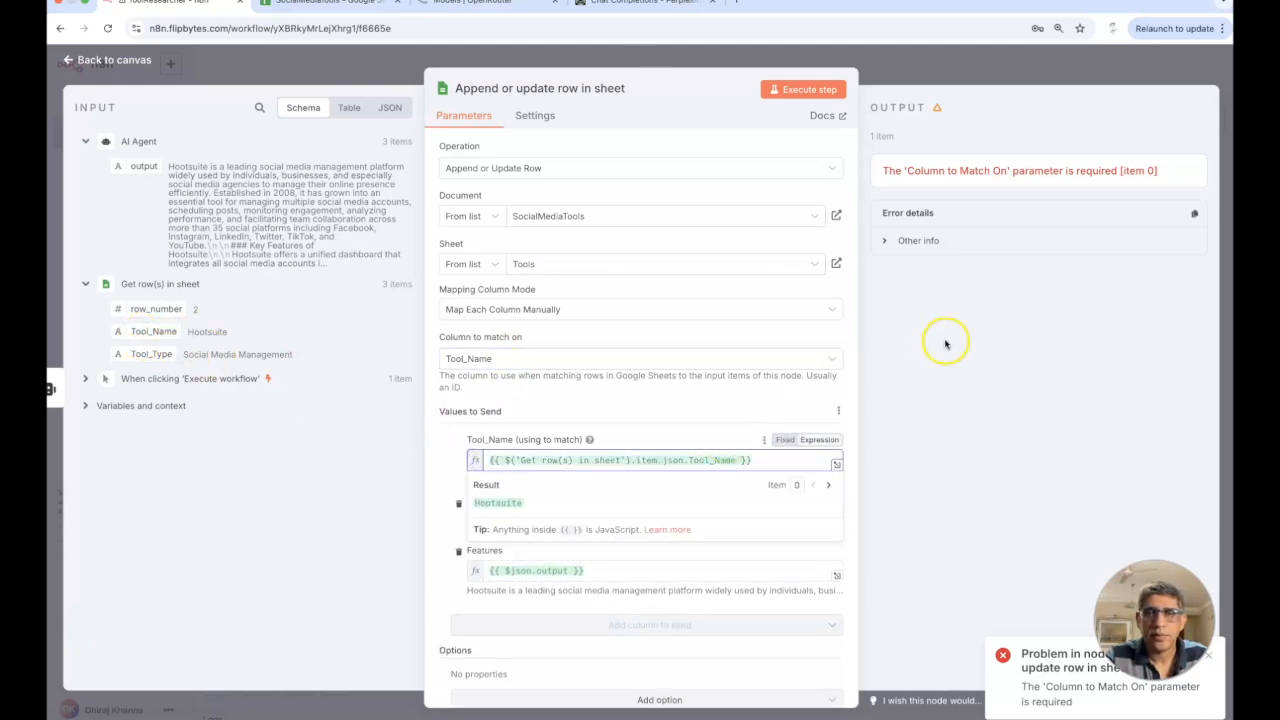
click(803, 89)
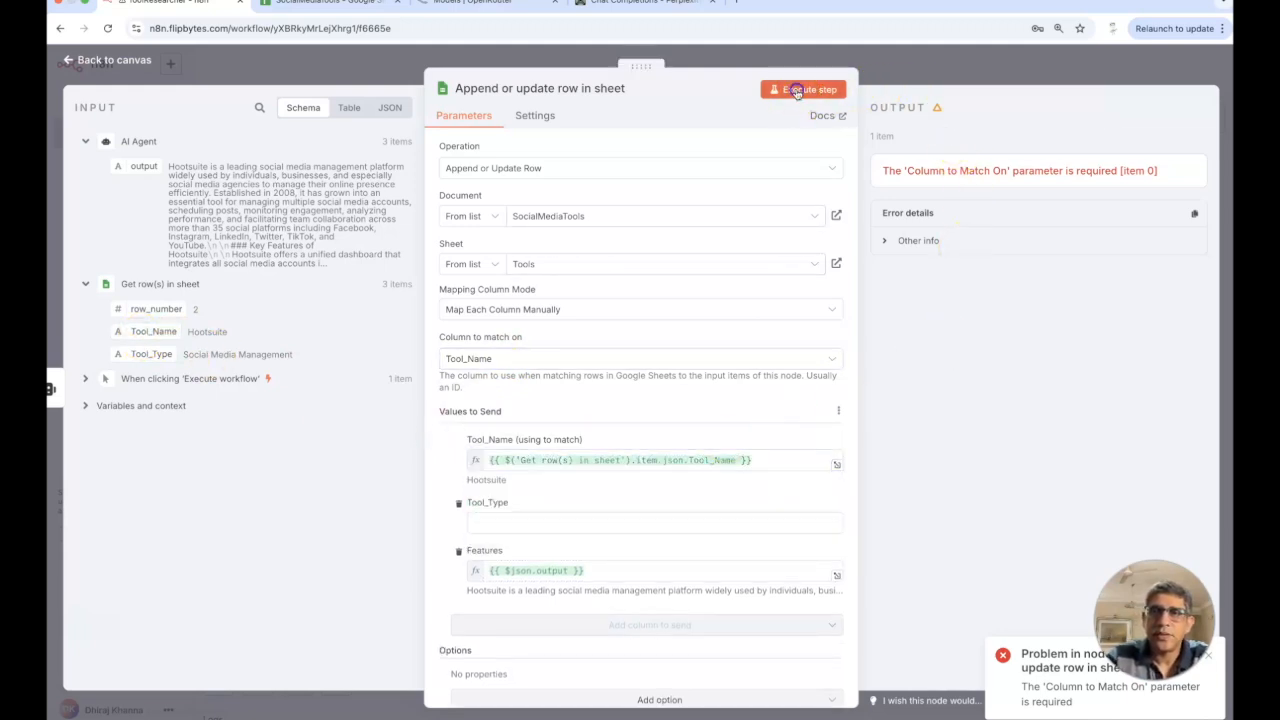
click(803, 89)
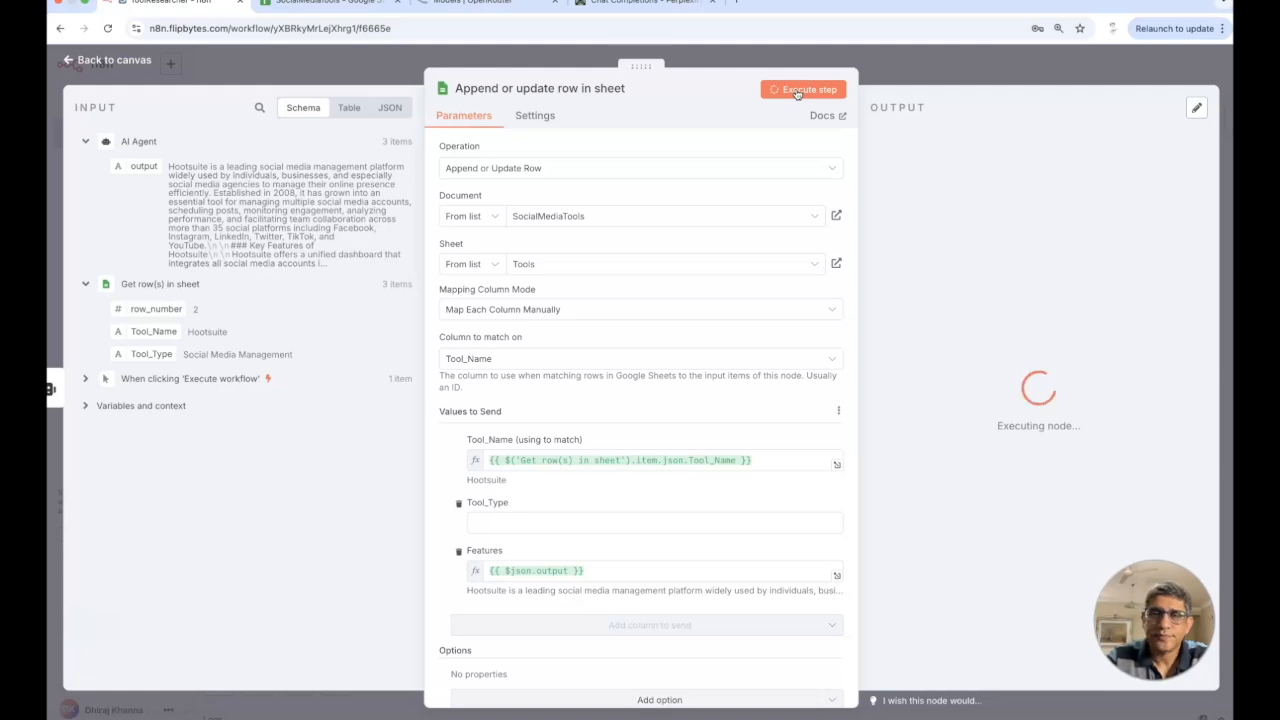
click(803, 89)
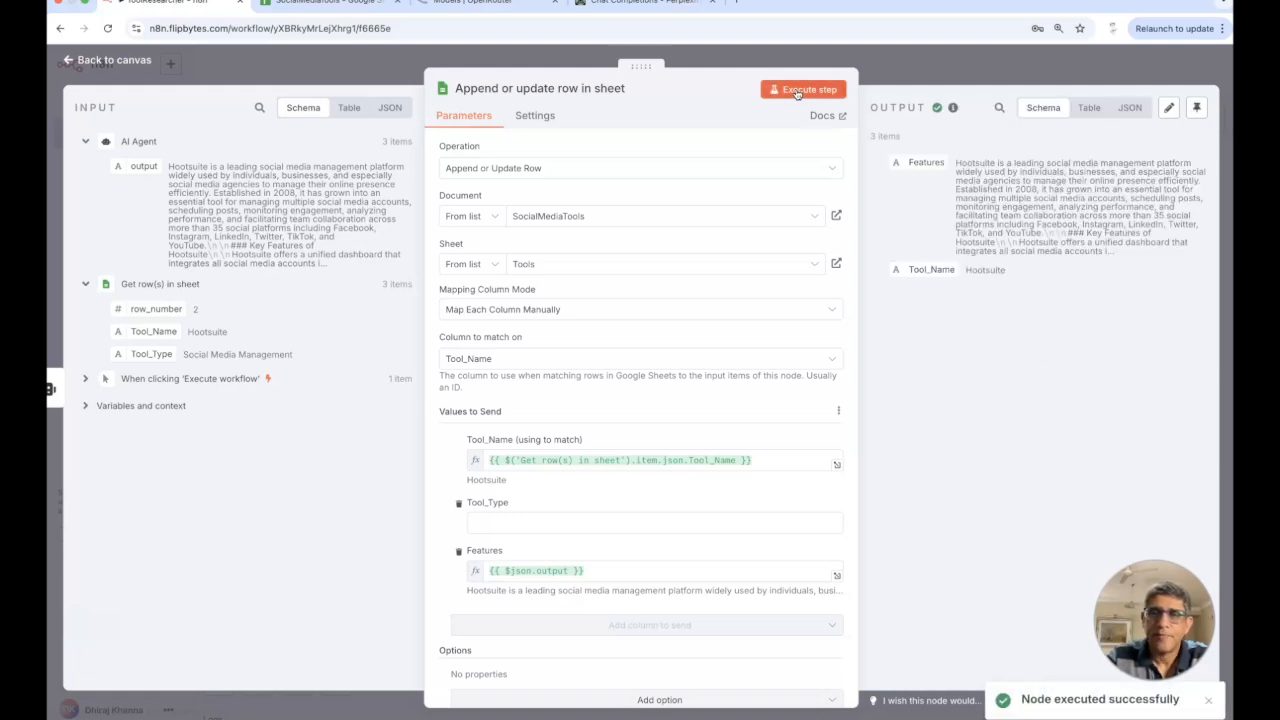
click(106, 60)
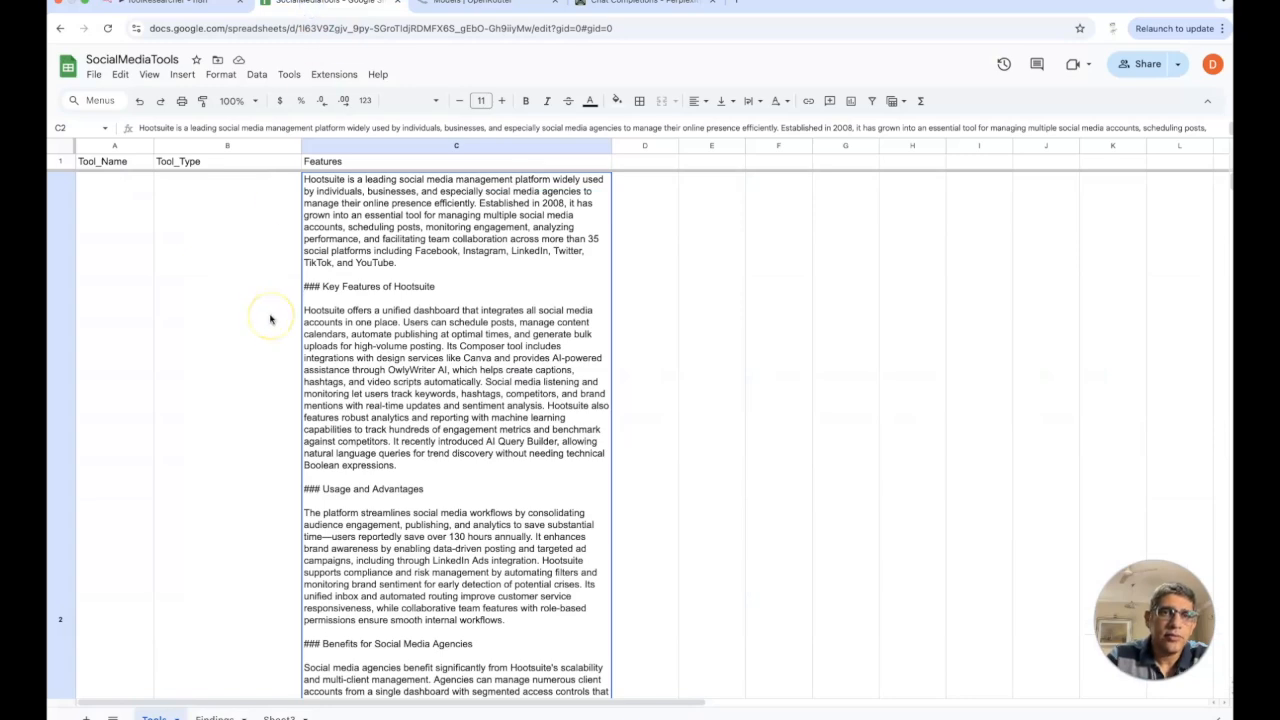
scroll(down, 3)
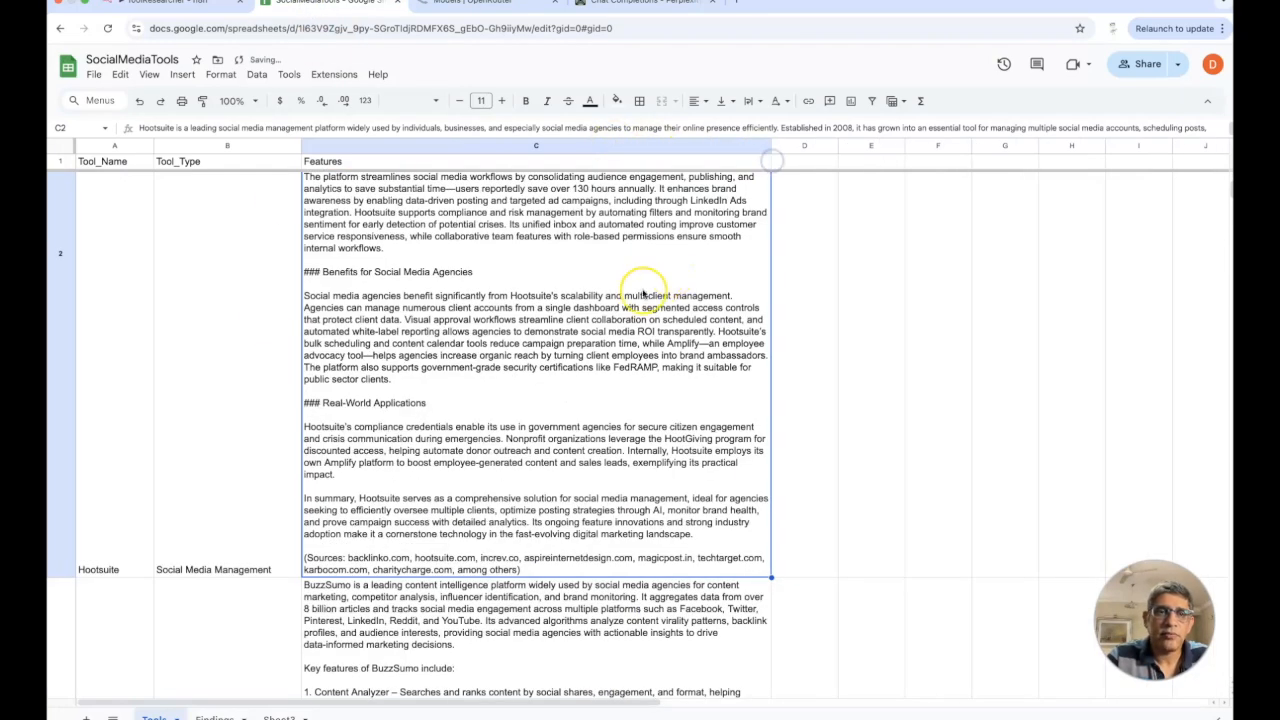
scroll(down, 3)
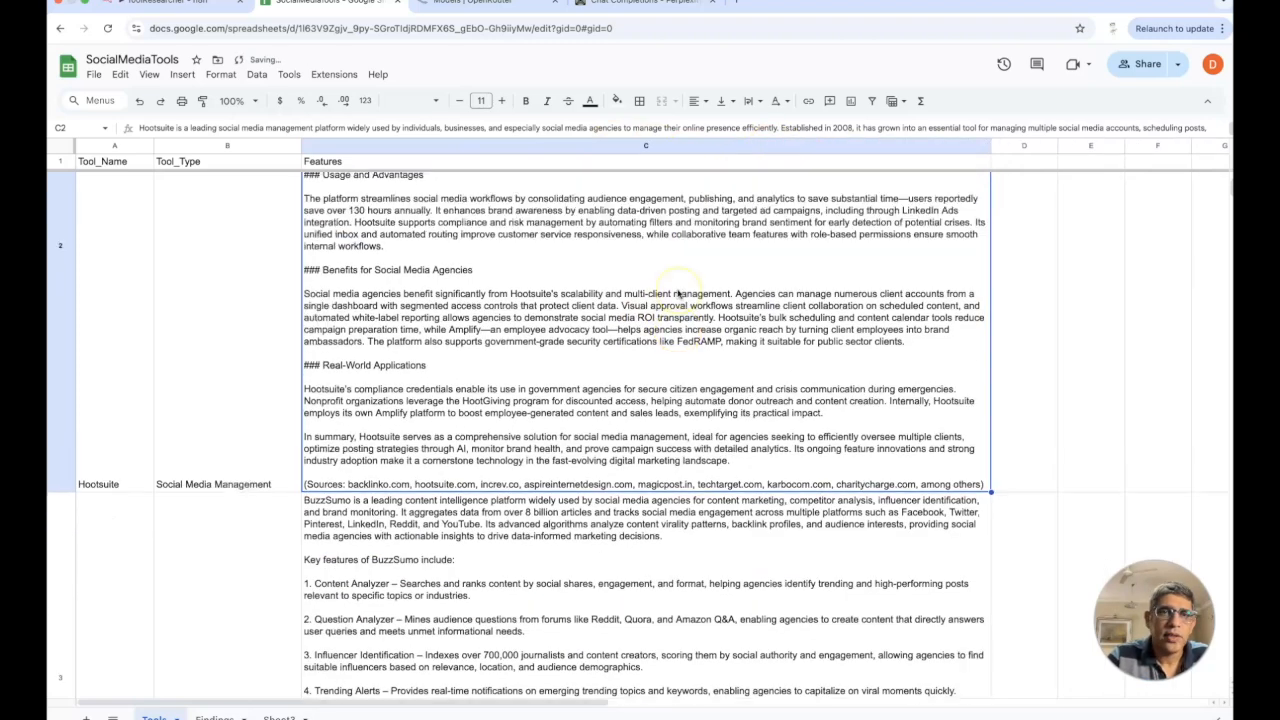
scroll(up, 3)
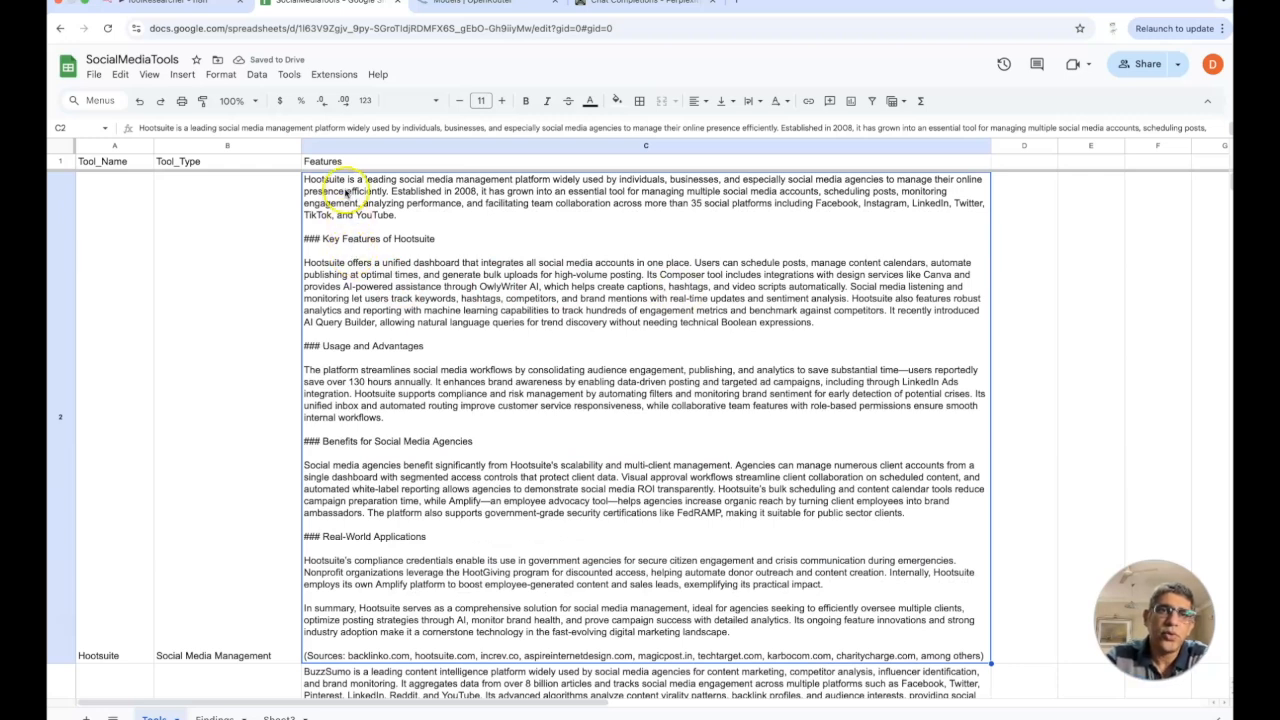
mouse_move(510, 192)
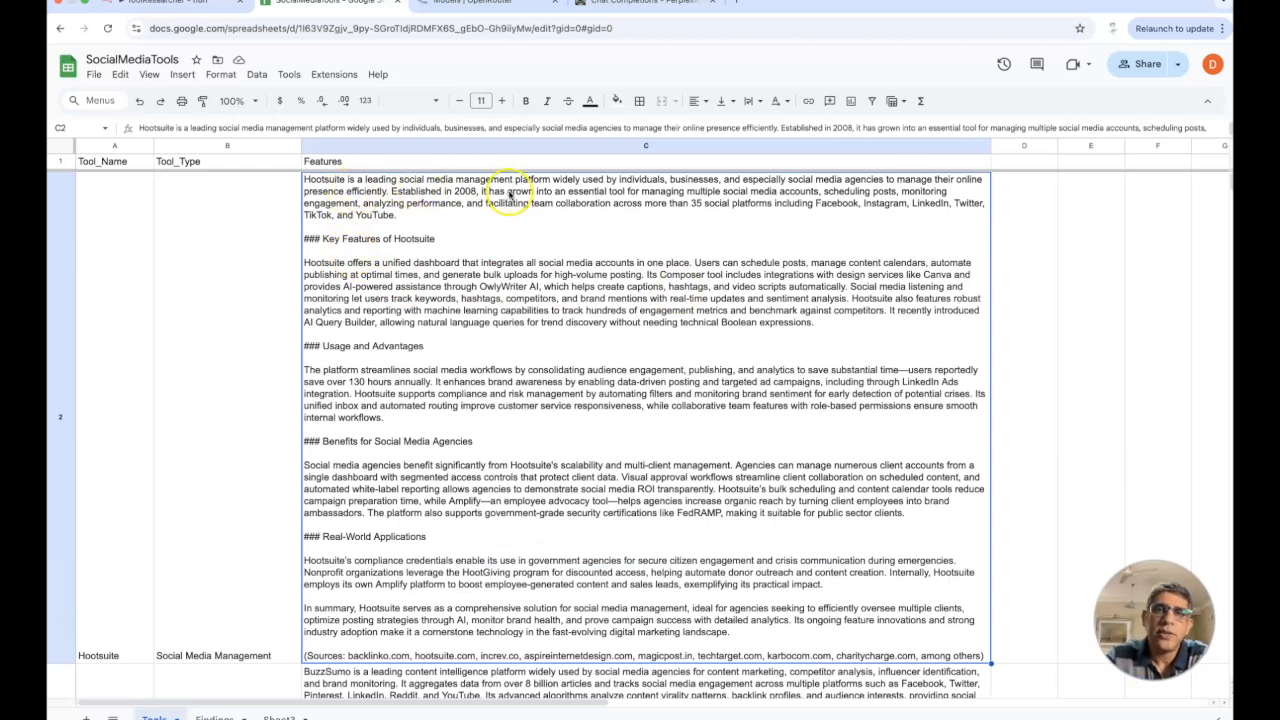
mouse_move(670, 191)
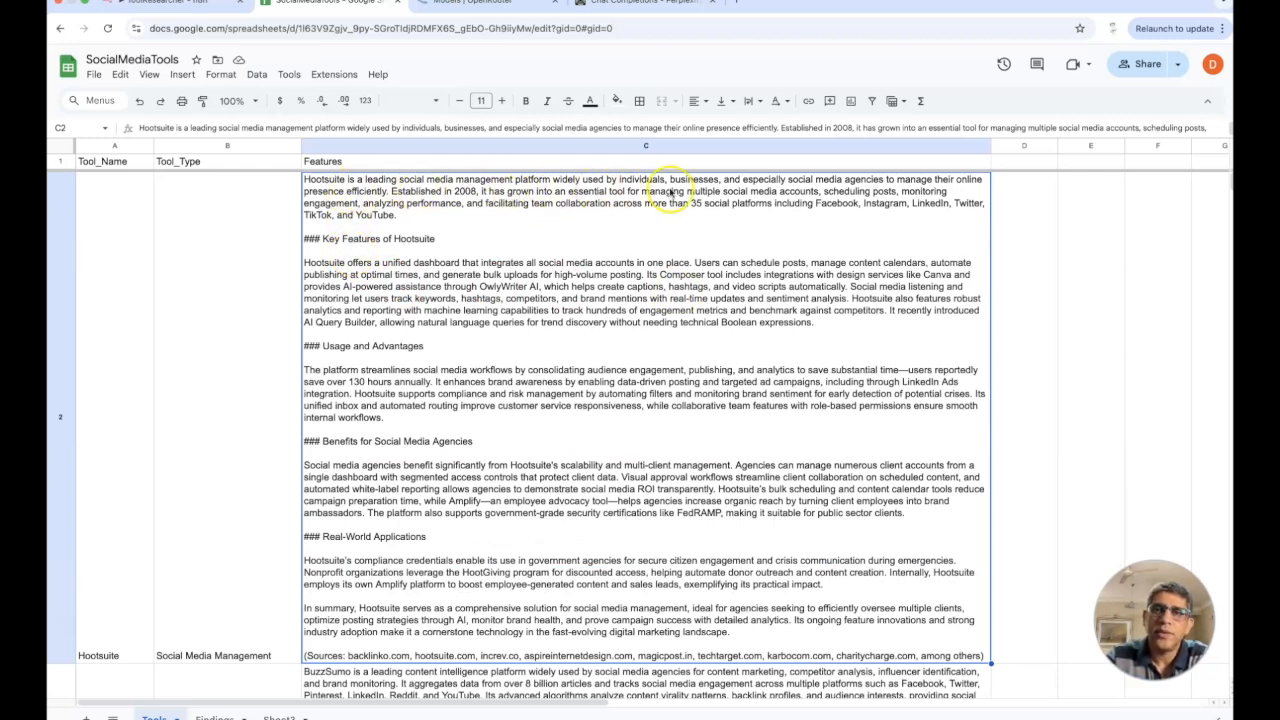
mouse_move(430, 300)
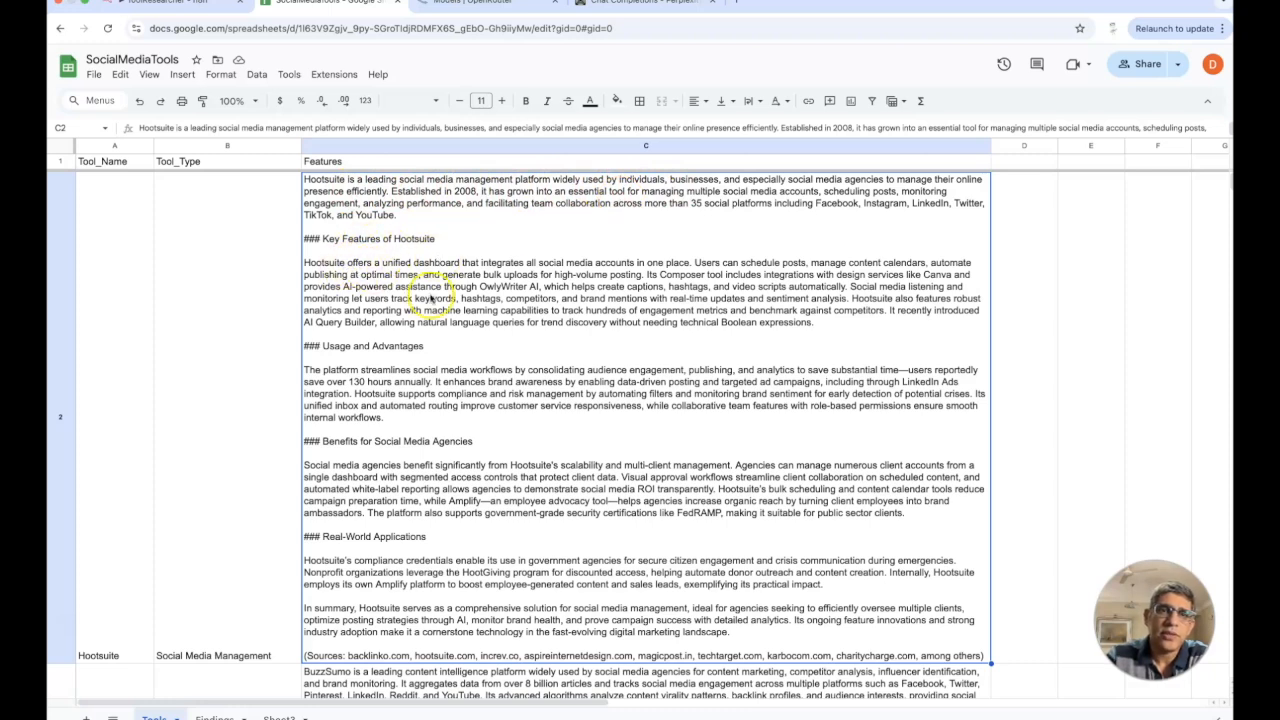
mouse_move(393, 381)
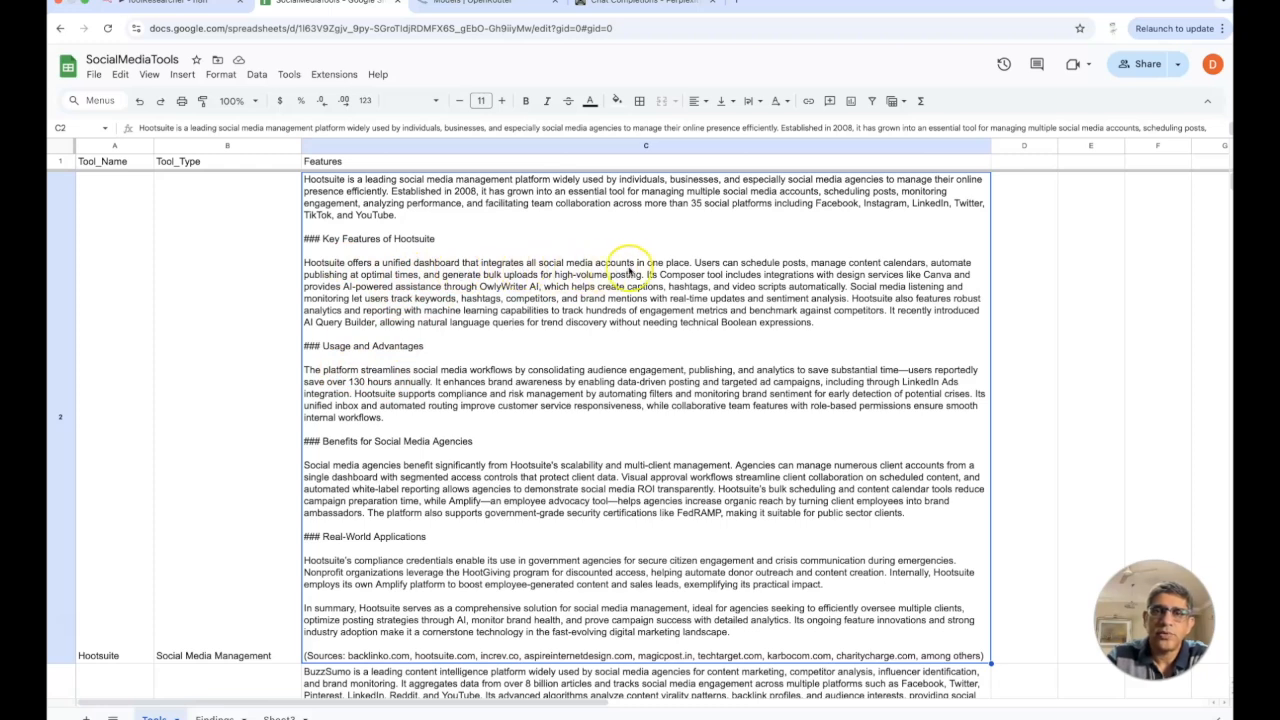
mouse_move(725, 275)
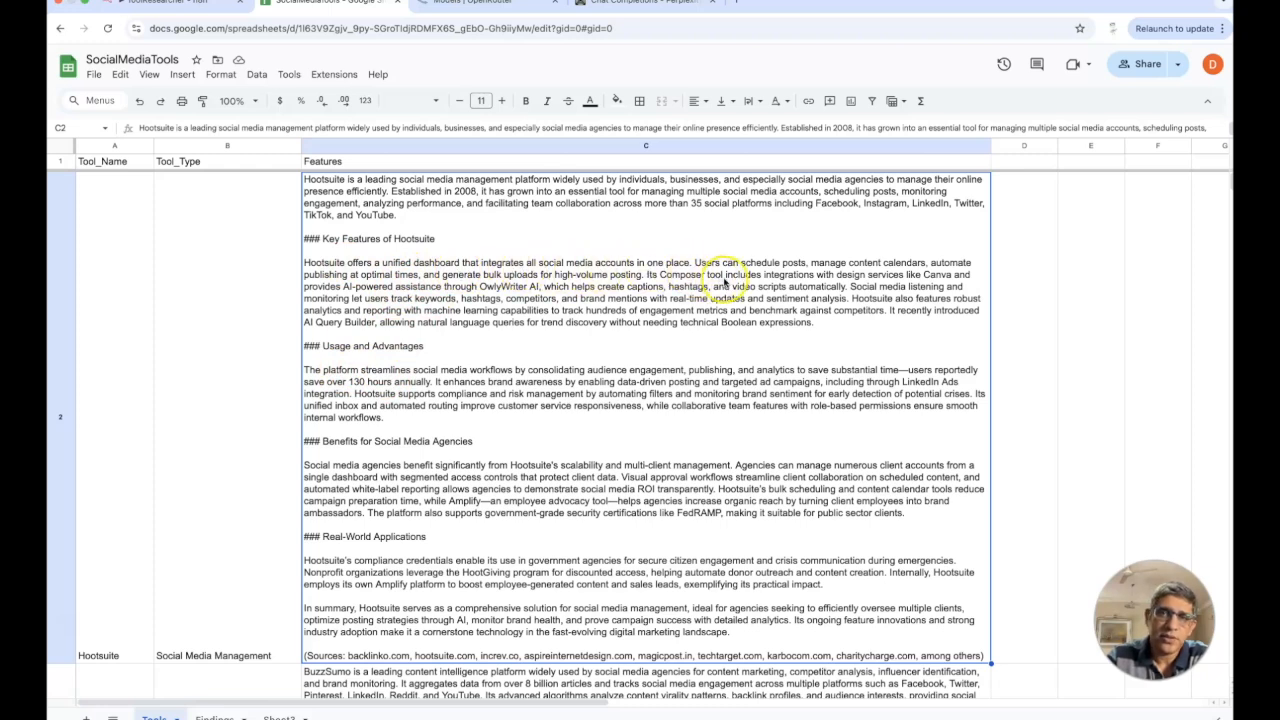
mouse_move(812, 290)
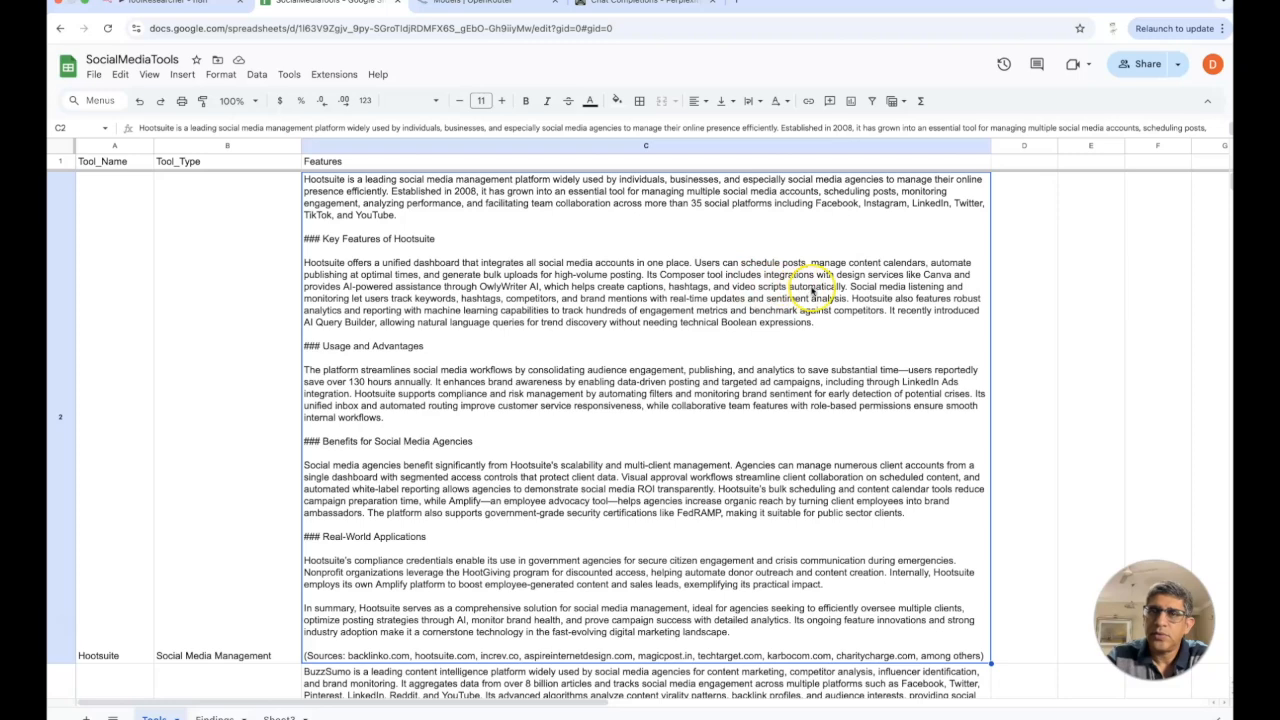
mouse_move(598, 375)
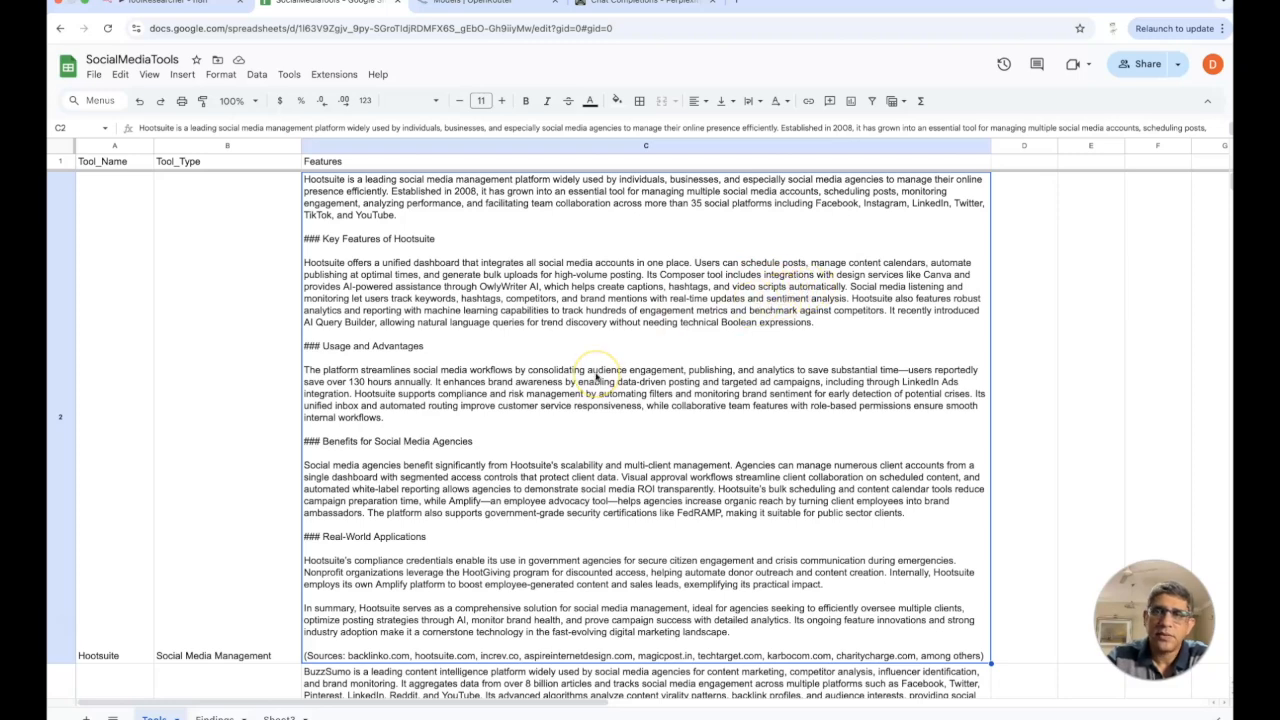
scroll(down, 3)
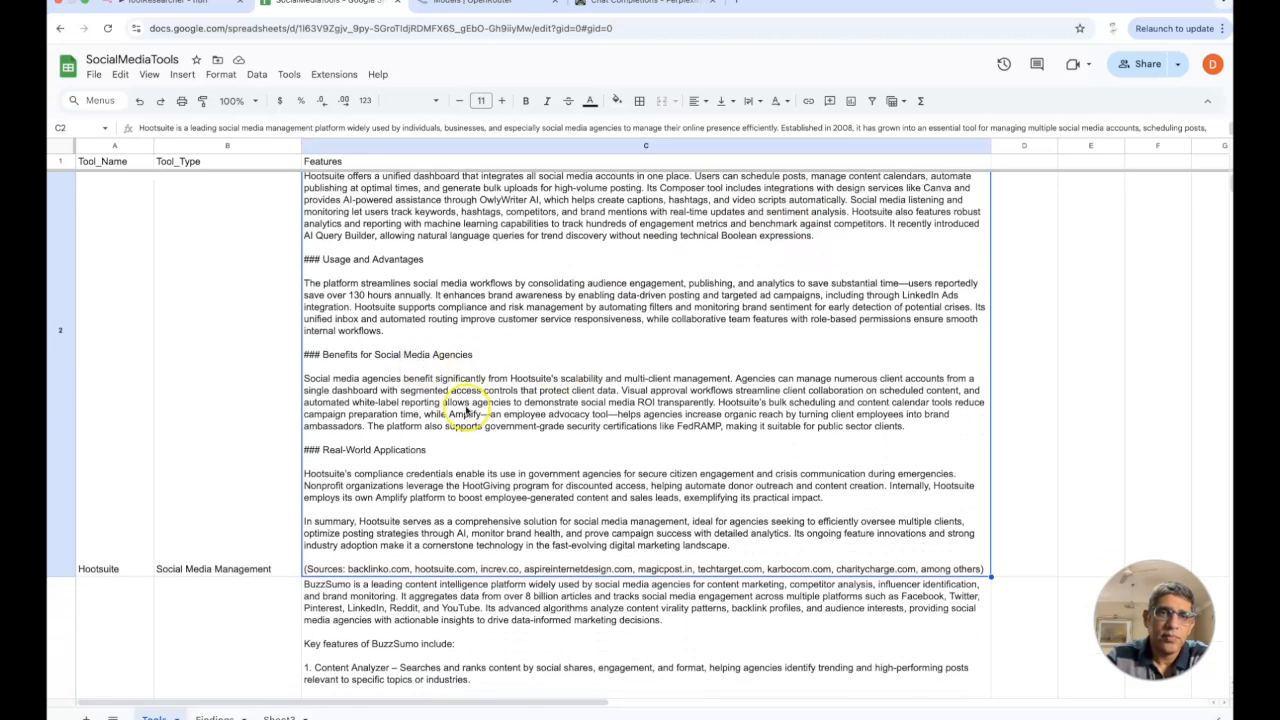
scroll(down, 3)
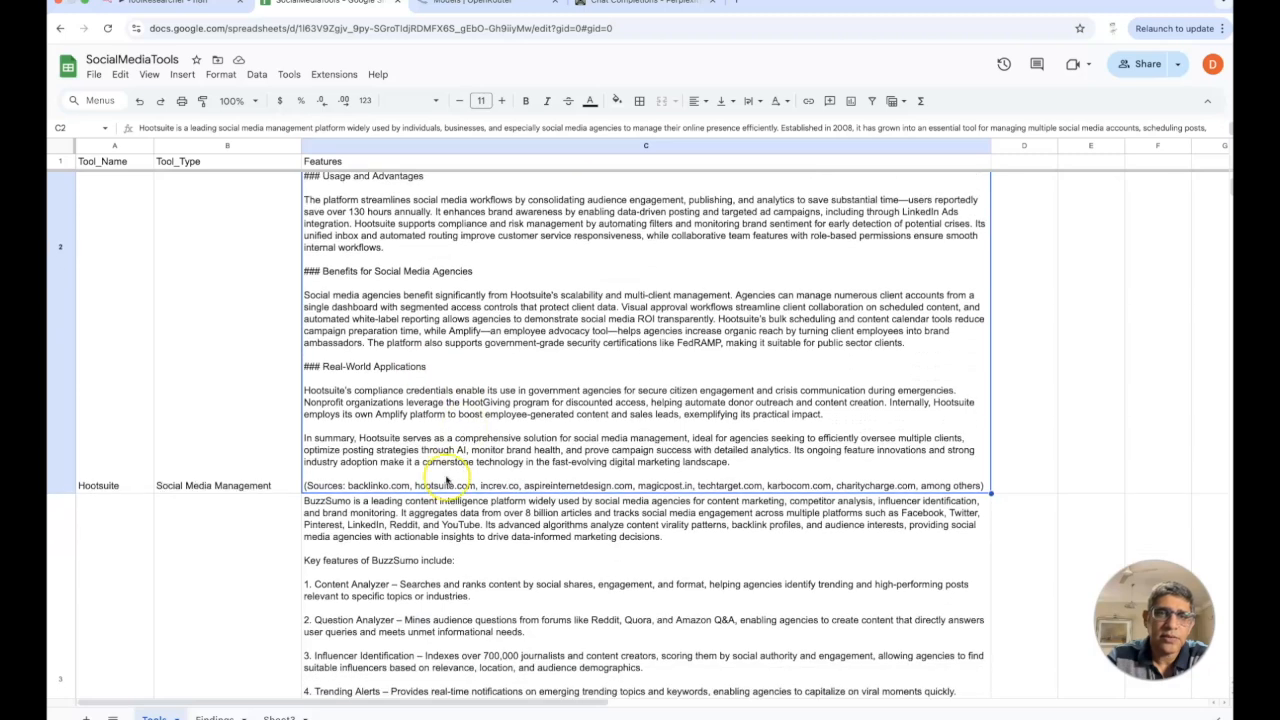
scroll(down, 3)
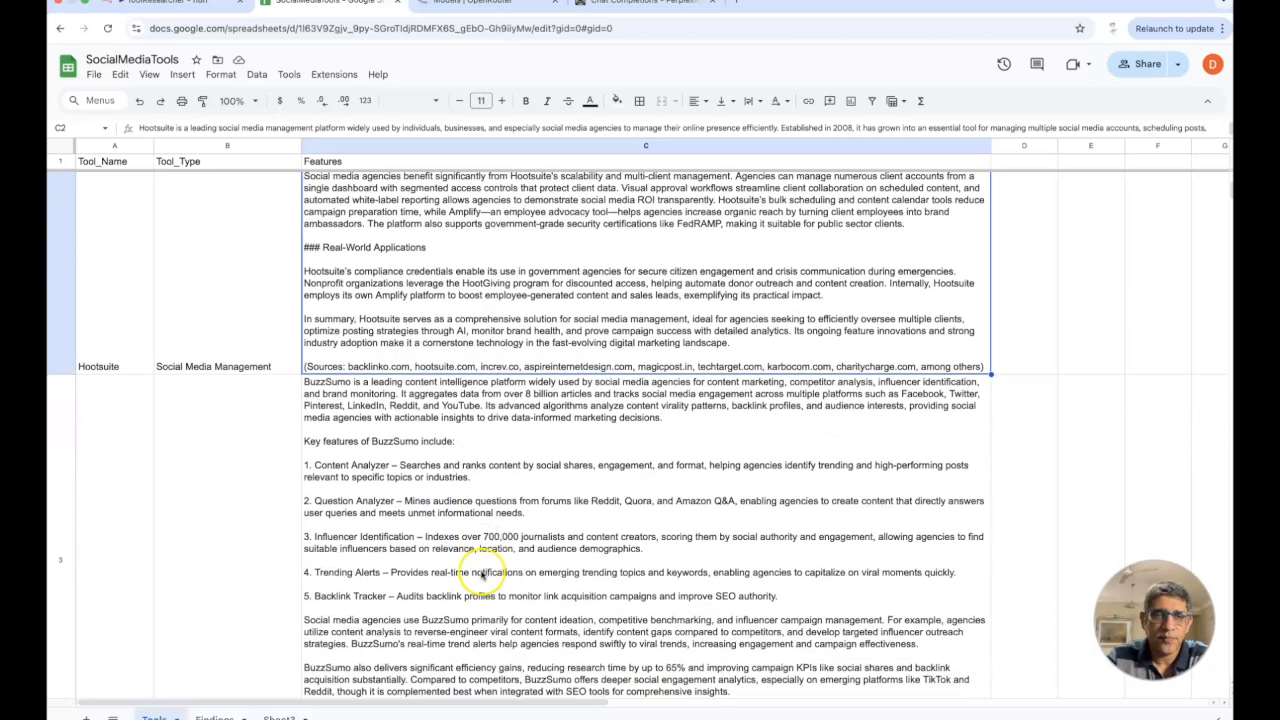
scroll(down, 3)
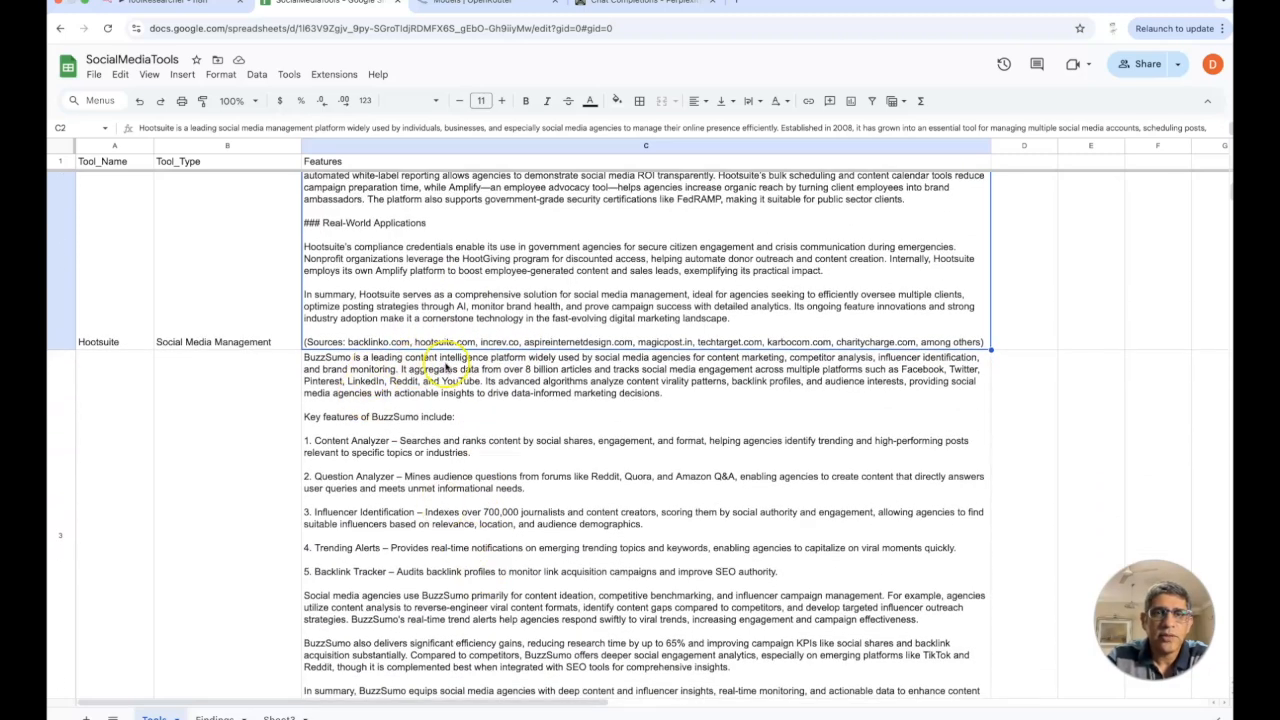
scroll(down, 3)
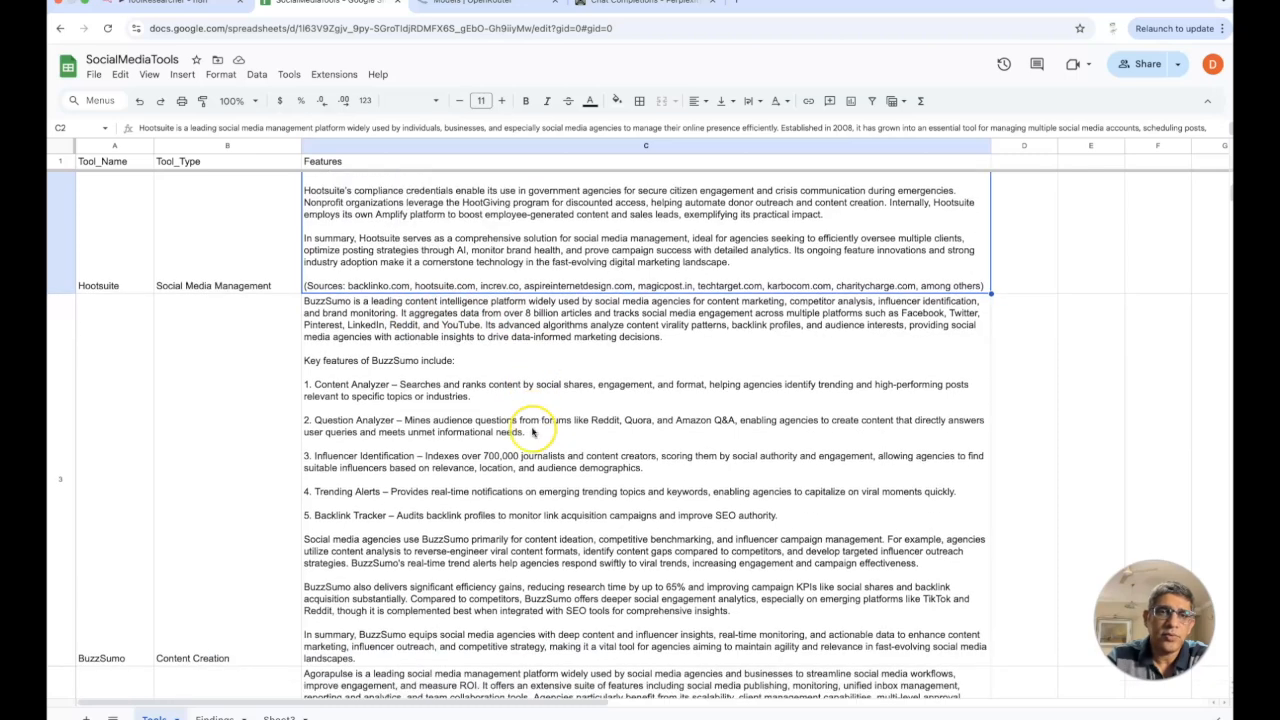
scroll(down, 3)
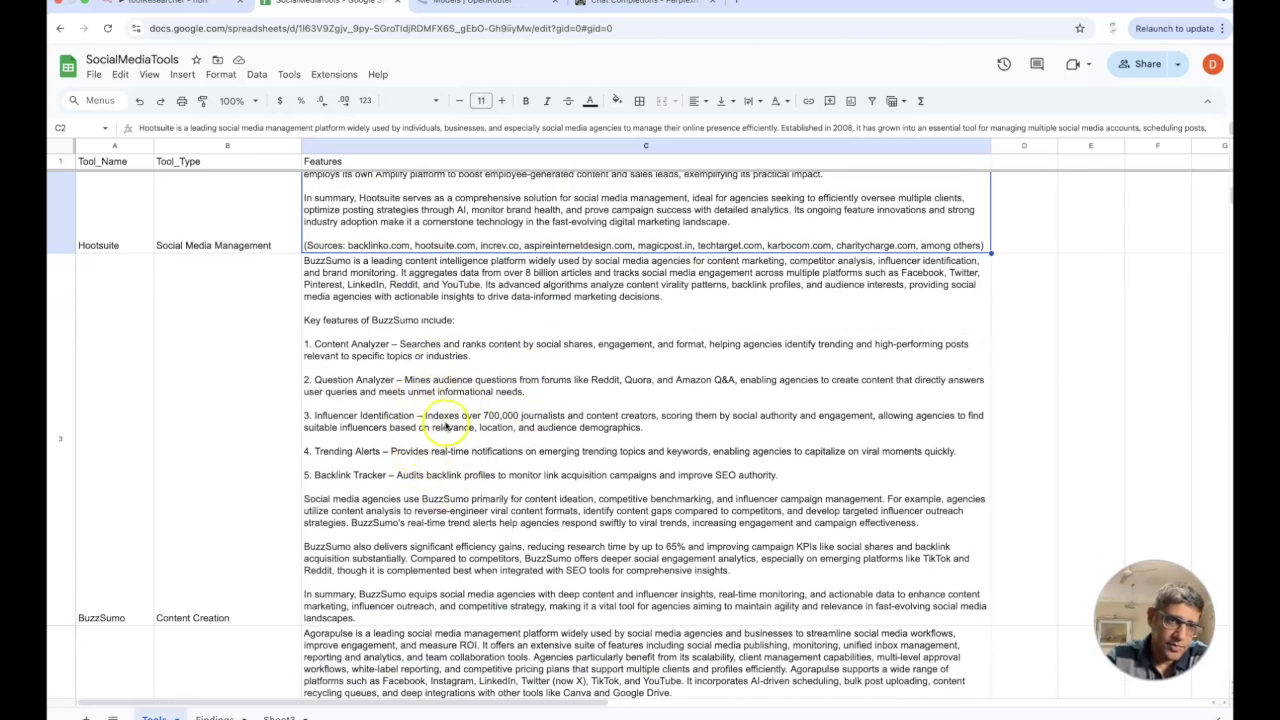
scroll(down, 3)
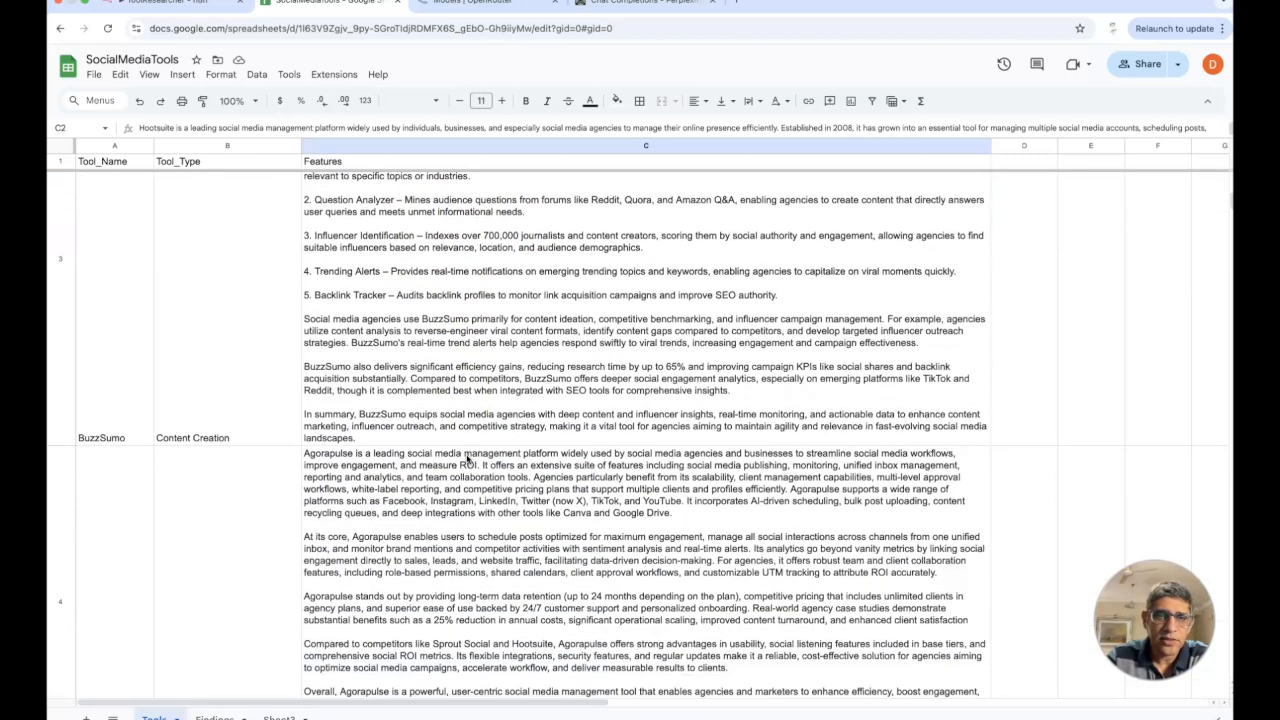
scroll(down, 3)
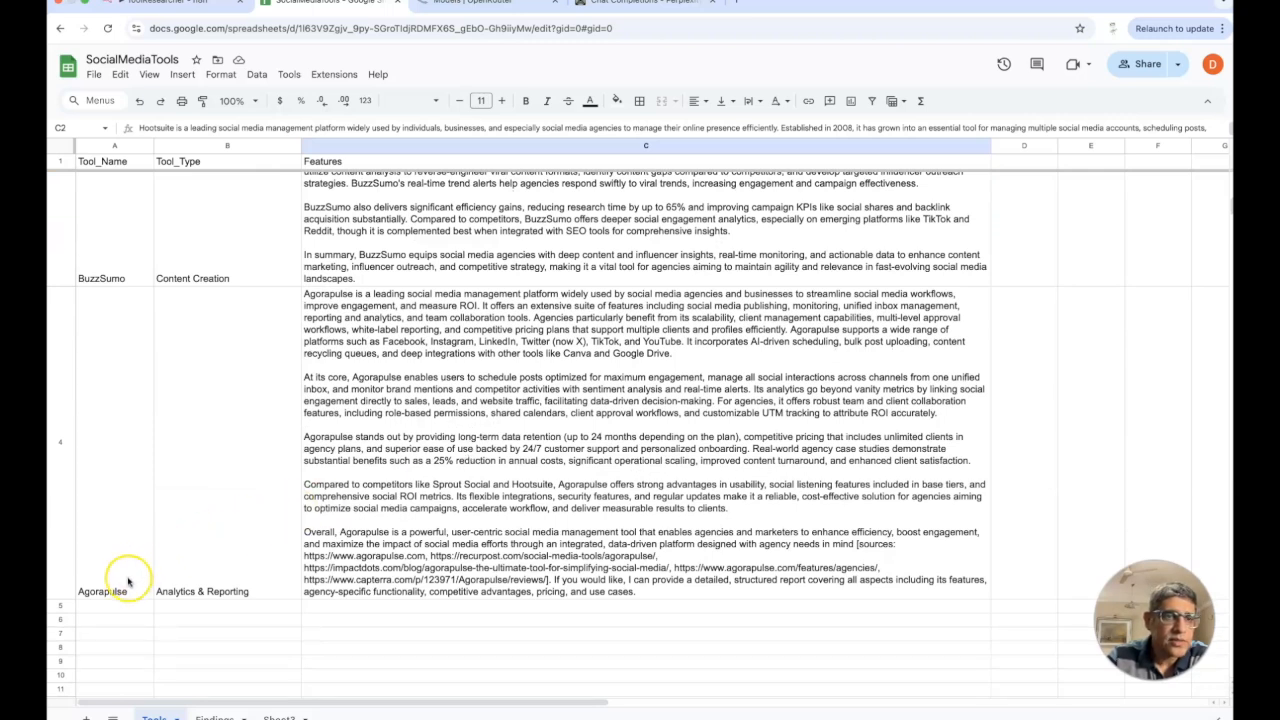
mouse_move(258, 470)
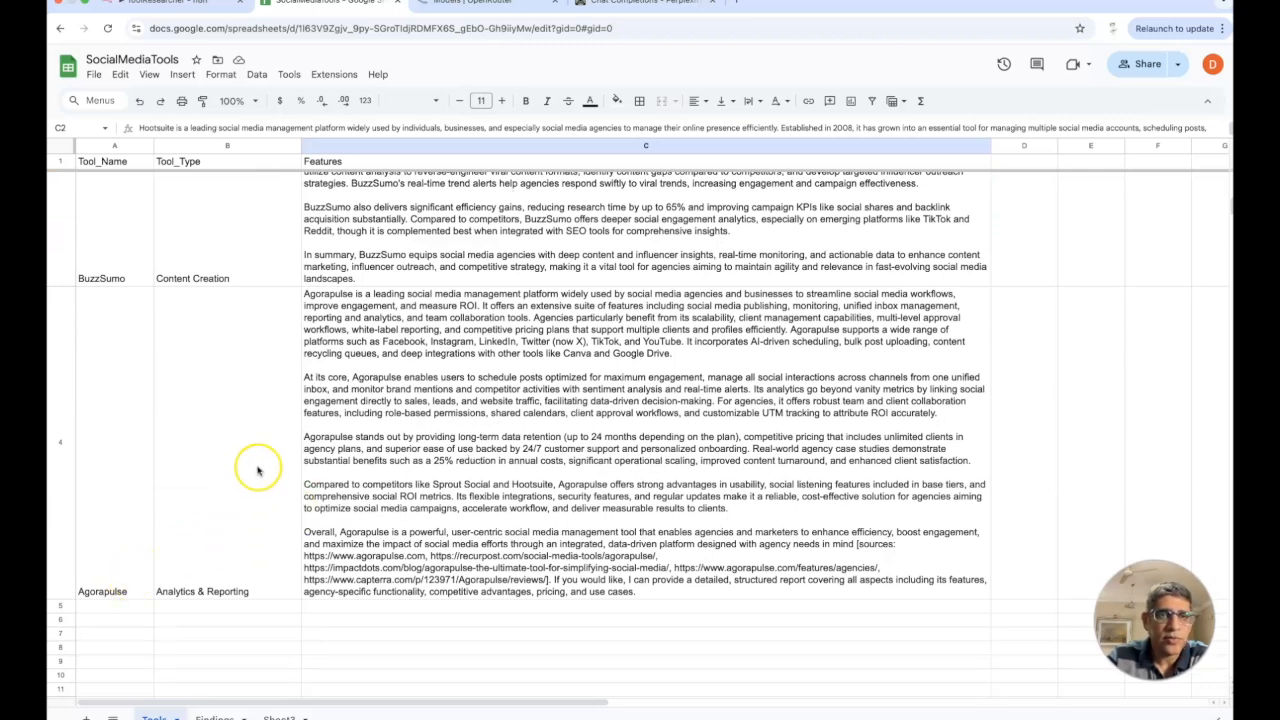
mouse_move(393, 308)
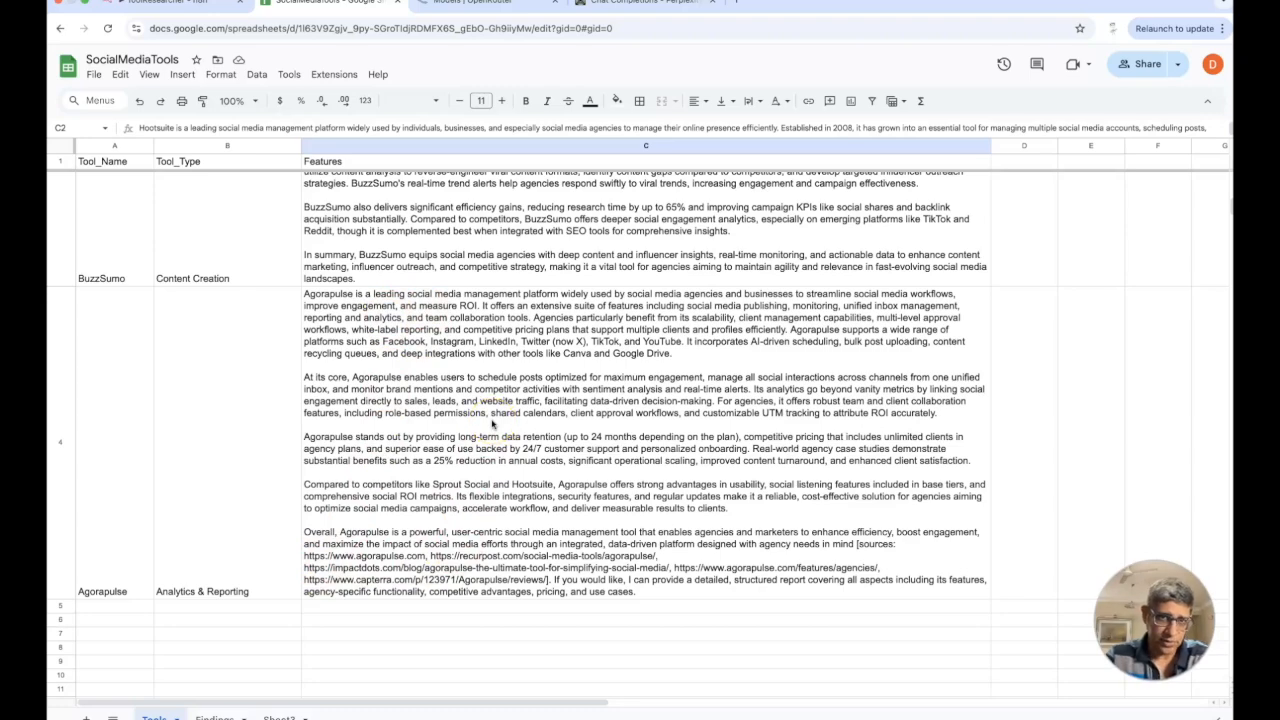
scroll(up, 3)
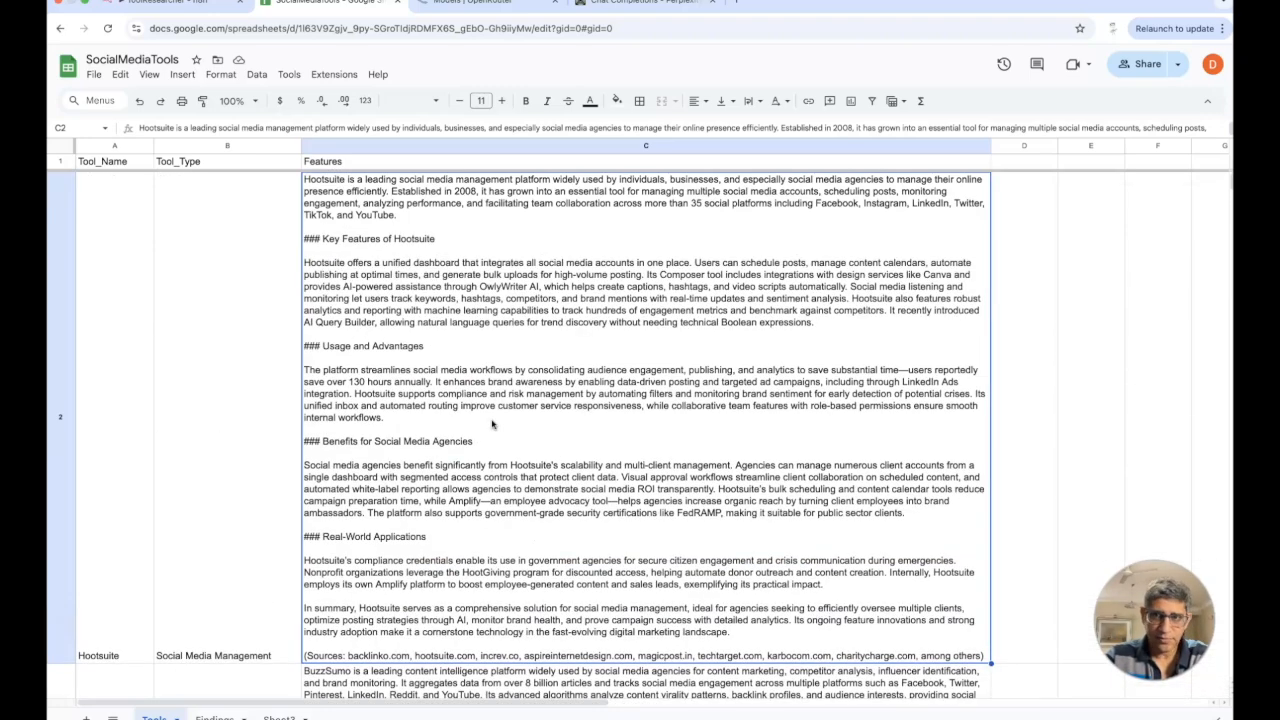
scroll(down, 3)
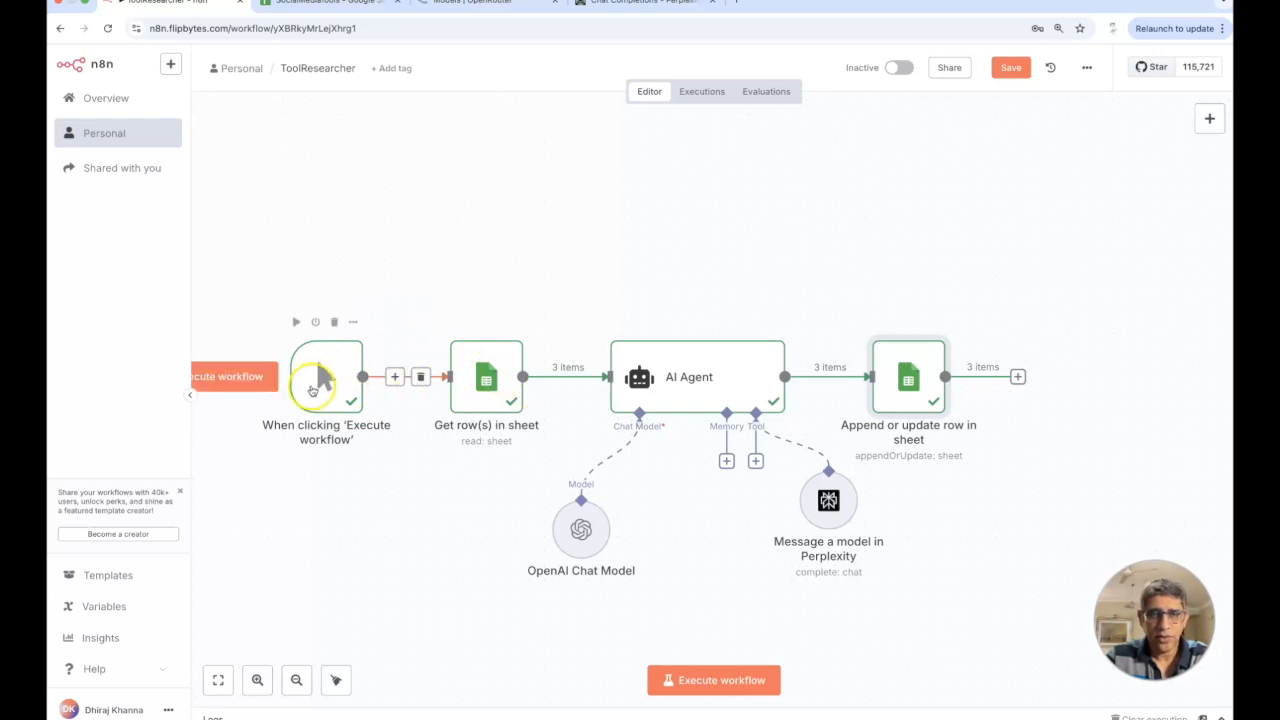
click(326, 377)
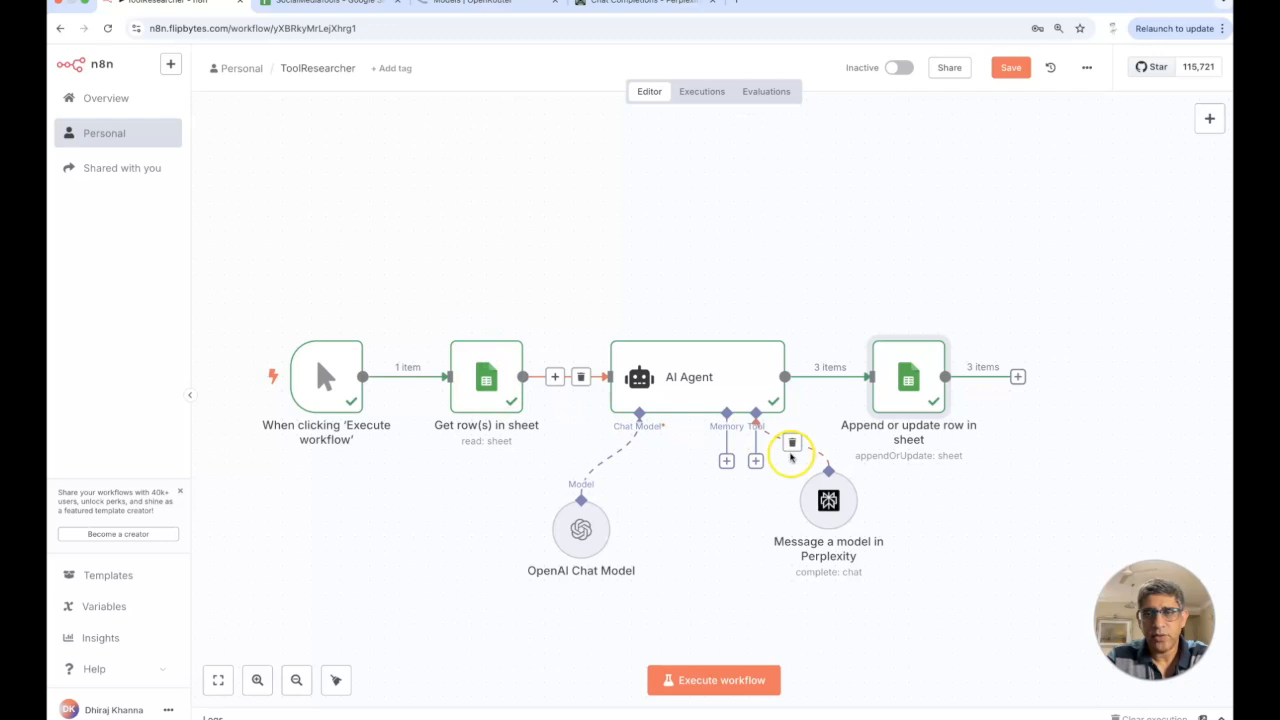
mouse_move(733, 381)
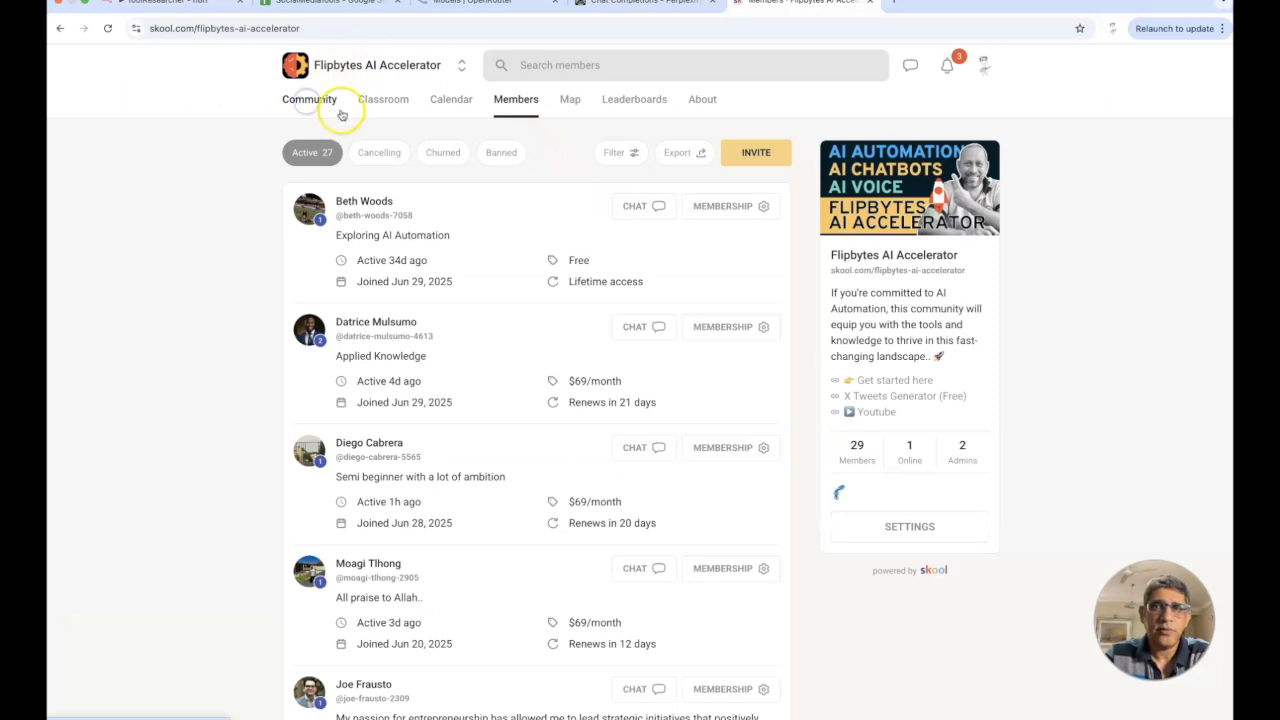
Look through the Flipbytes AI Accelerator Classroom, then return to the Community feed.
click(308, 99)
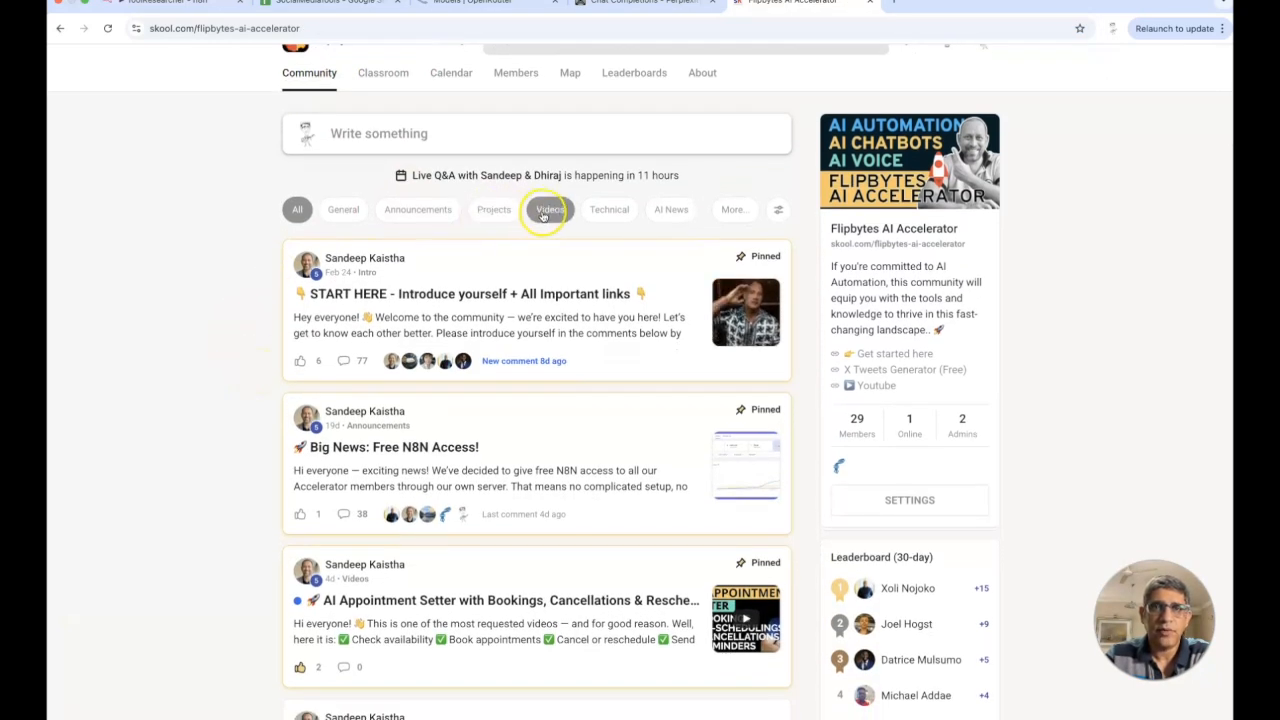
click(383, 98)
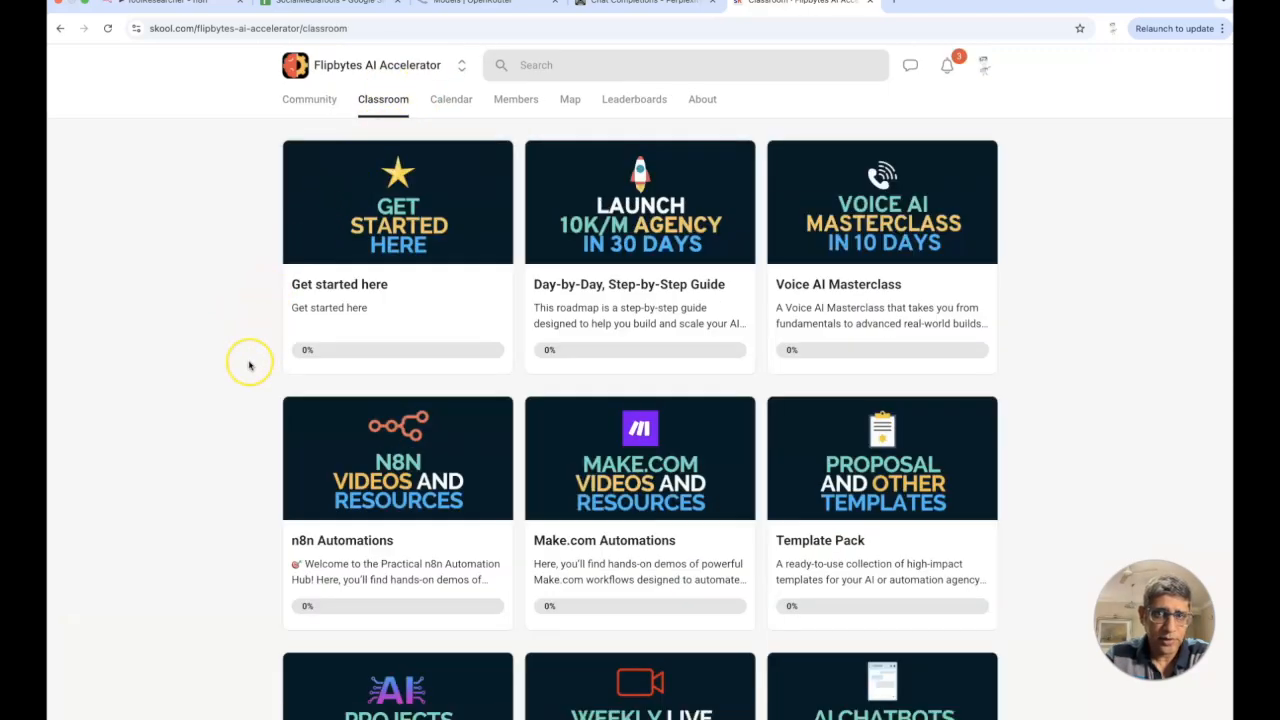
mouse_move(250, 363)
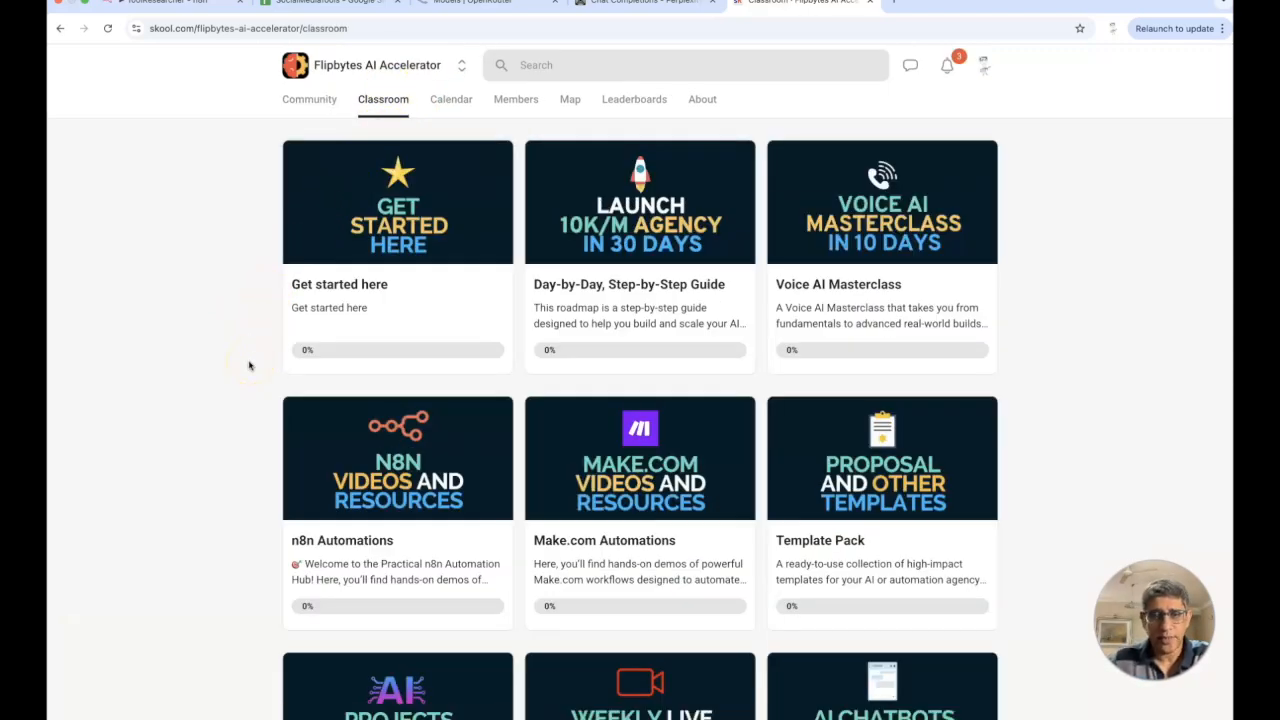
scroll(up, 3)
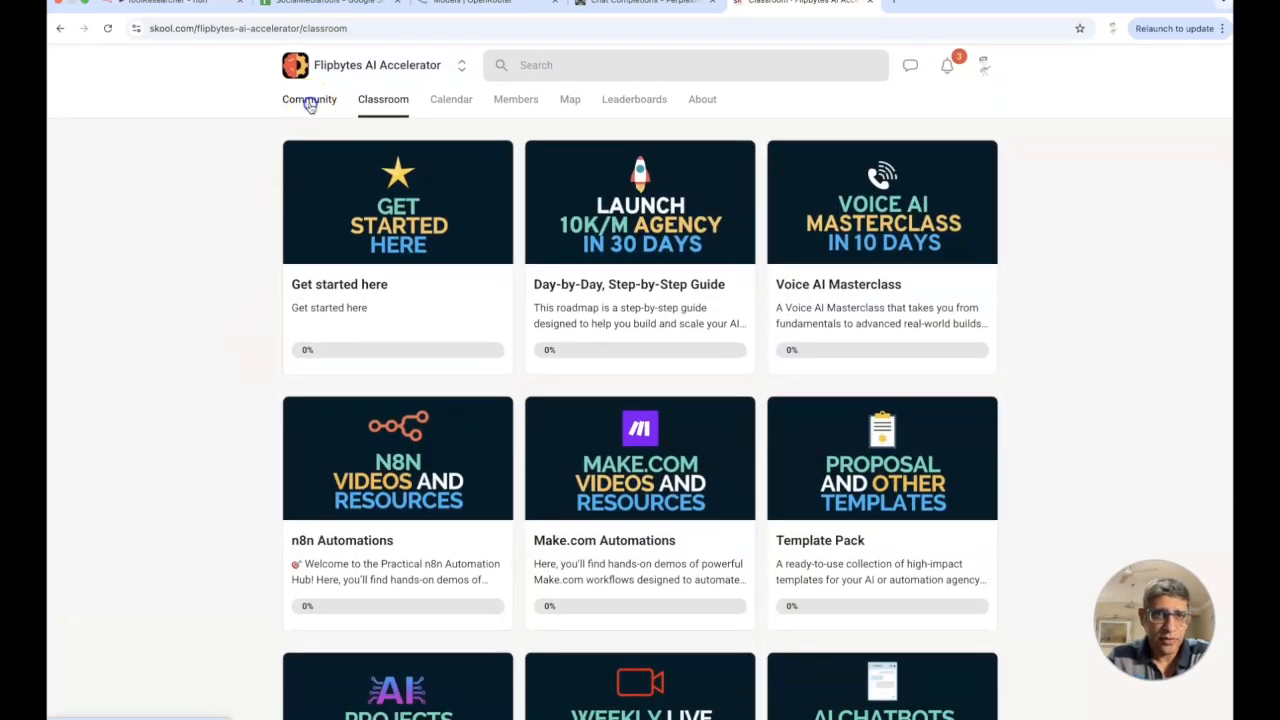
click(309, 99)
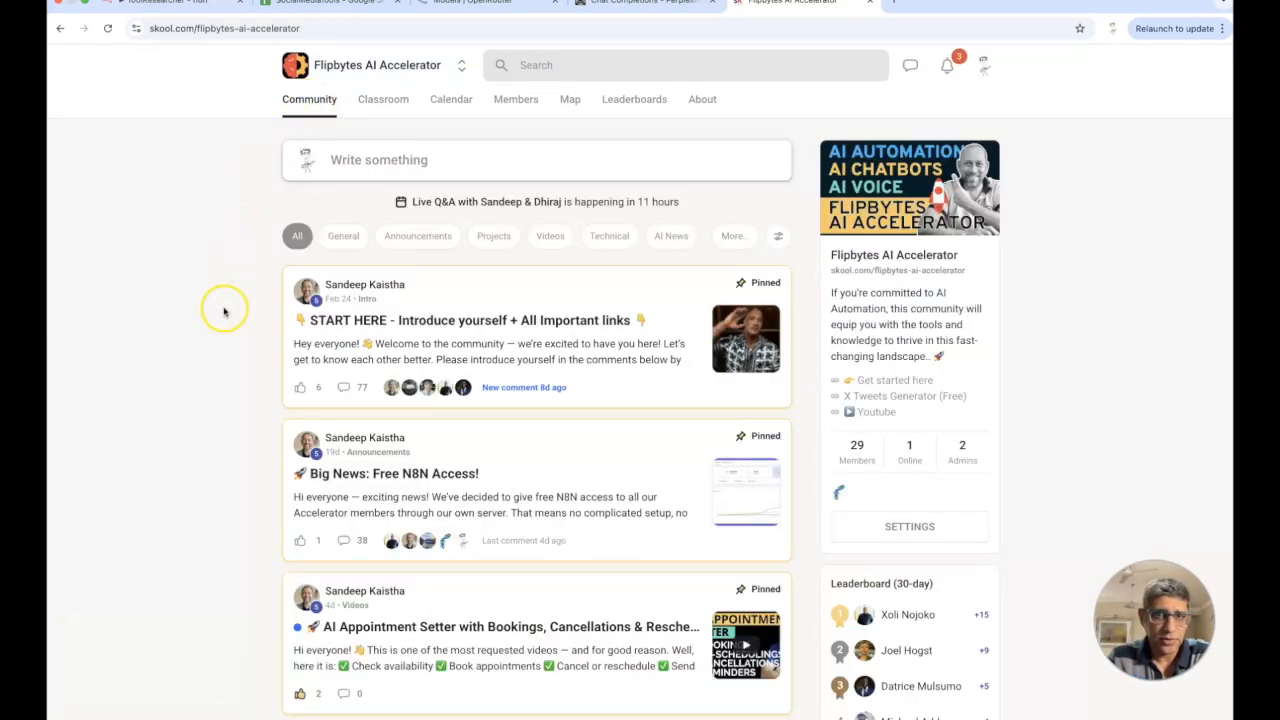
mouse_move(288, 168)
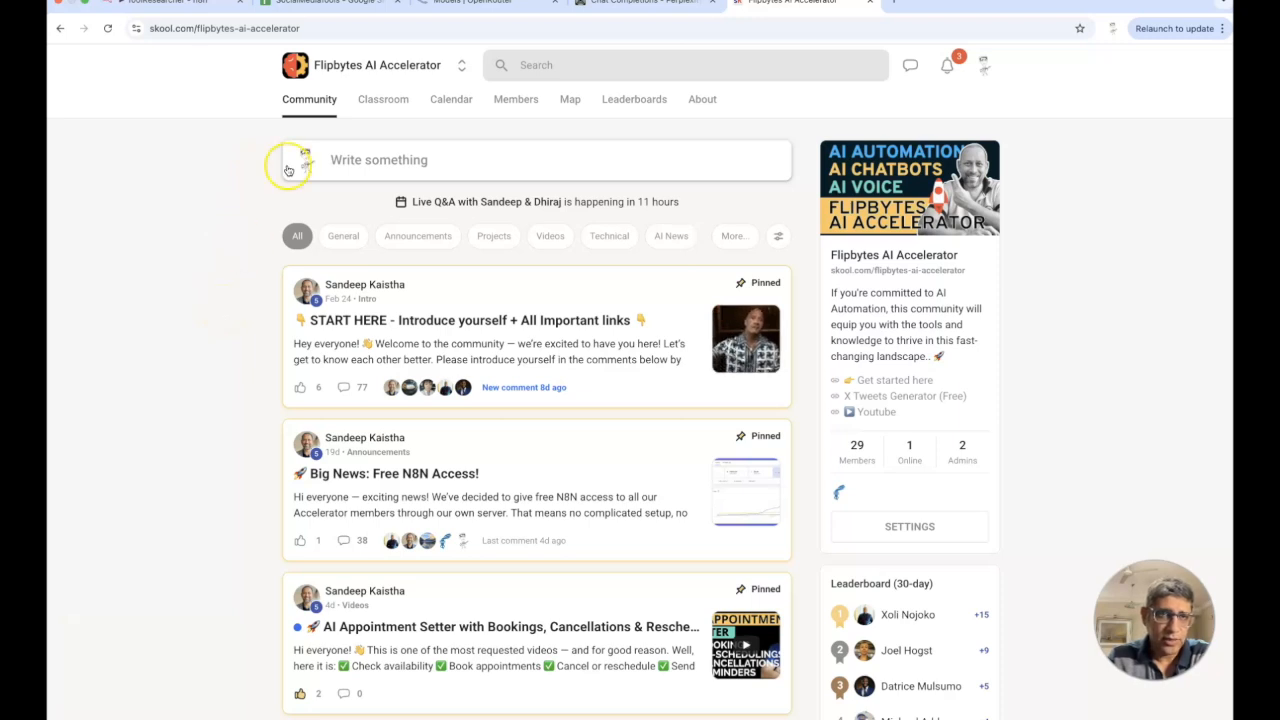
mouse_move(388, 135)
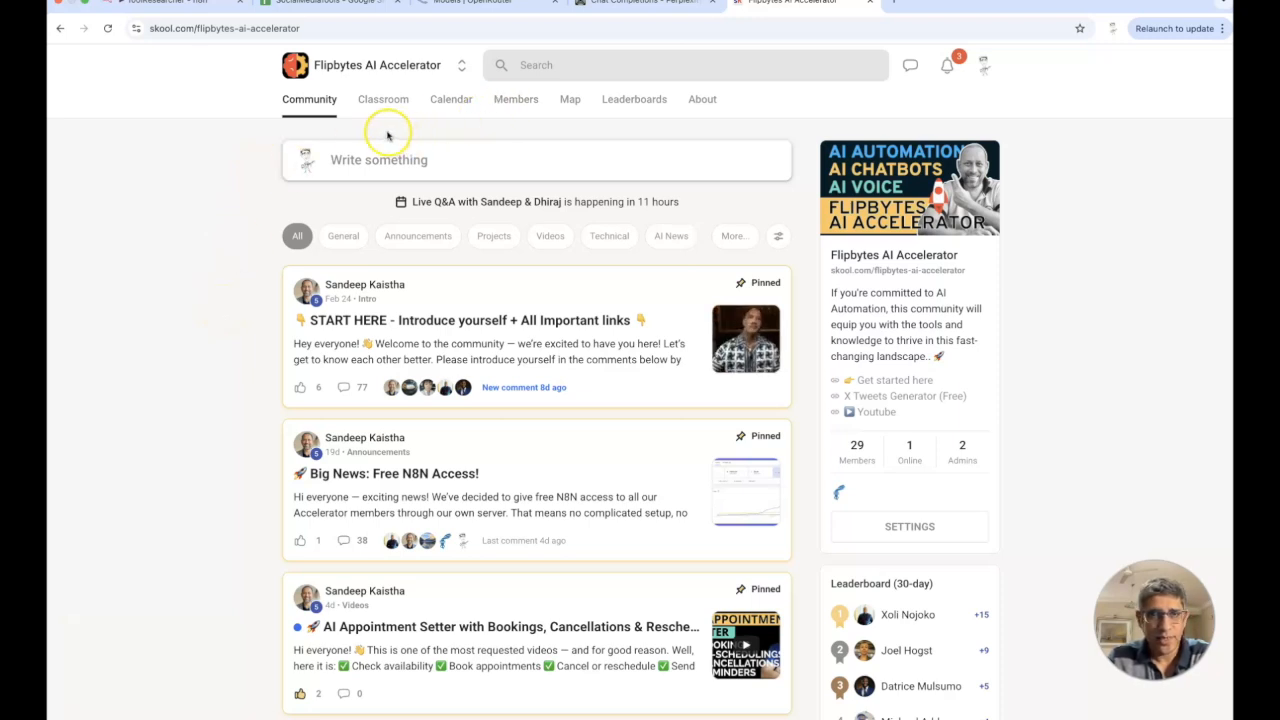
mouse_move(386, 132)
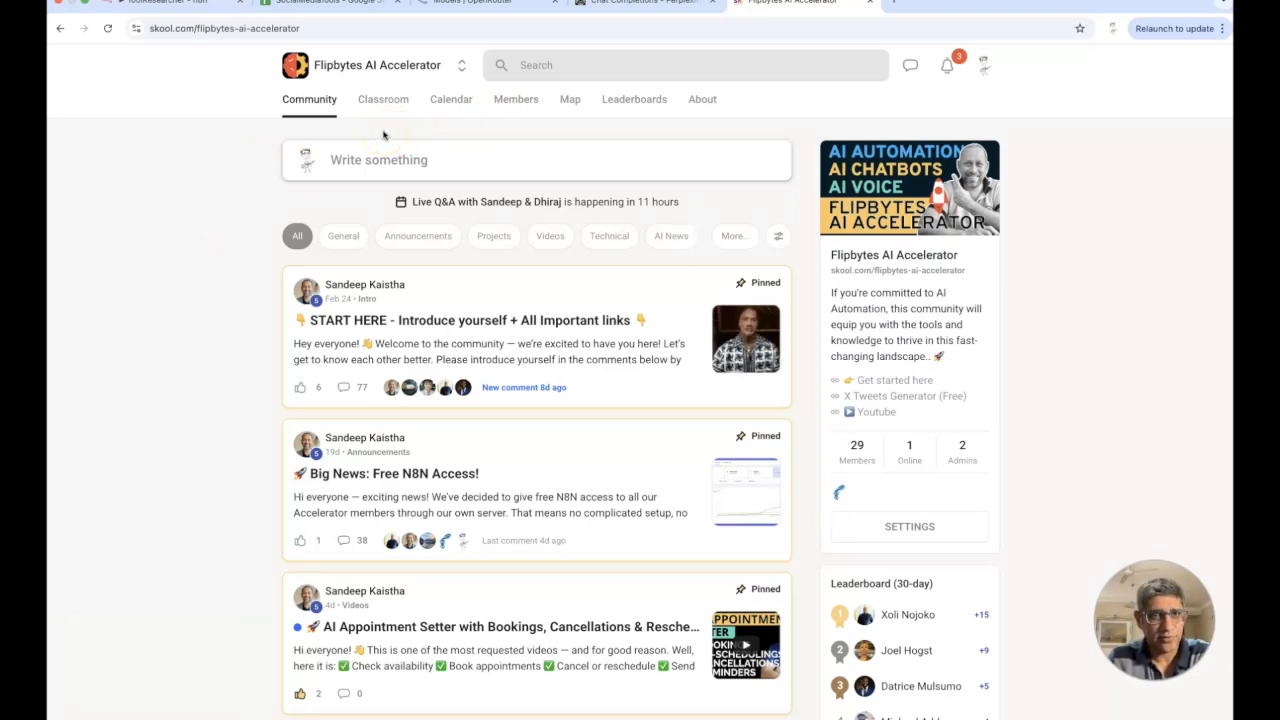